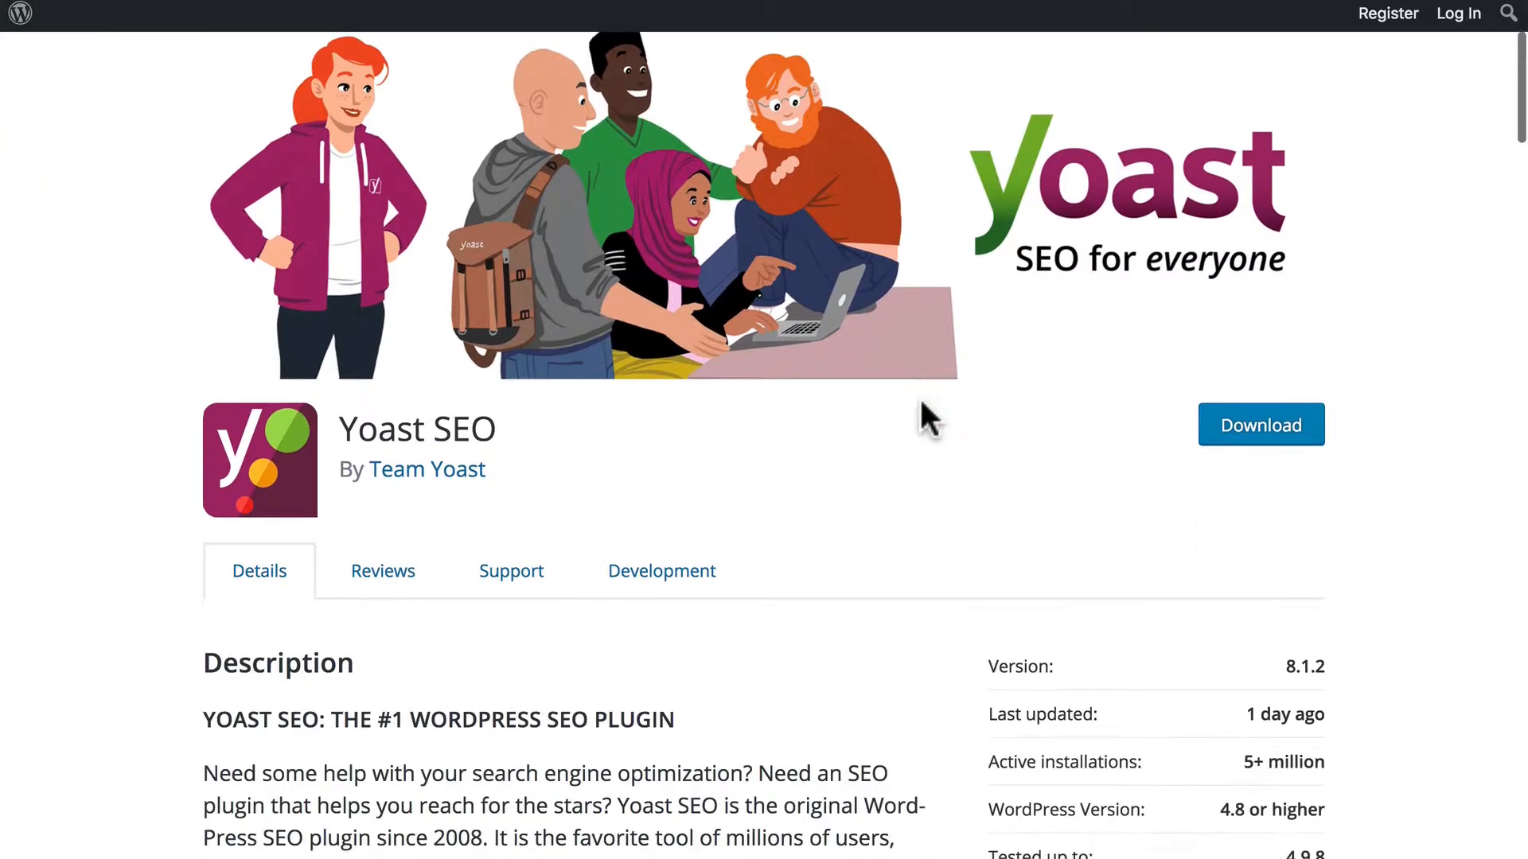
Scroll down the Google Webmasters page to find the Search Console sign-in
scroll(down, 3)
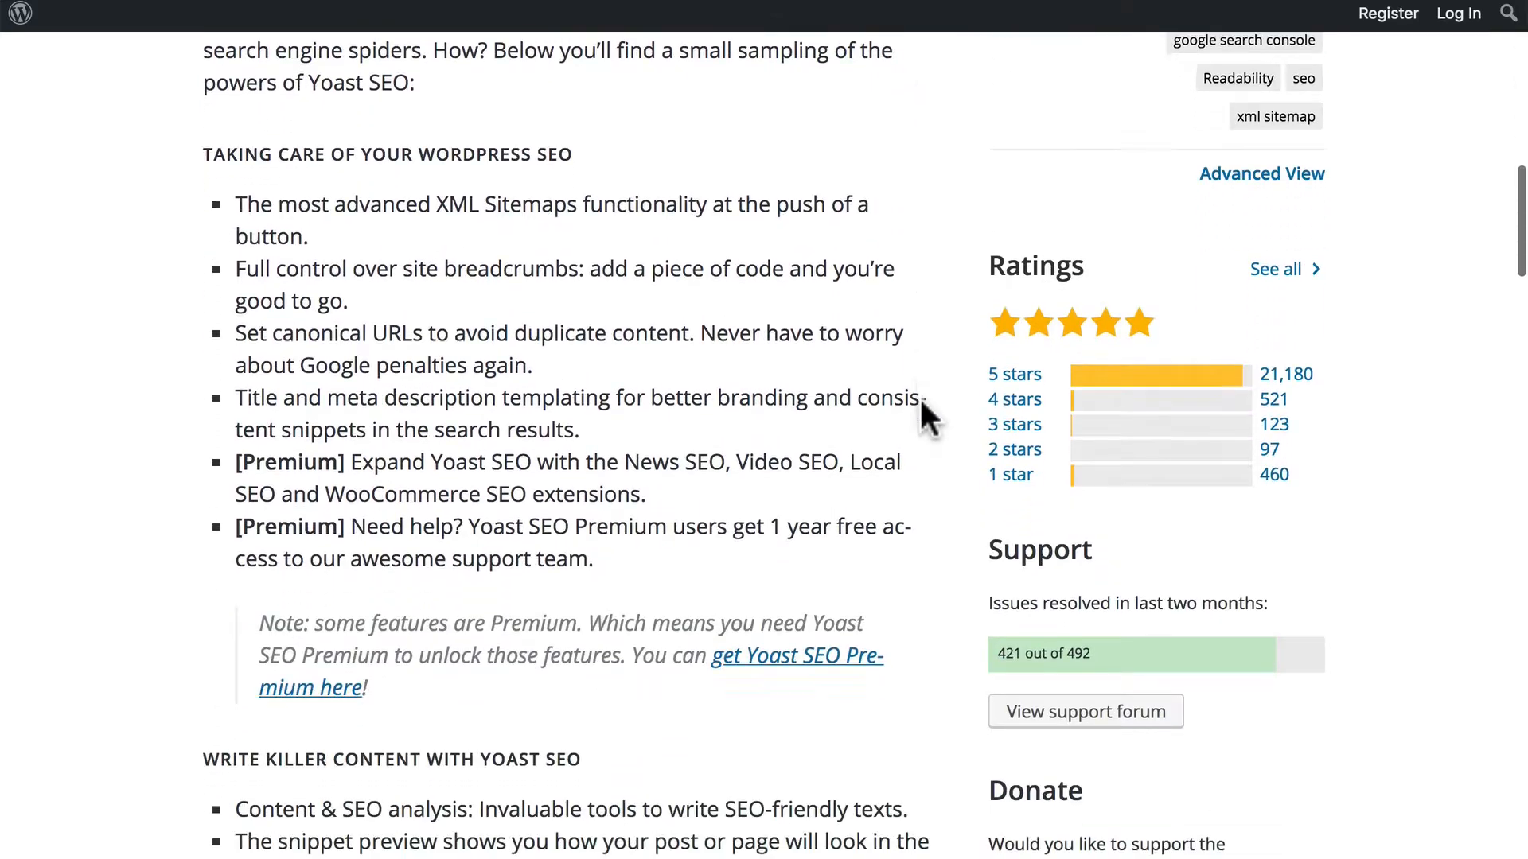
scroll(down, 3)
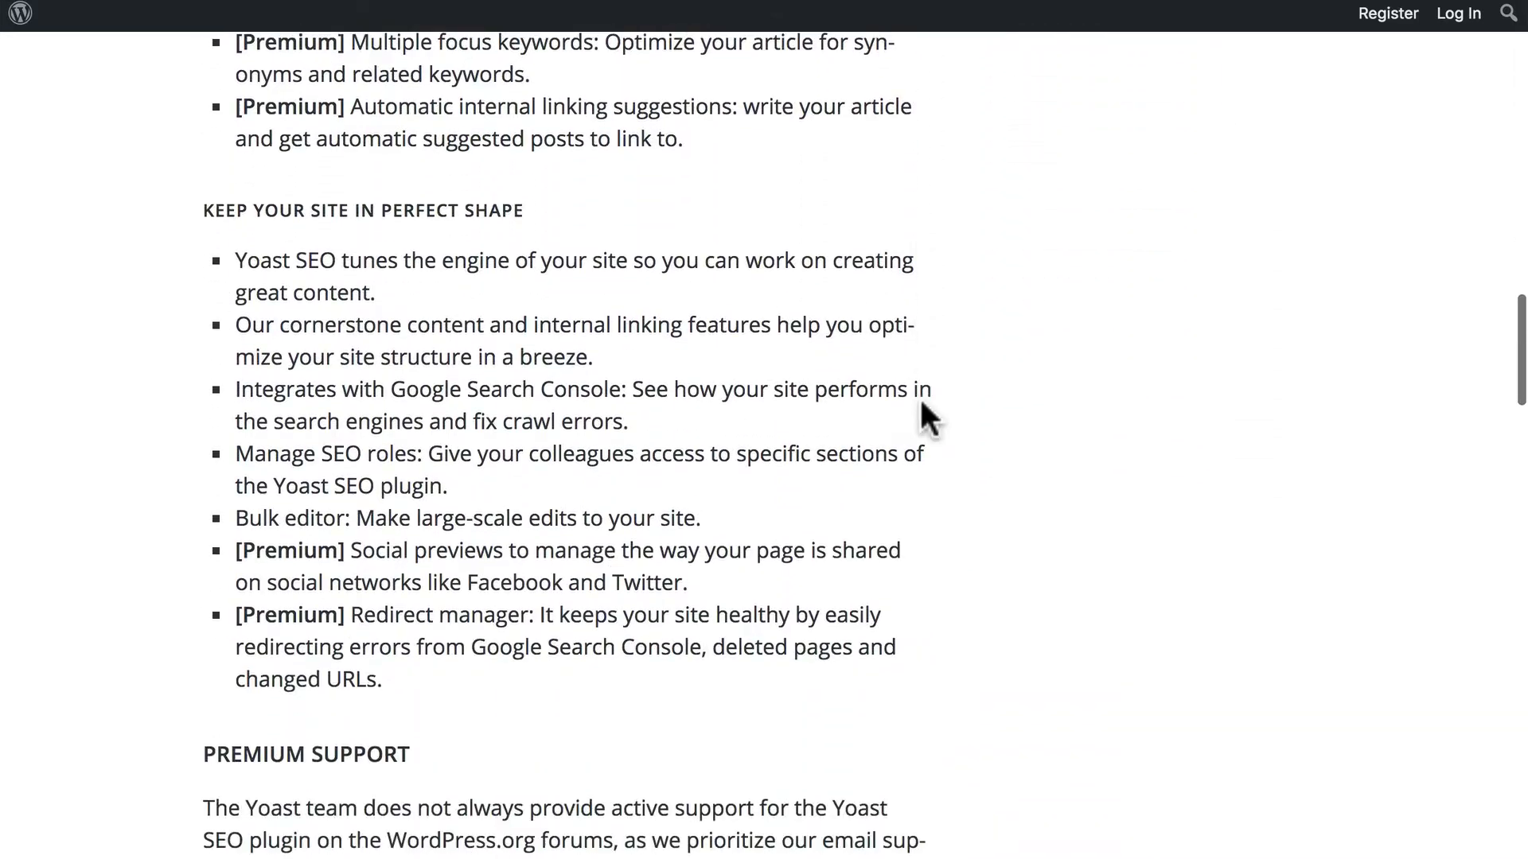
scroll(down, 3)
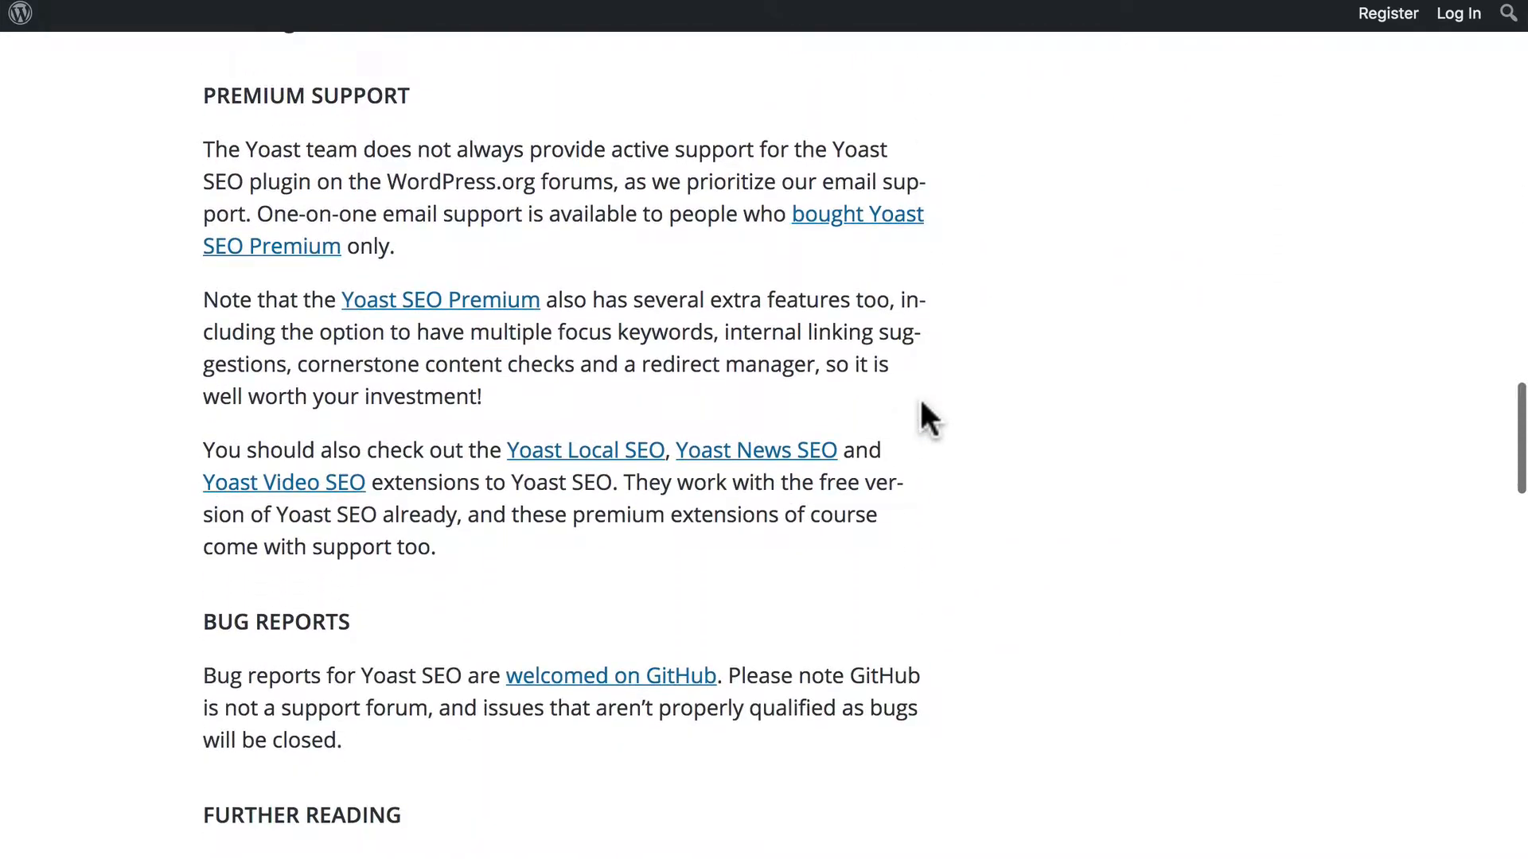
scroll(down, 3)
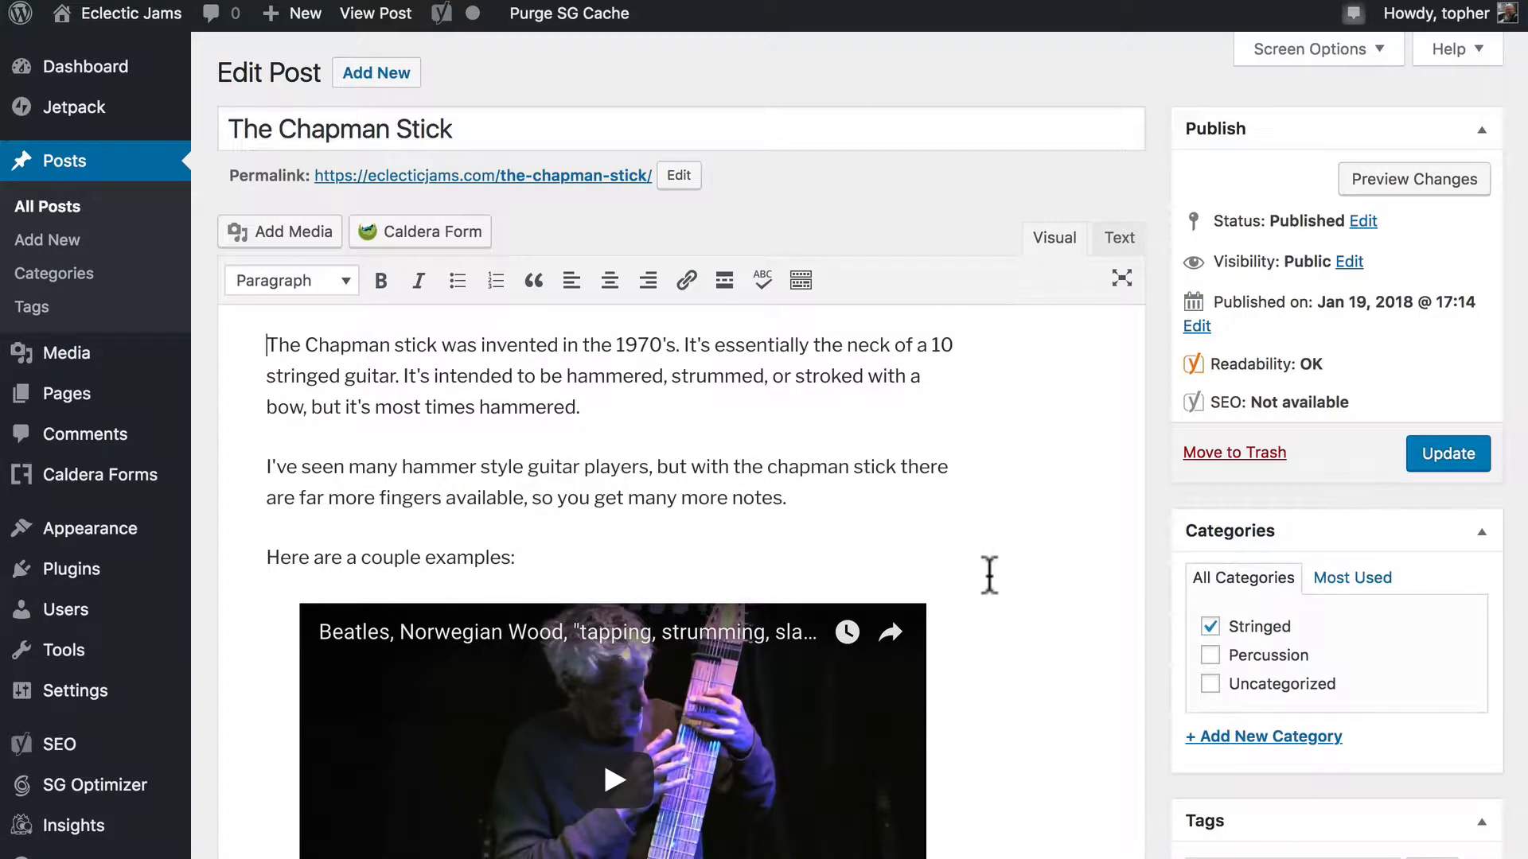
scroll(down, 3)
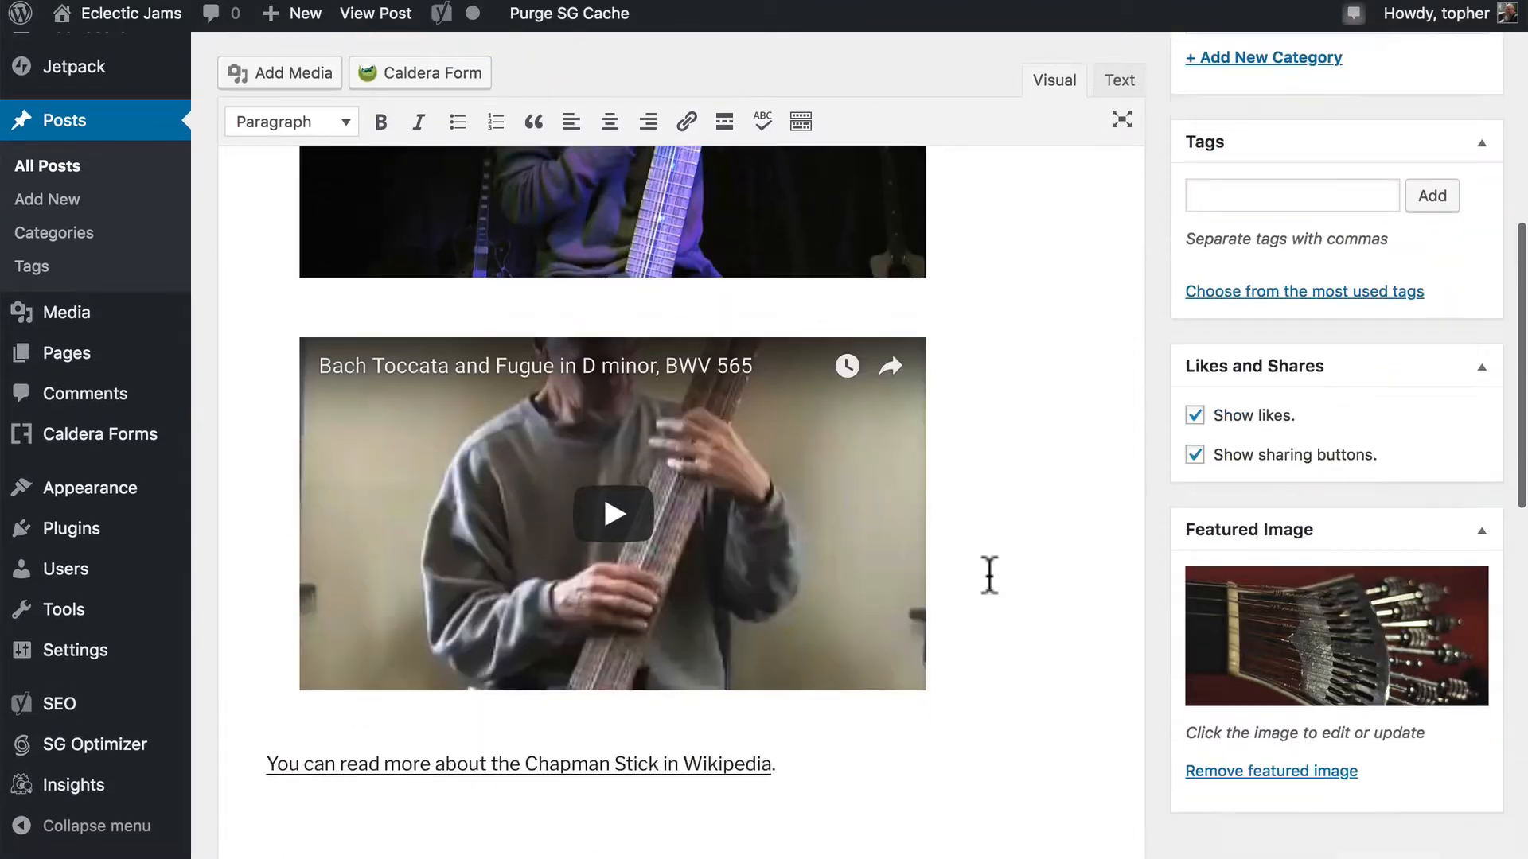
scroll(down, 3)
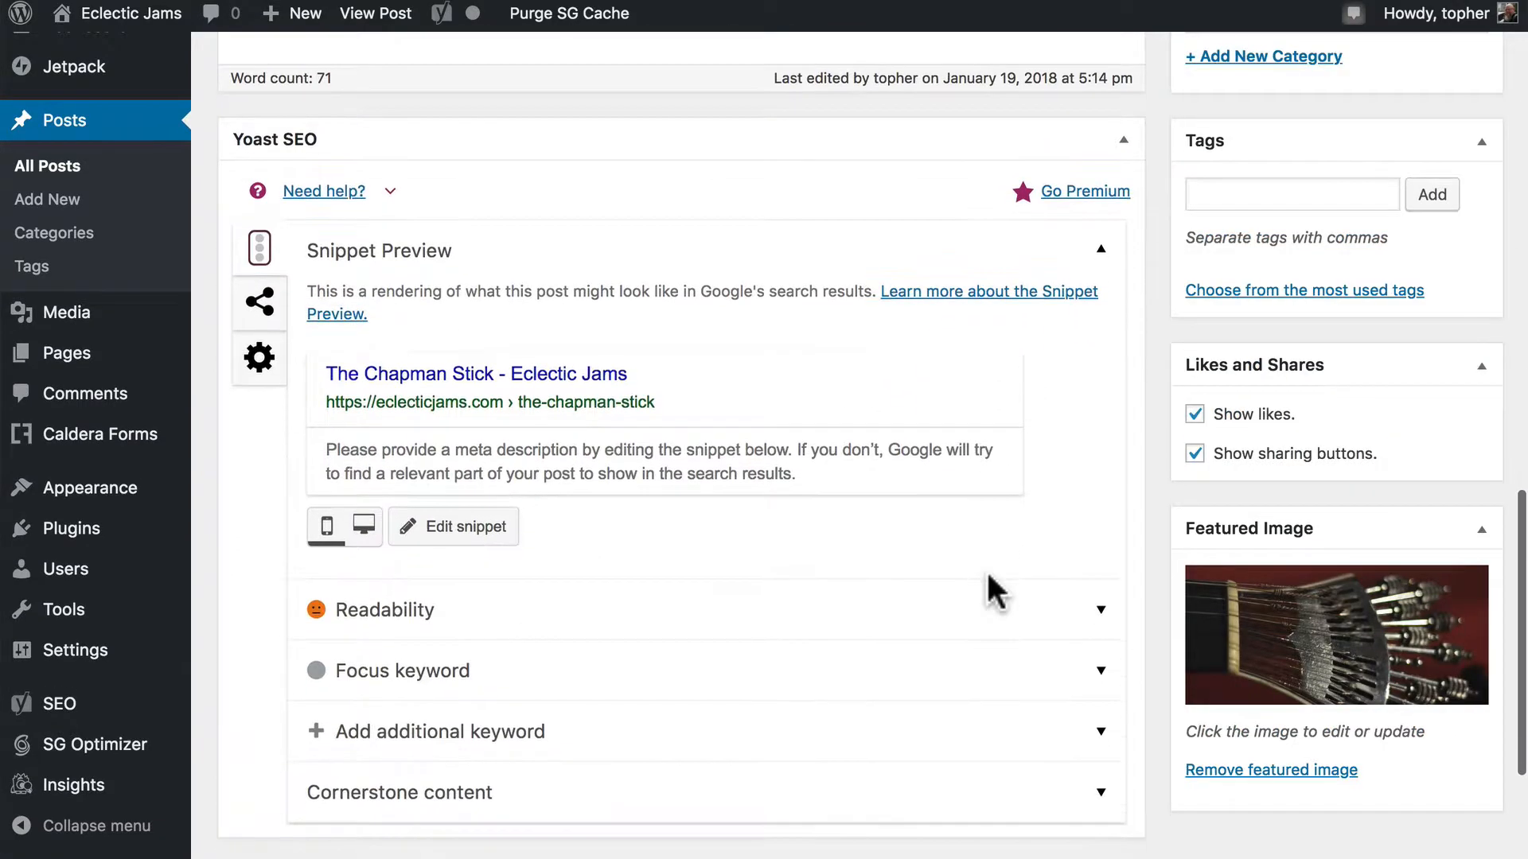
scroll(down, 3)
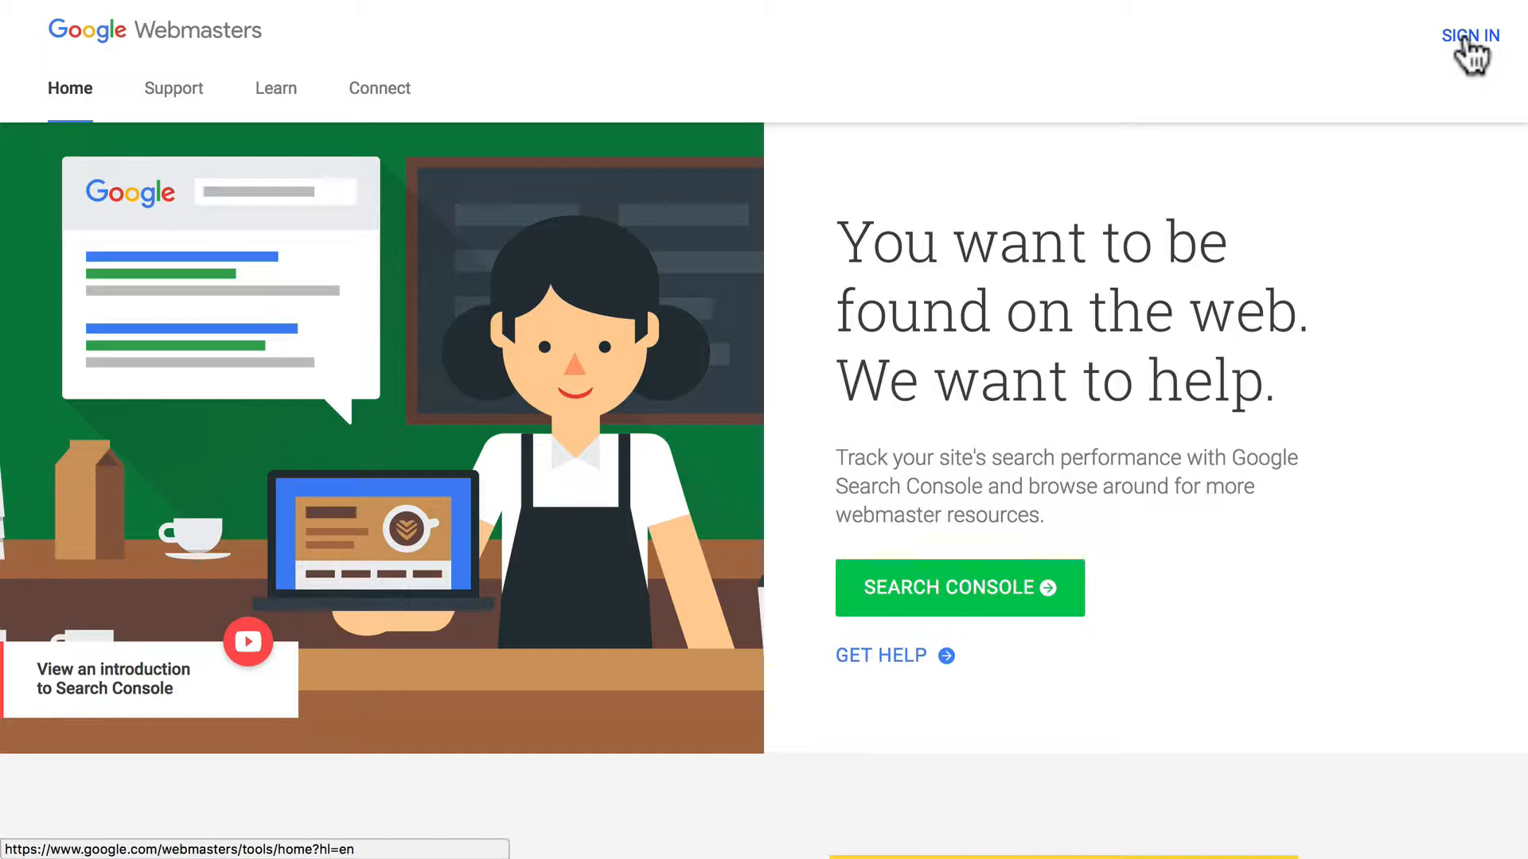
Sign in to Search Console with the first account listed under Choose an account
click(1470, 36)
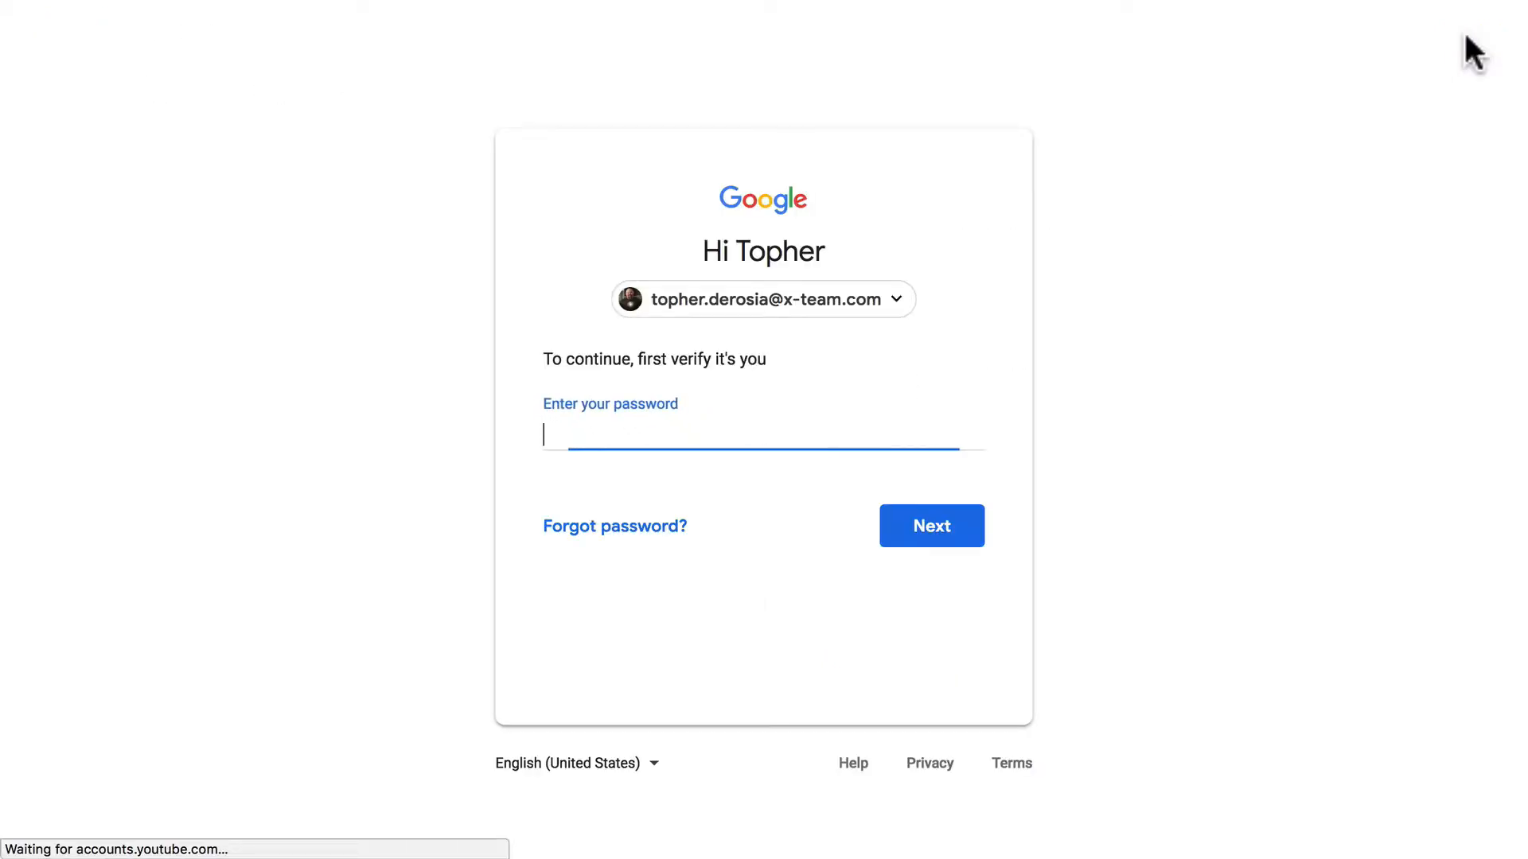
click(763, 435)
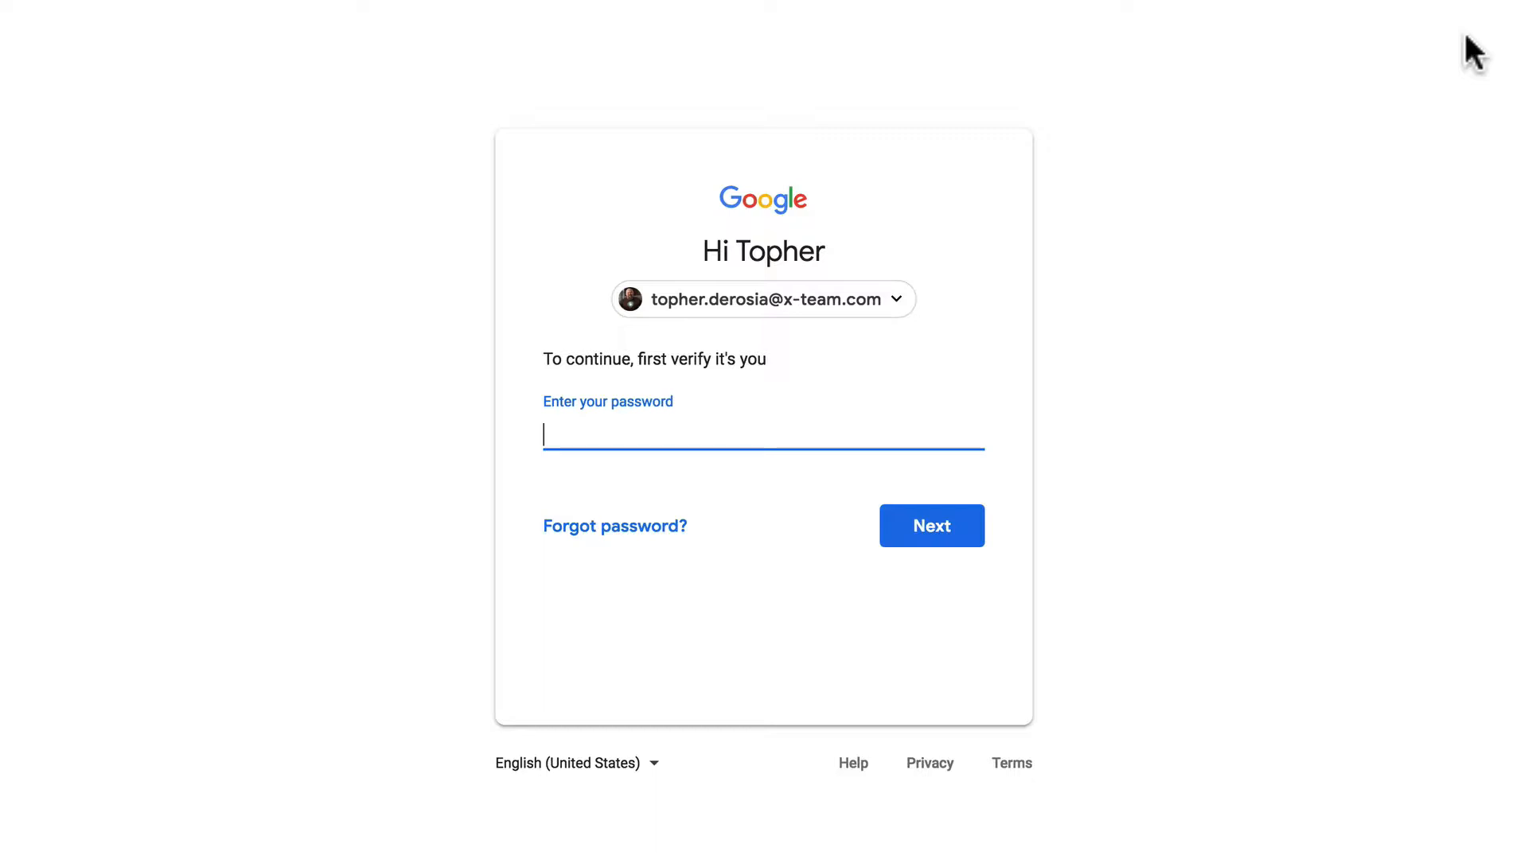
click(929, 525)
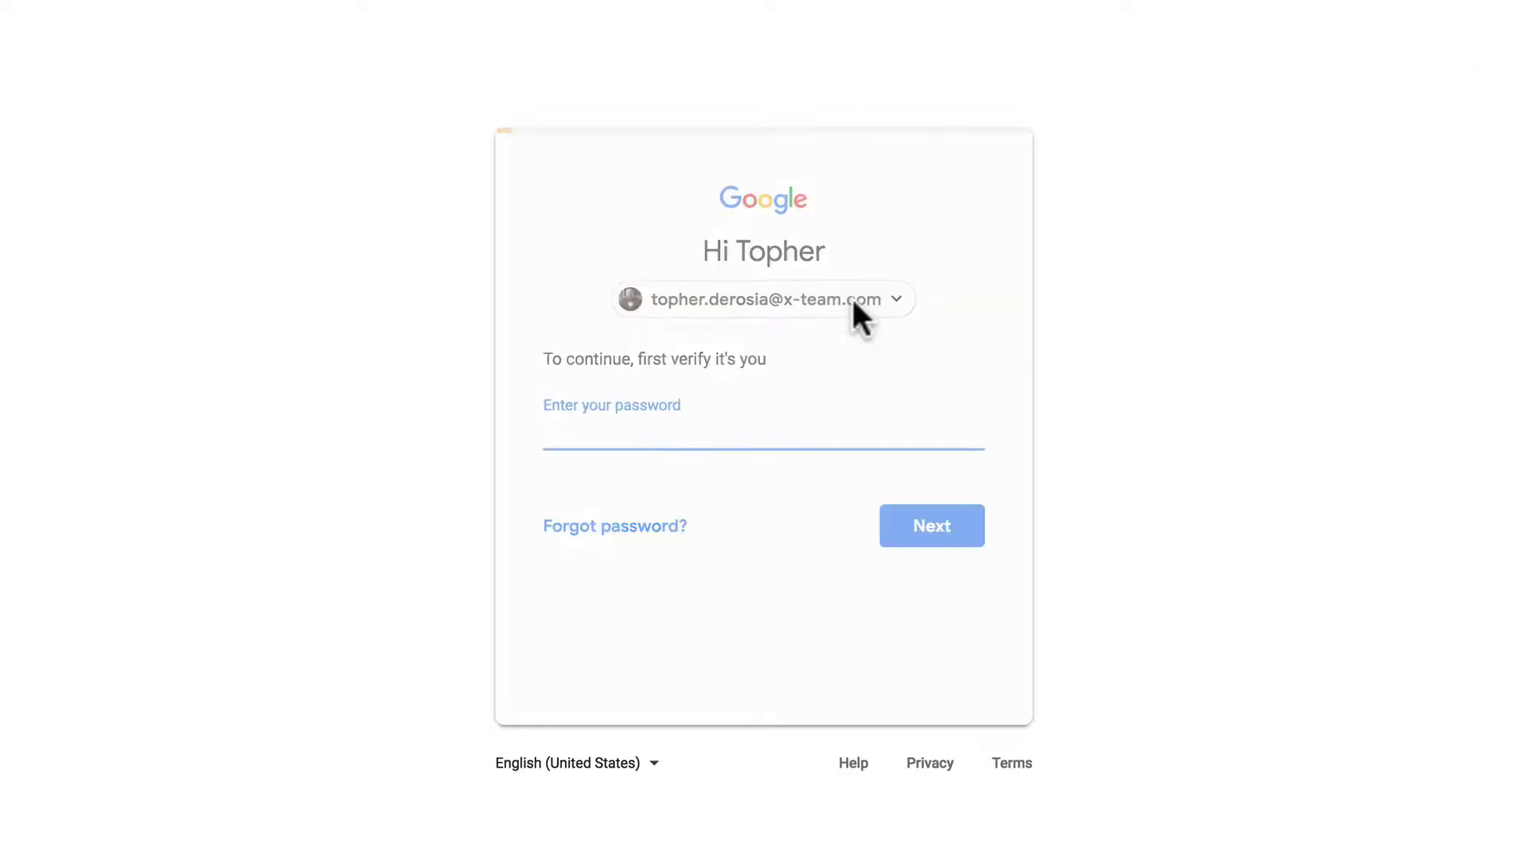
click(894, 299)
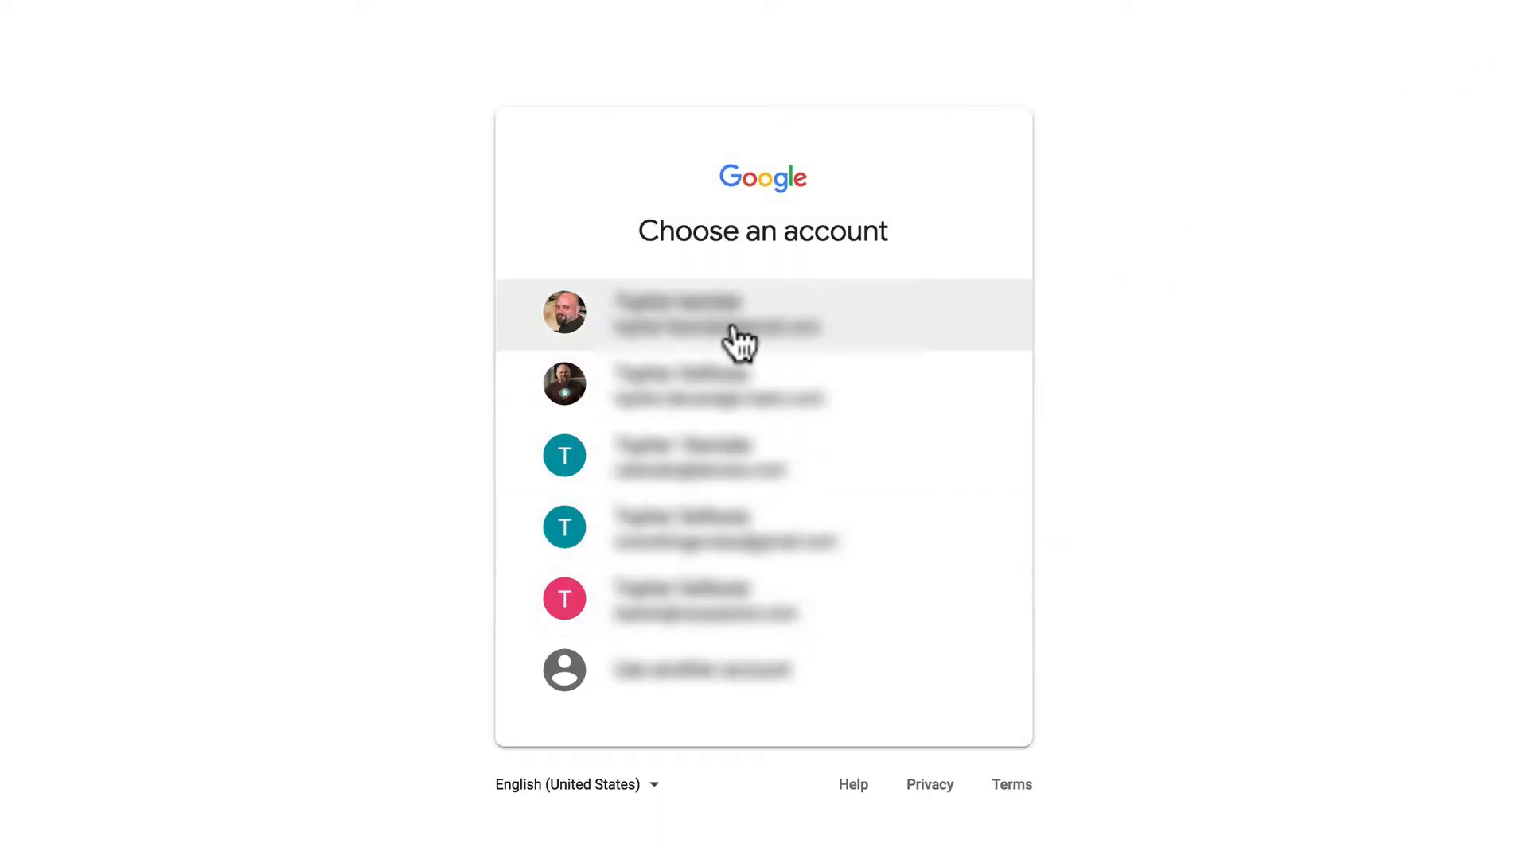
click(763, 313)
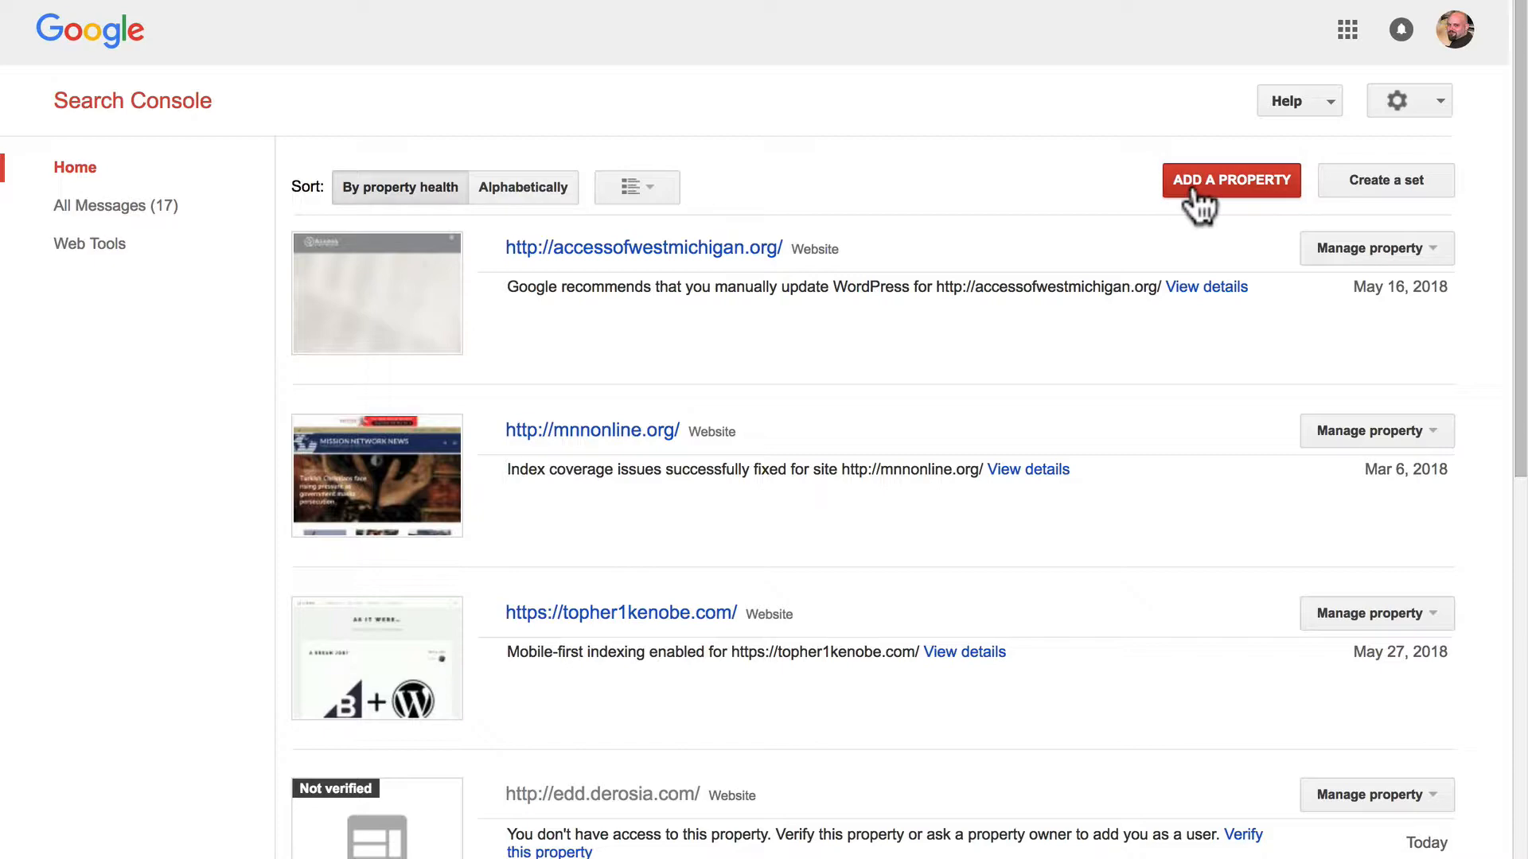
click(1231, 181)
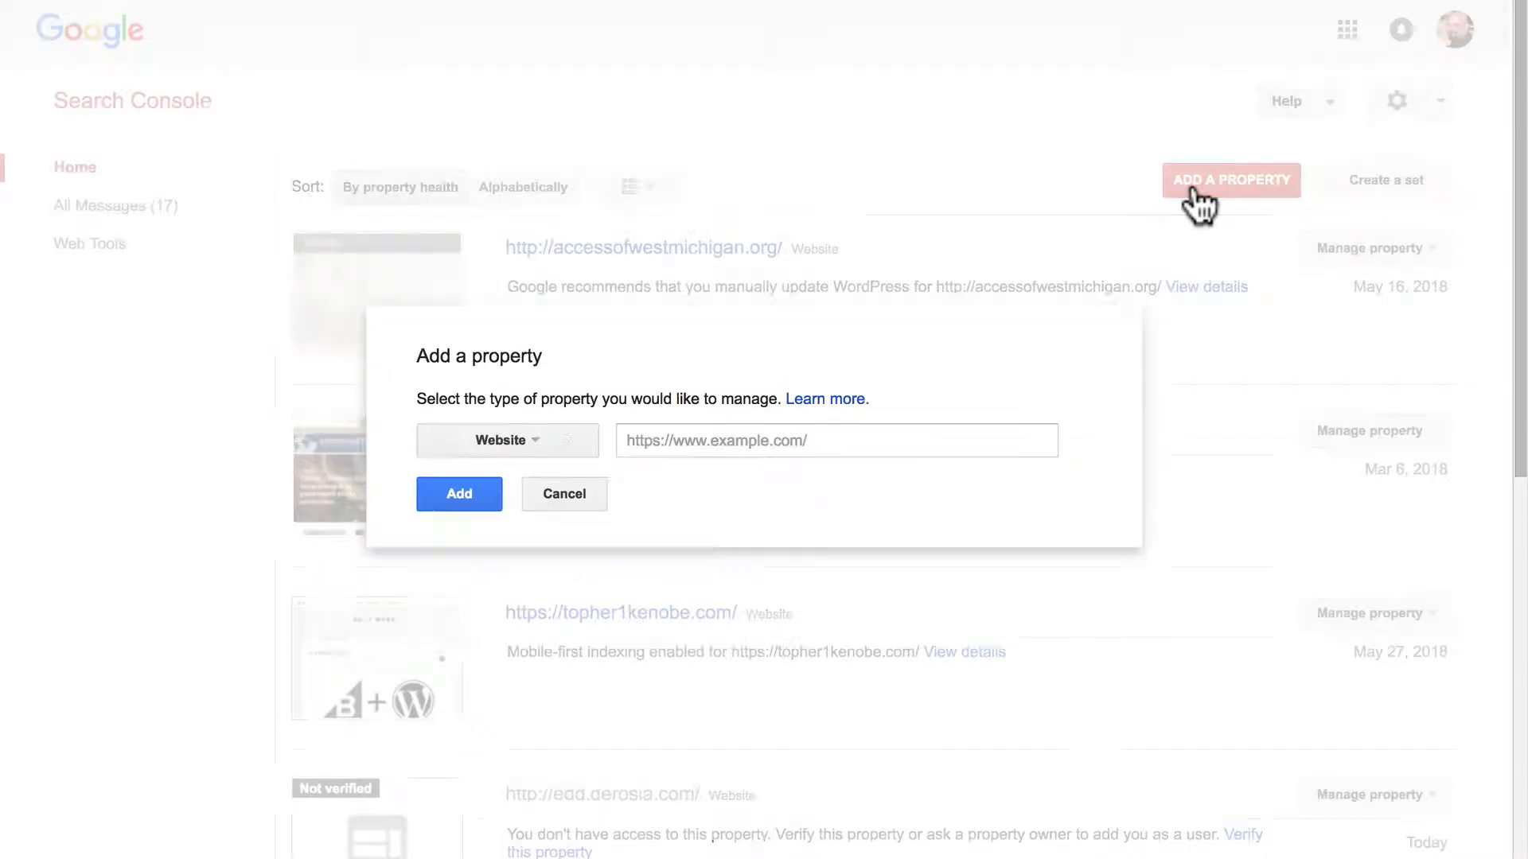
click(835, 440)
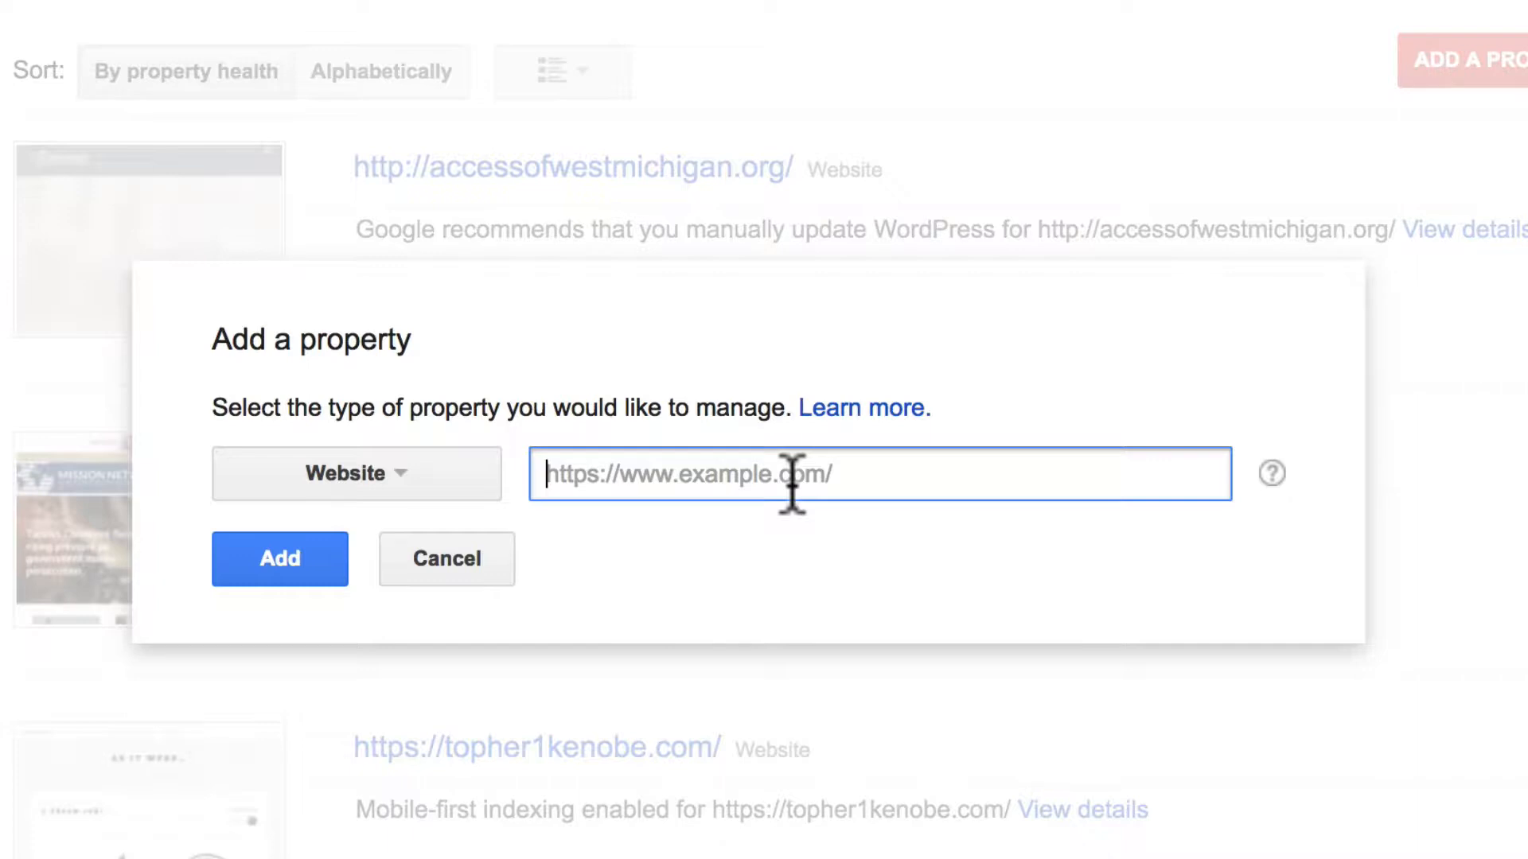
text(h)
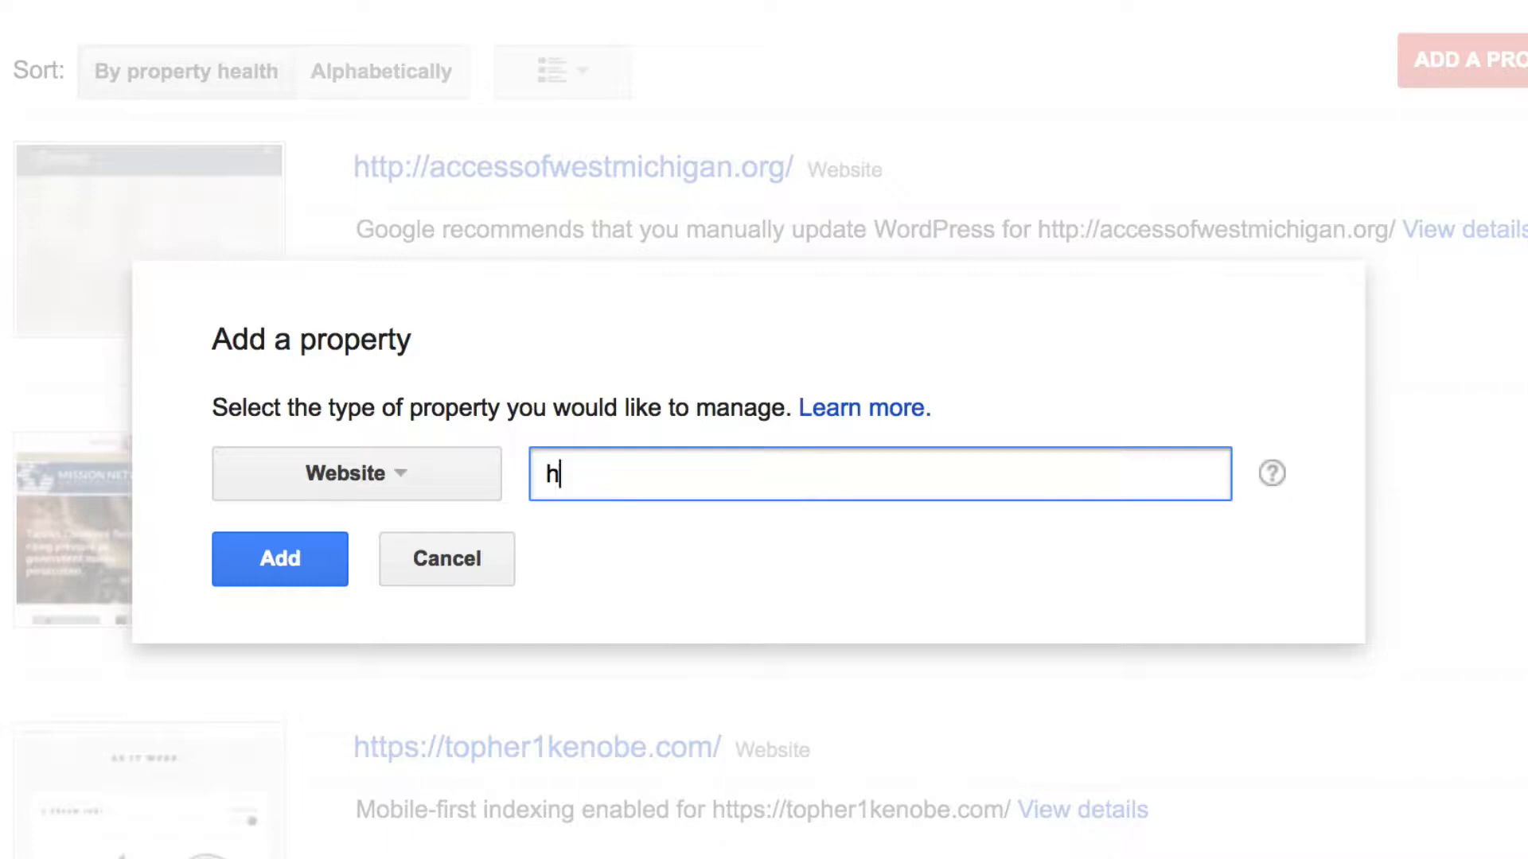
text(ttps://eclecticjams.com)
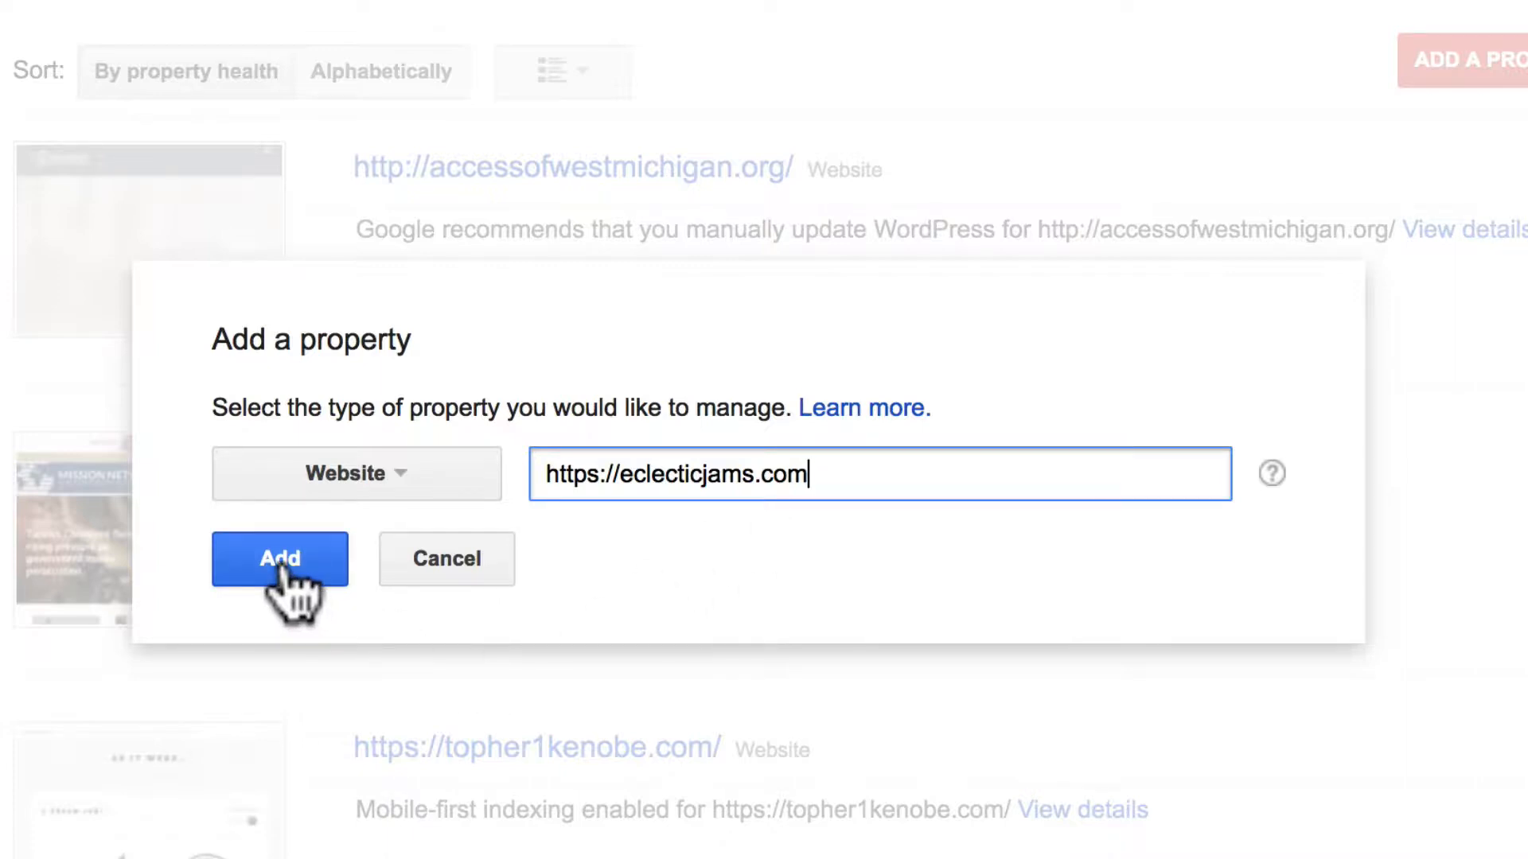
click(280, 559)
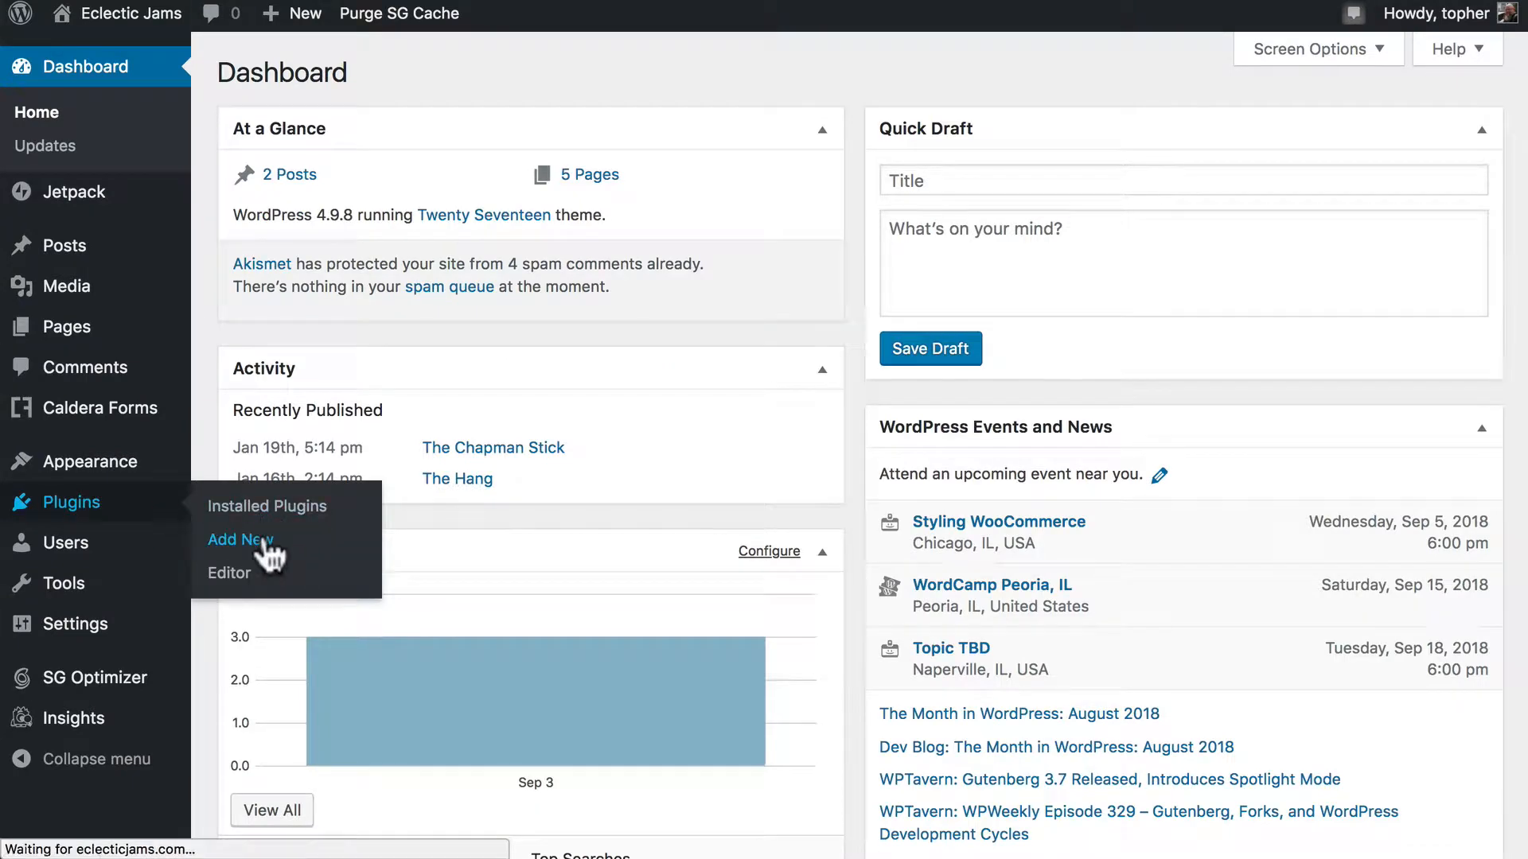
Search plugins for 'yoast', then install and activate Yoast SEO
click(240, 539)
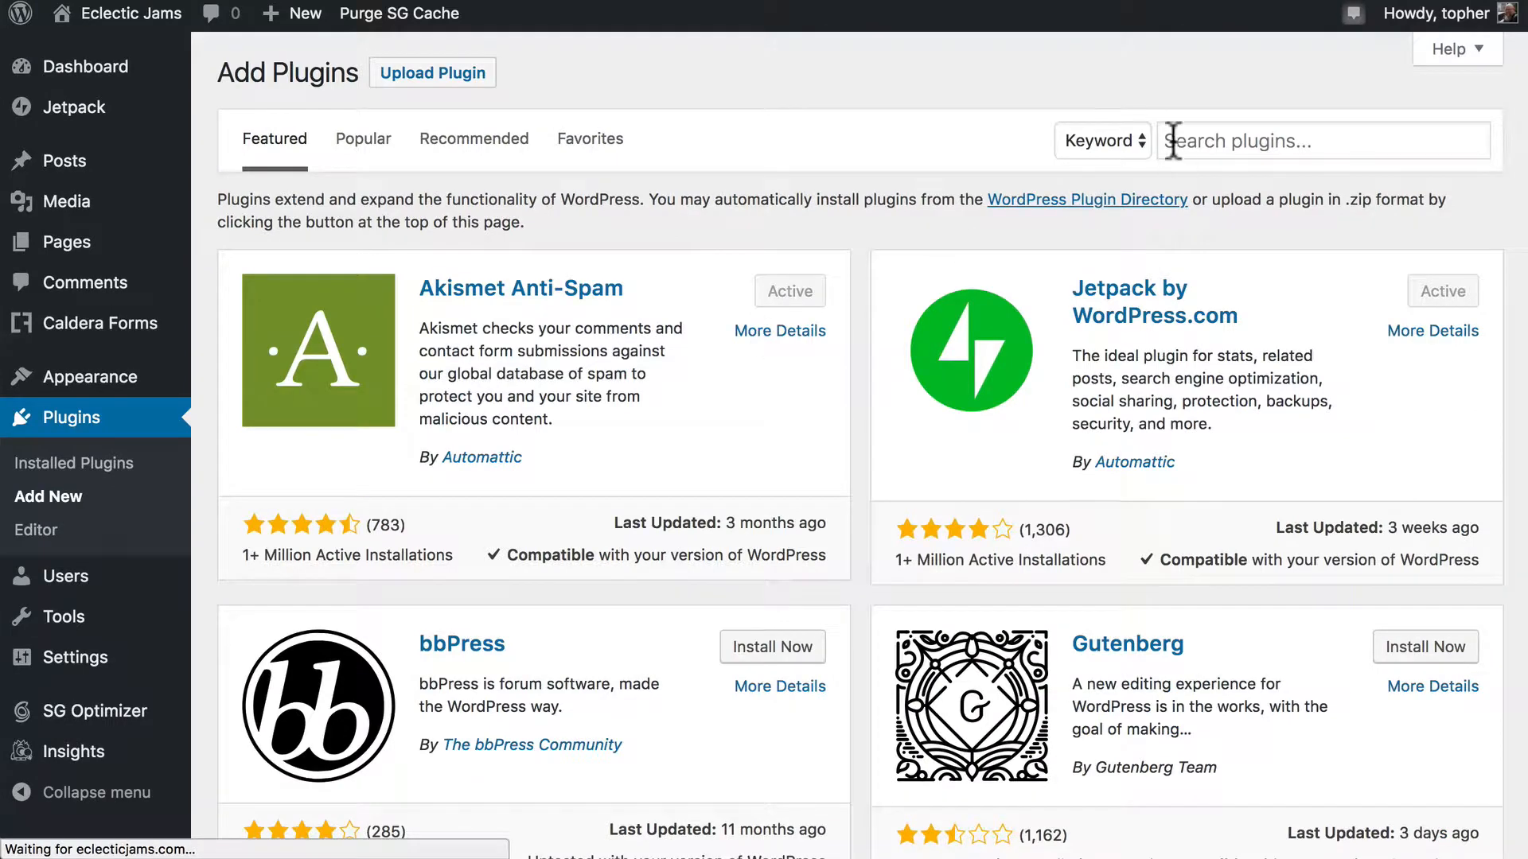
text(yoast)
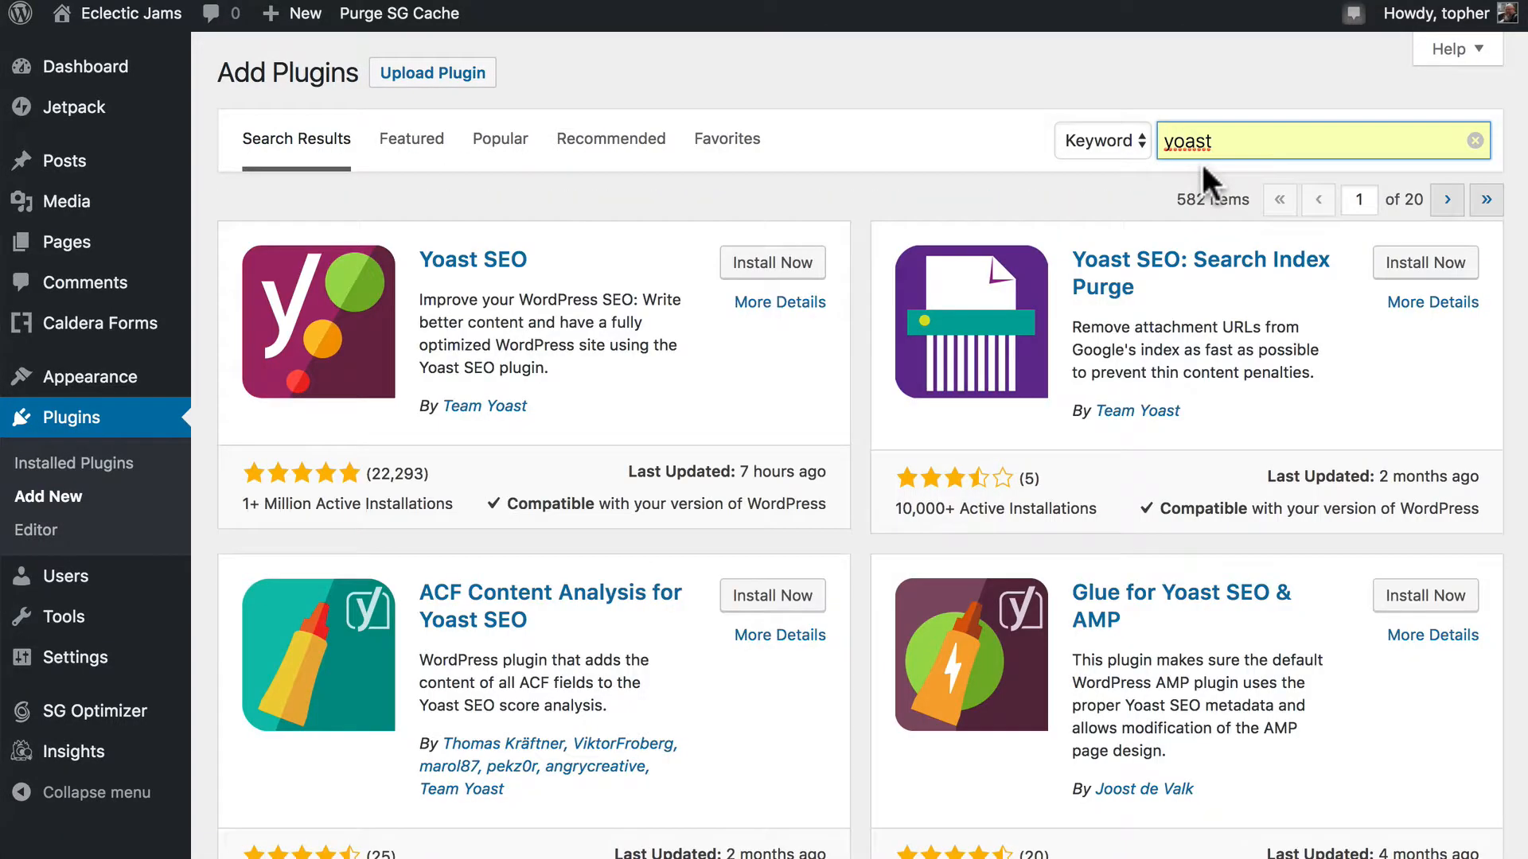
click(771, 262)
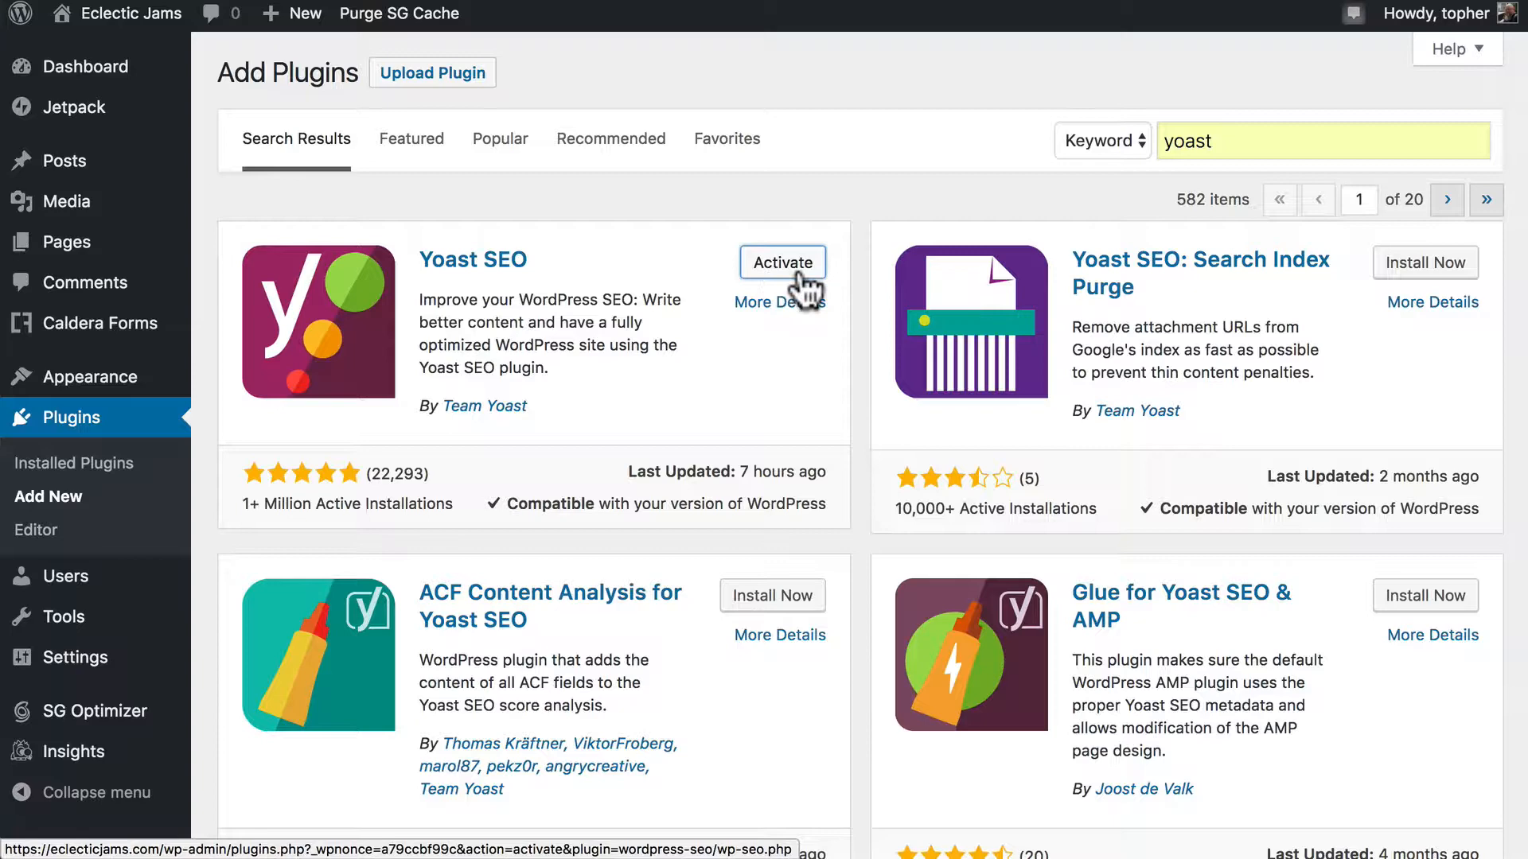
click(781, 262)
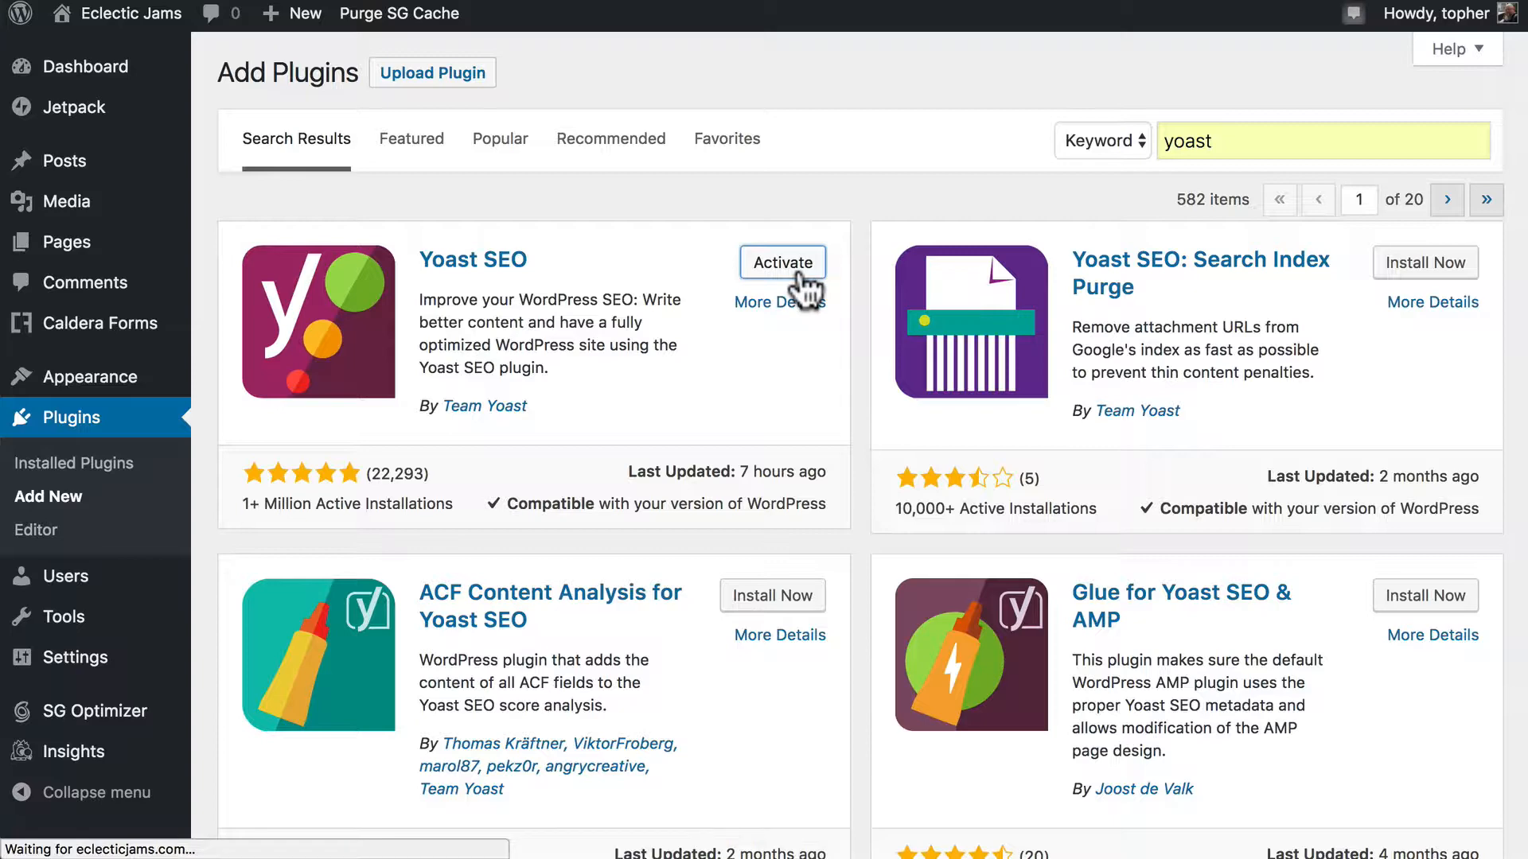
click(782, 262)
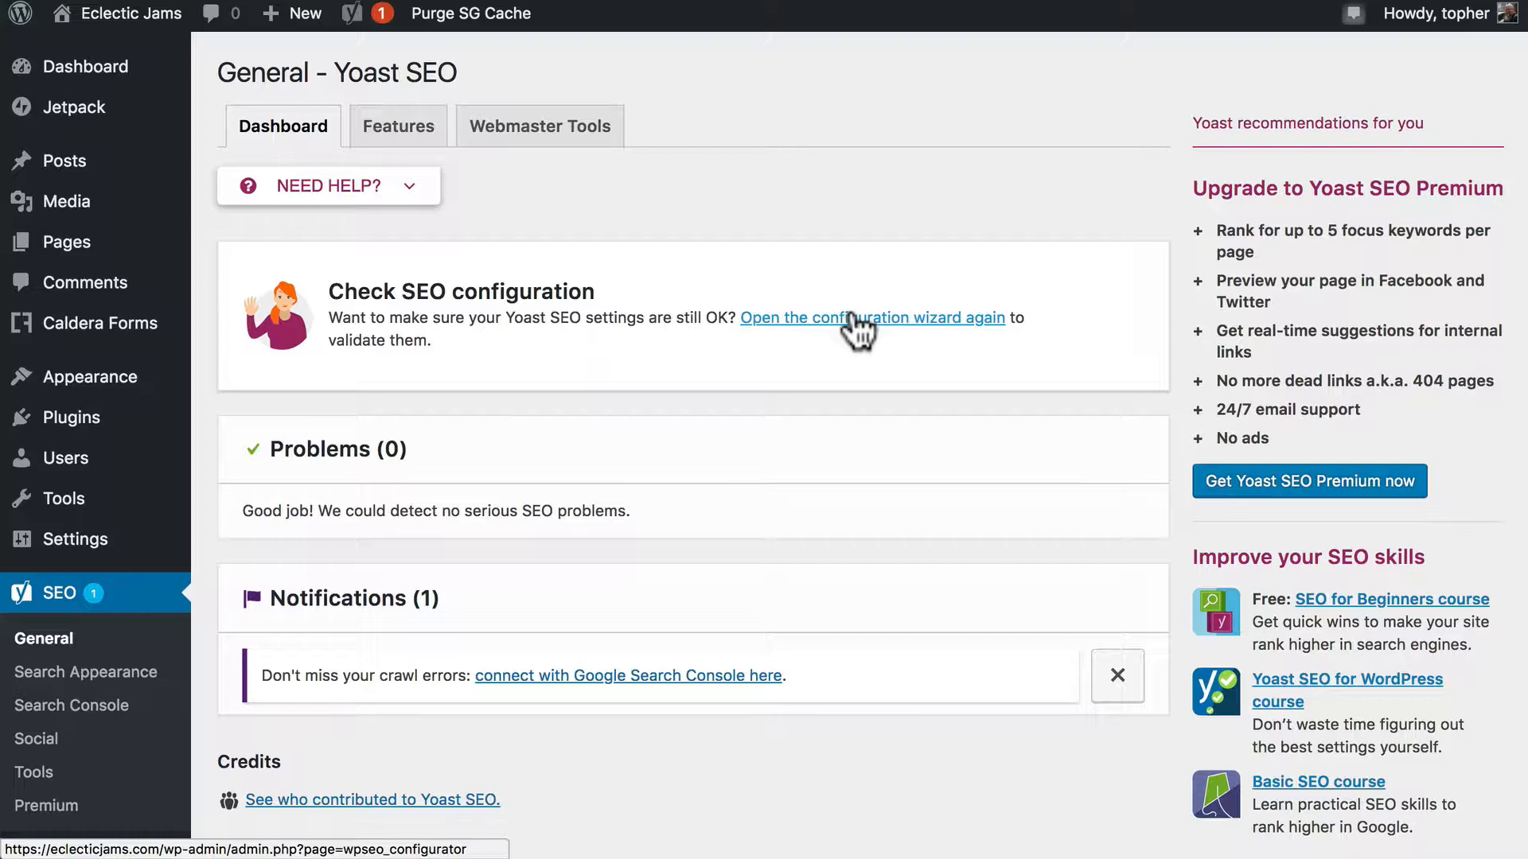
Reopen the Yoast wizard and start configuring, keeping Option A for a live site
click(871, 317)
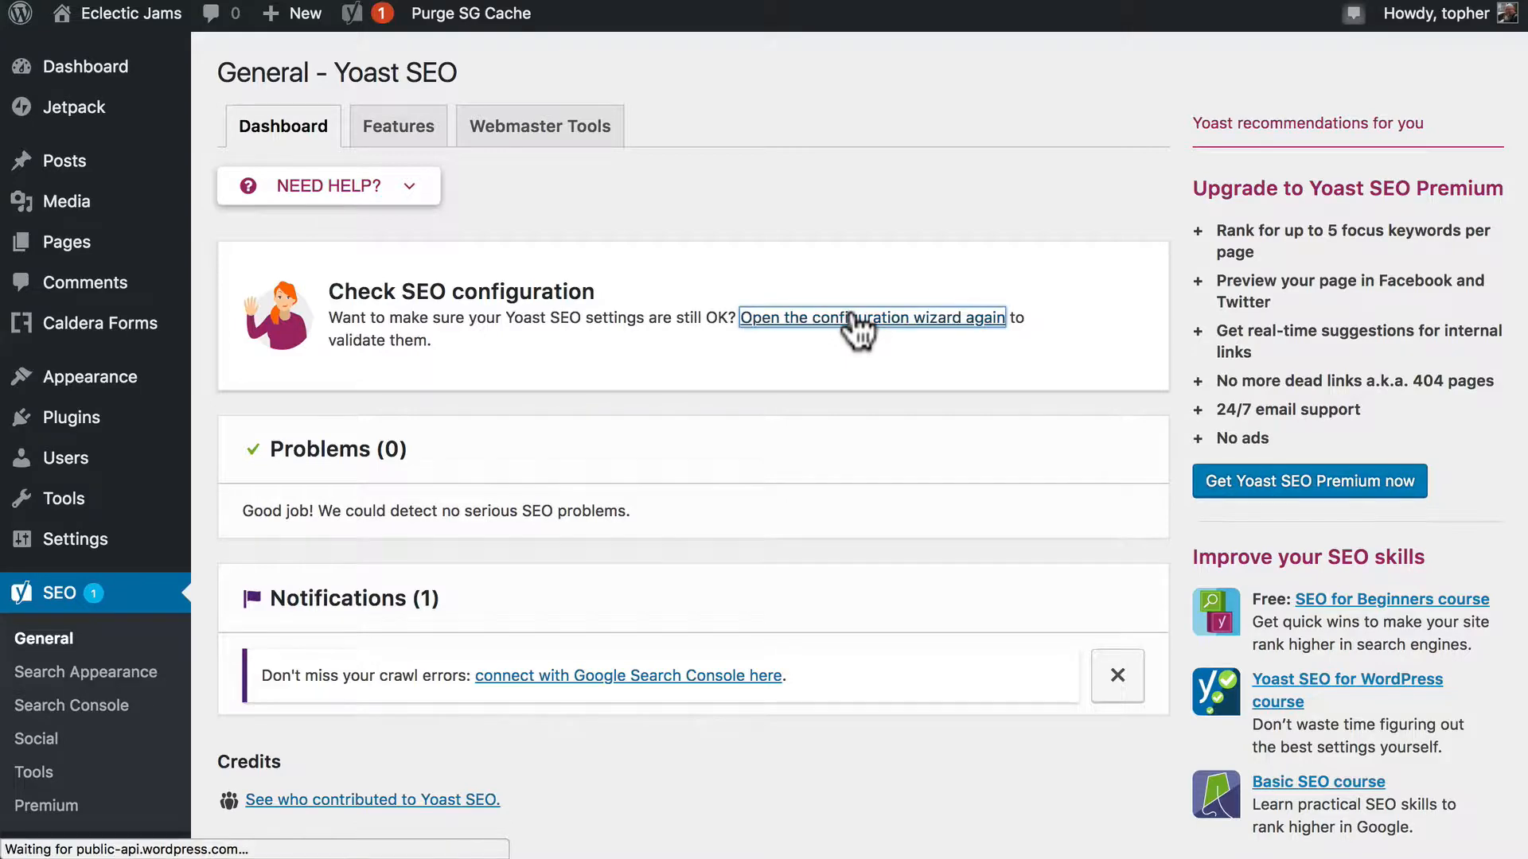
click(871, 318)
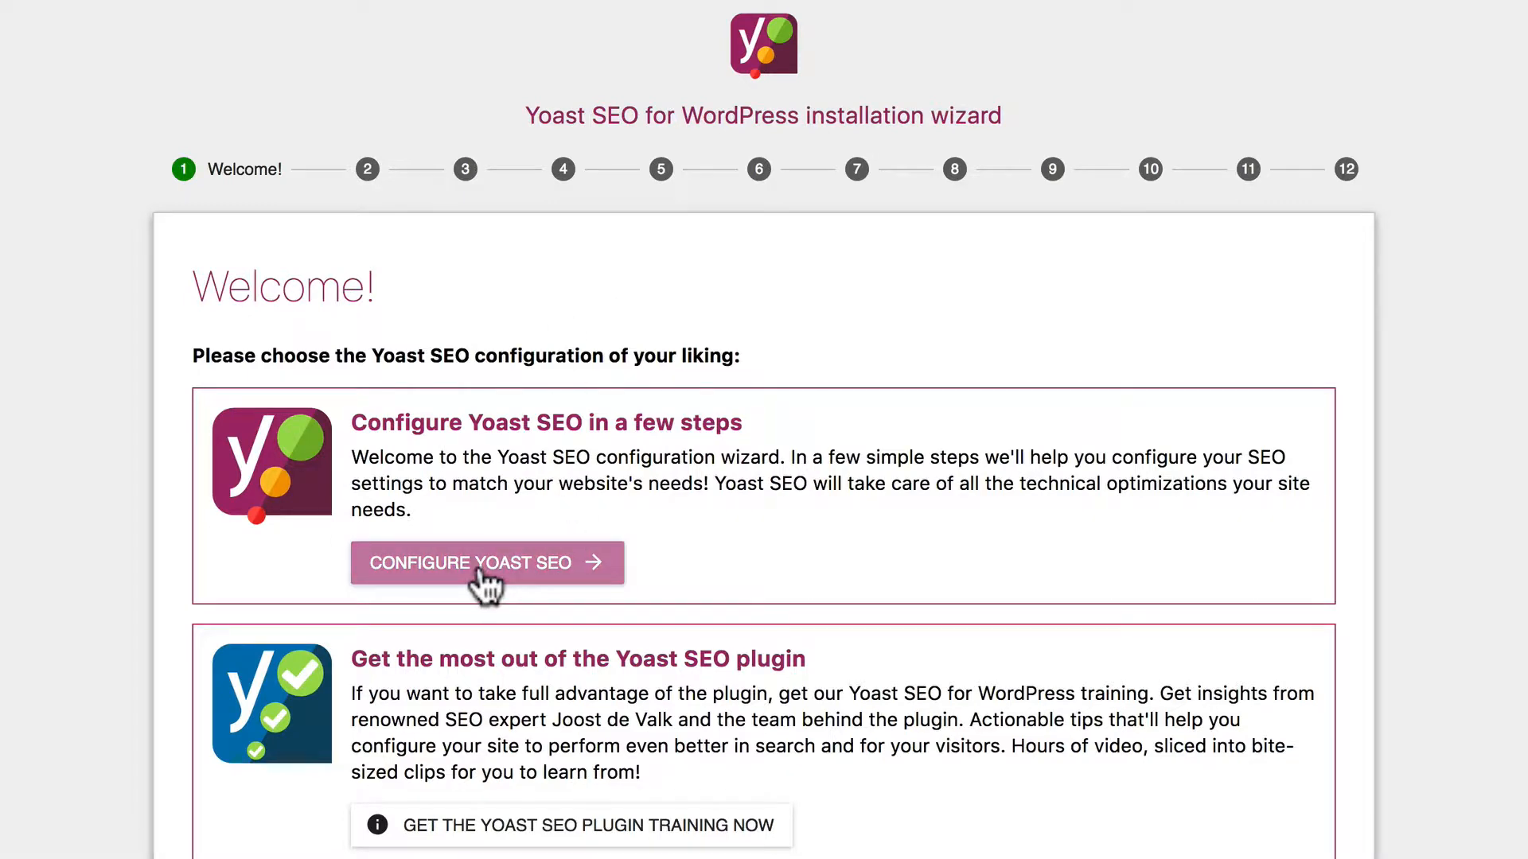
click(486, 562)
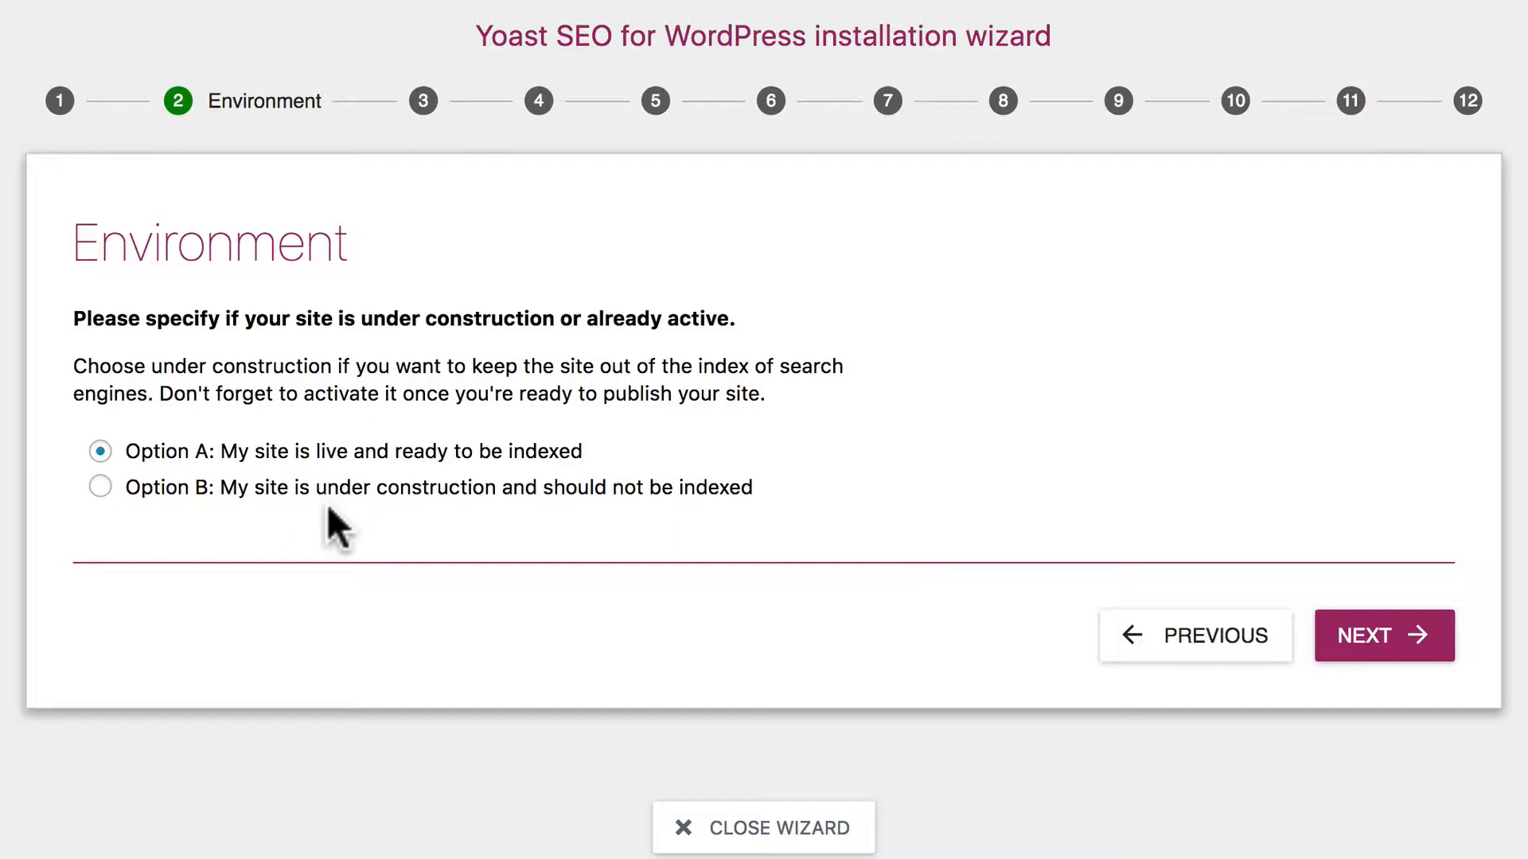
mouse_move(1384, 635)
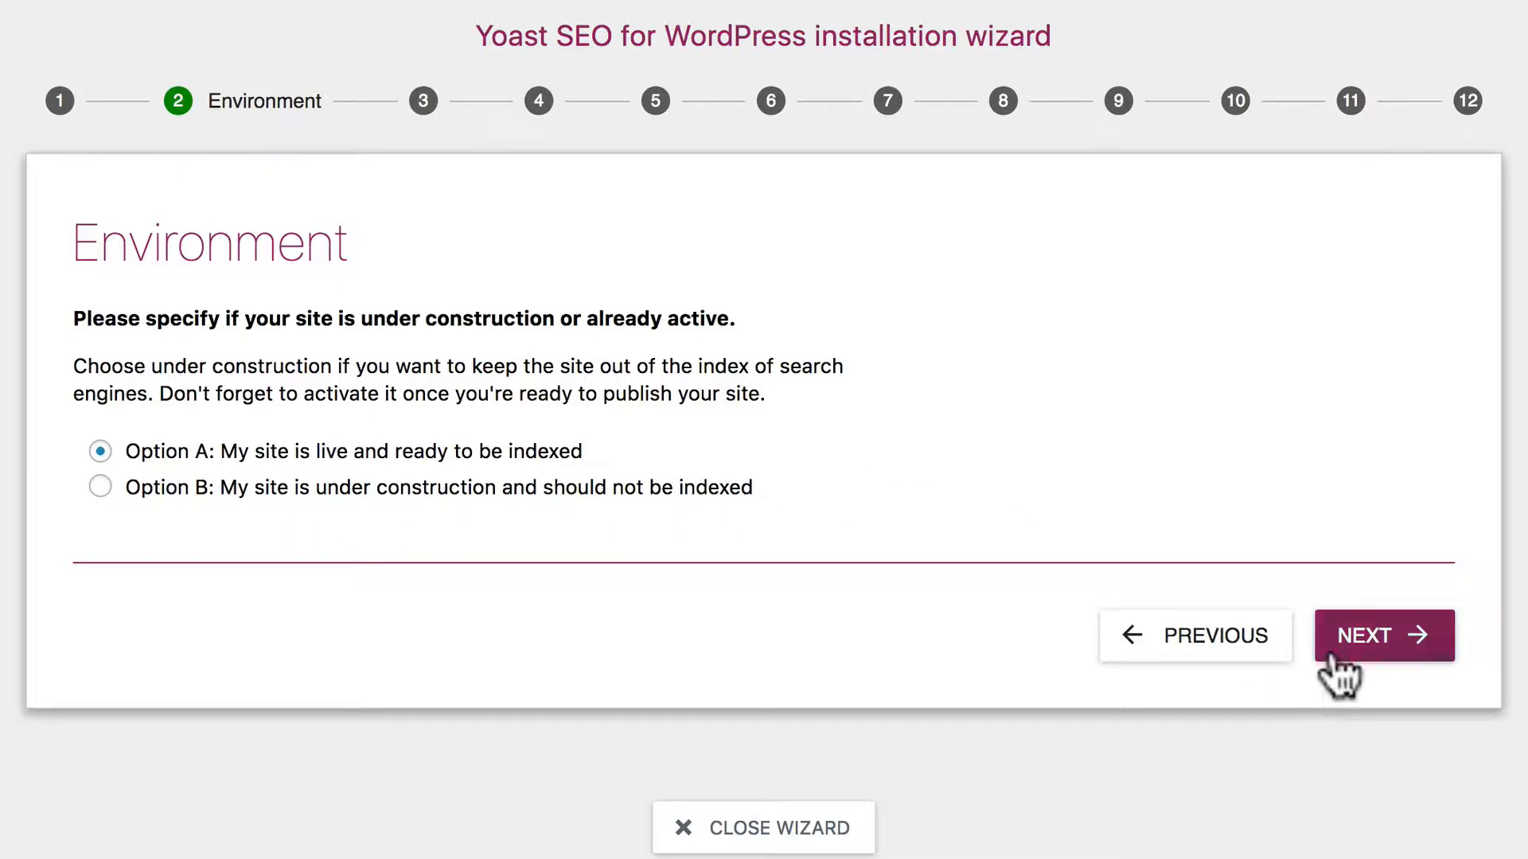
Advance through site type (blog) and Company or person (Person, Topher)
click(1383, 635)
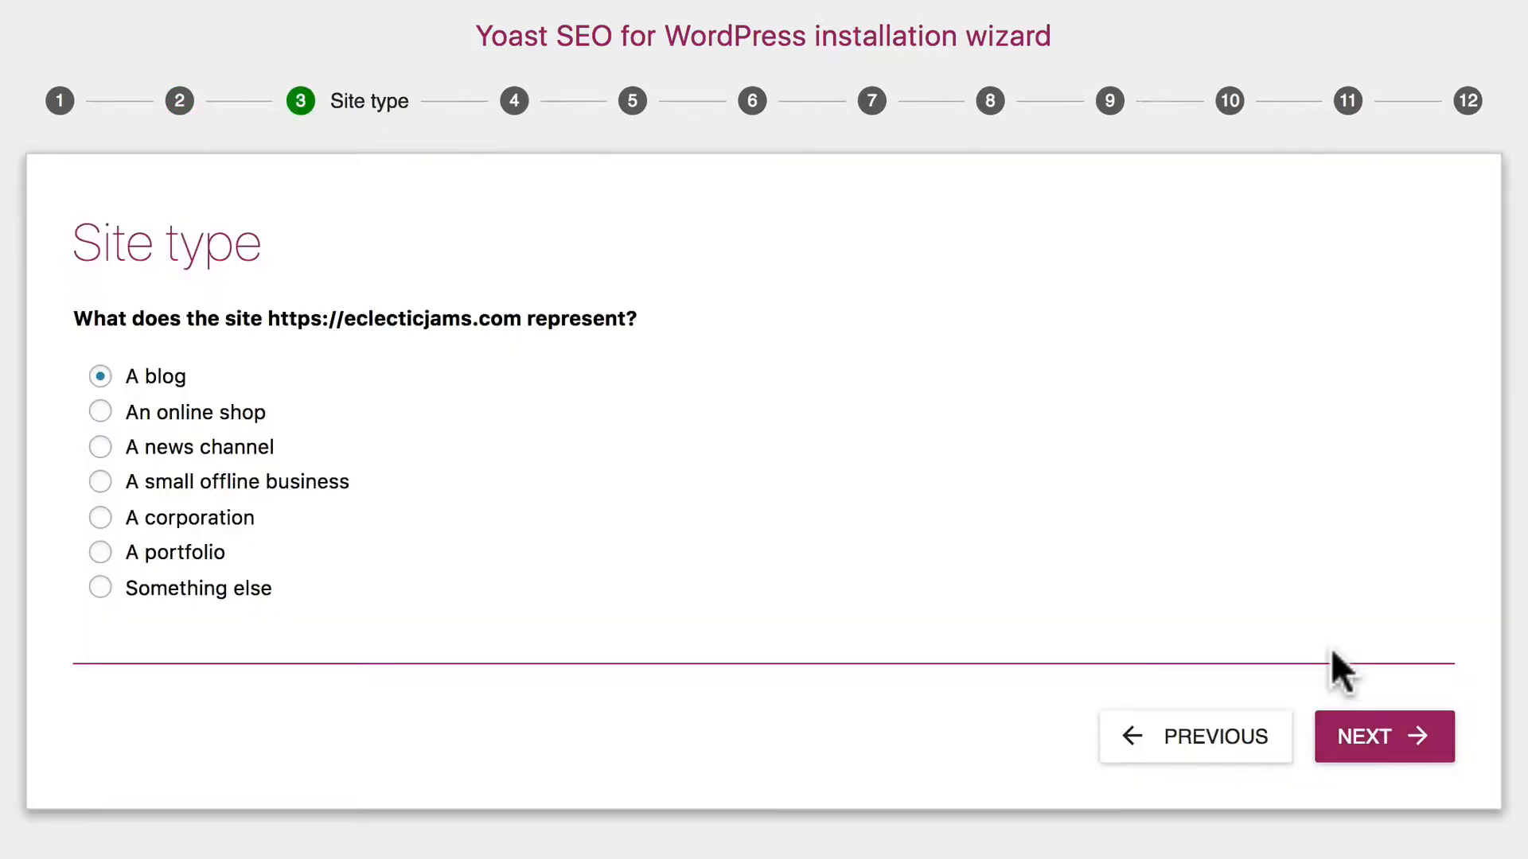
mouse_move(526, 424)
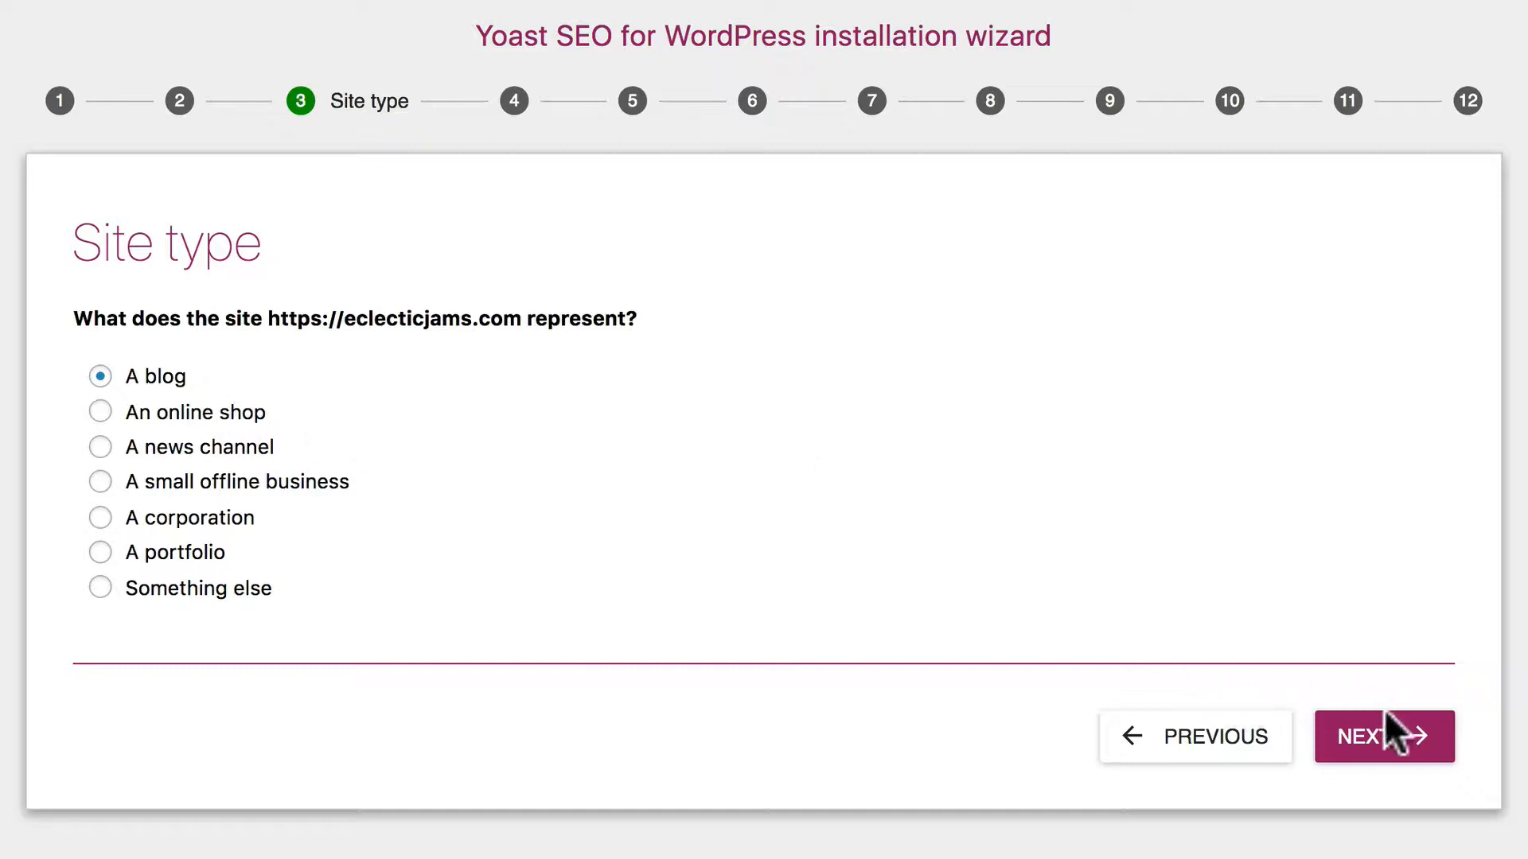
click(1383, 736)
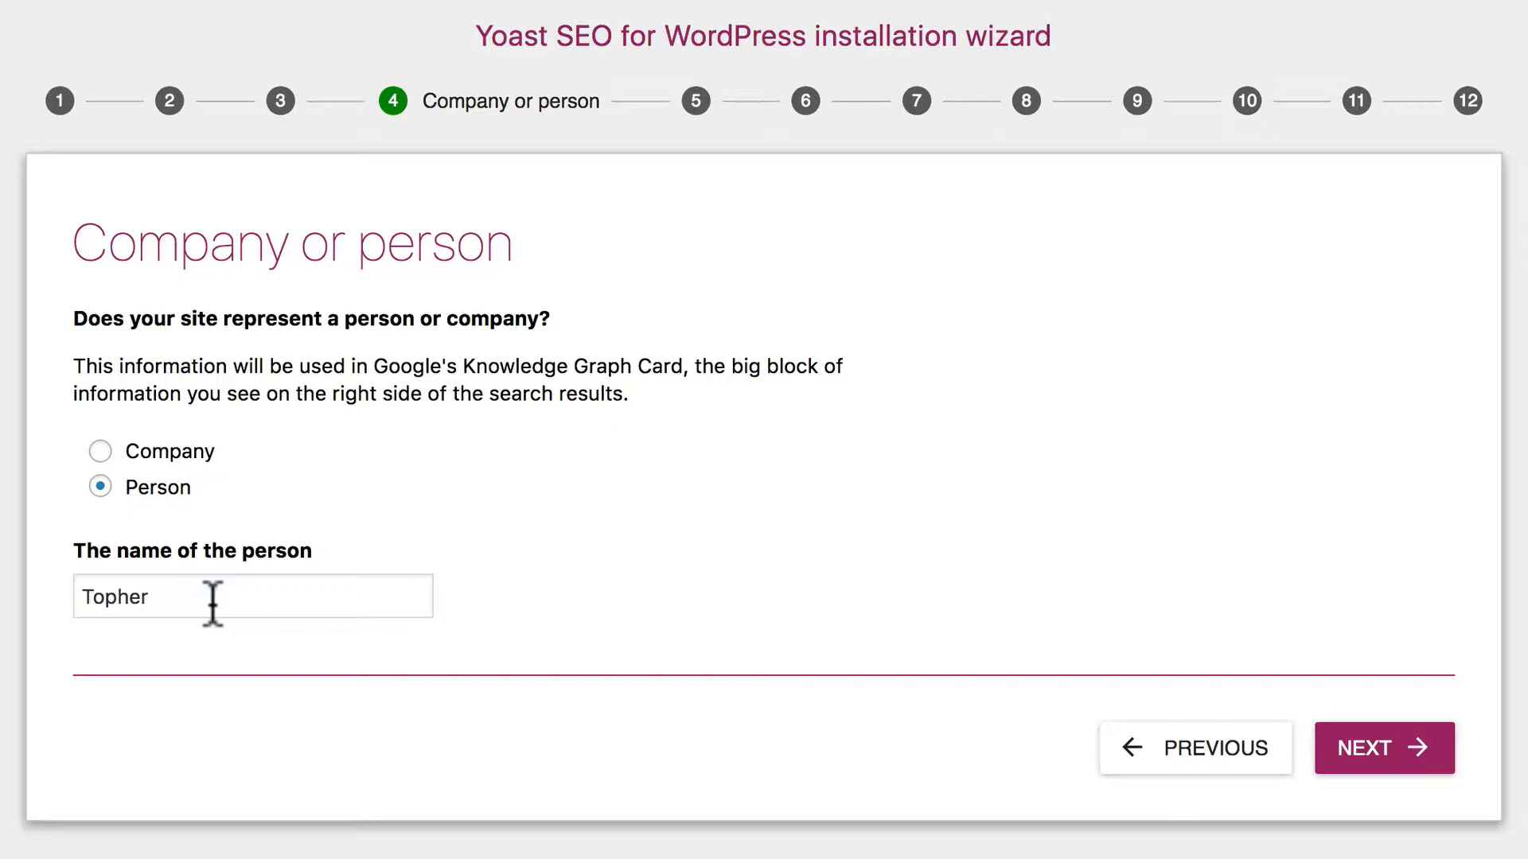
mouse_move(1403, 741)
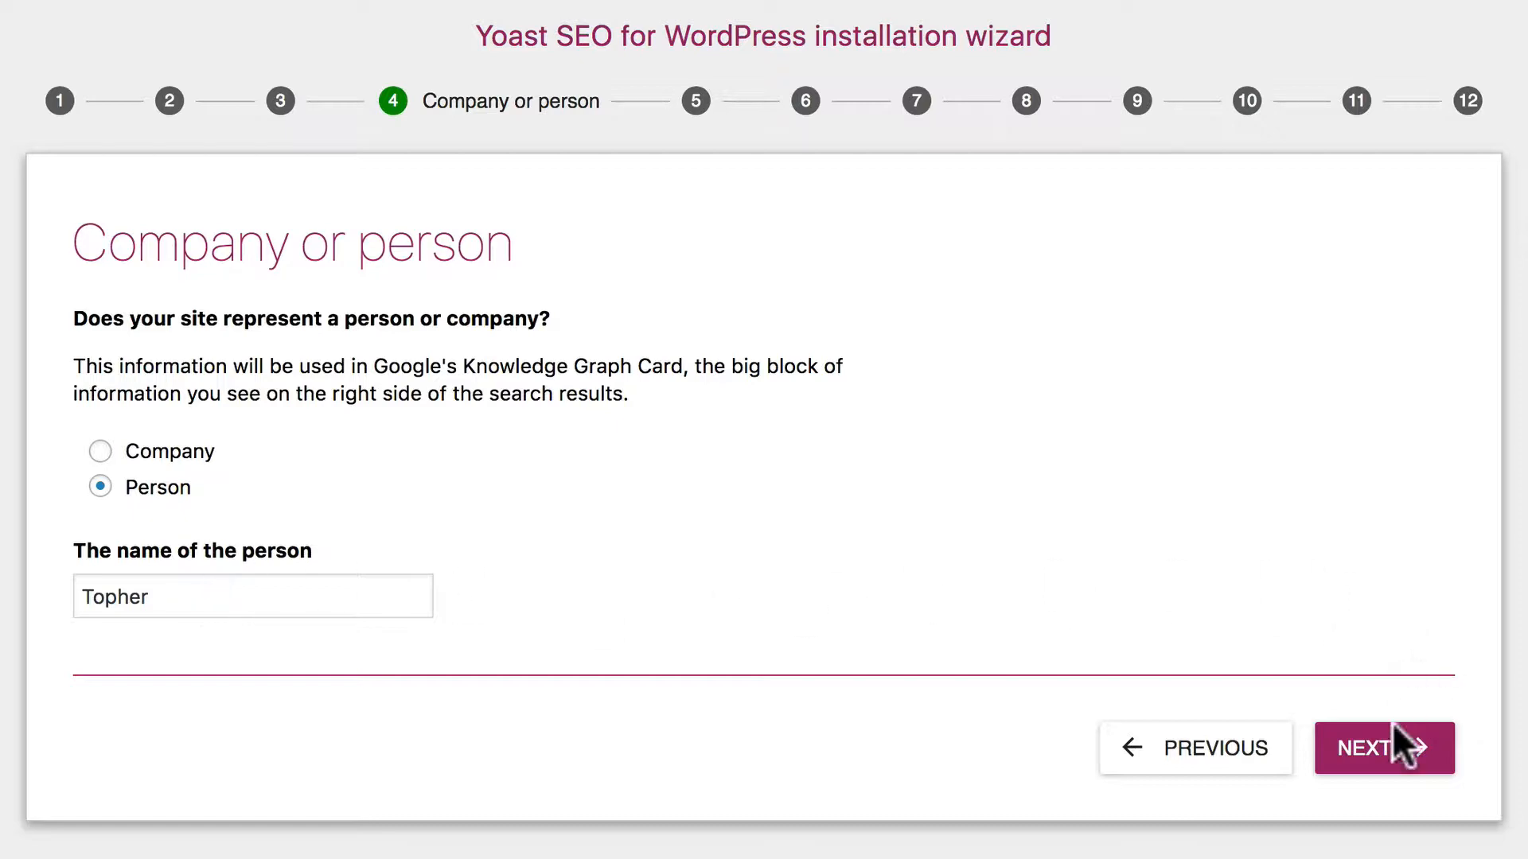
click(1383, 748)
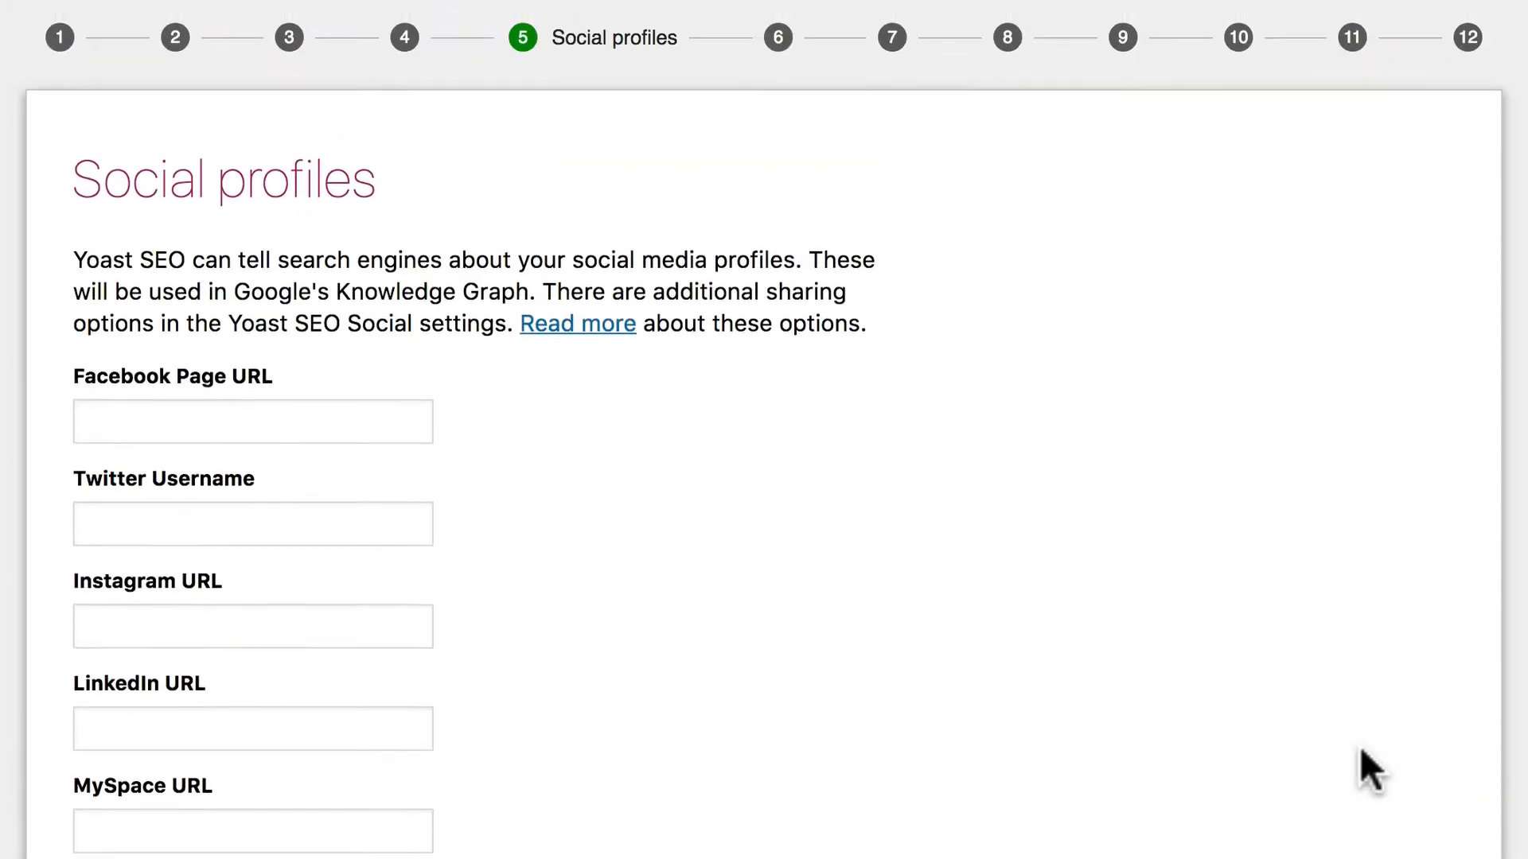
Leave all social profile fields empty and move past that step
scroll(down, 3)
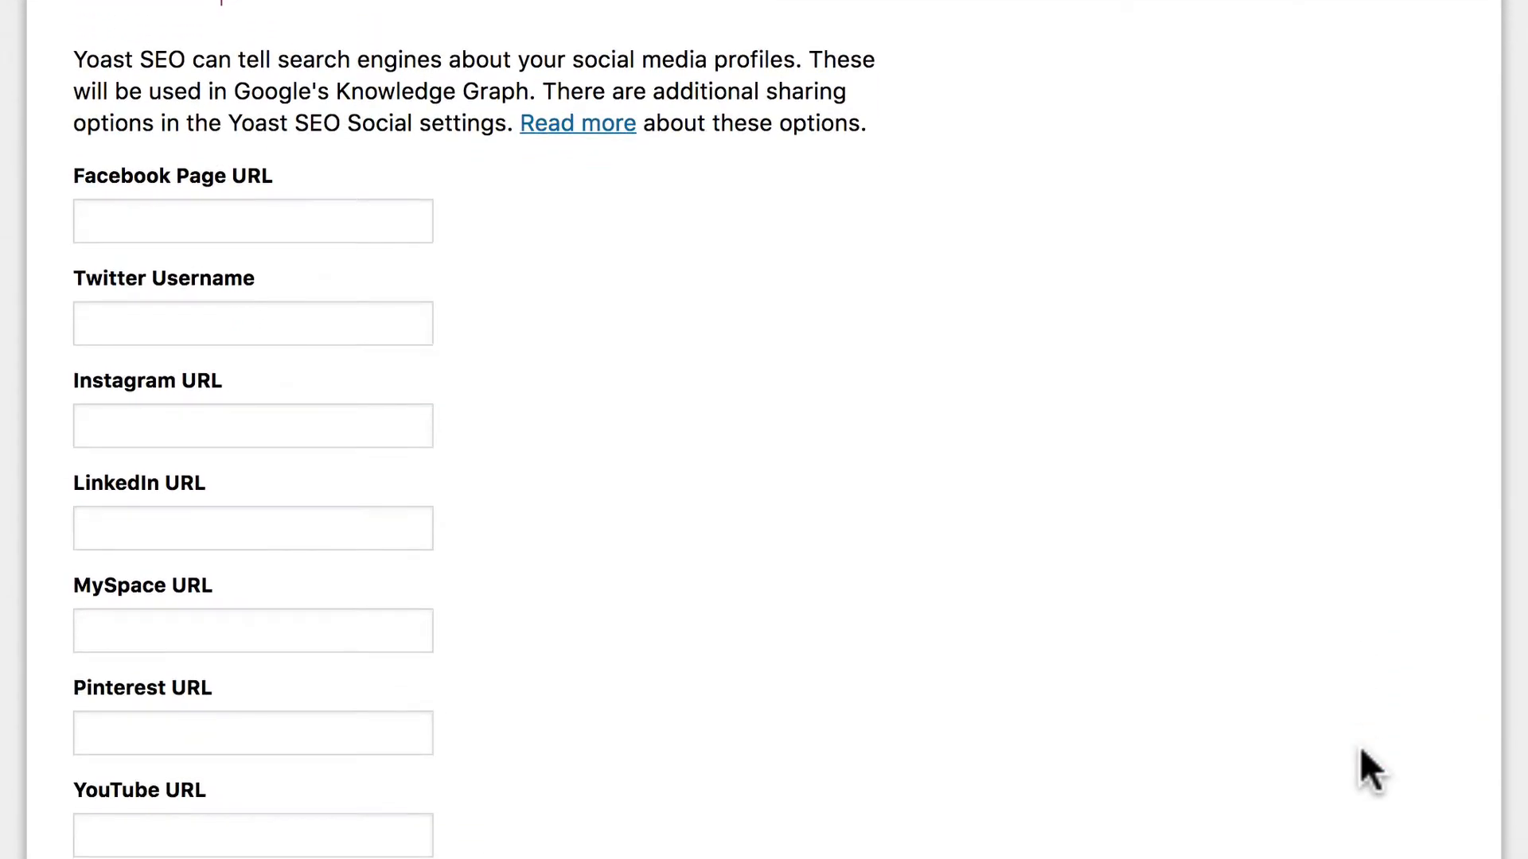
scroll(down, 3)
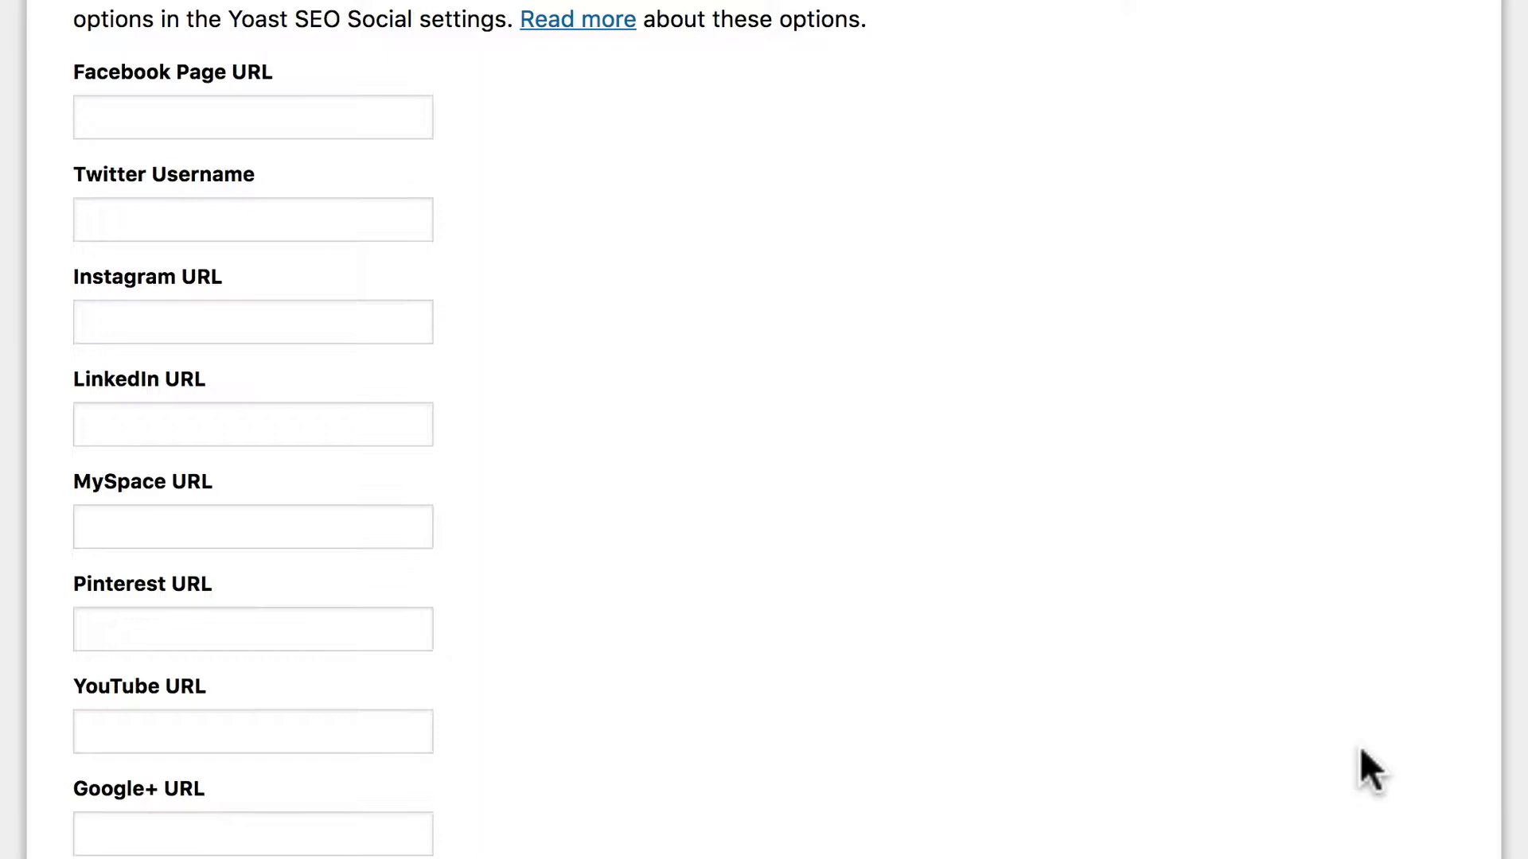
scroll(down, 3)
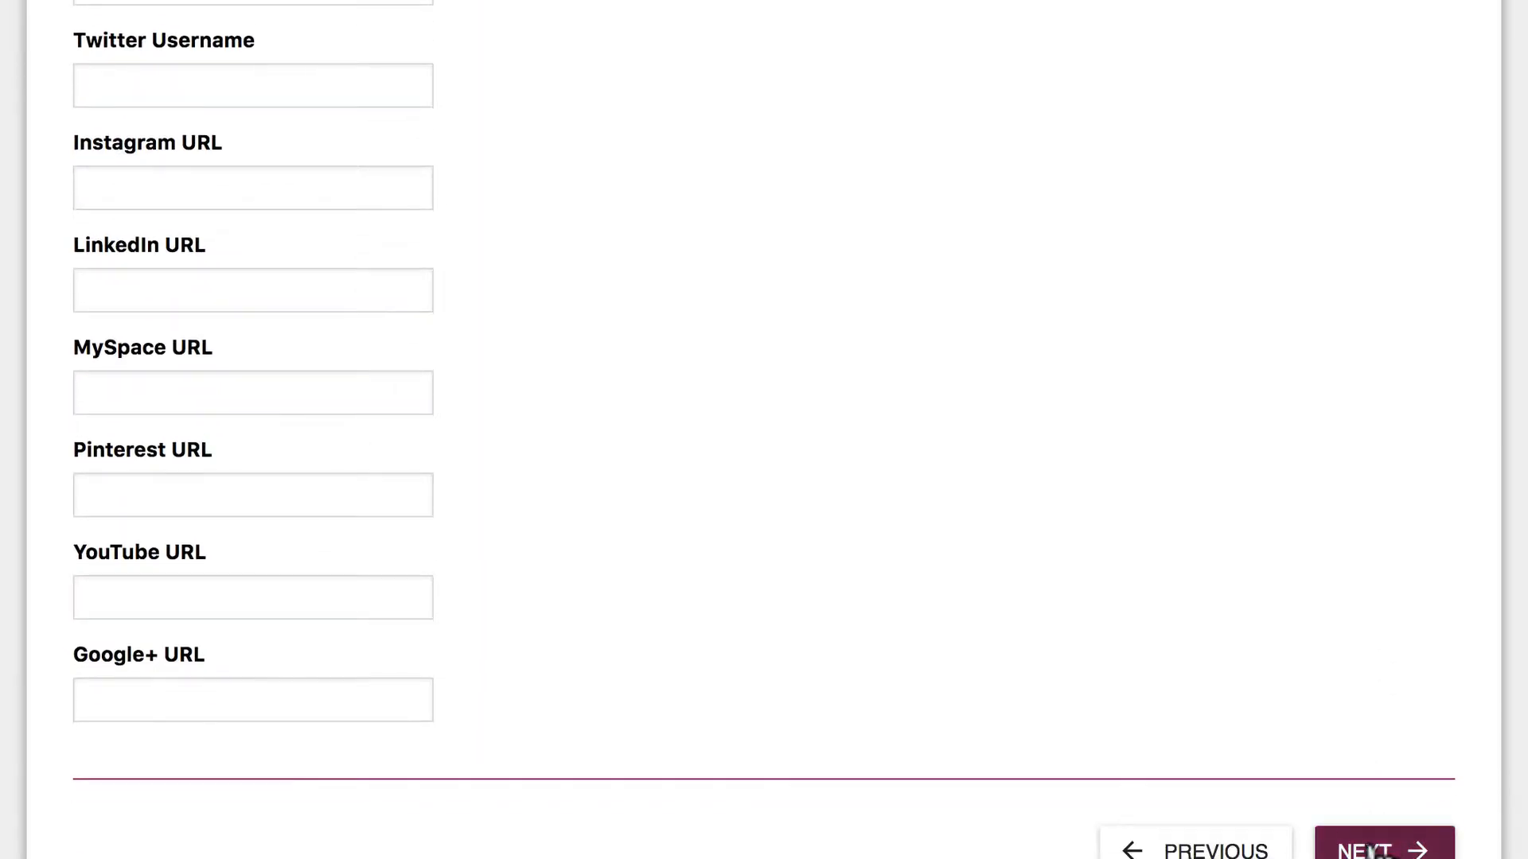
click(1384, 843)
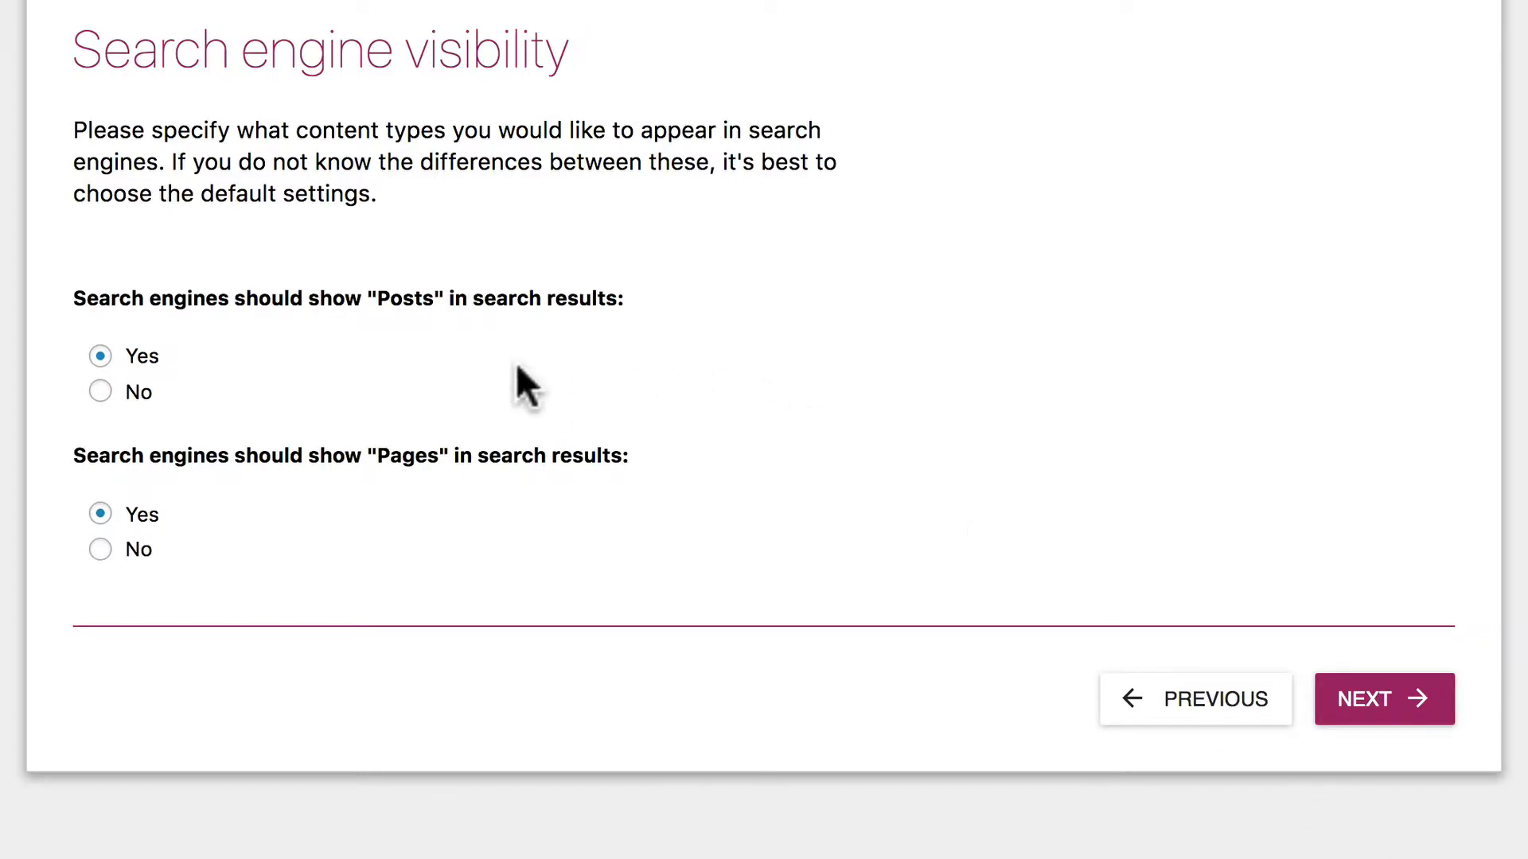
mouse_move(450, 510)
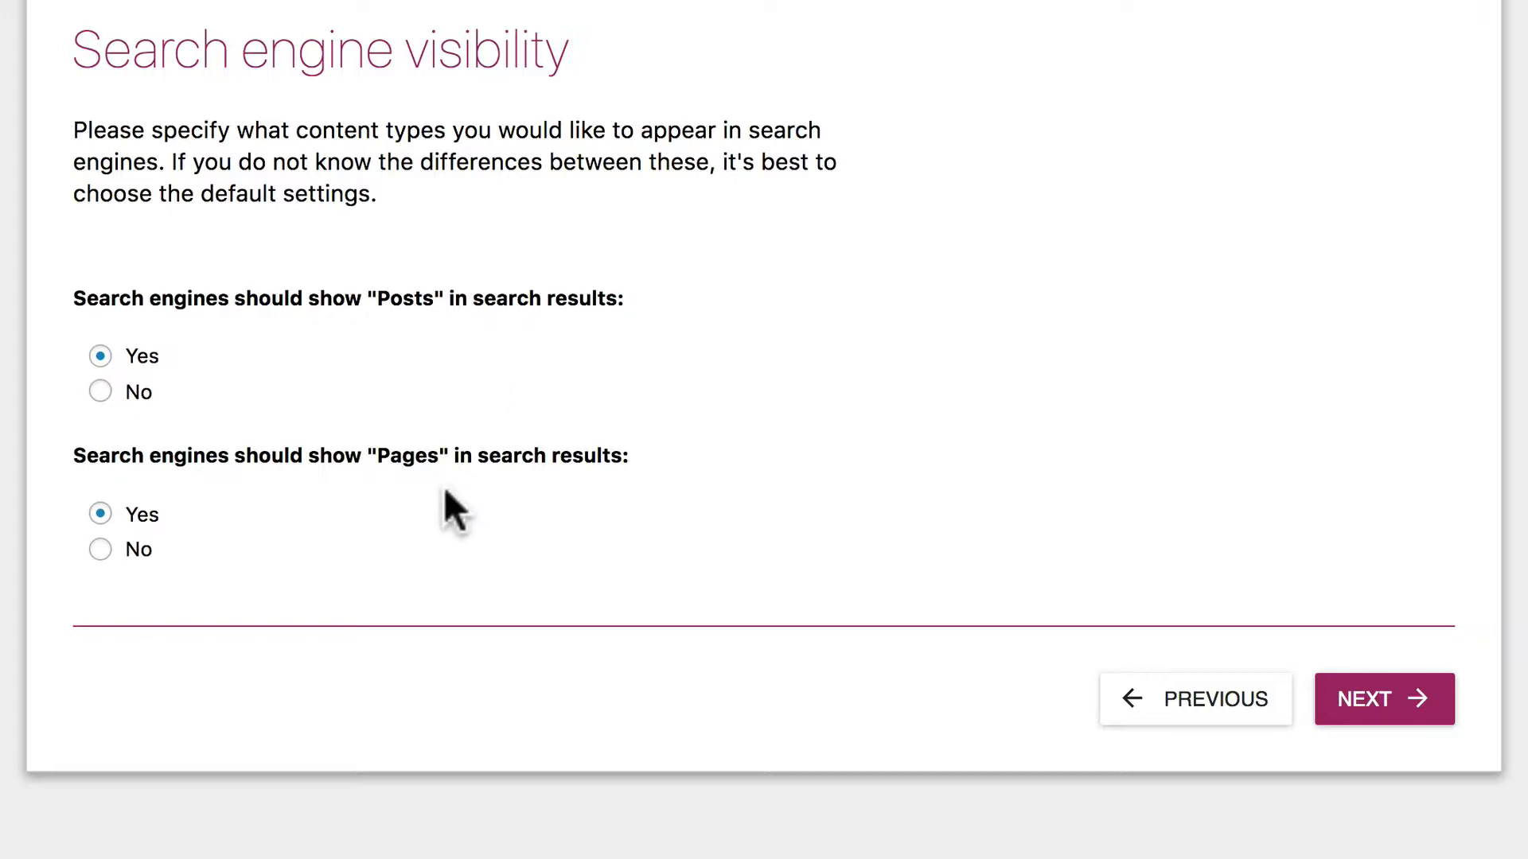
mouse_move(1021, 431)
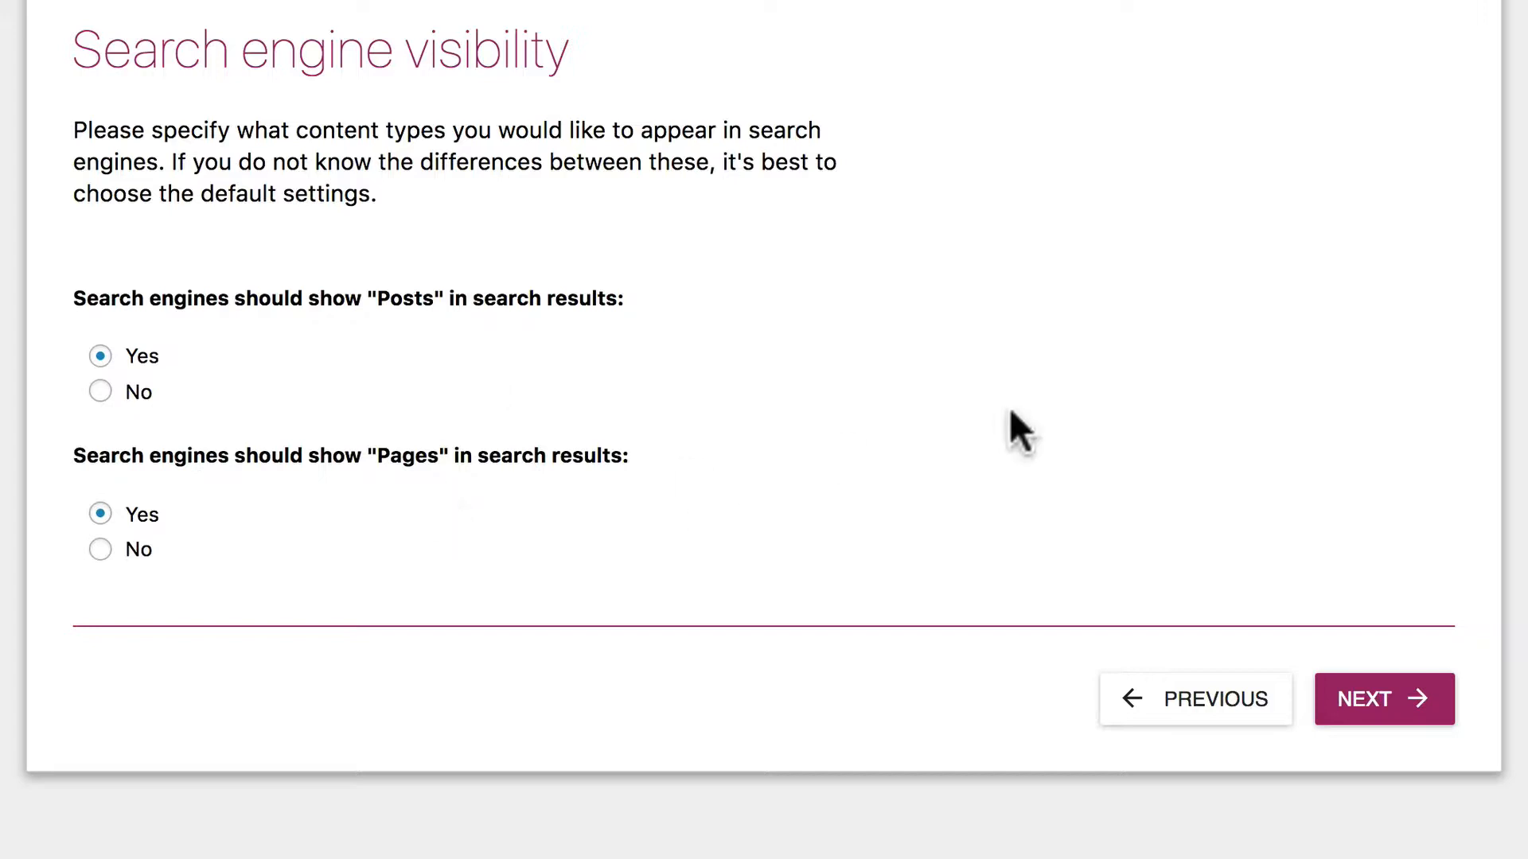
mouse_move(1333, 573)
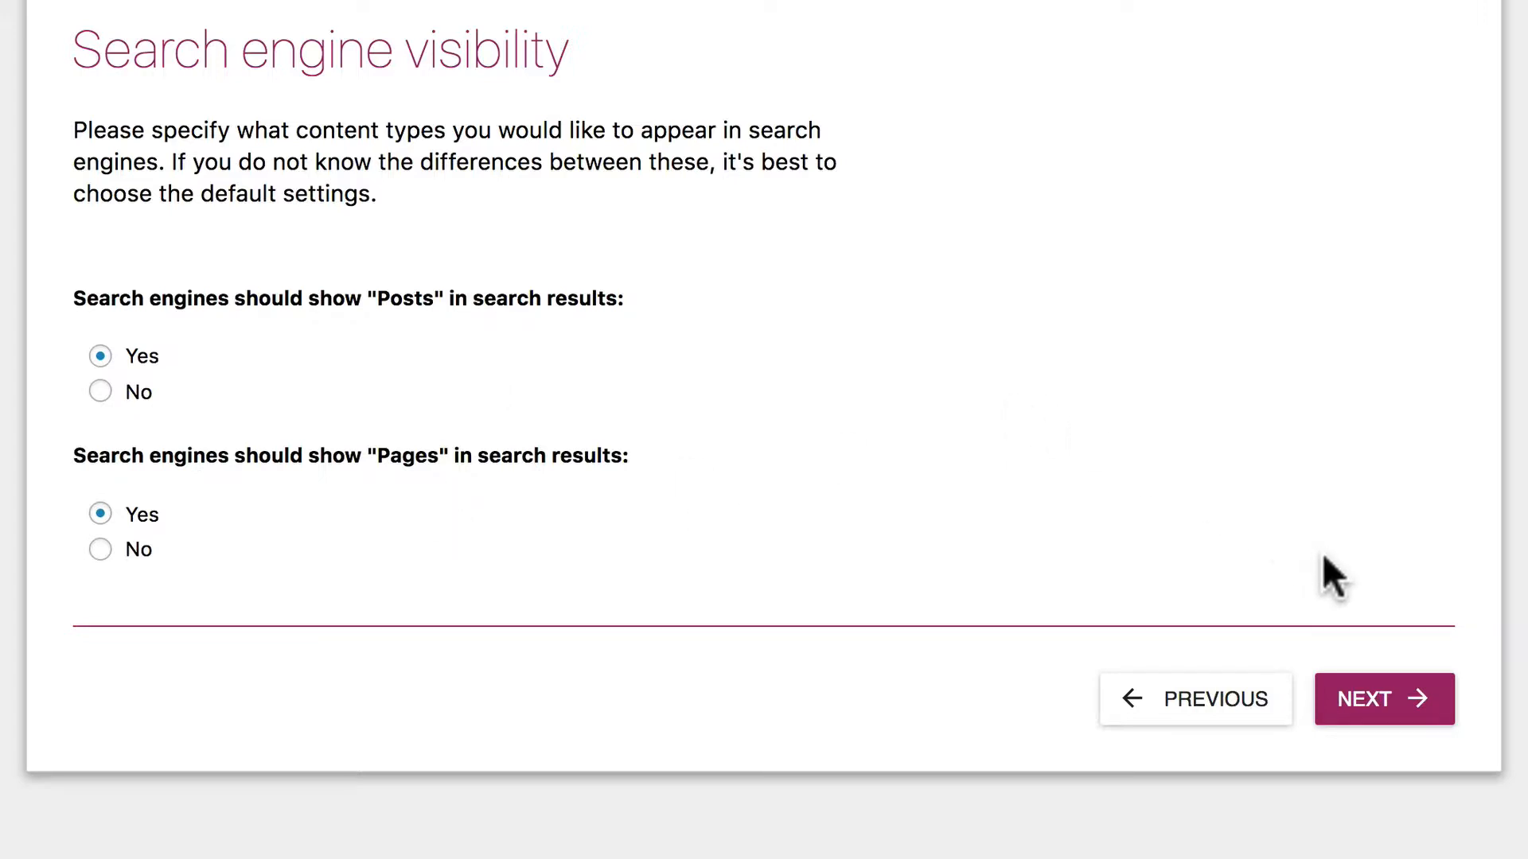
Keep posts and pages searchable (Yes) and confirm No multiple authors
click(1383, 699)
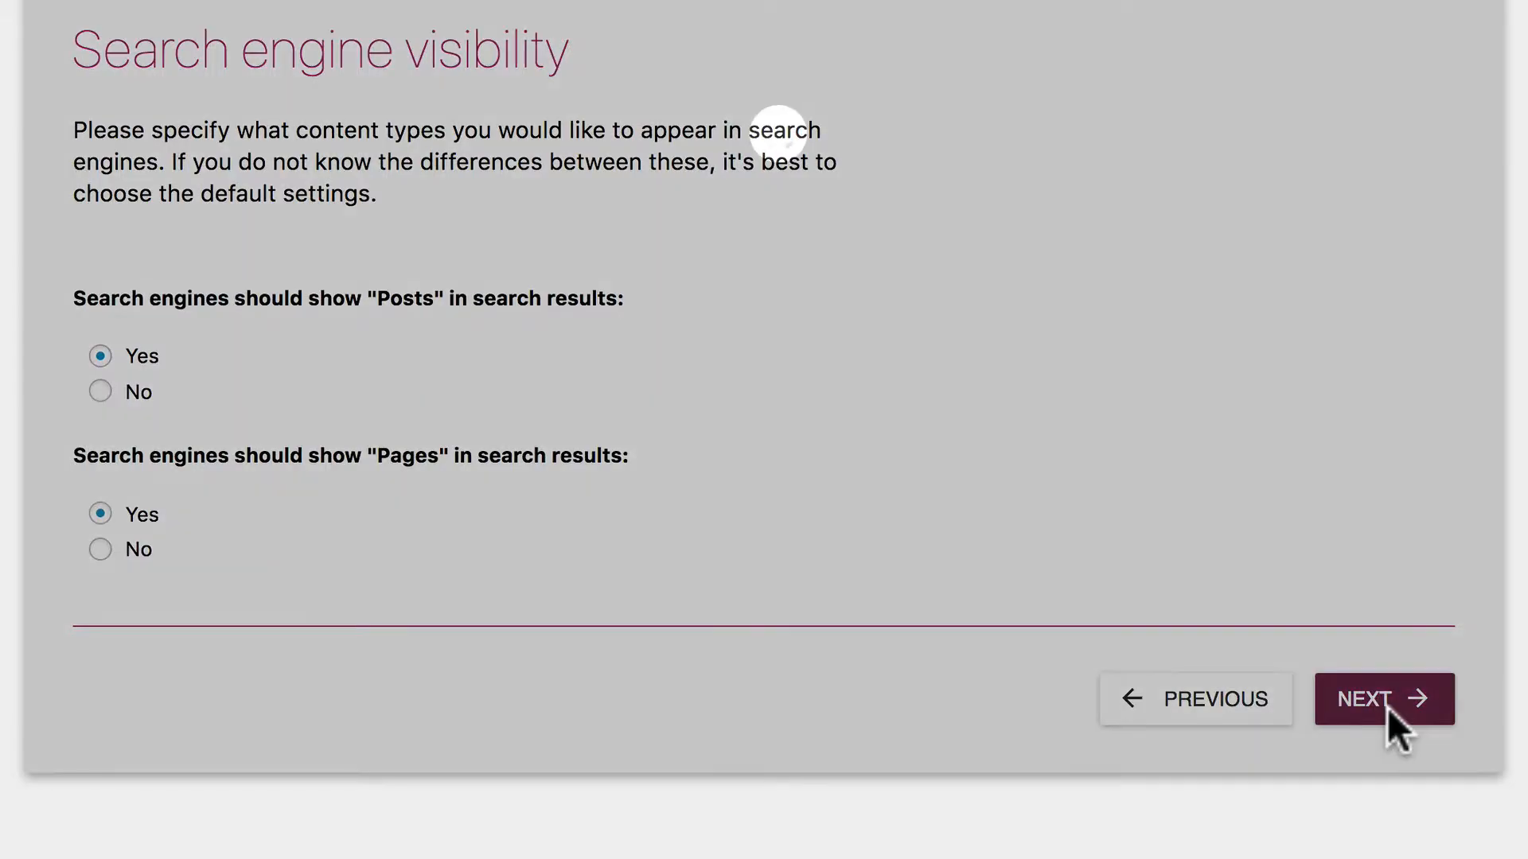
click(1383, 699)
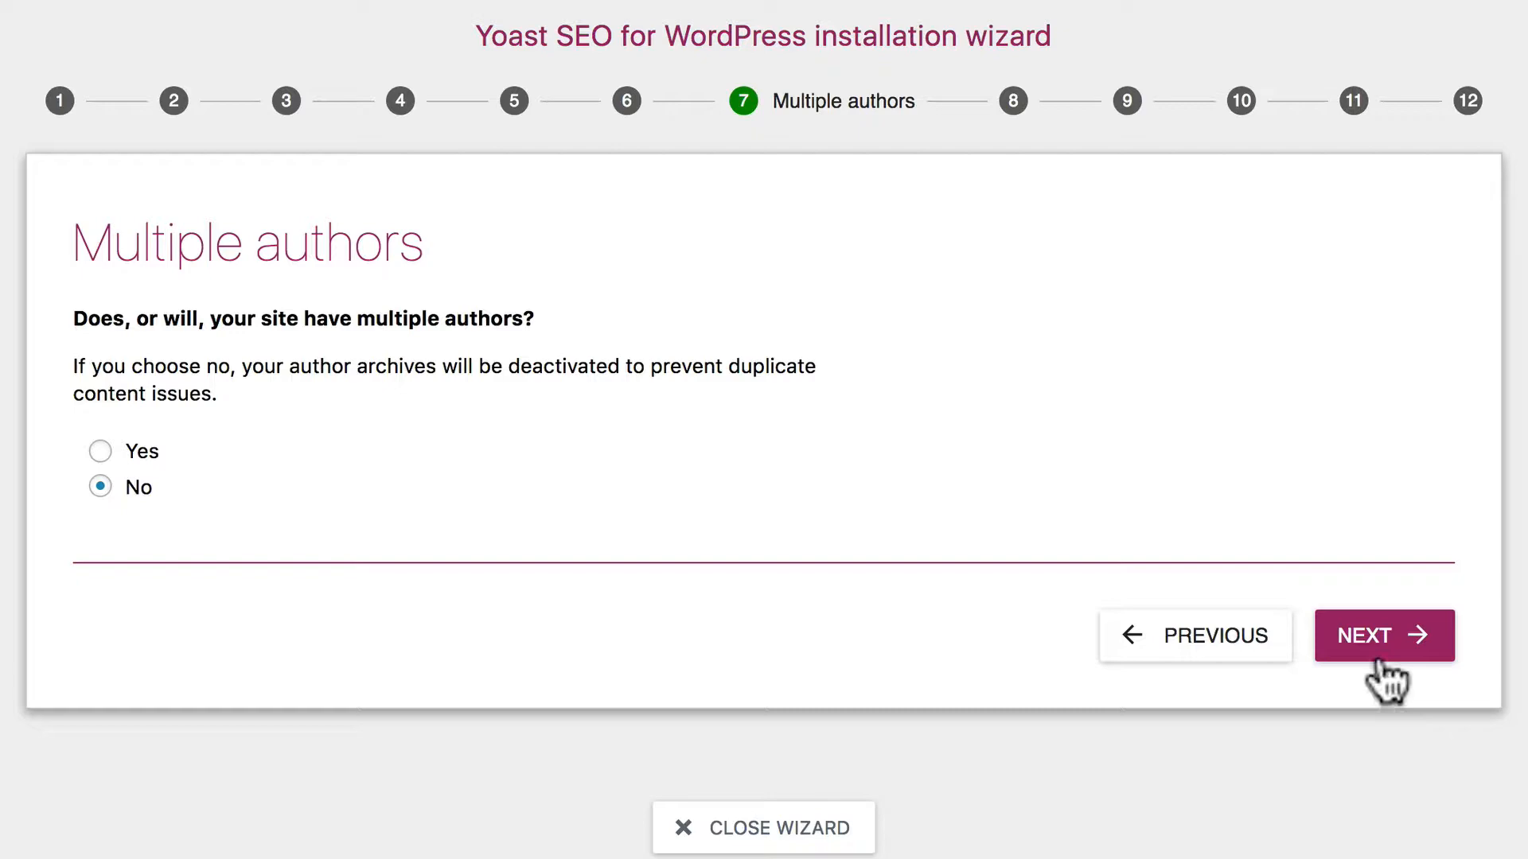
click(1383, 635)
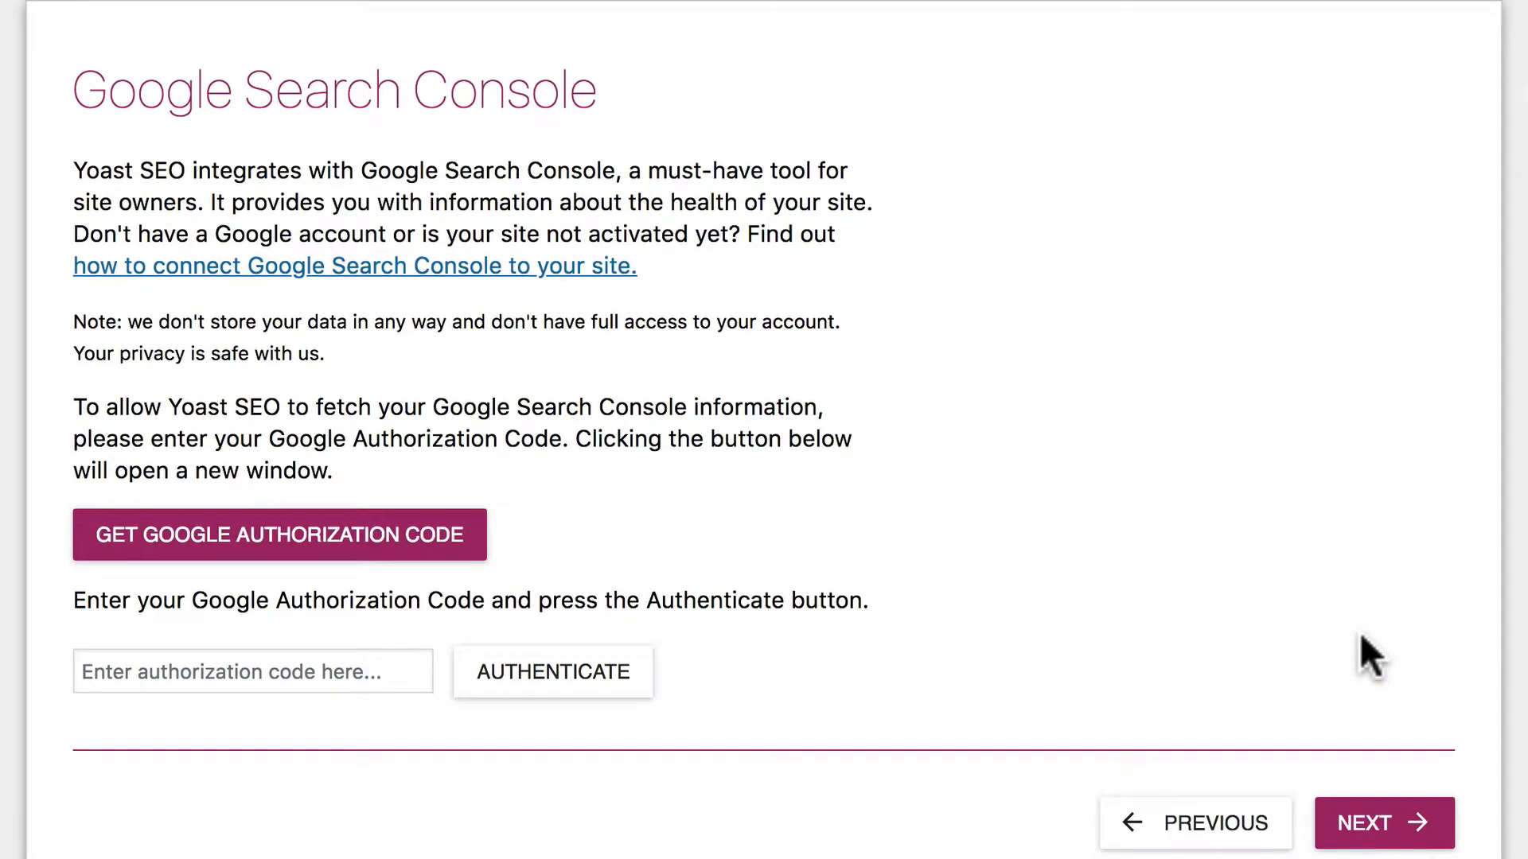
scroll(down, 3)
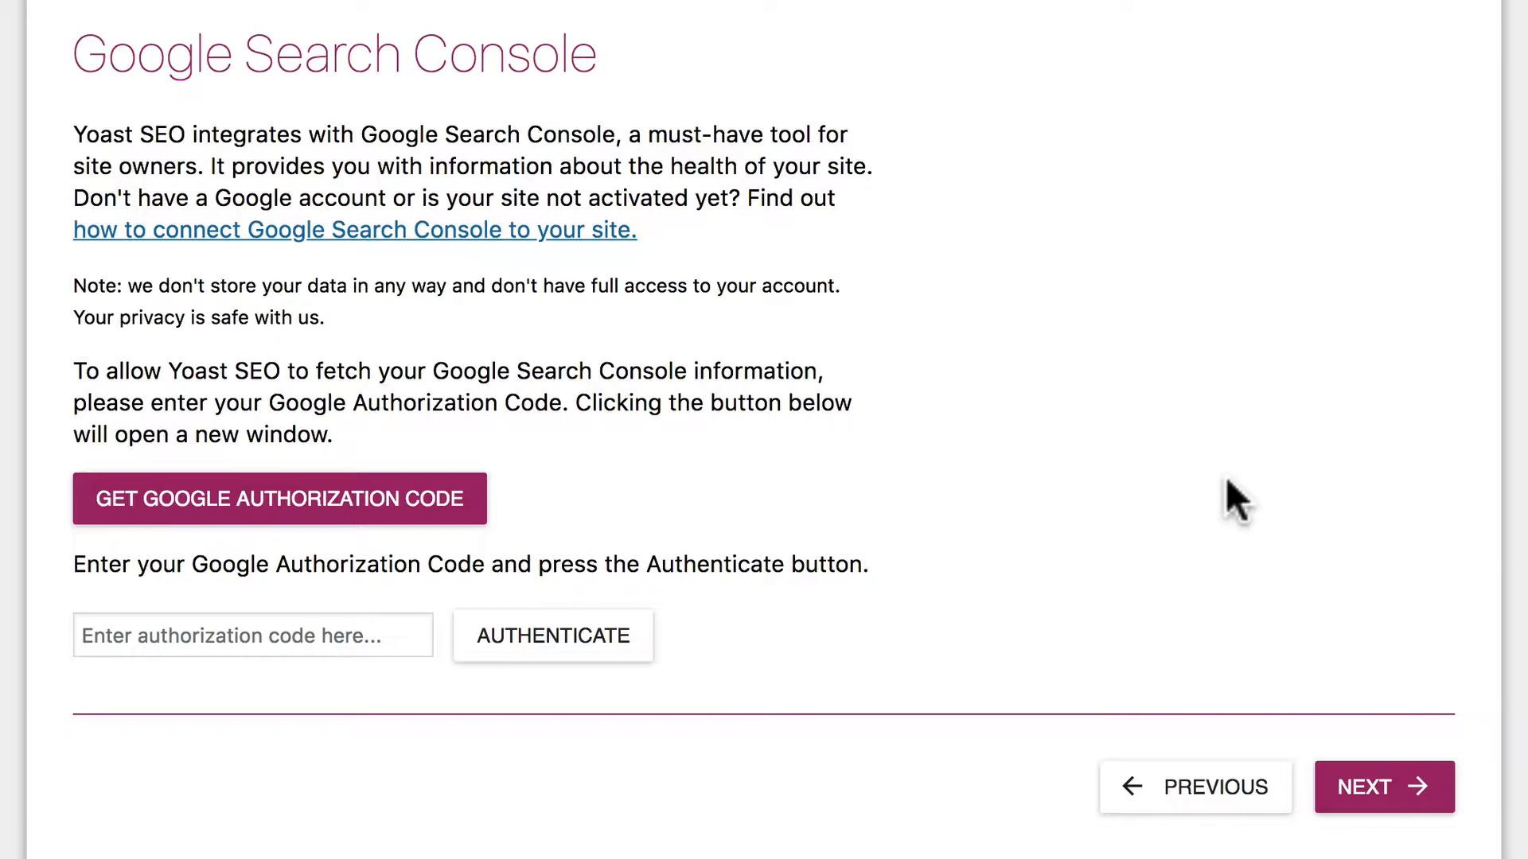
mouse_move(856, 513)
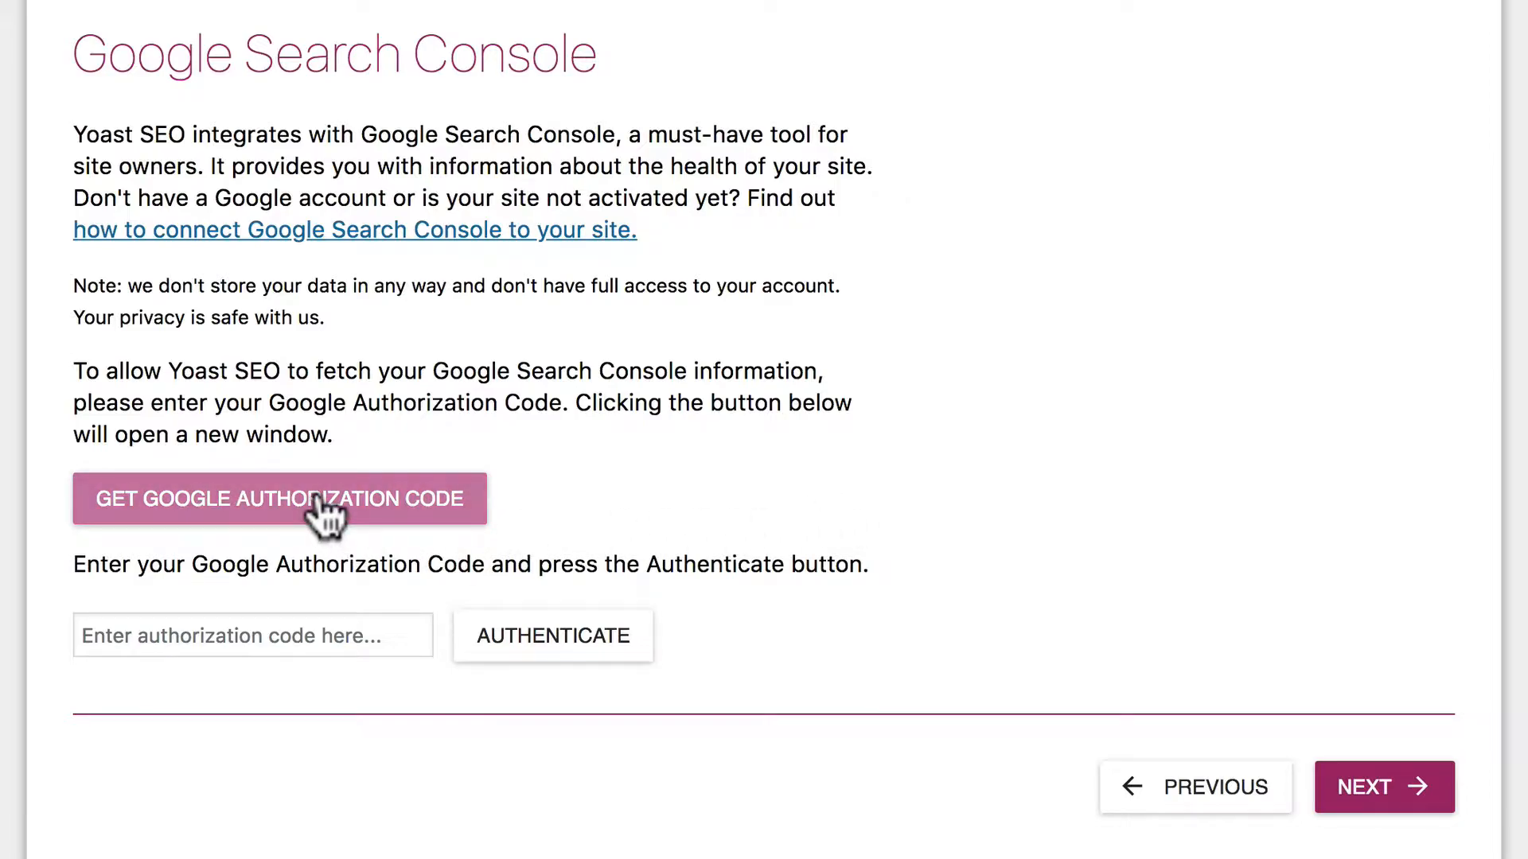
Request a Google authorization code, choose the first account, and allow Yoast access
click(279, 498)
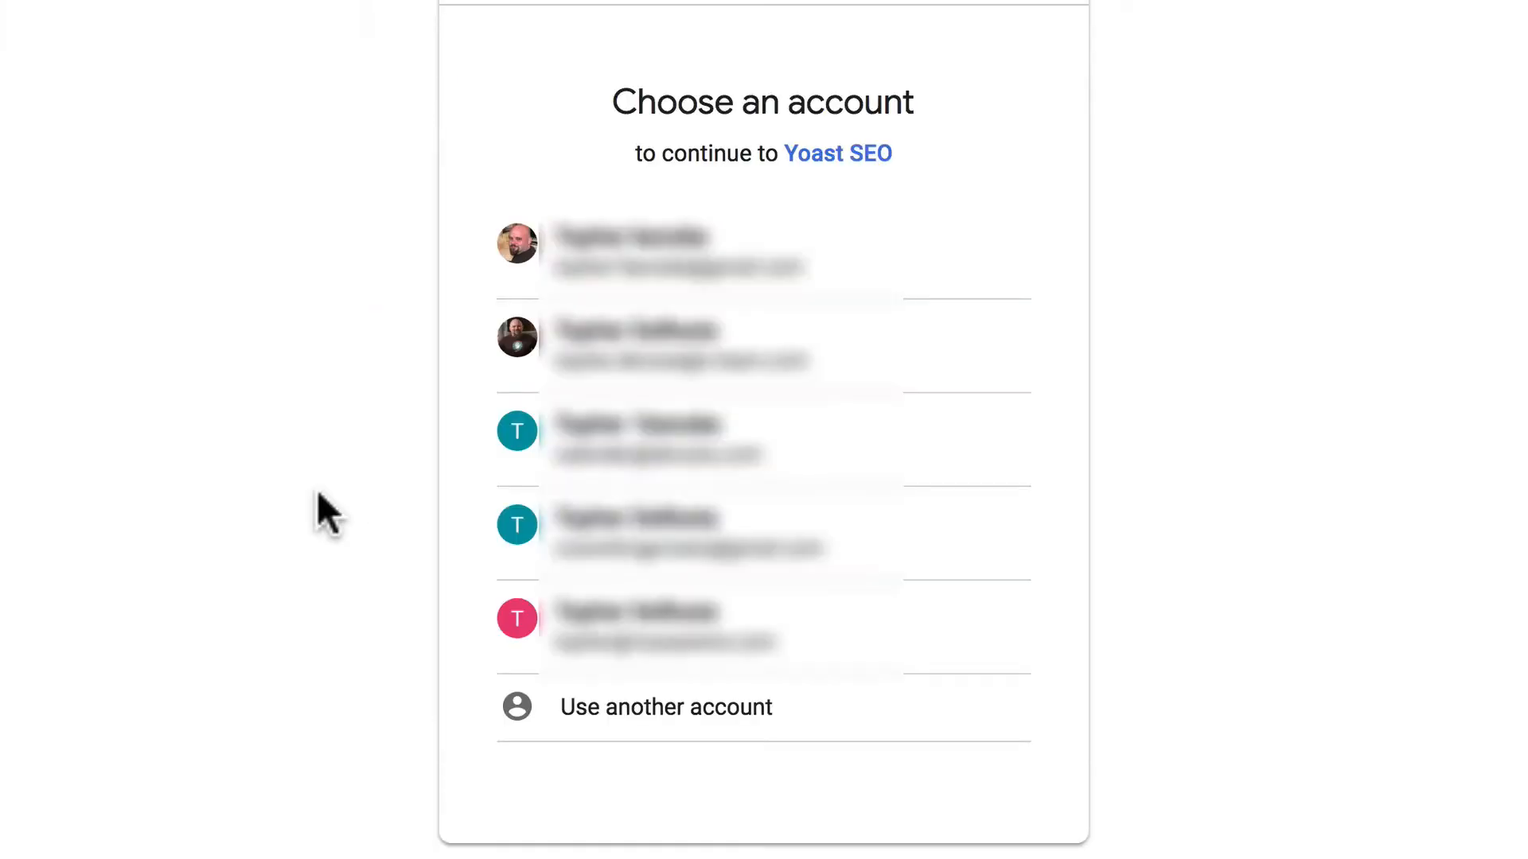
mouse_move(696, 252)
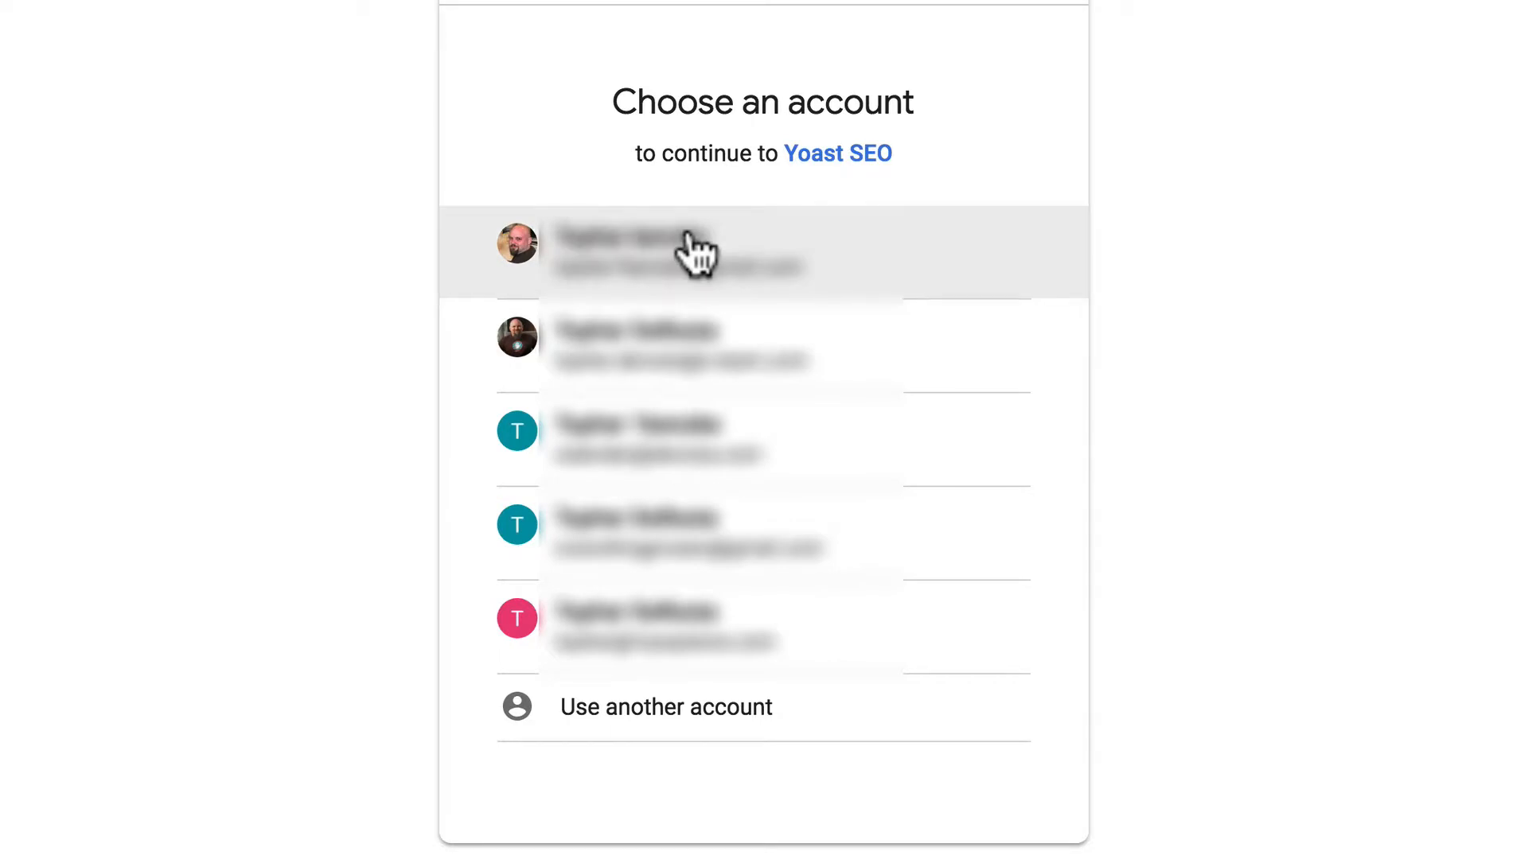
click(682, 251)
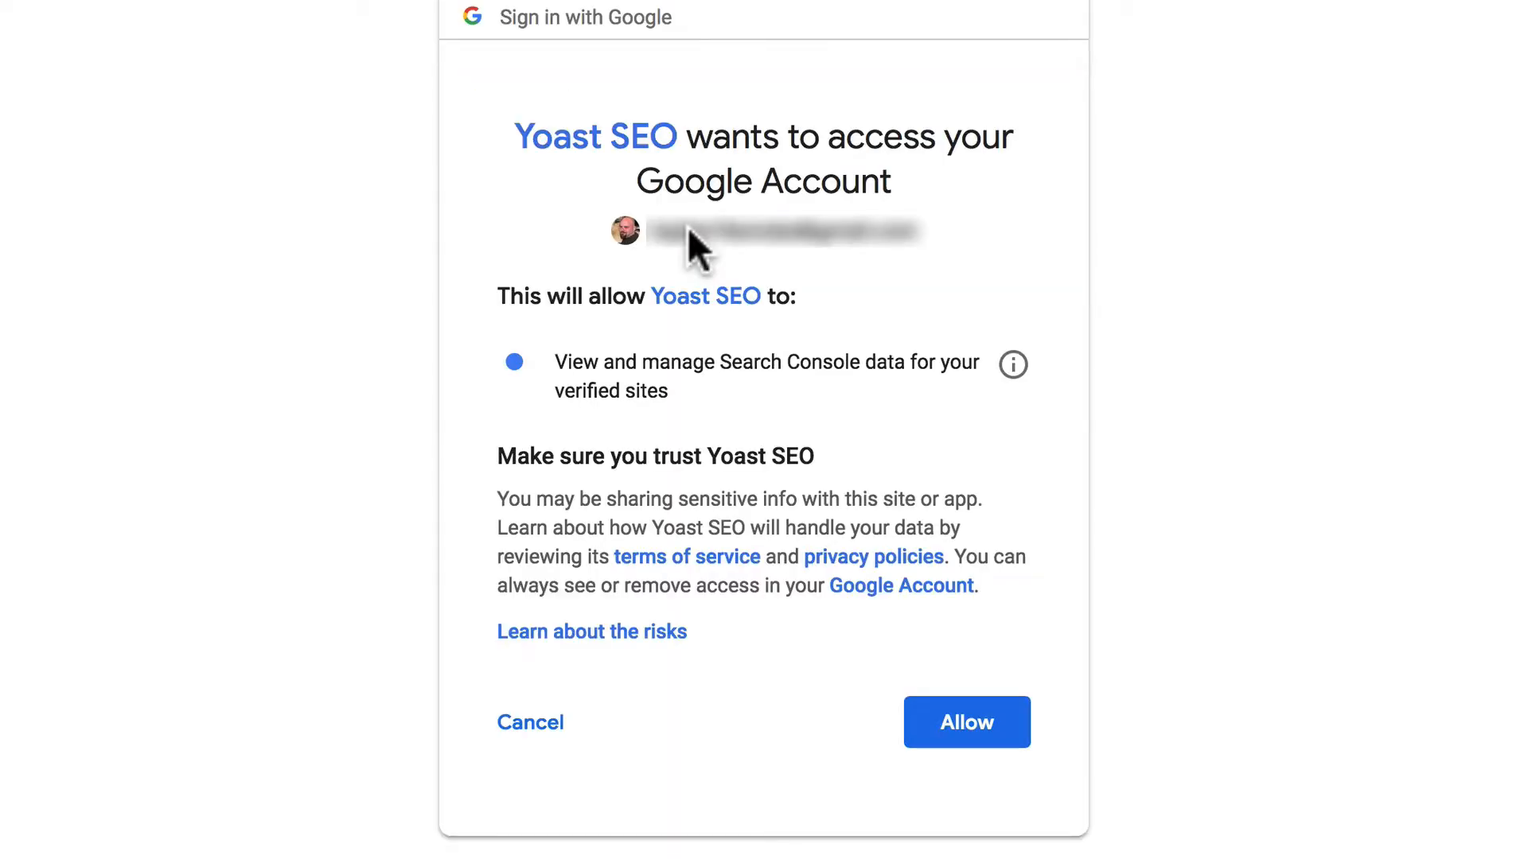
mouse_move(1062, 269)
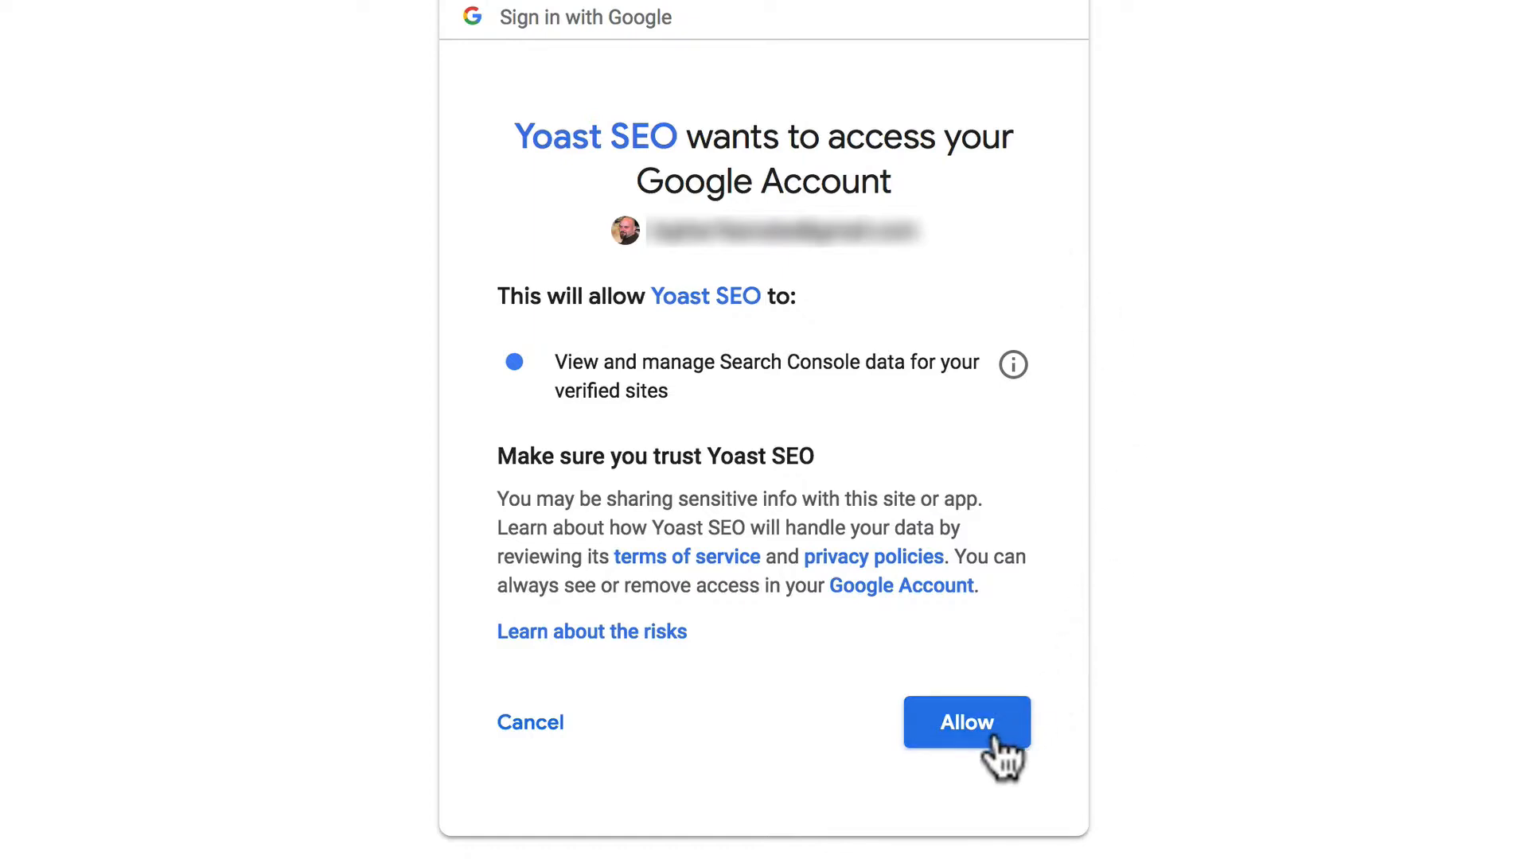
click(965, 721)
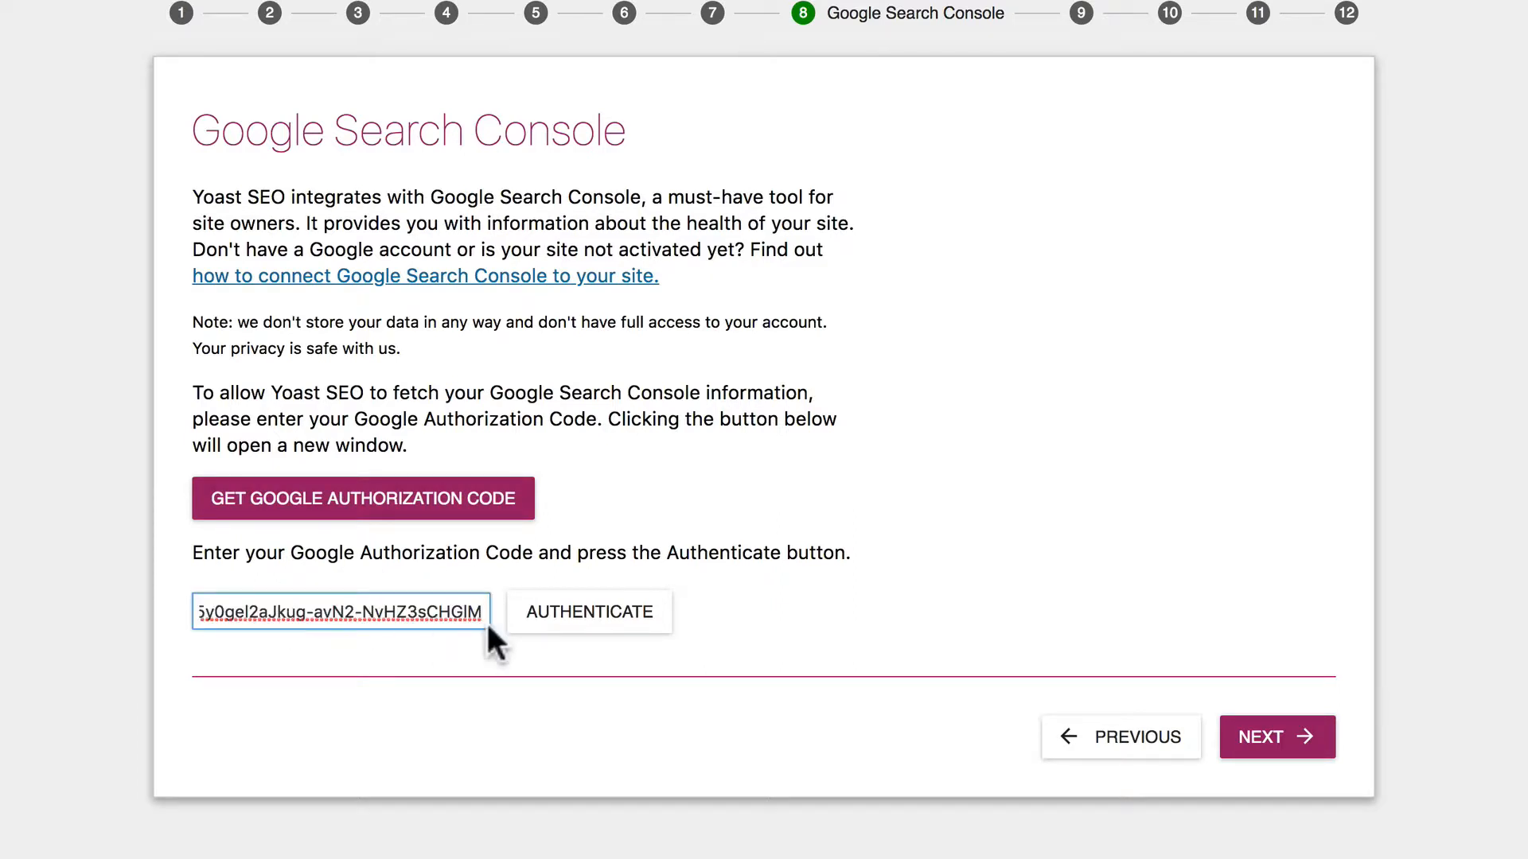
click(589, 612)
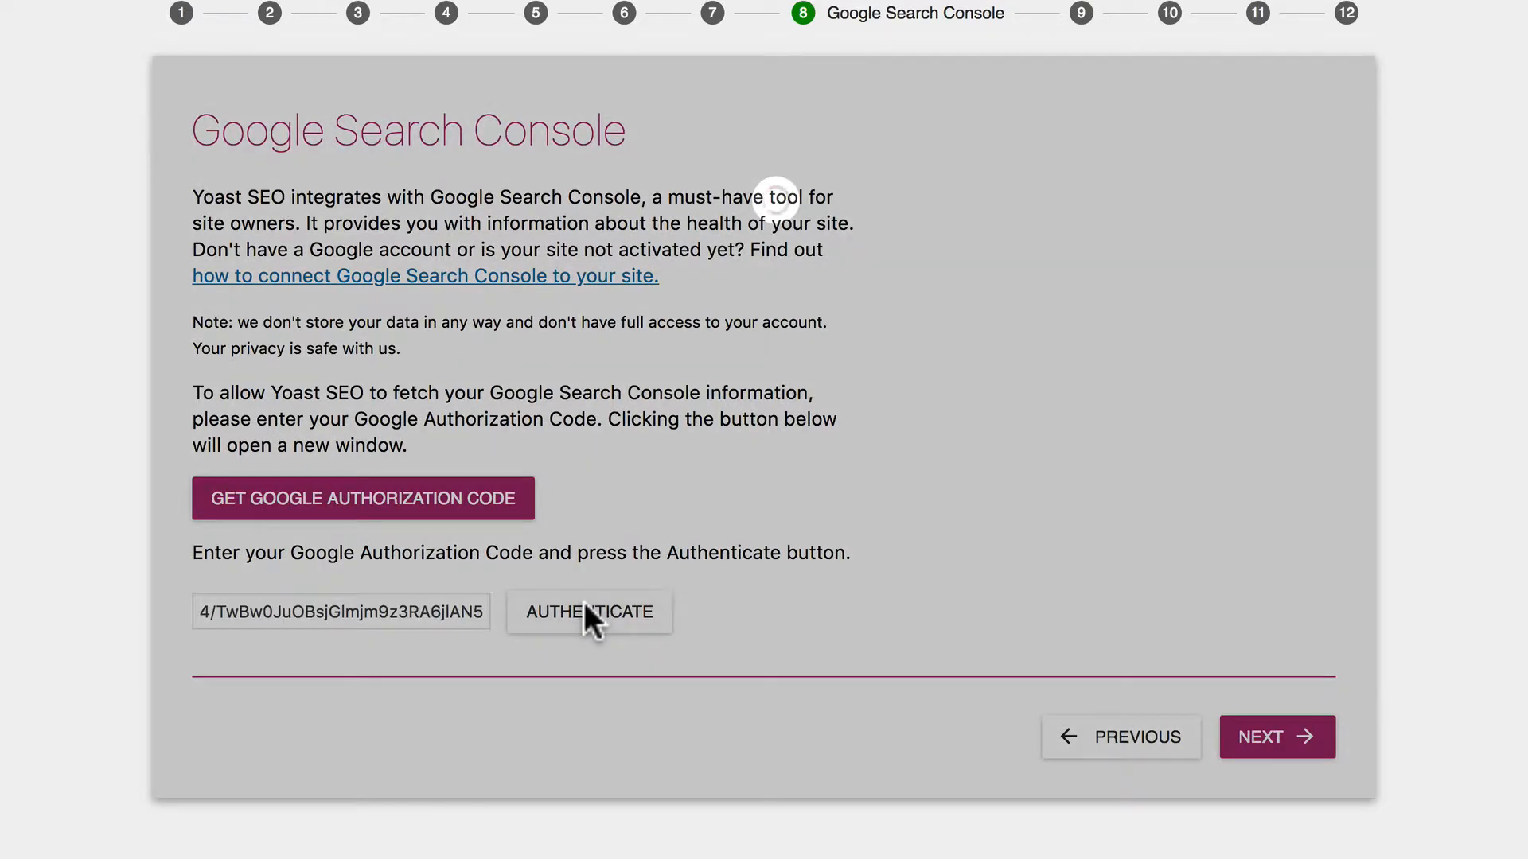
click(589, 612)
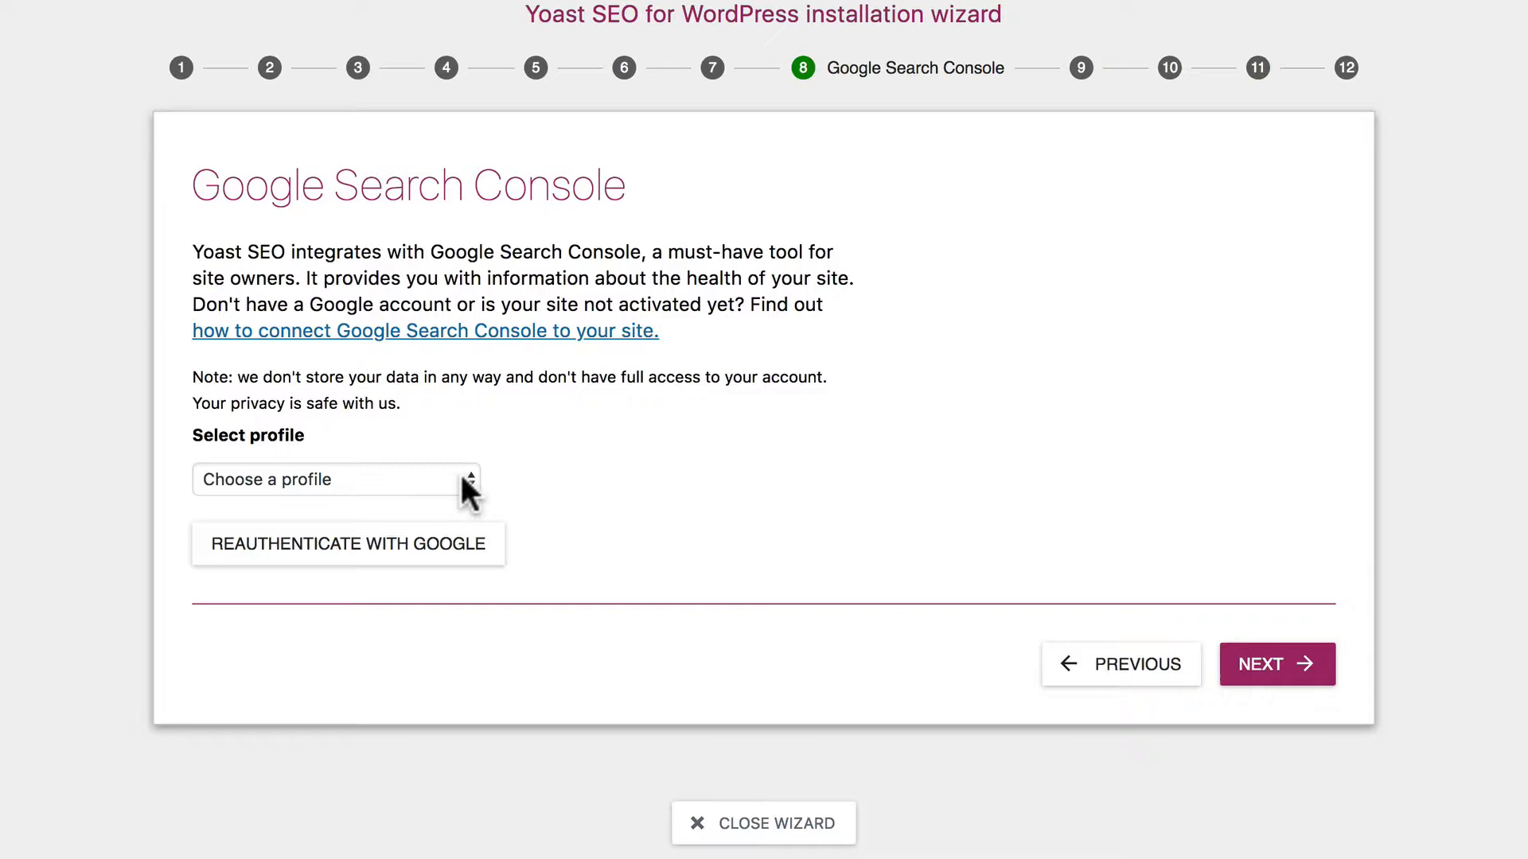
click(335, 478)
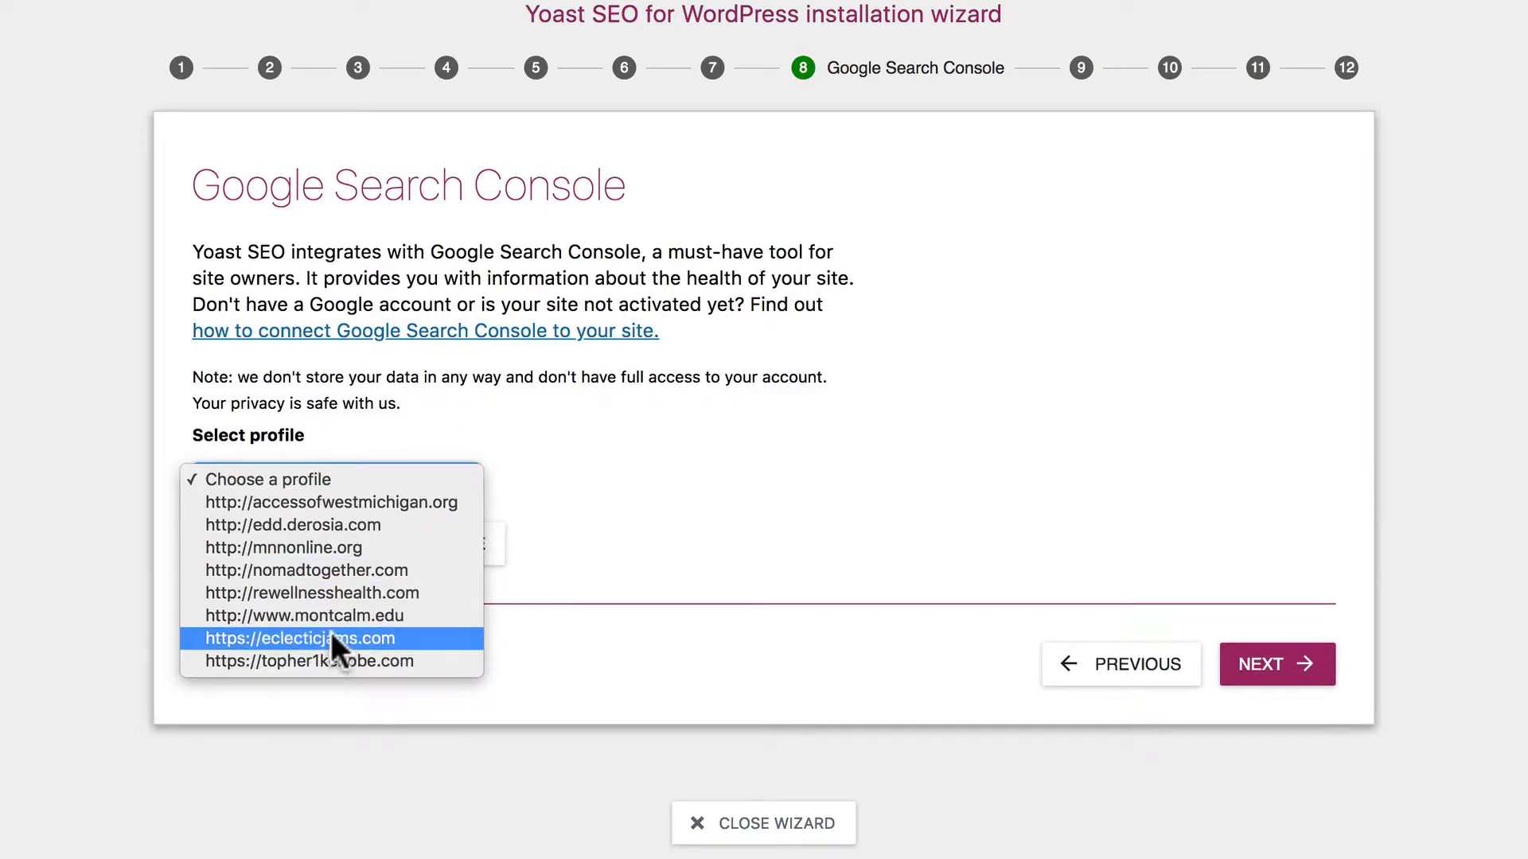
click(299, 638)
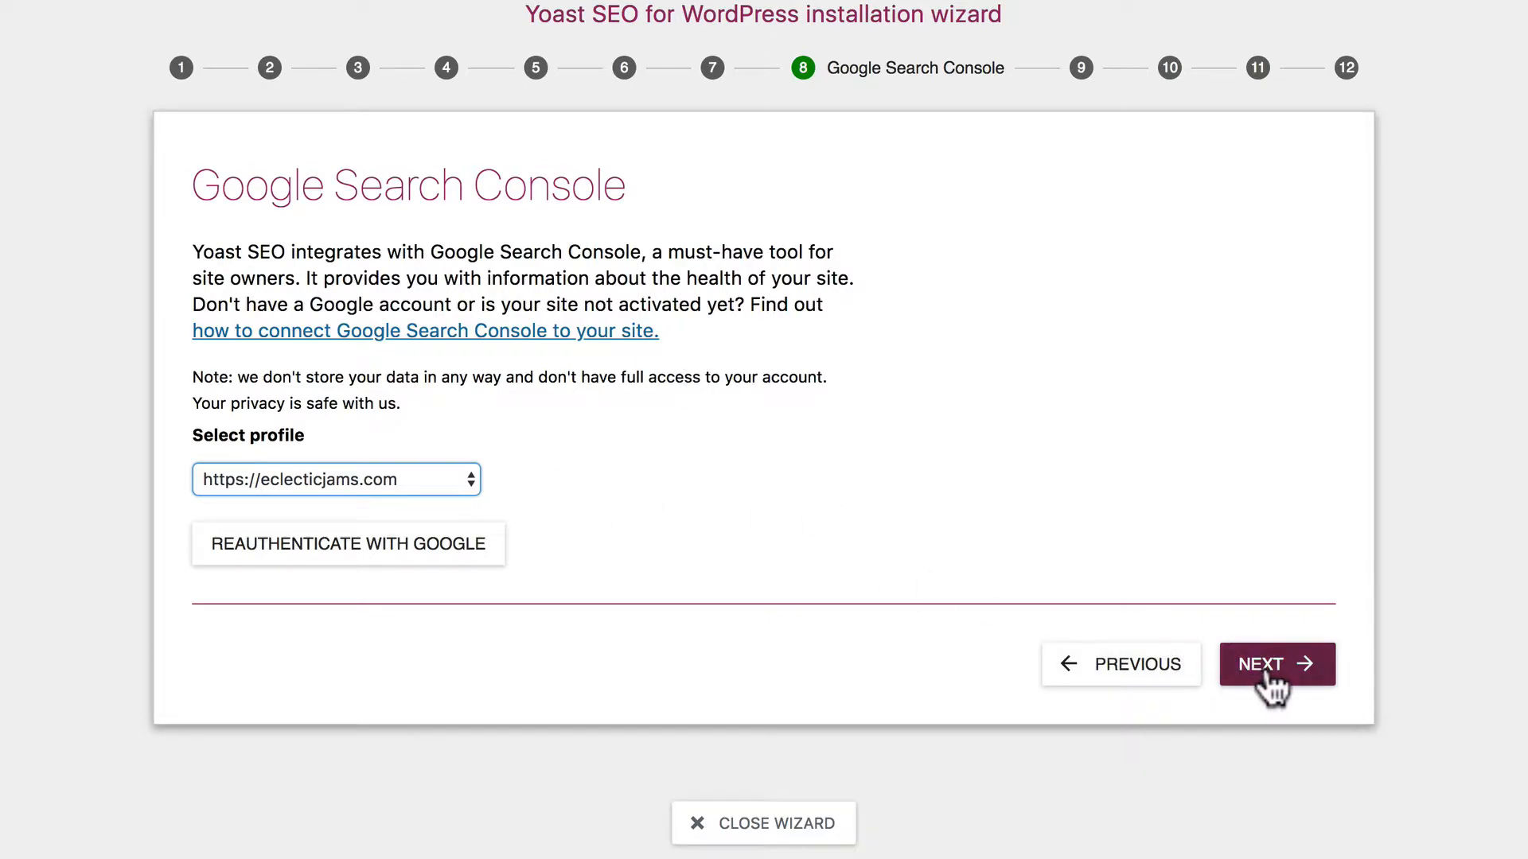
click(1276, 664)
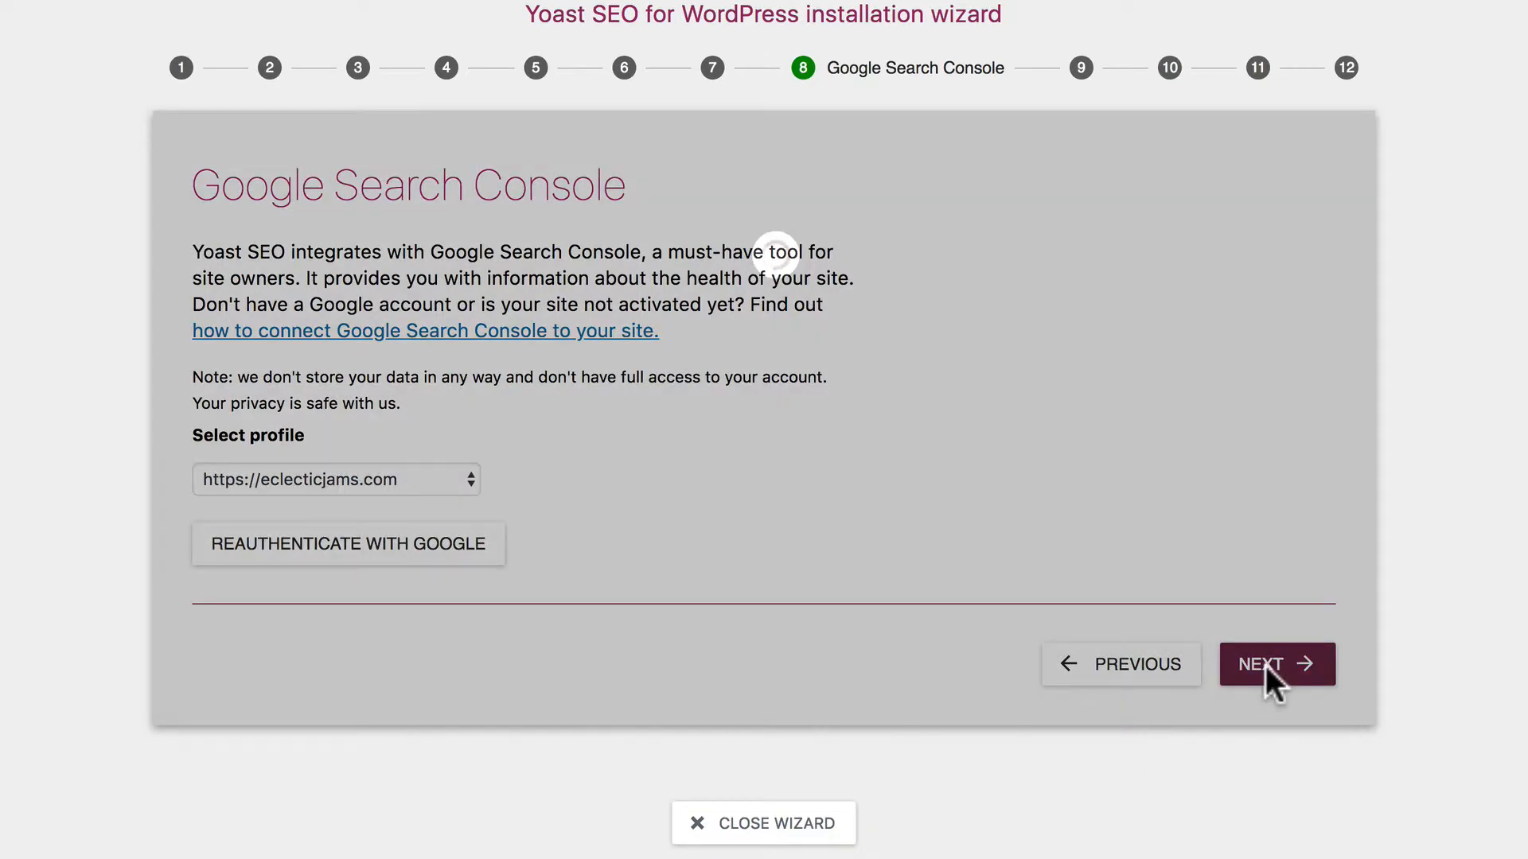
click(1276, 664)
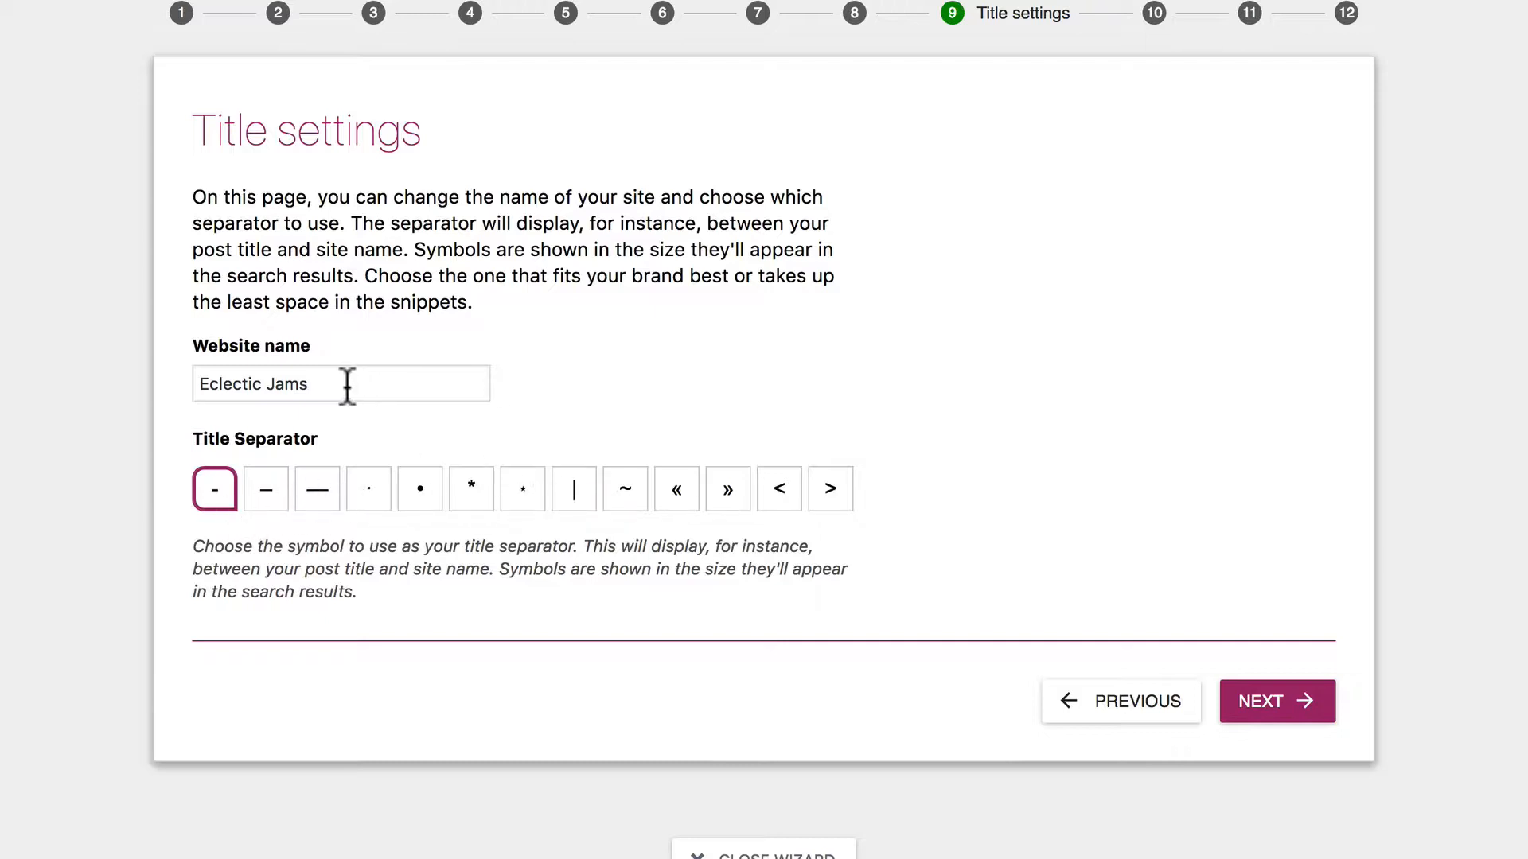
mouse_move(560, 492)
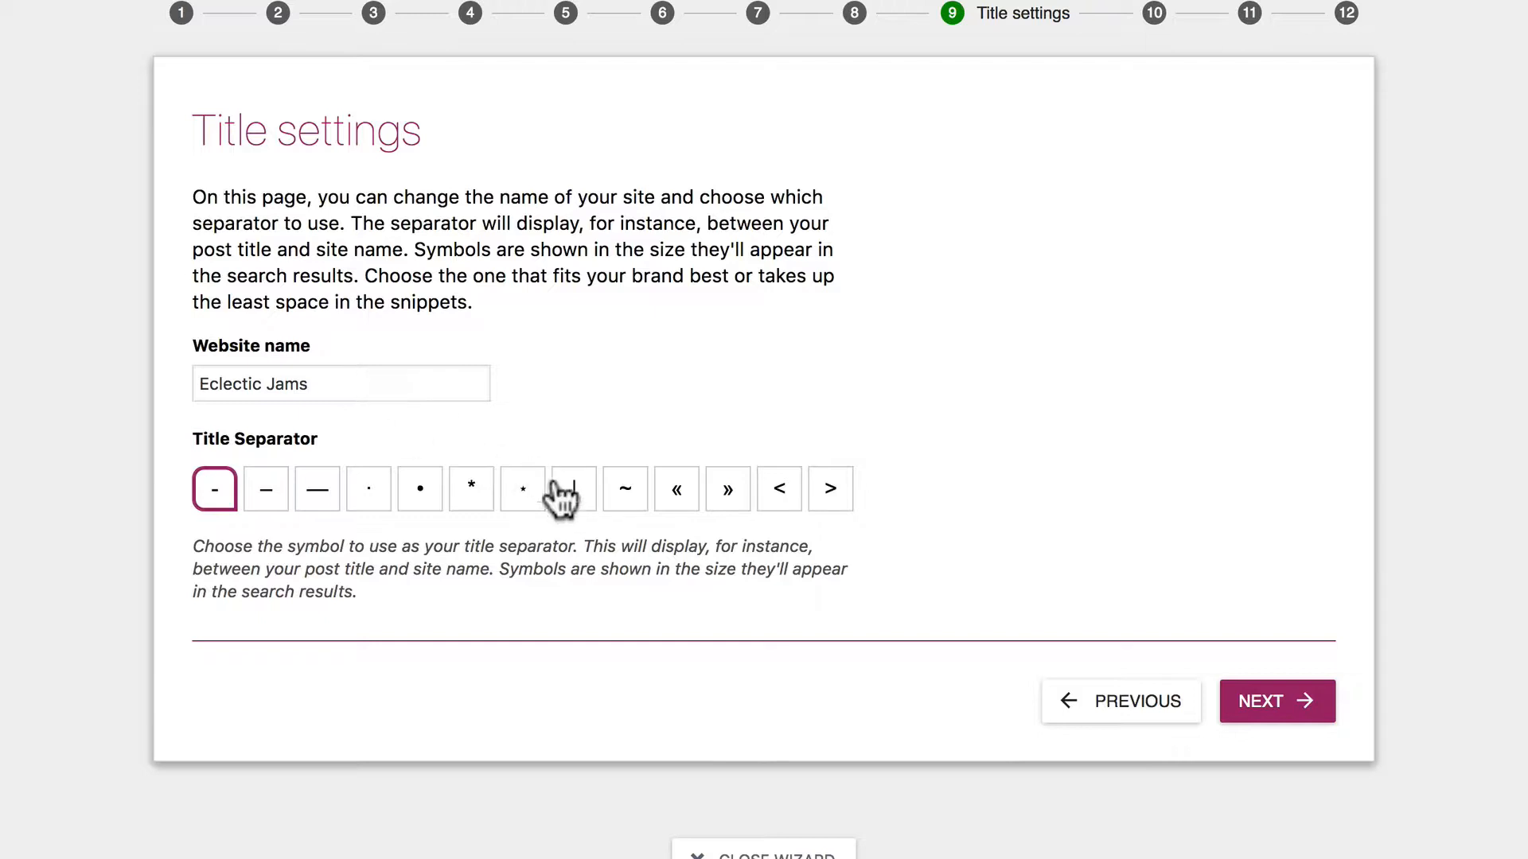
mouse_move(631, 512)
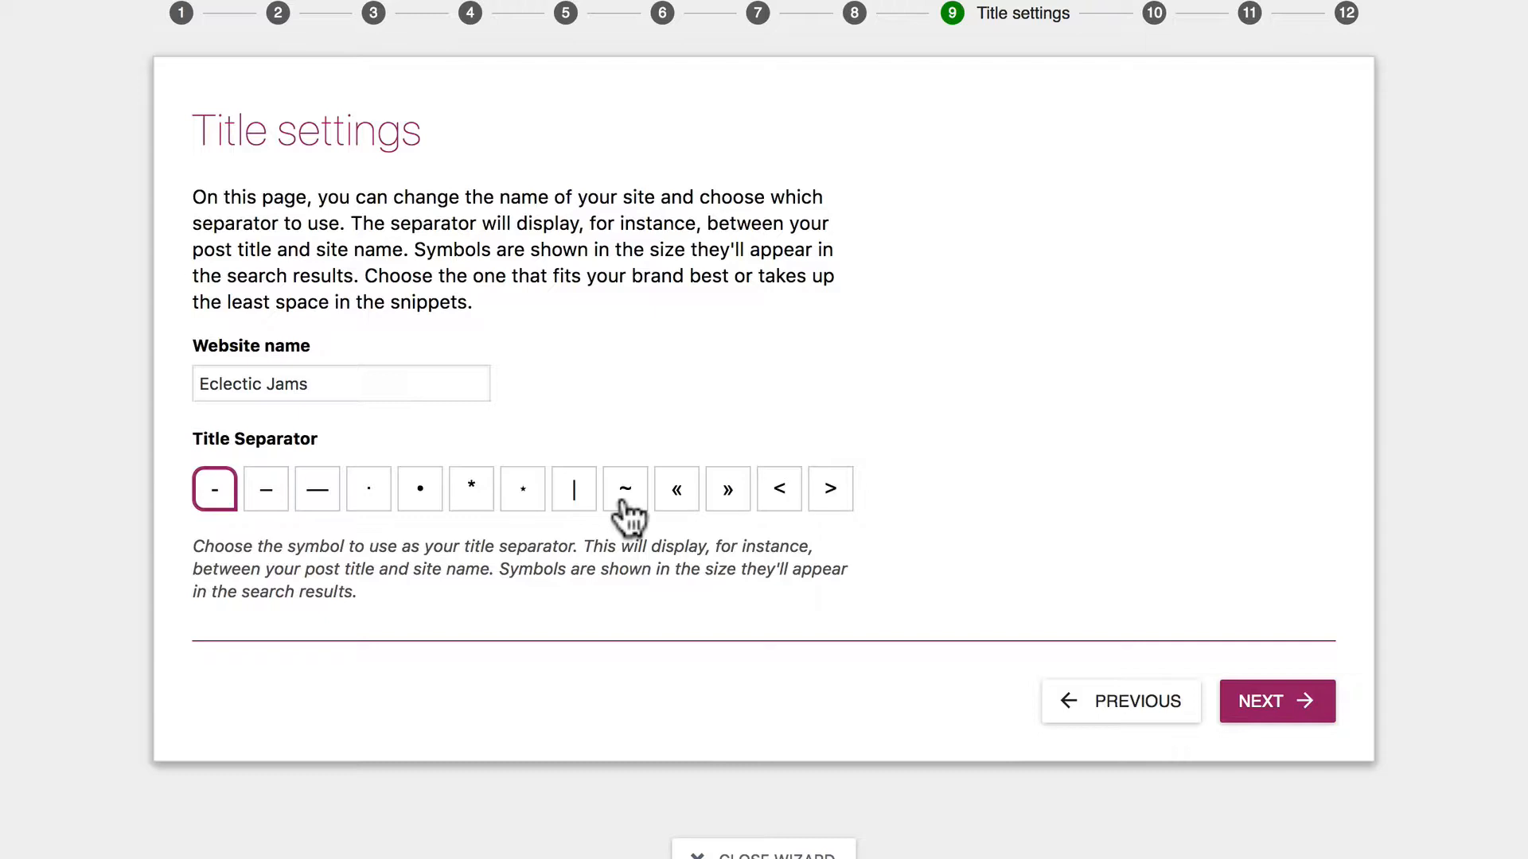
Accept Title settings with website name Eclectic Jams and the '-' separator
click(1276, 701)
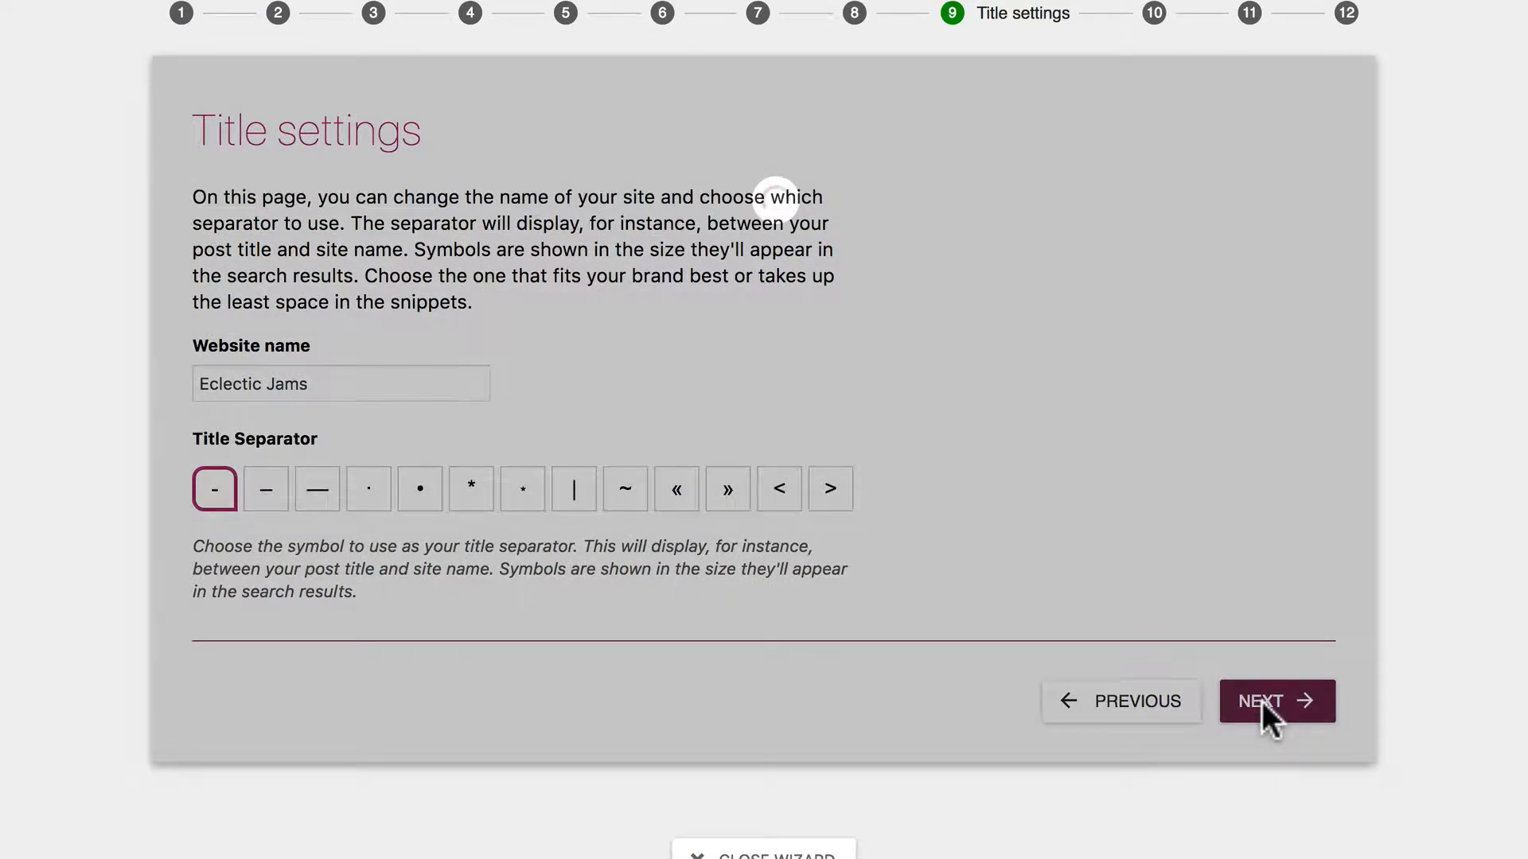
click(1276, 700)
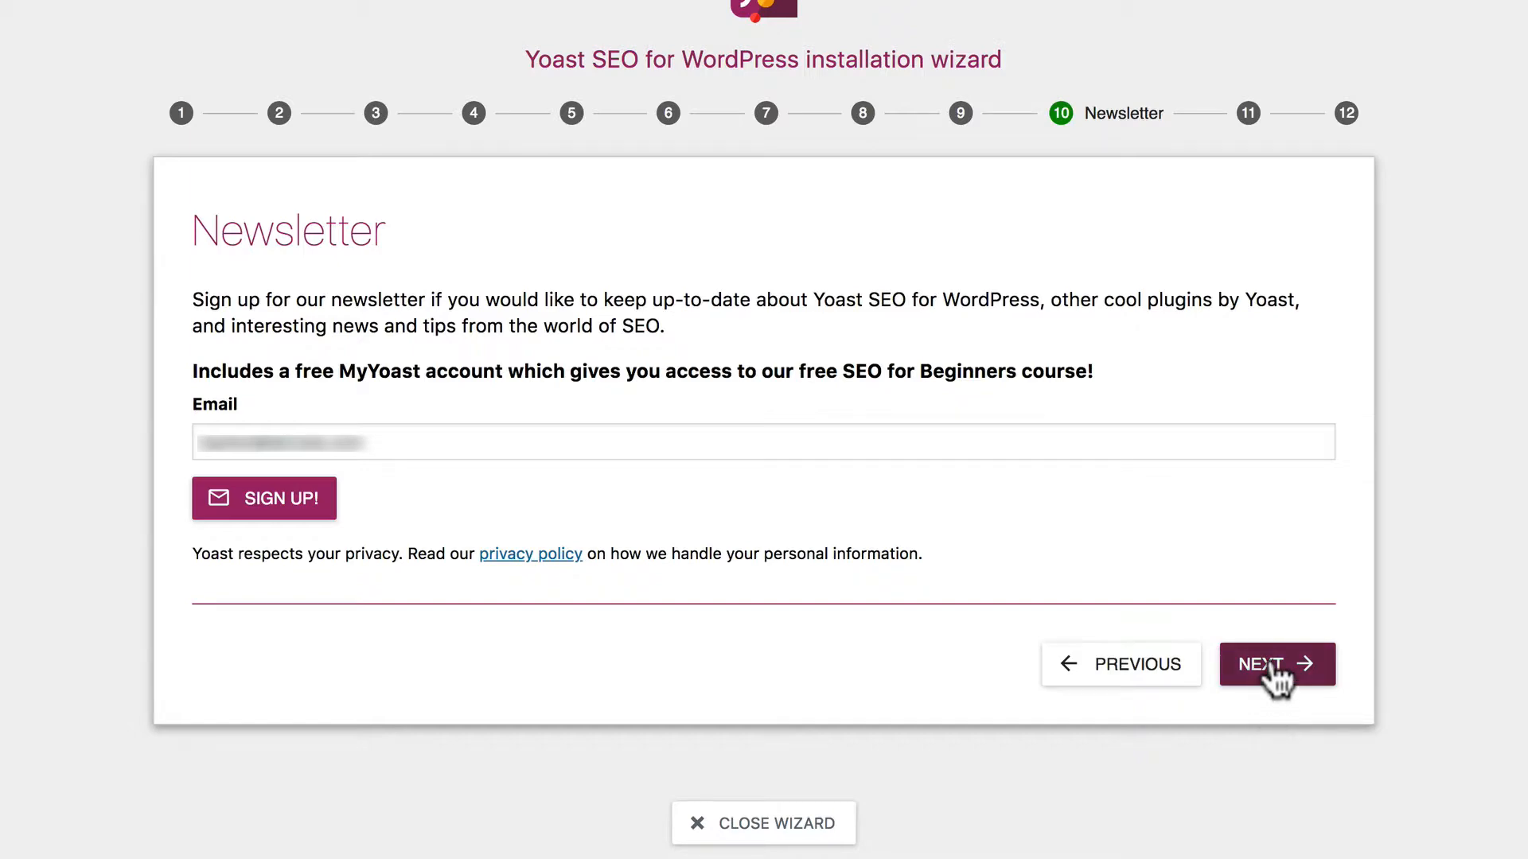
Skip the newsletter sign-up, advance to the wizard's Success page and close it
click(1276, 664)
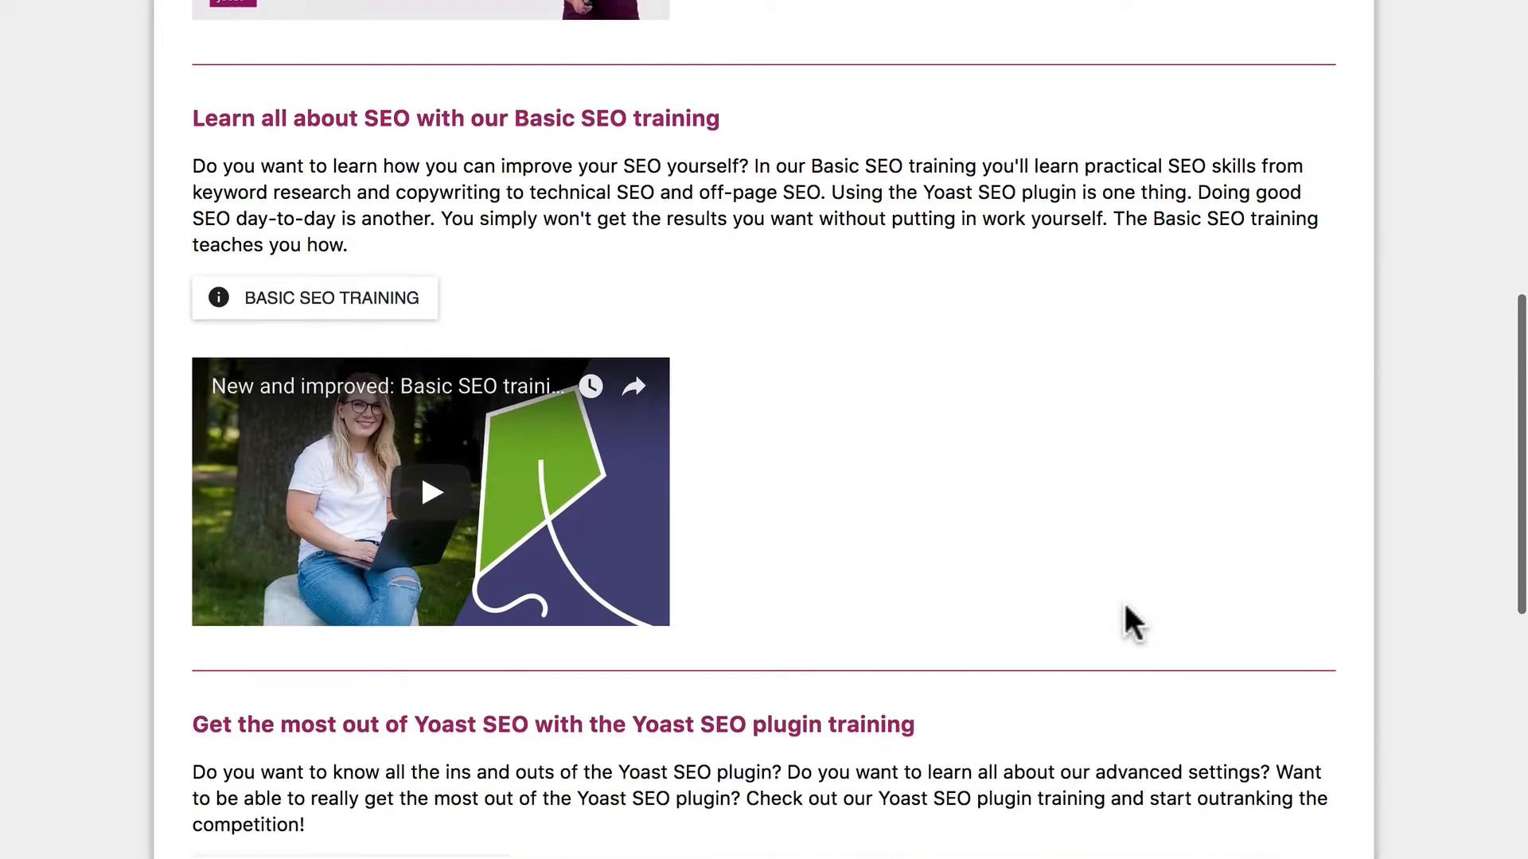
scroll(down, 3)
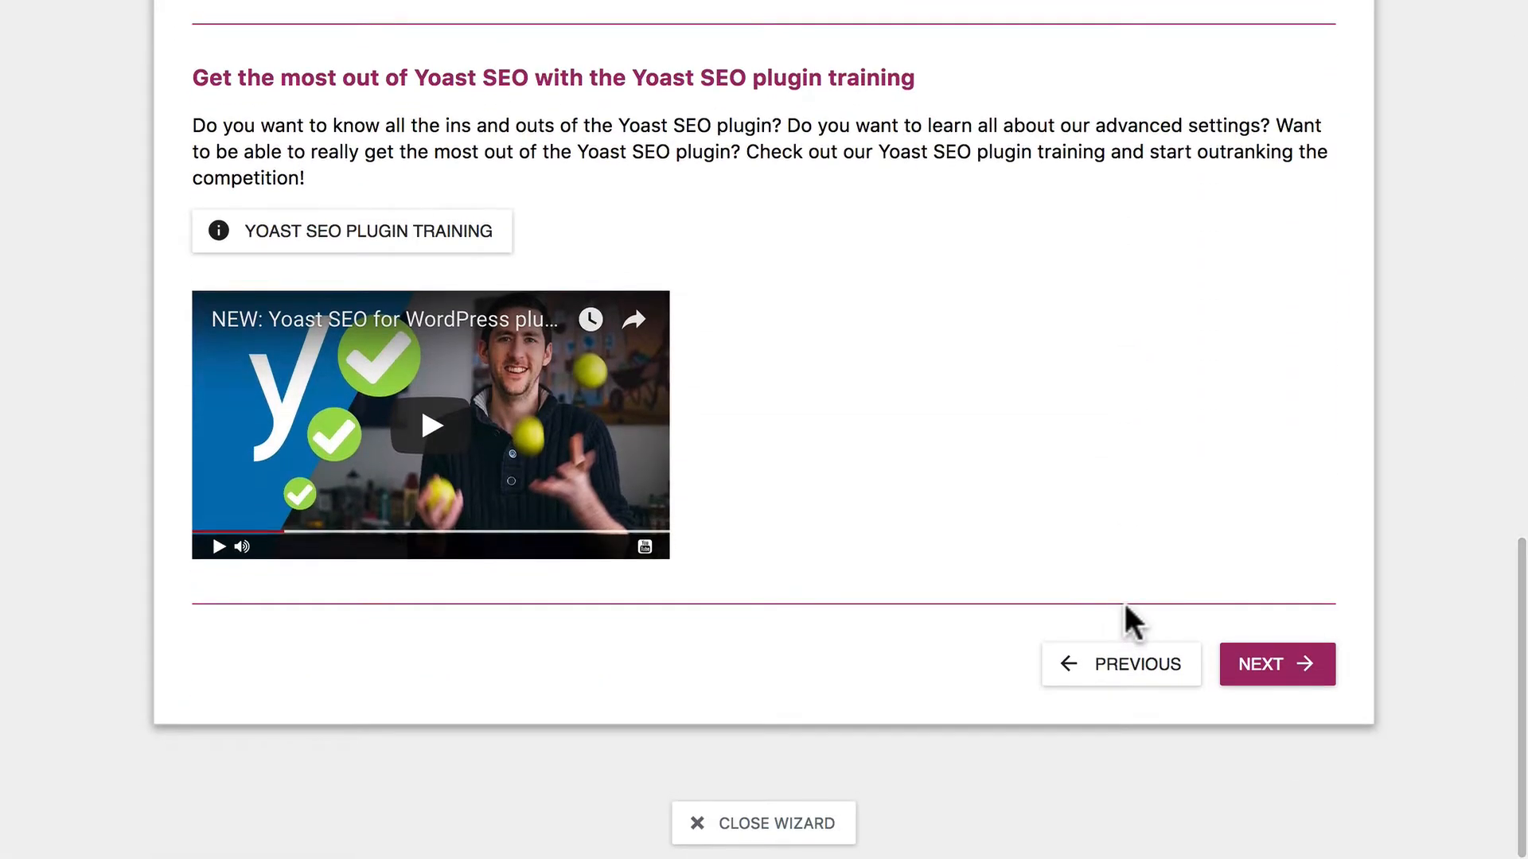
scroll(up, 3)
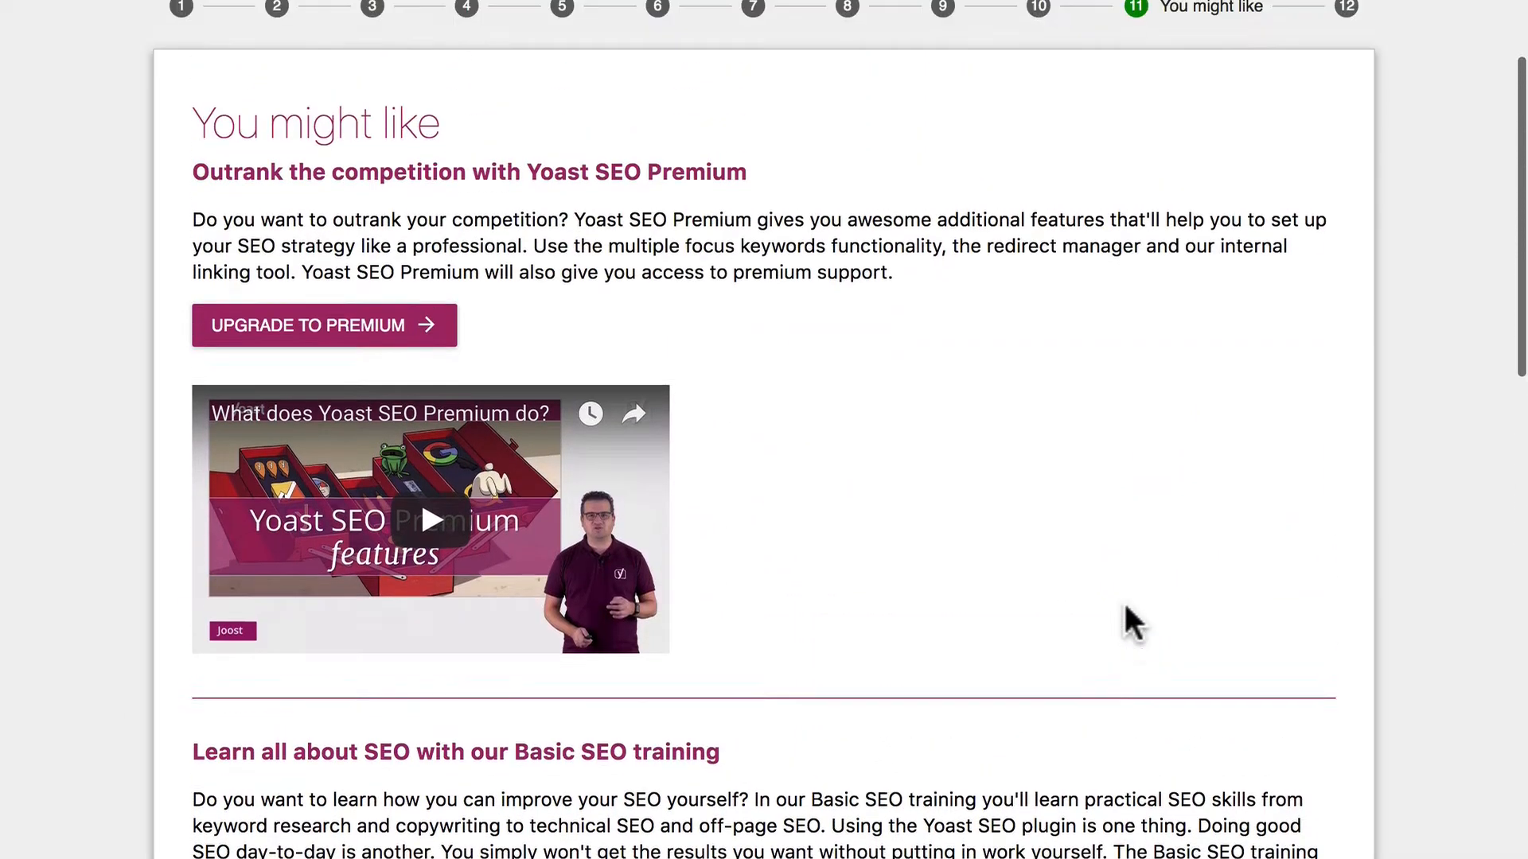
click(1346, 8)
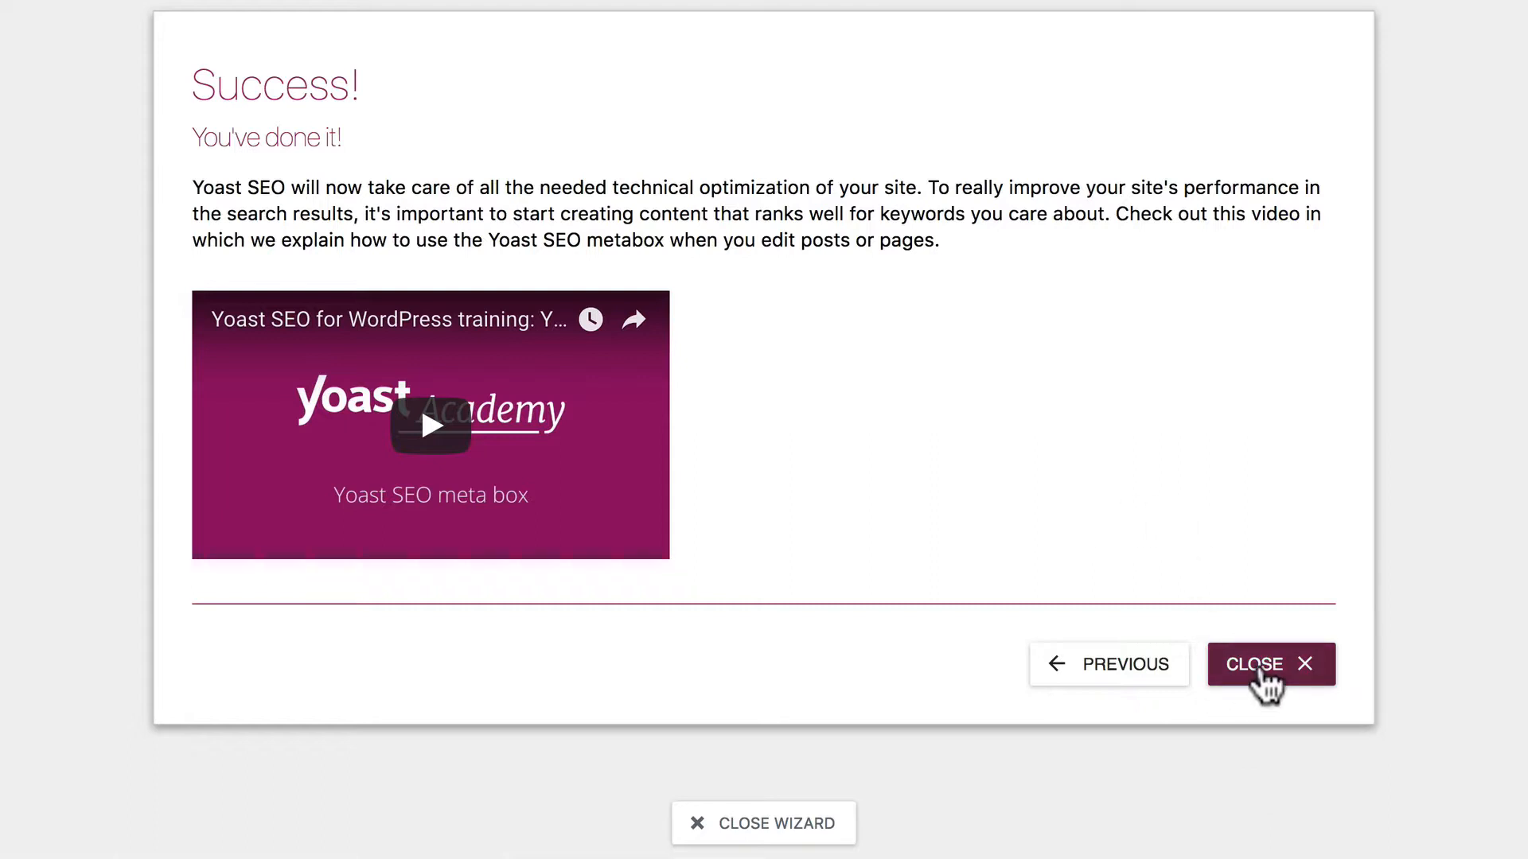
click(1270, 663)
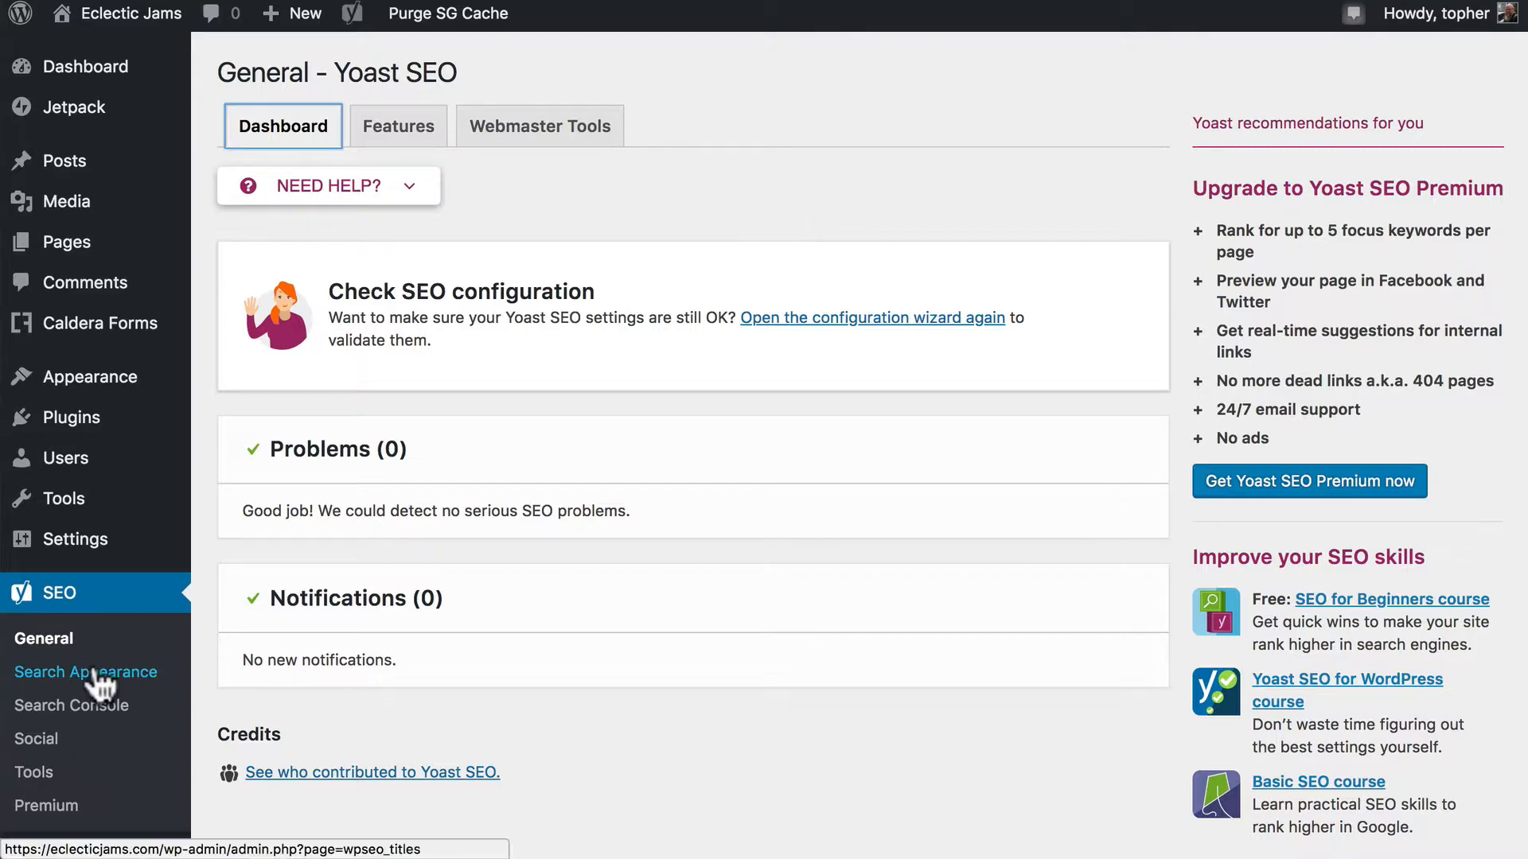
Review the General search appearance settings: title separator, homepage SEO title and meta description
click(86, 672)
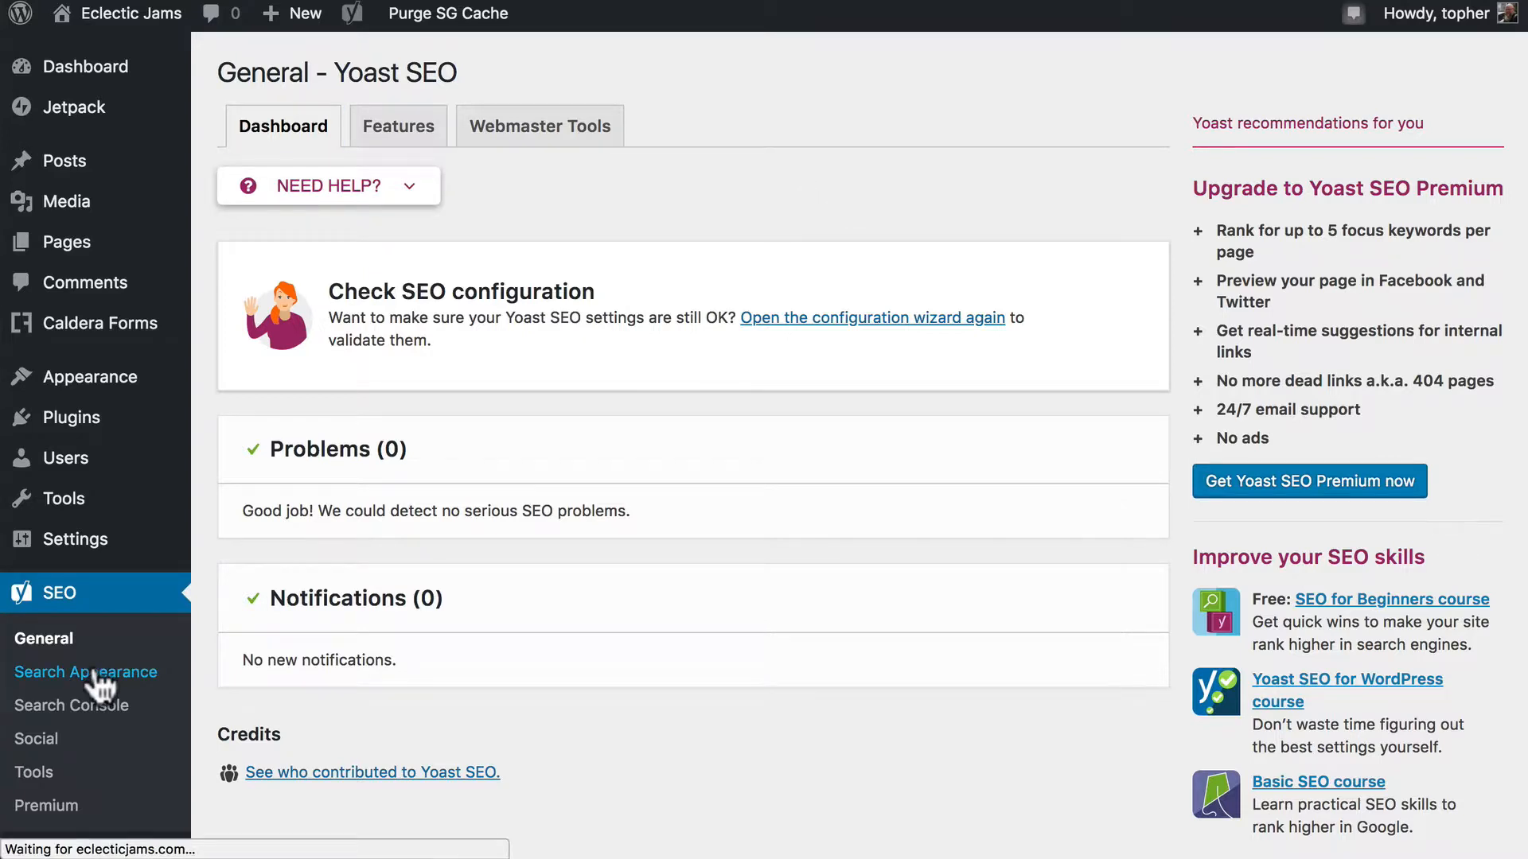
click(86, 672)
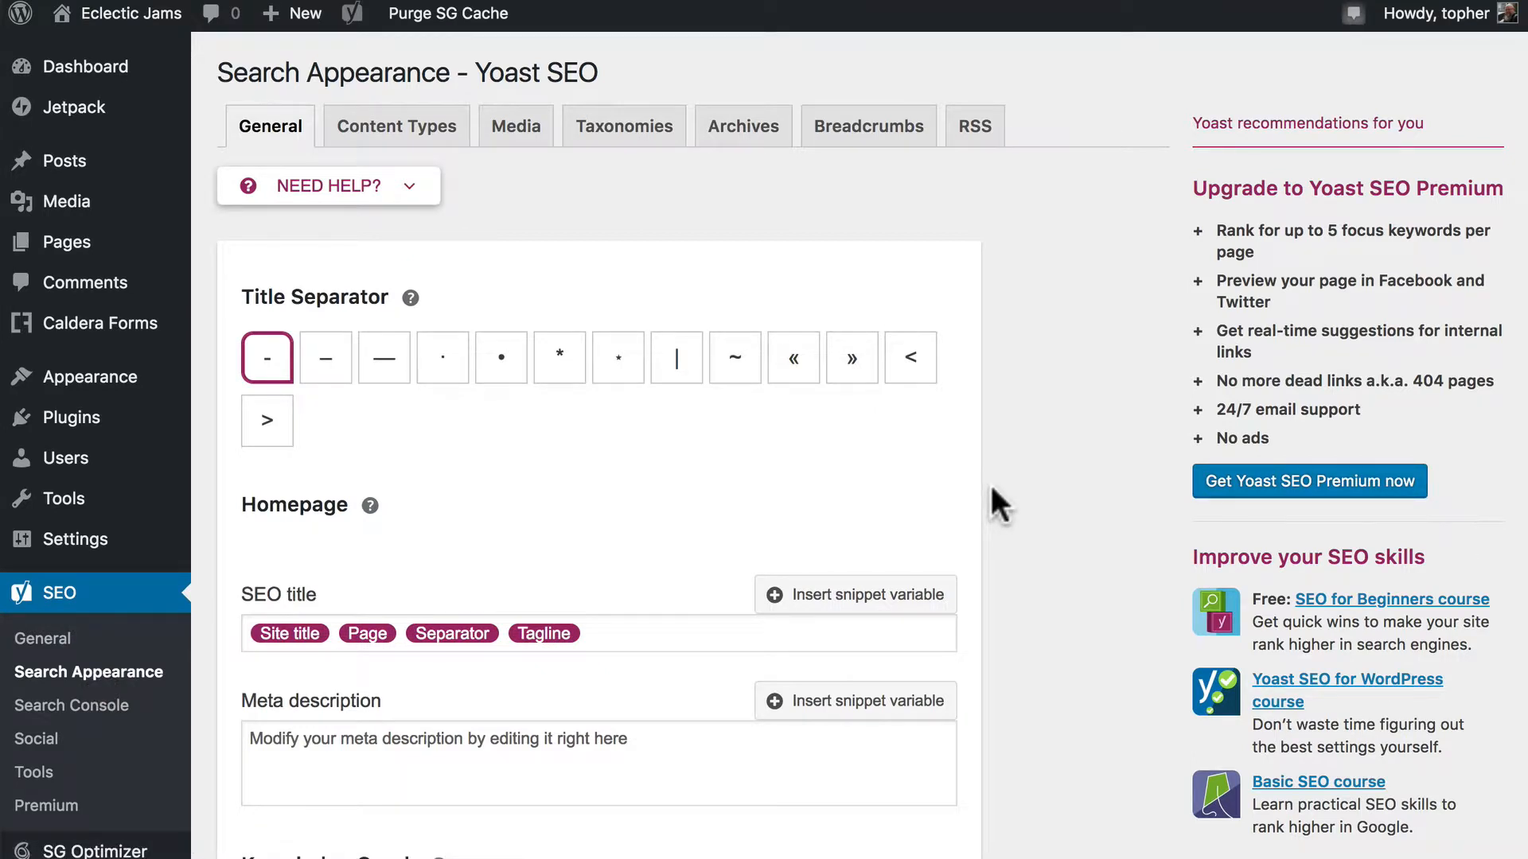
scroll(down, 3)
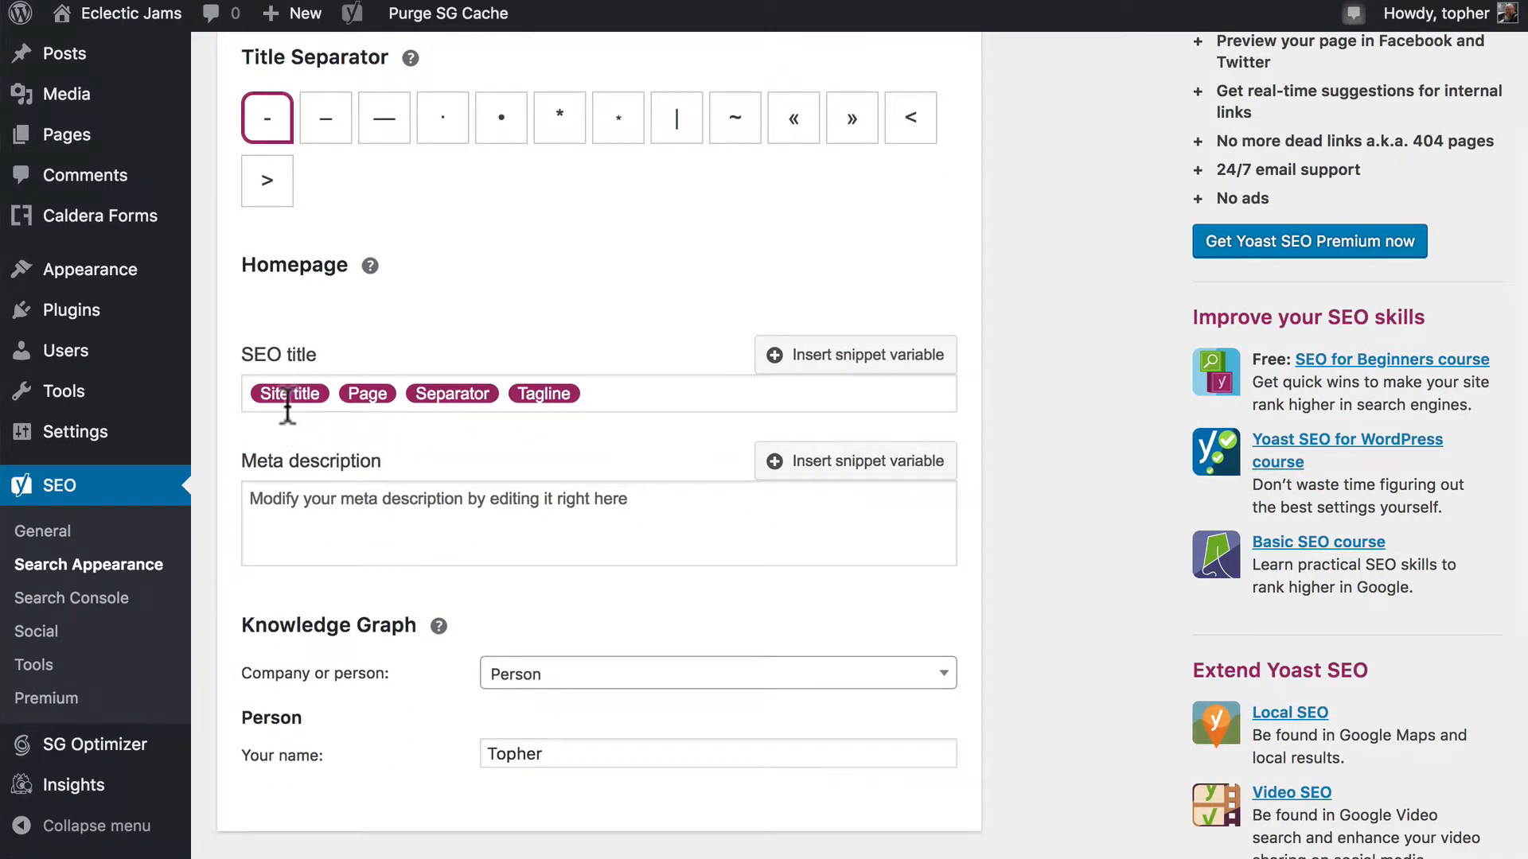
mouse_move(365, 409)
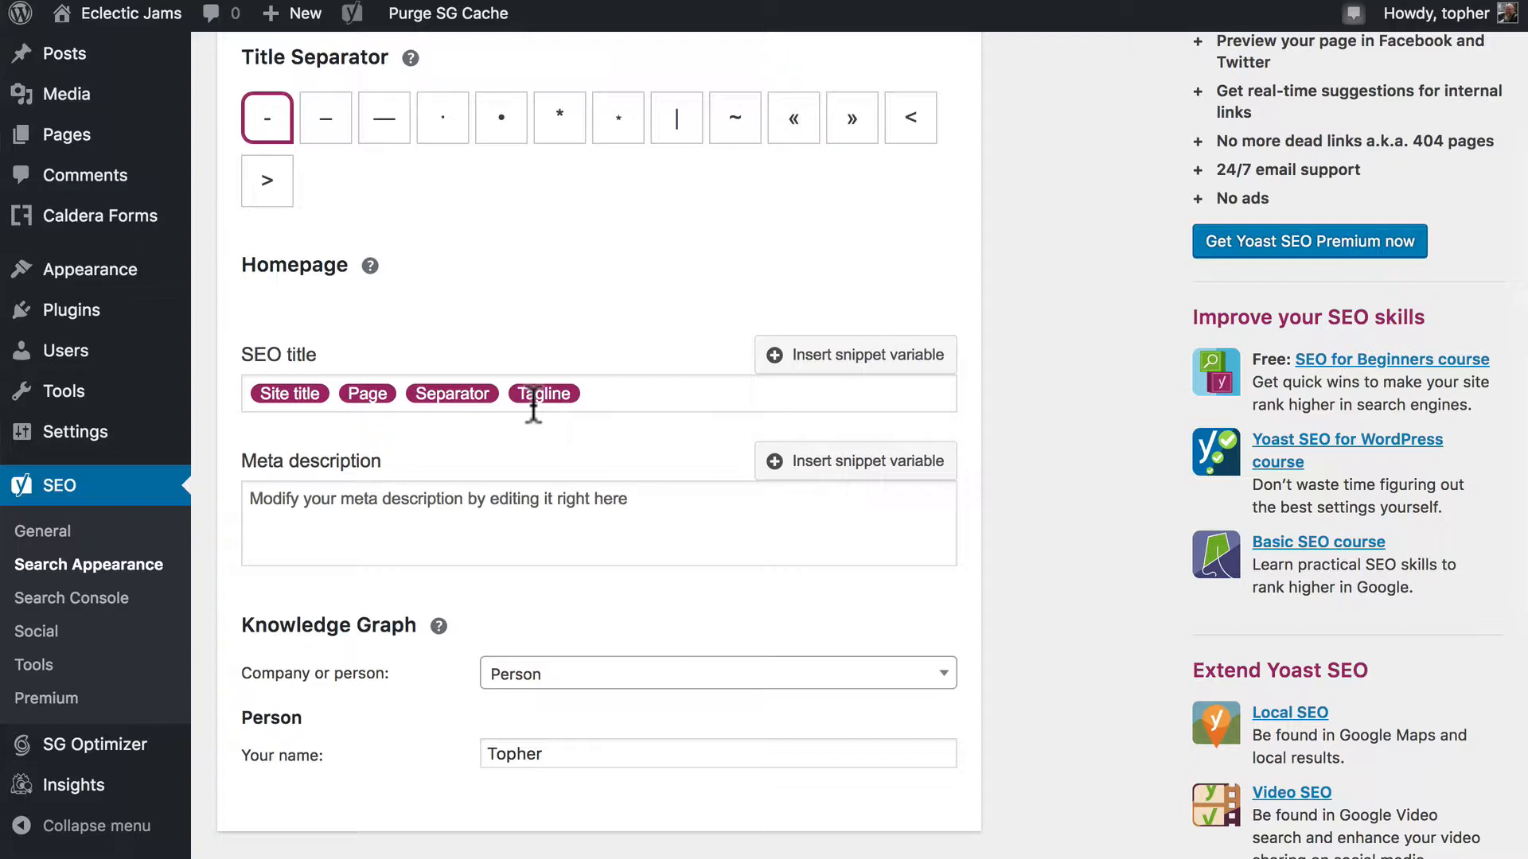
mouse_move(451, 404)
text( %)
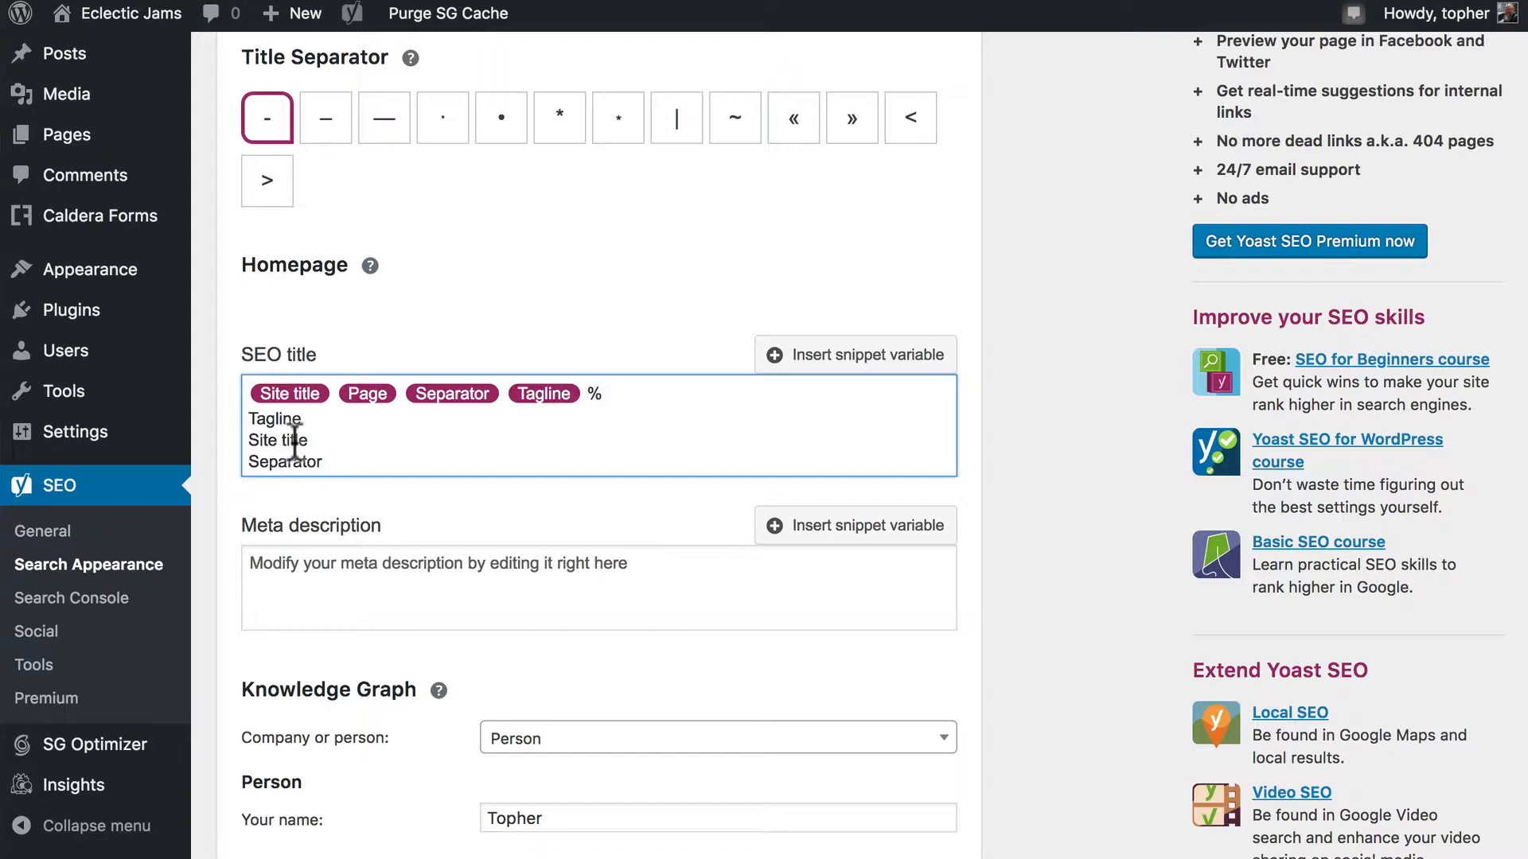
scroll(down, 3)
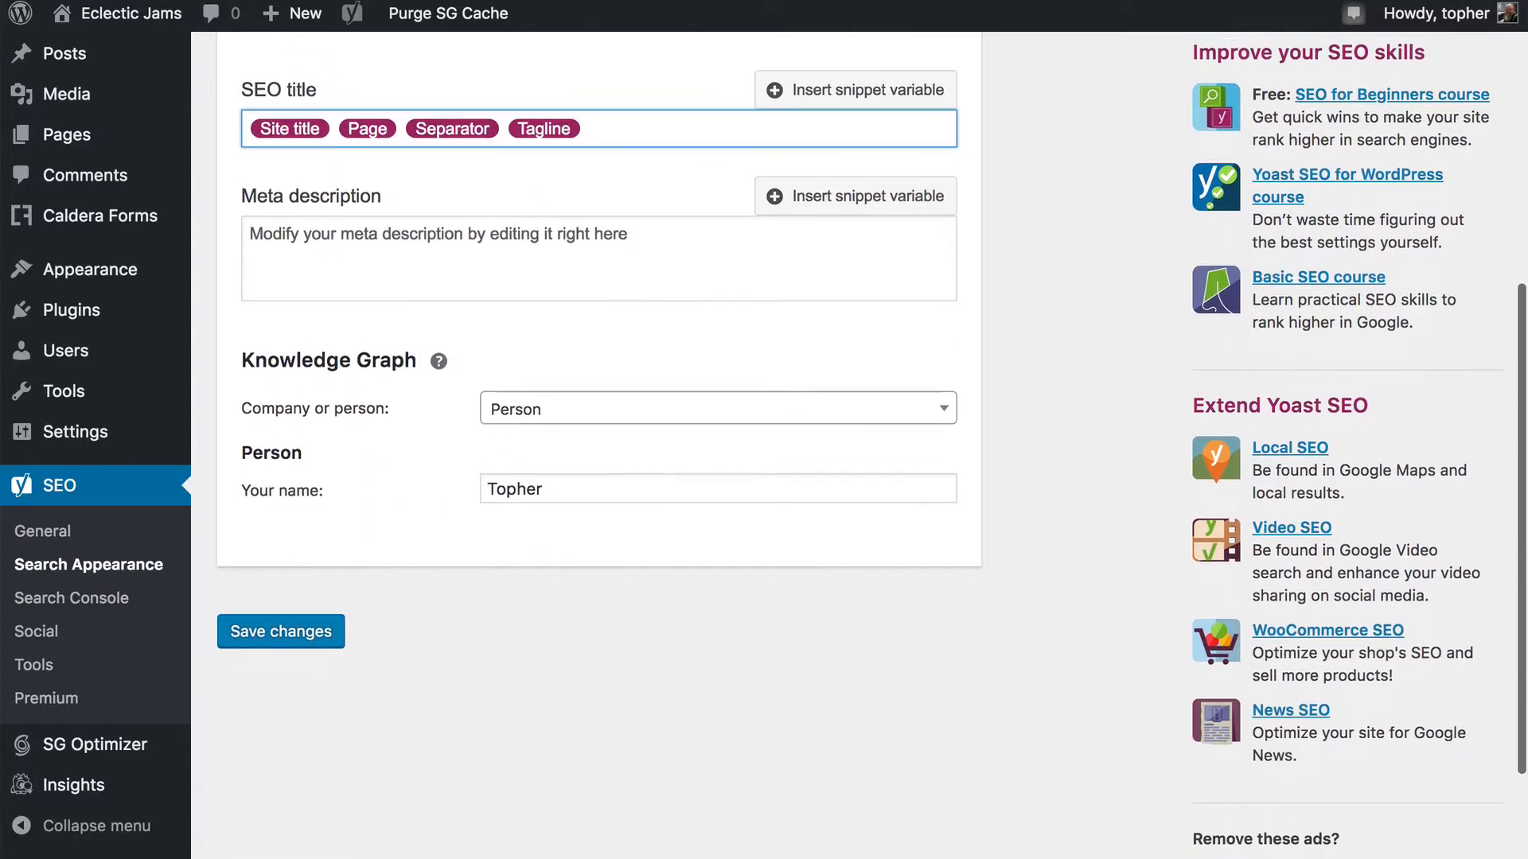
click(396, 126)
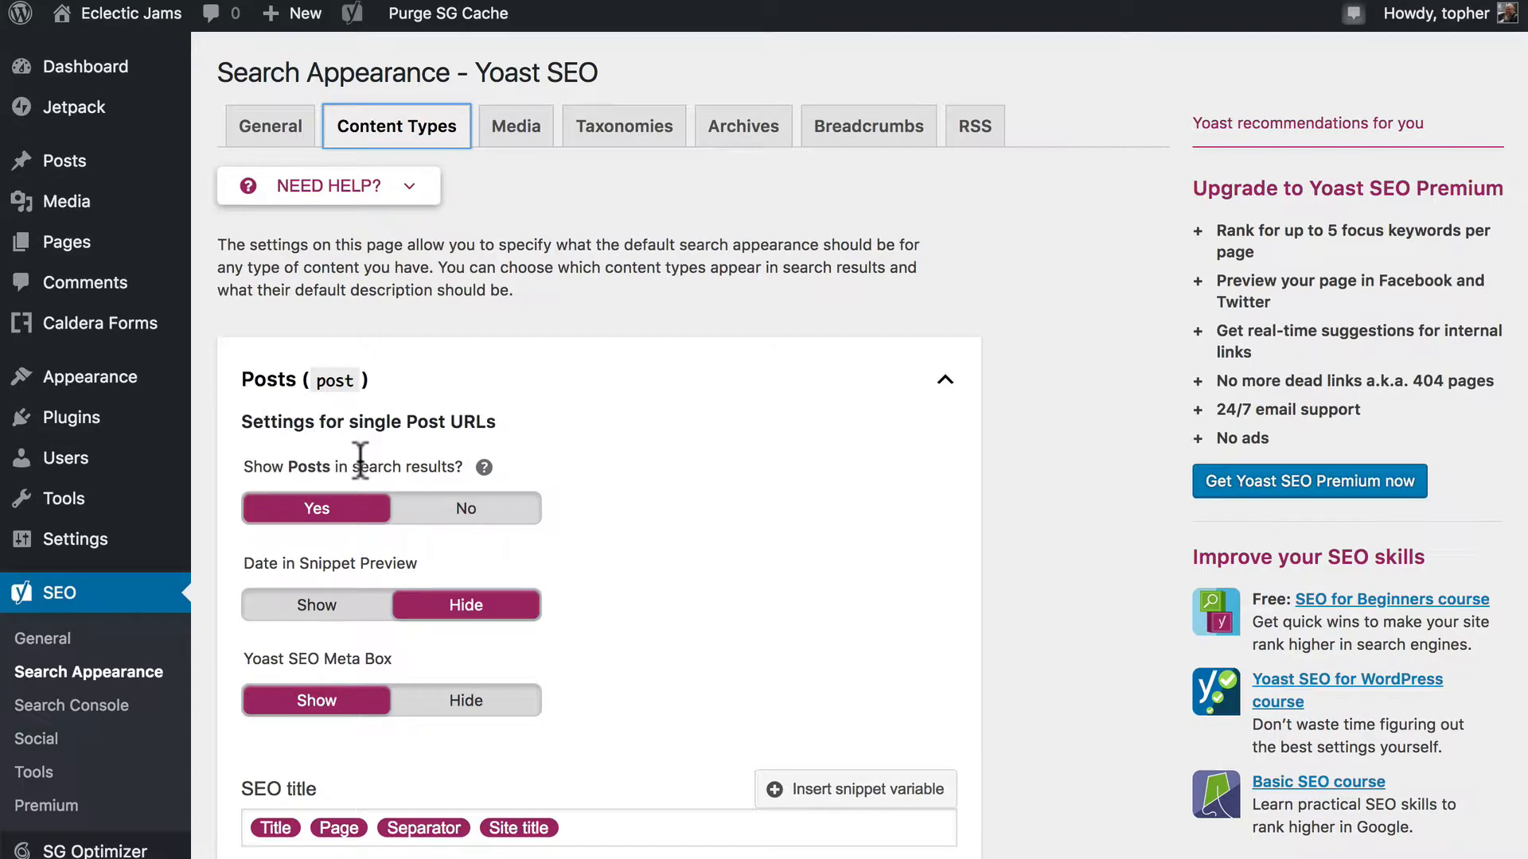
mouse_move(335, 635)
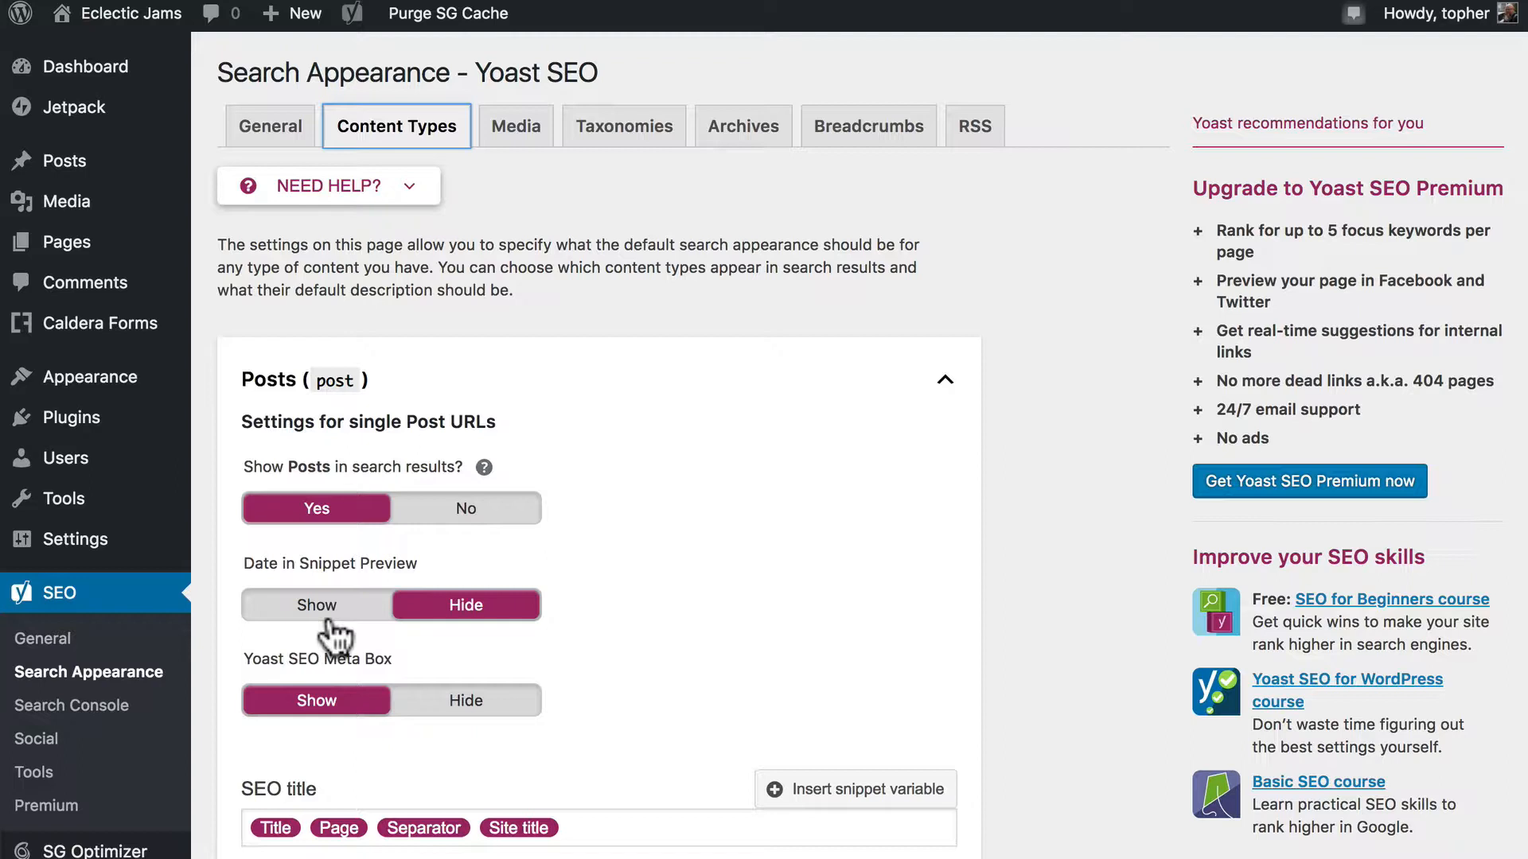
mouse_move(429, 668)
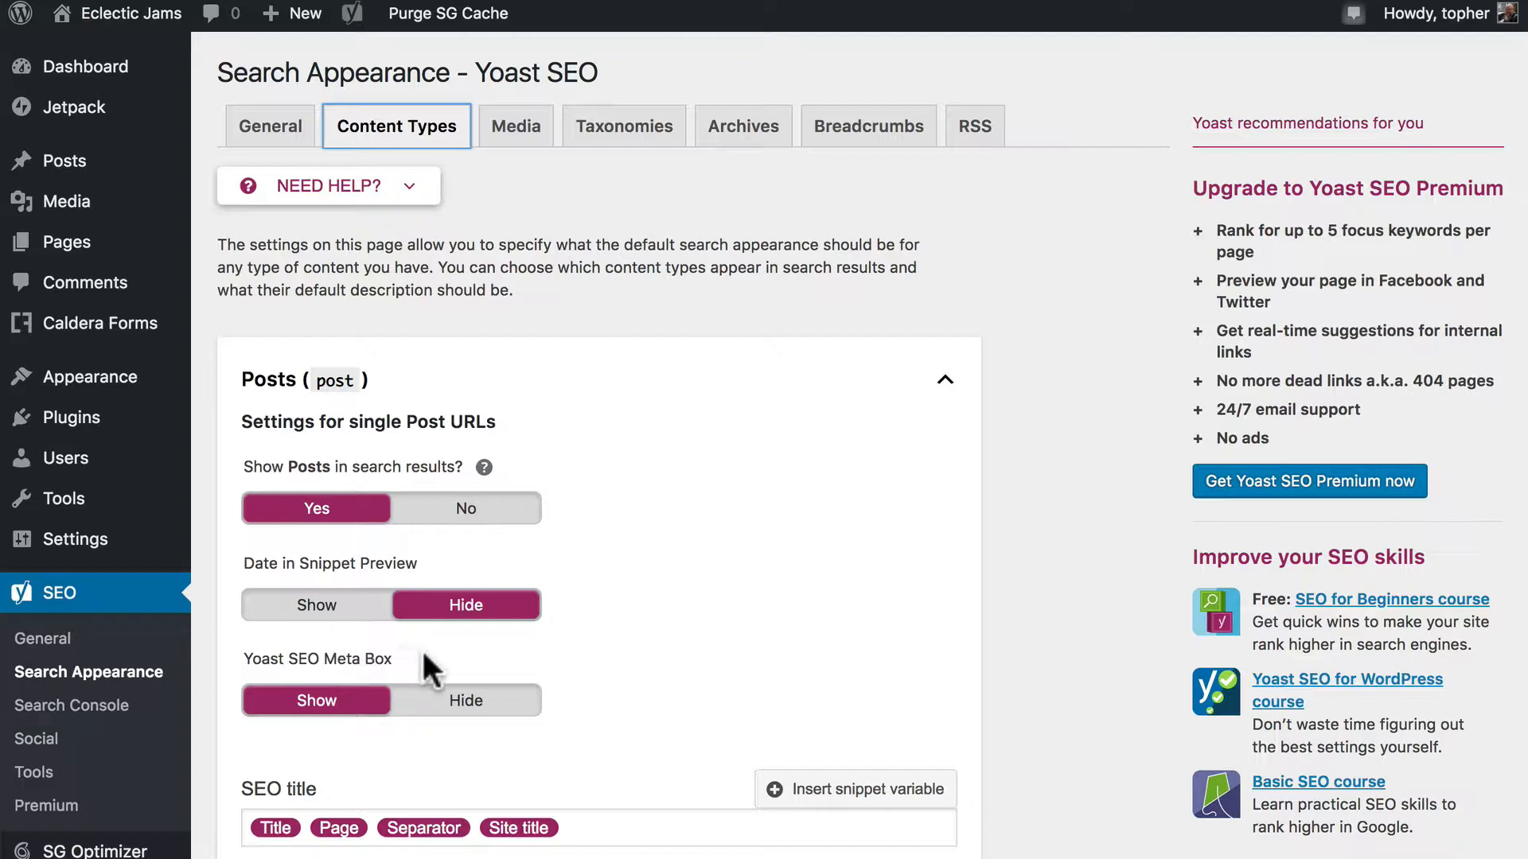
mouse_move(292, 660)
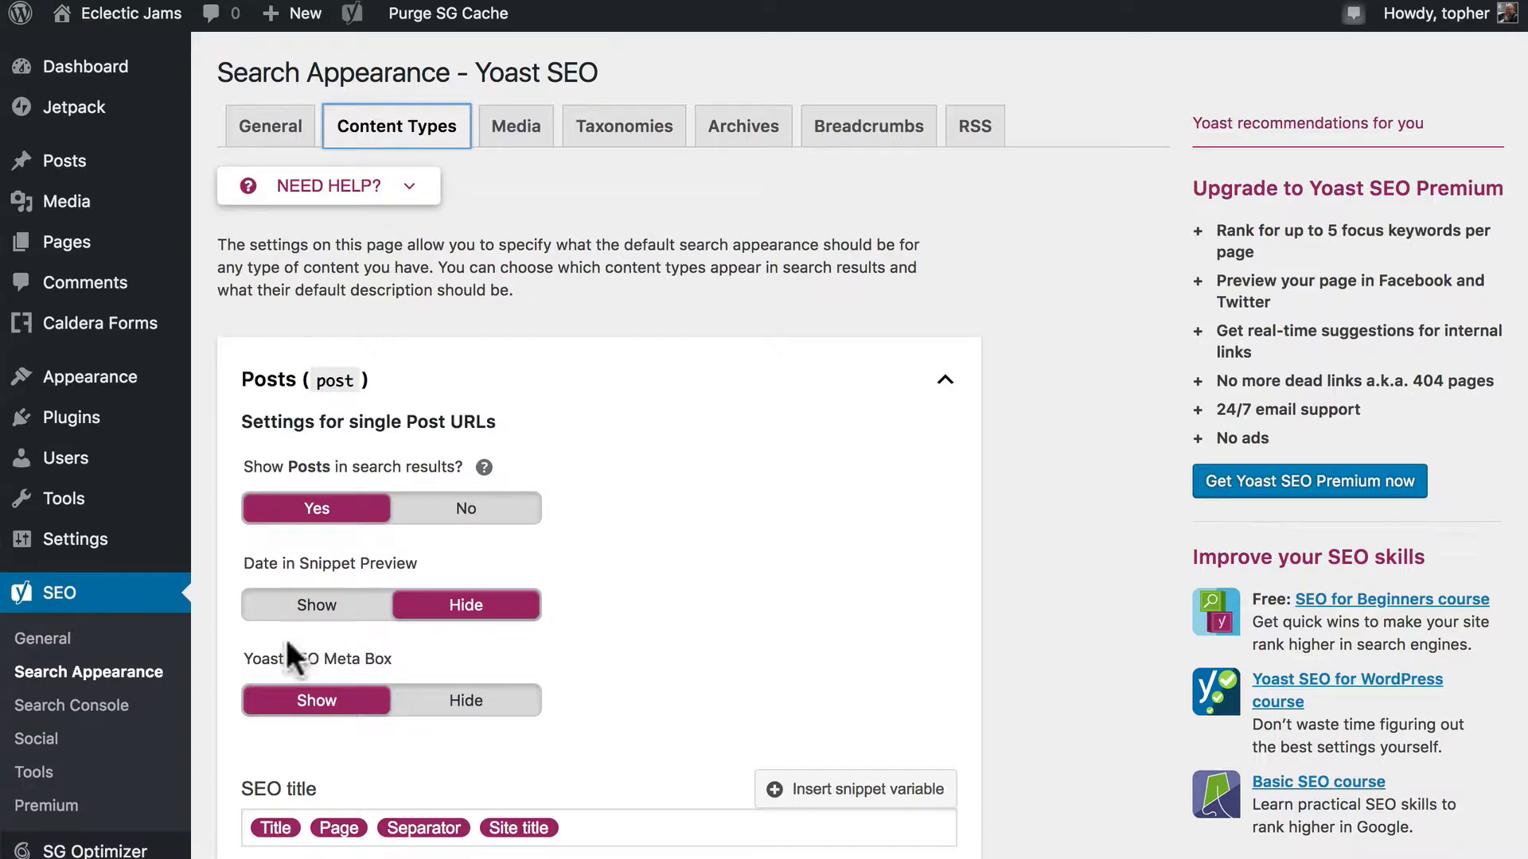
mouse_move(702, 668)
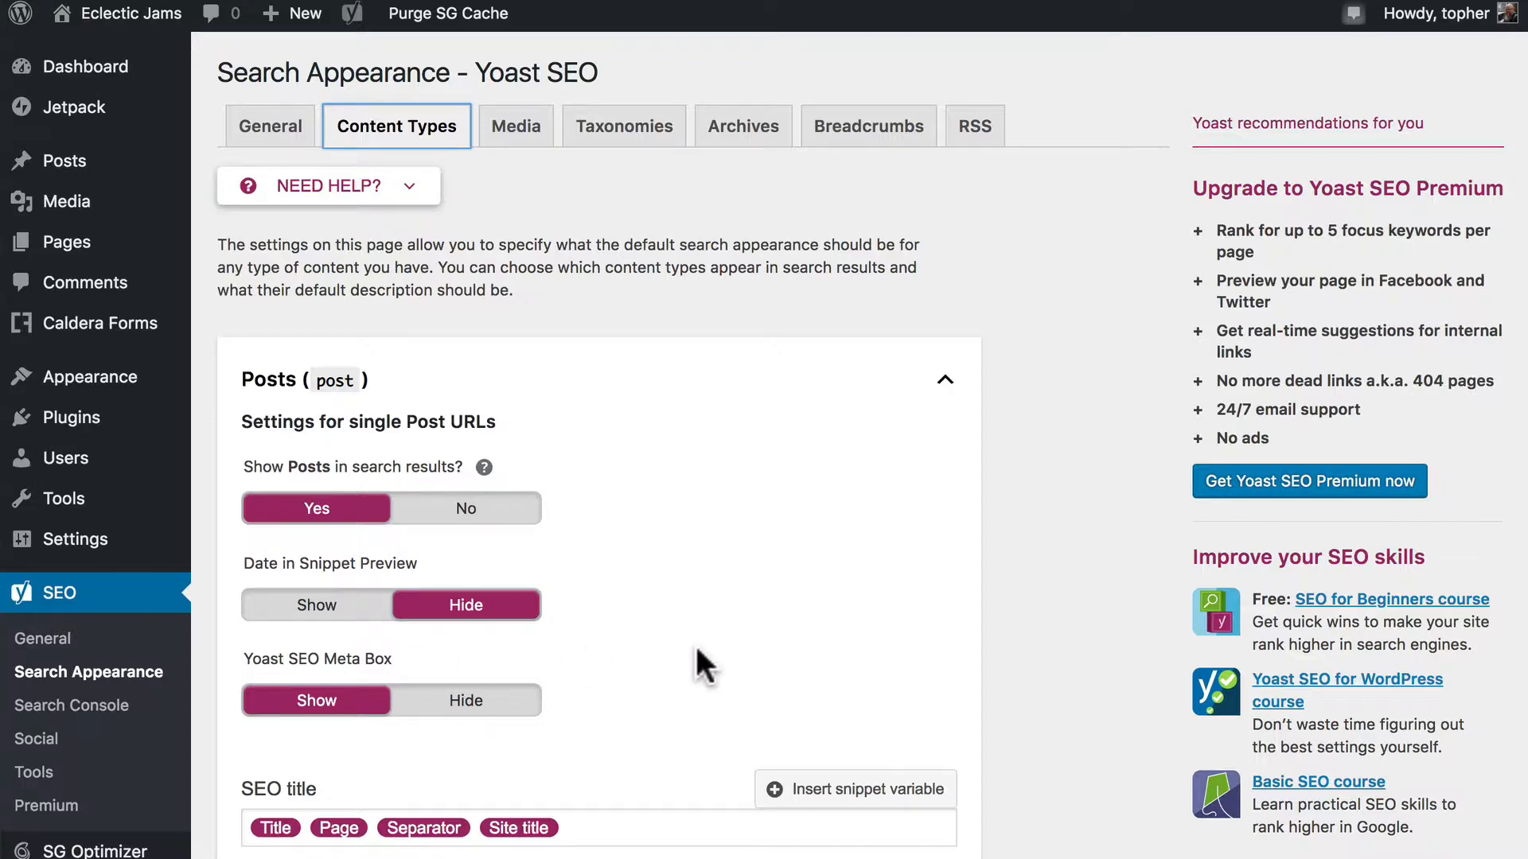
Review the Content Types search appearance settings for Posts and expand Pages
scroll(down, 3)
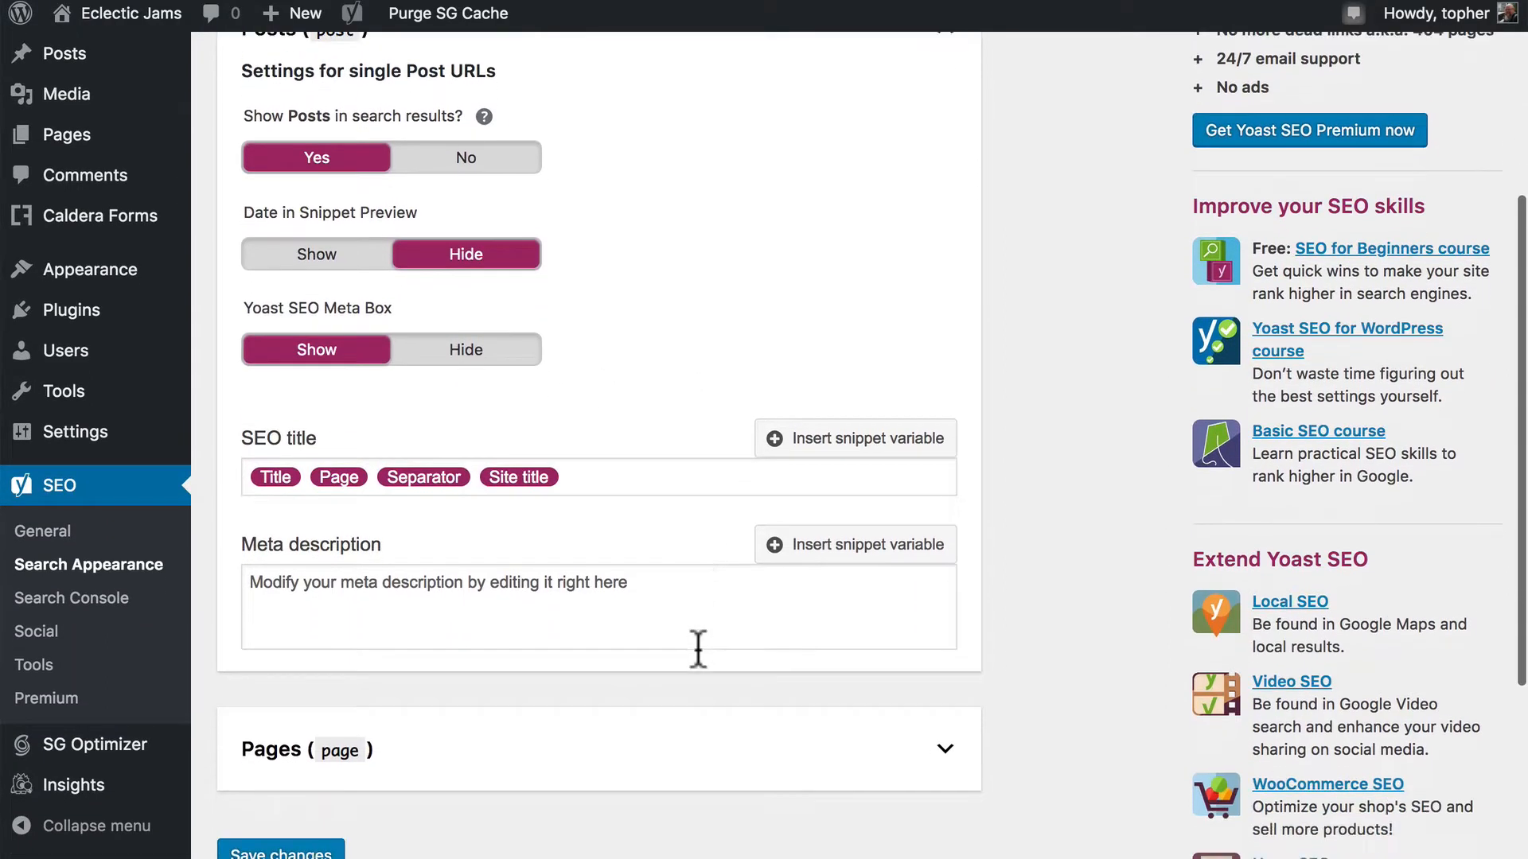
scroll(down, 3)
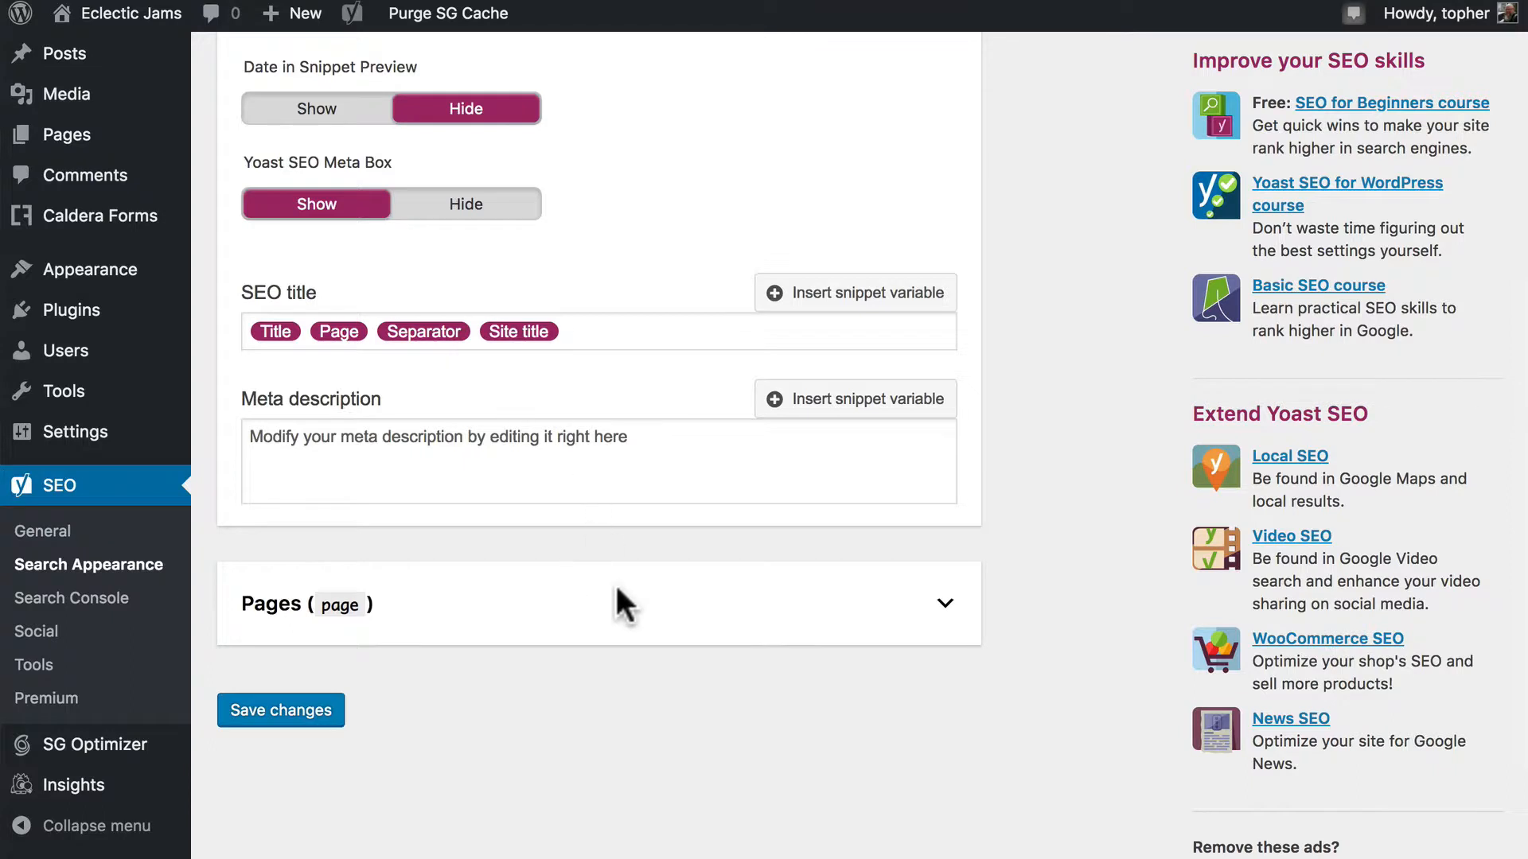
click(942, 604)
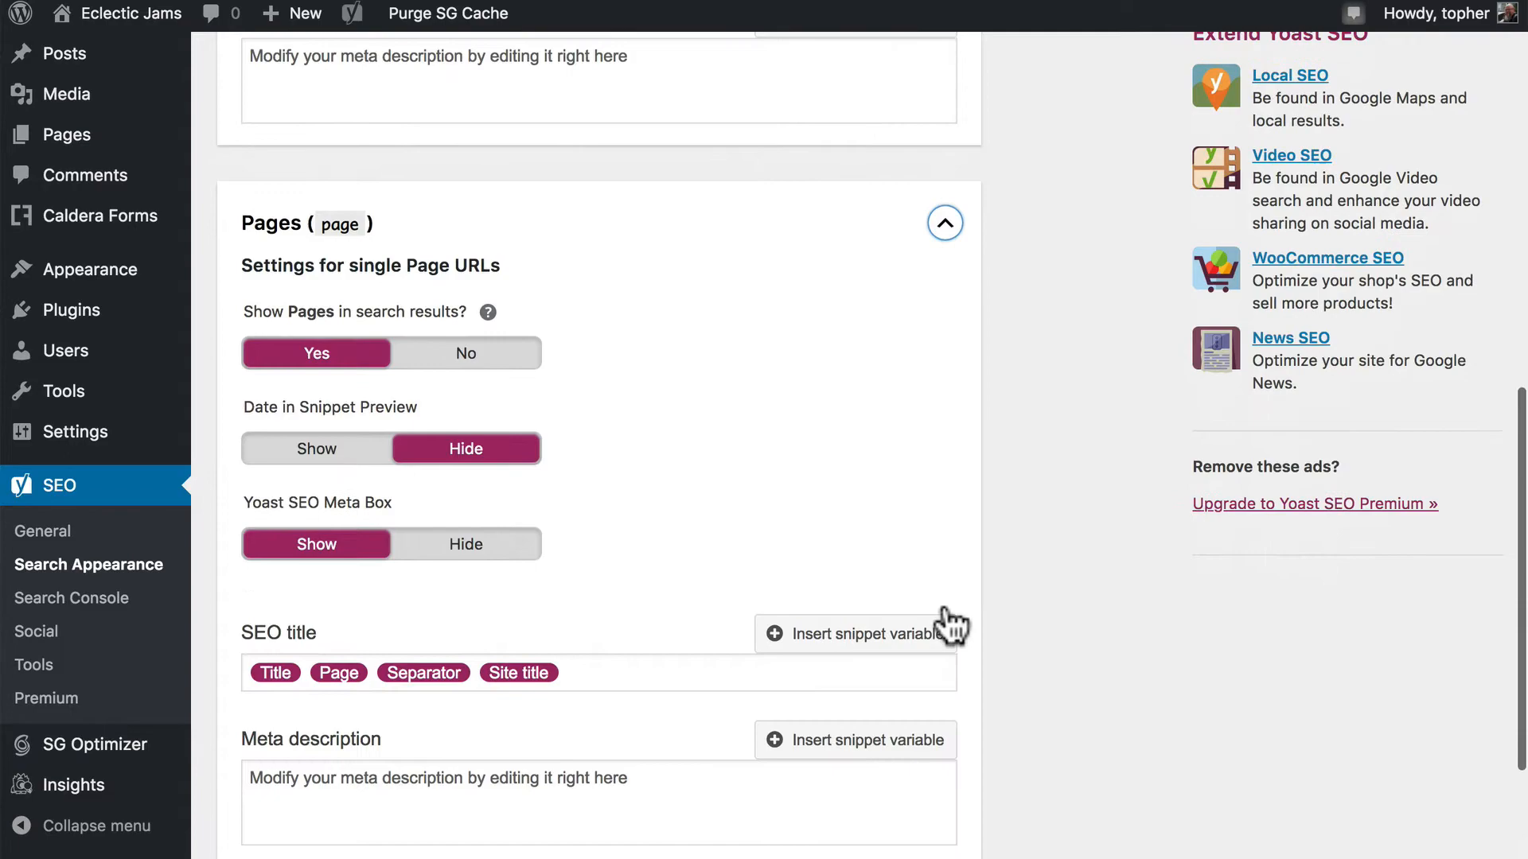
click(944, 222)
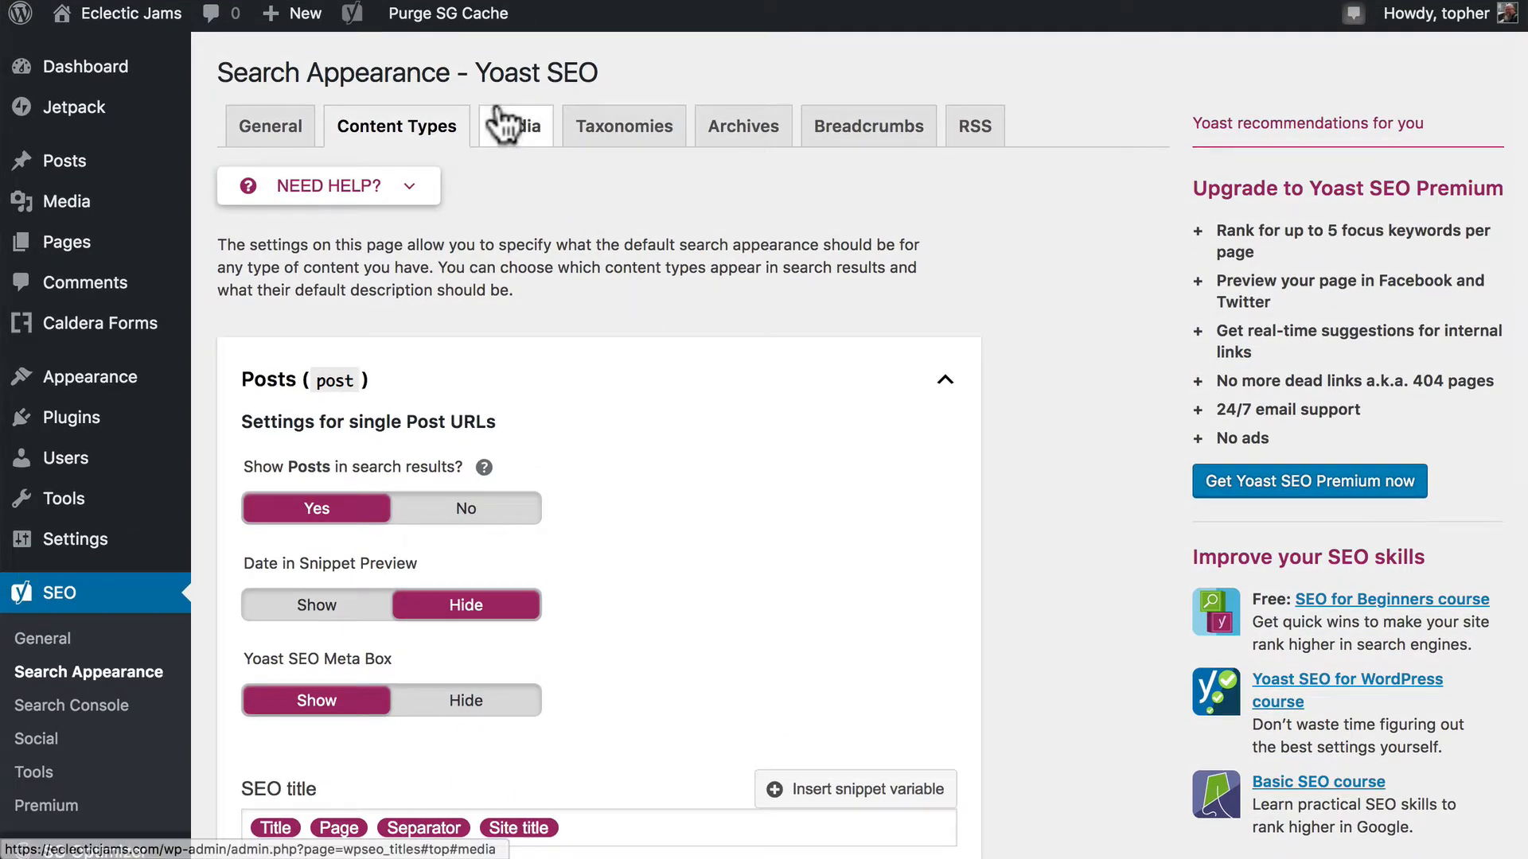
click(624, 126)
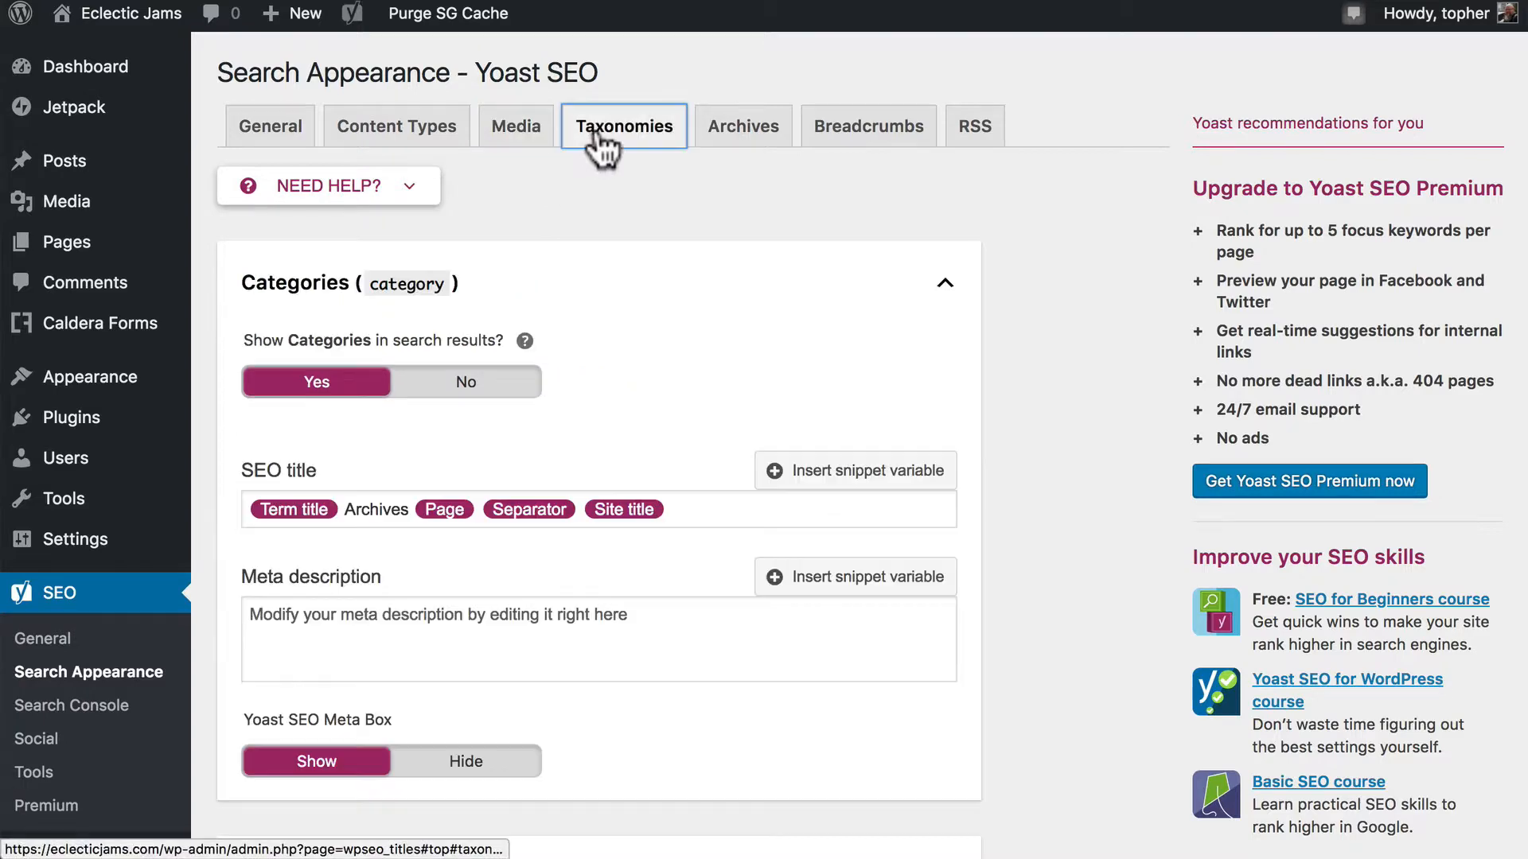
Scroll through the Taxonomies settings for Categories, Tags and Format
scroll(down, 3)
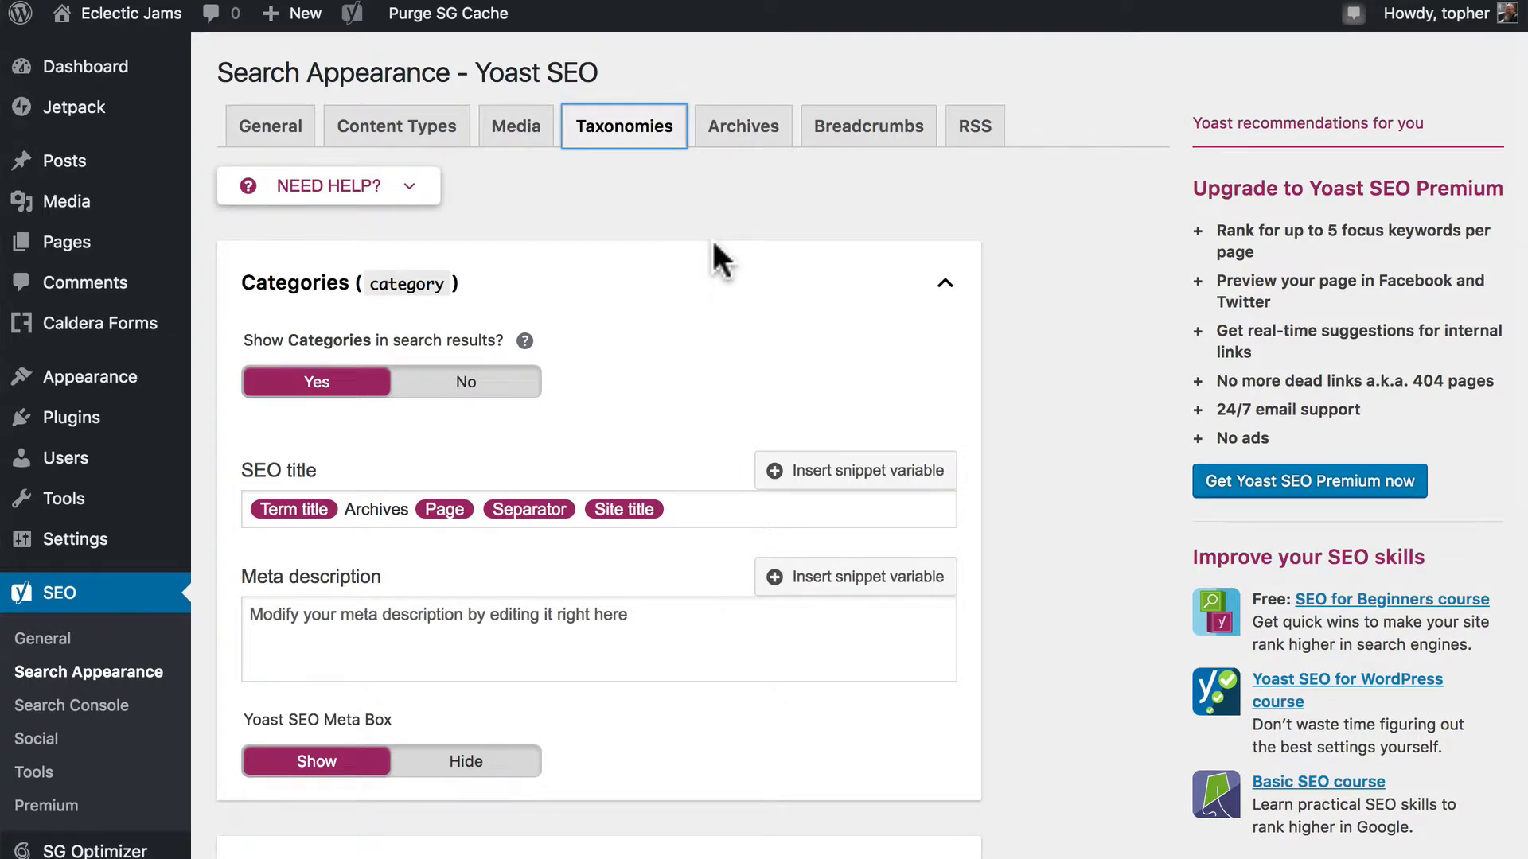
scroll(down, 3)
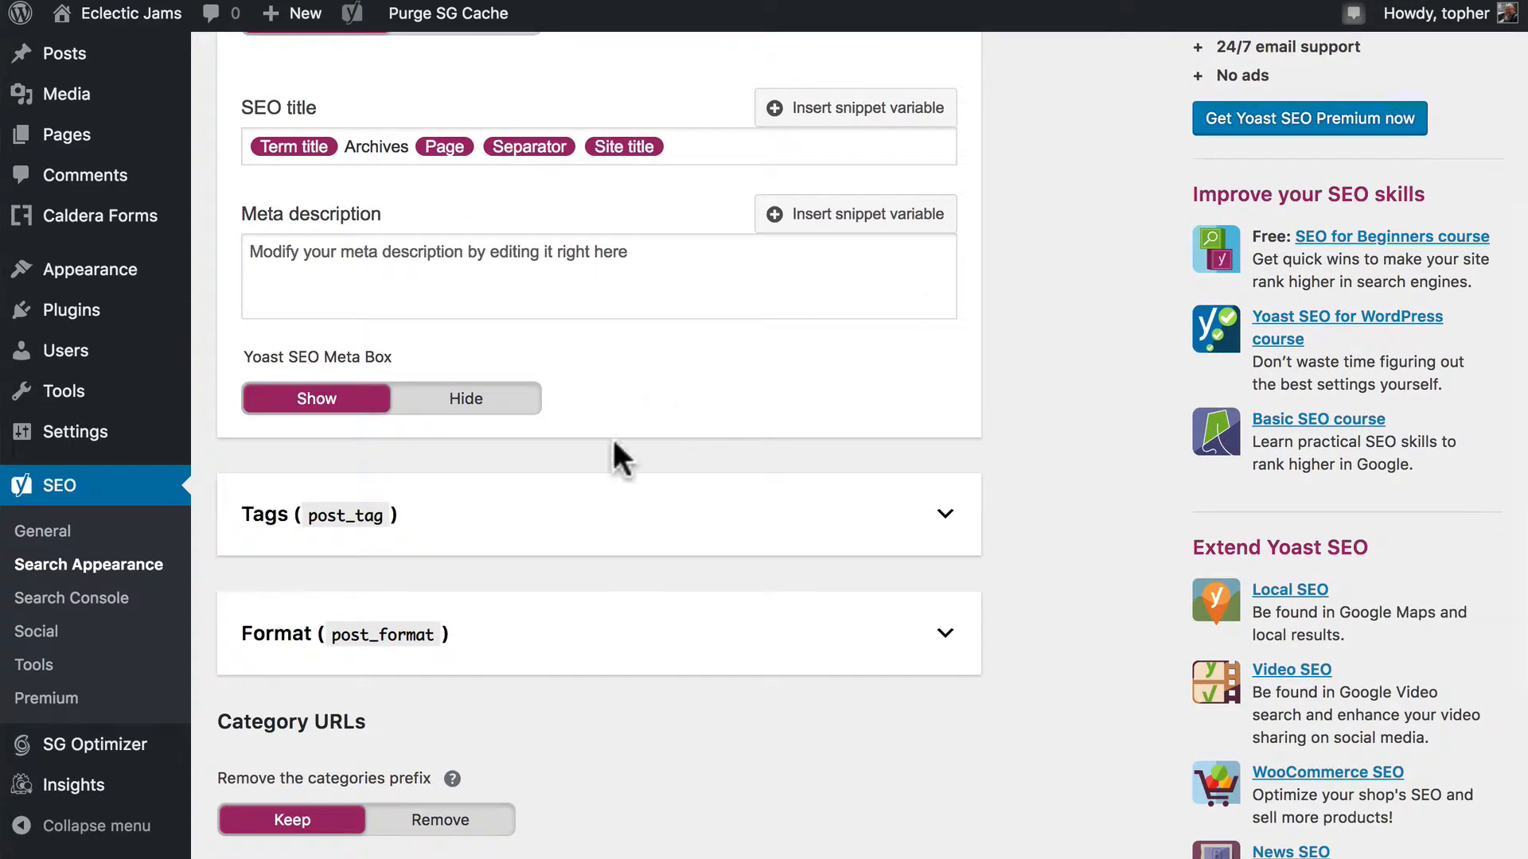
click(71, 597)
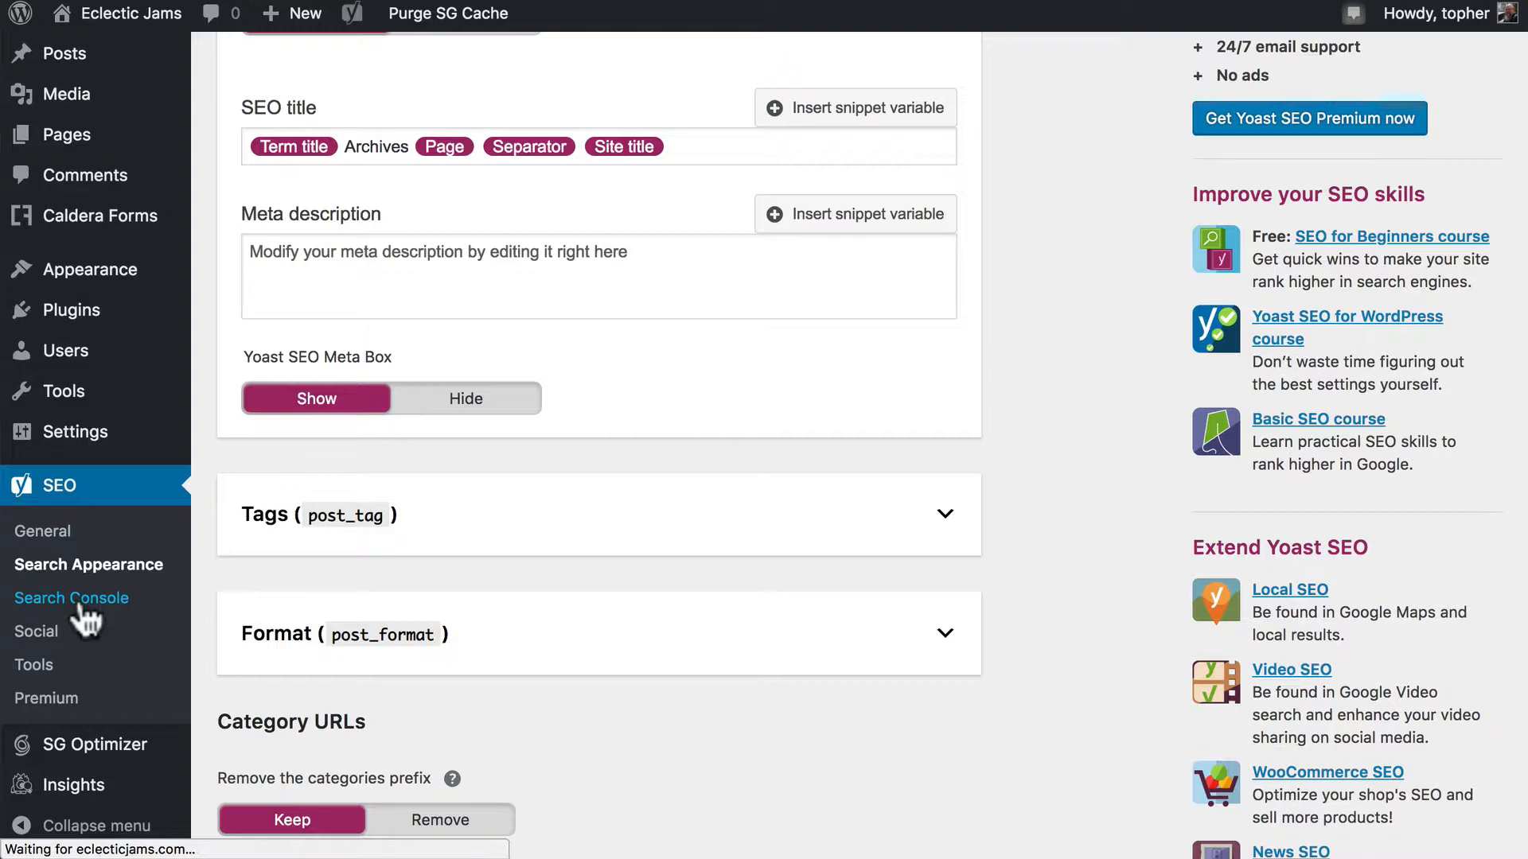
click(71, 598)
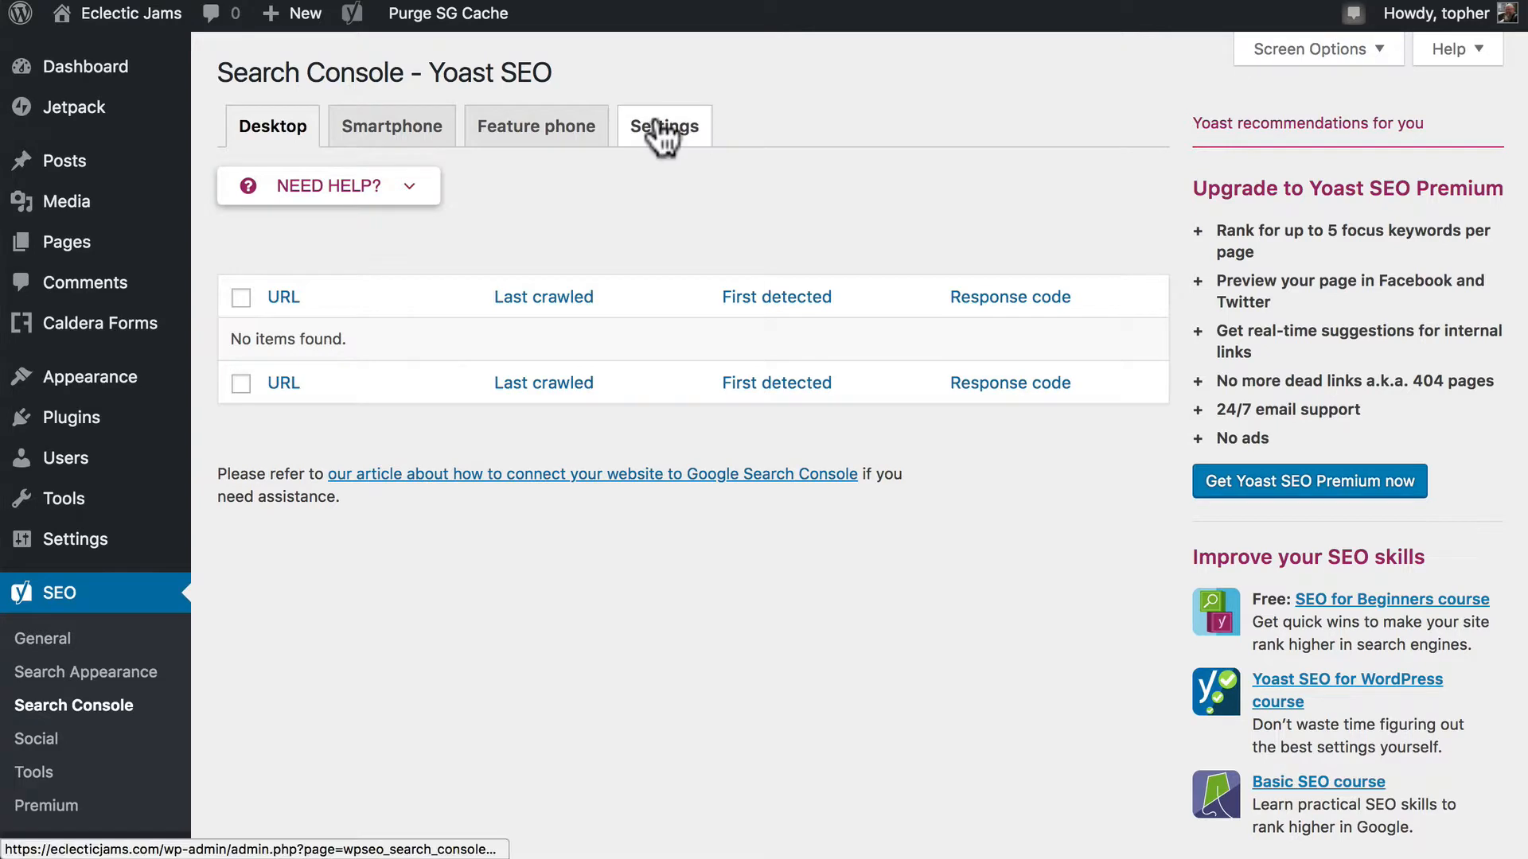
click(664, 126)
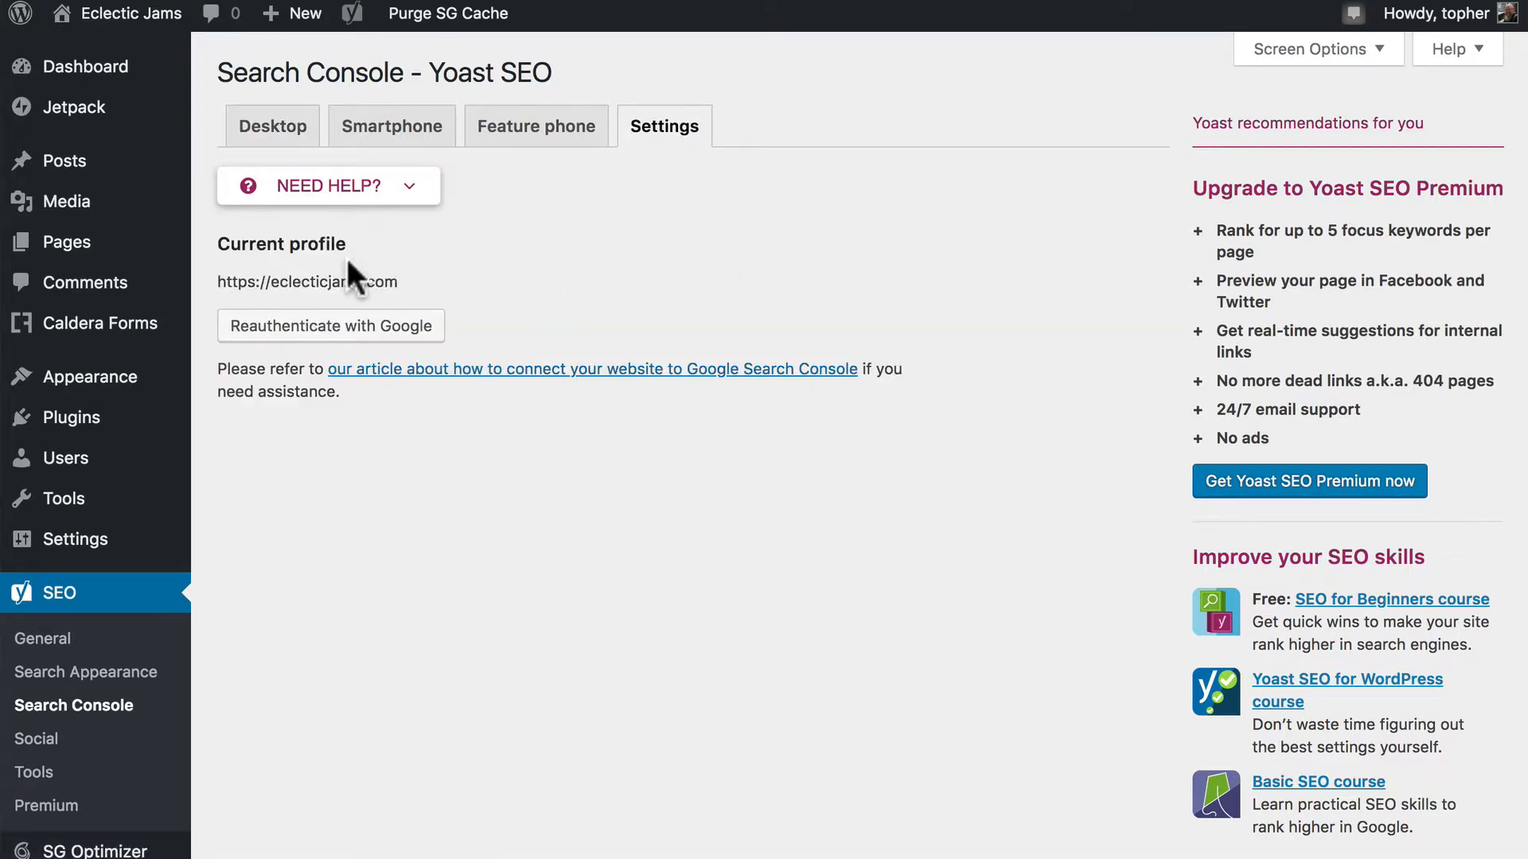
mouse_move(485, 342)
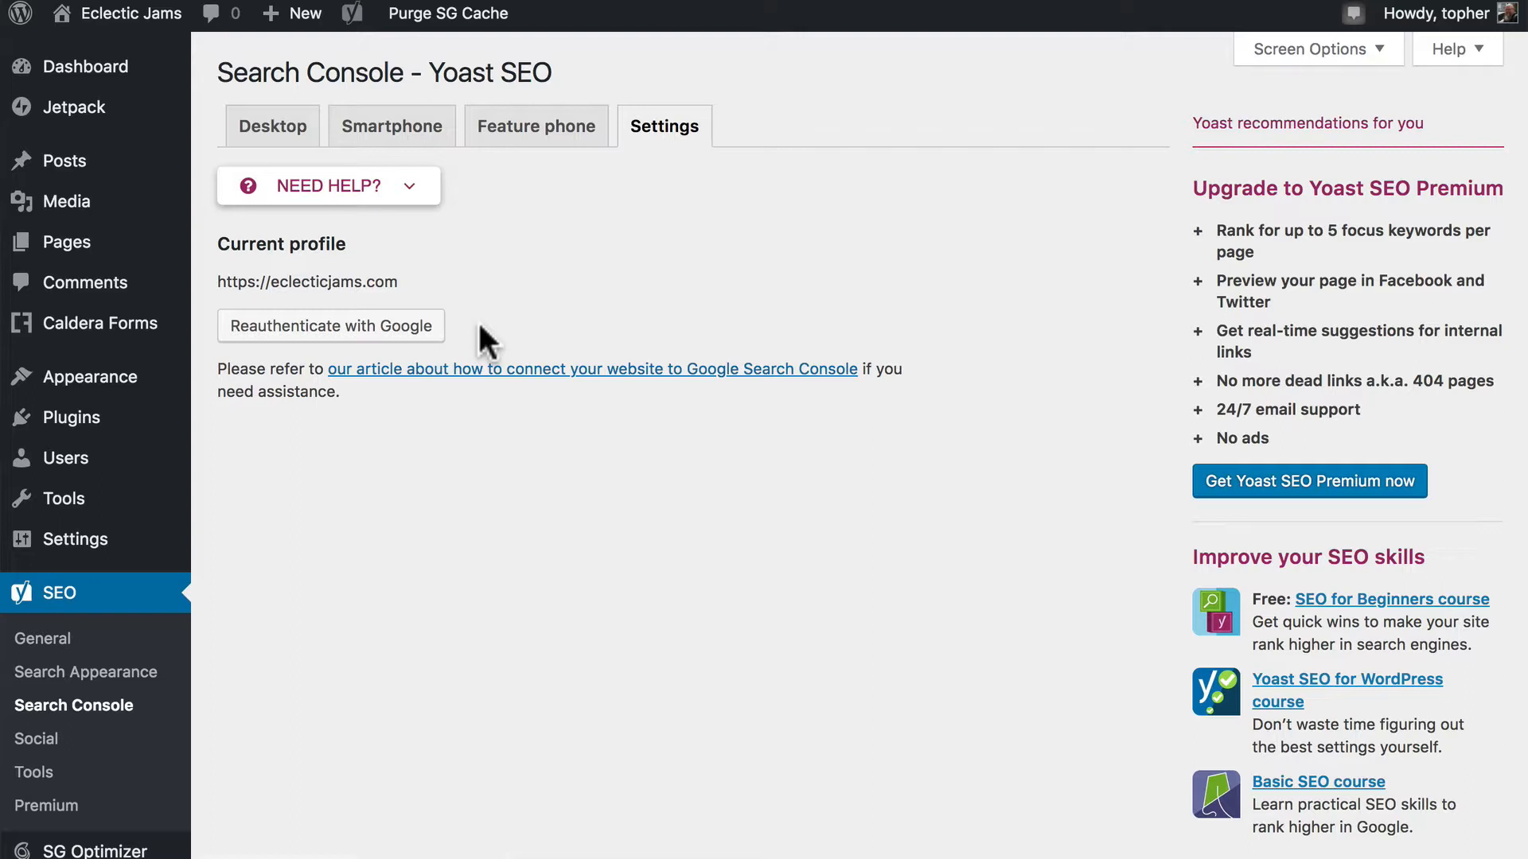
mouse_move(353, 247)
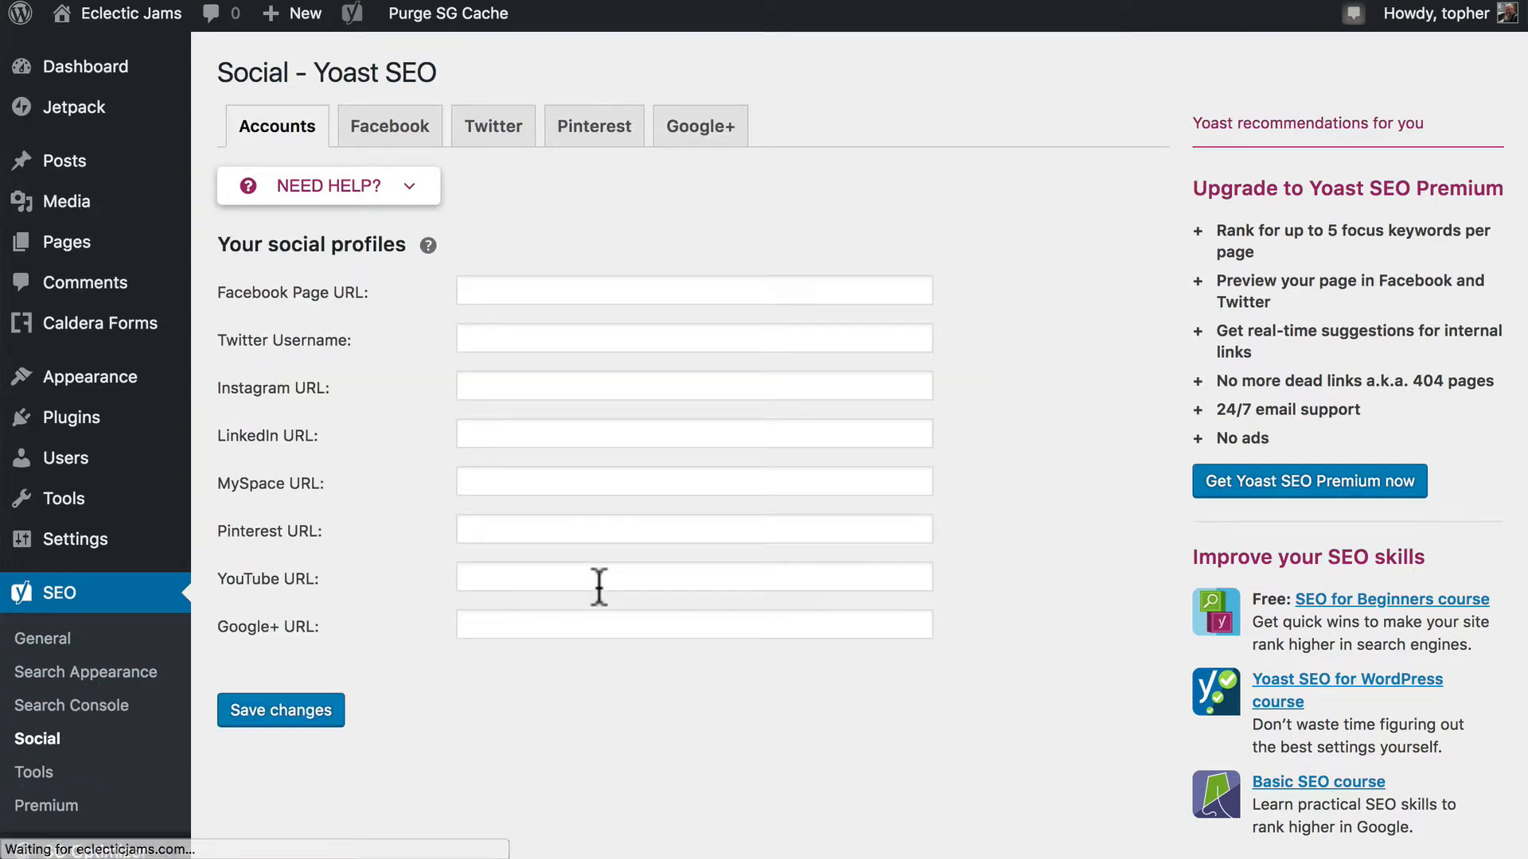
mouse_move(585, 638)
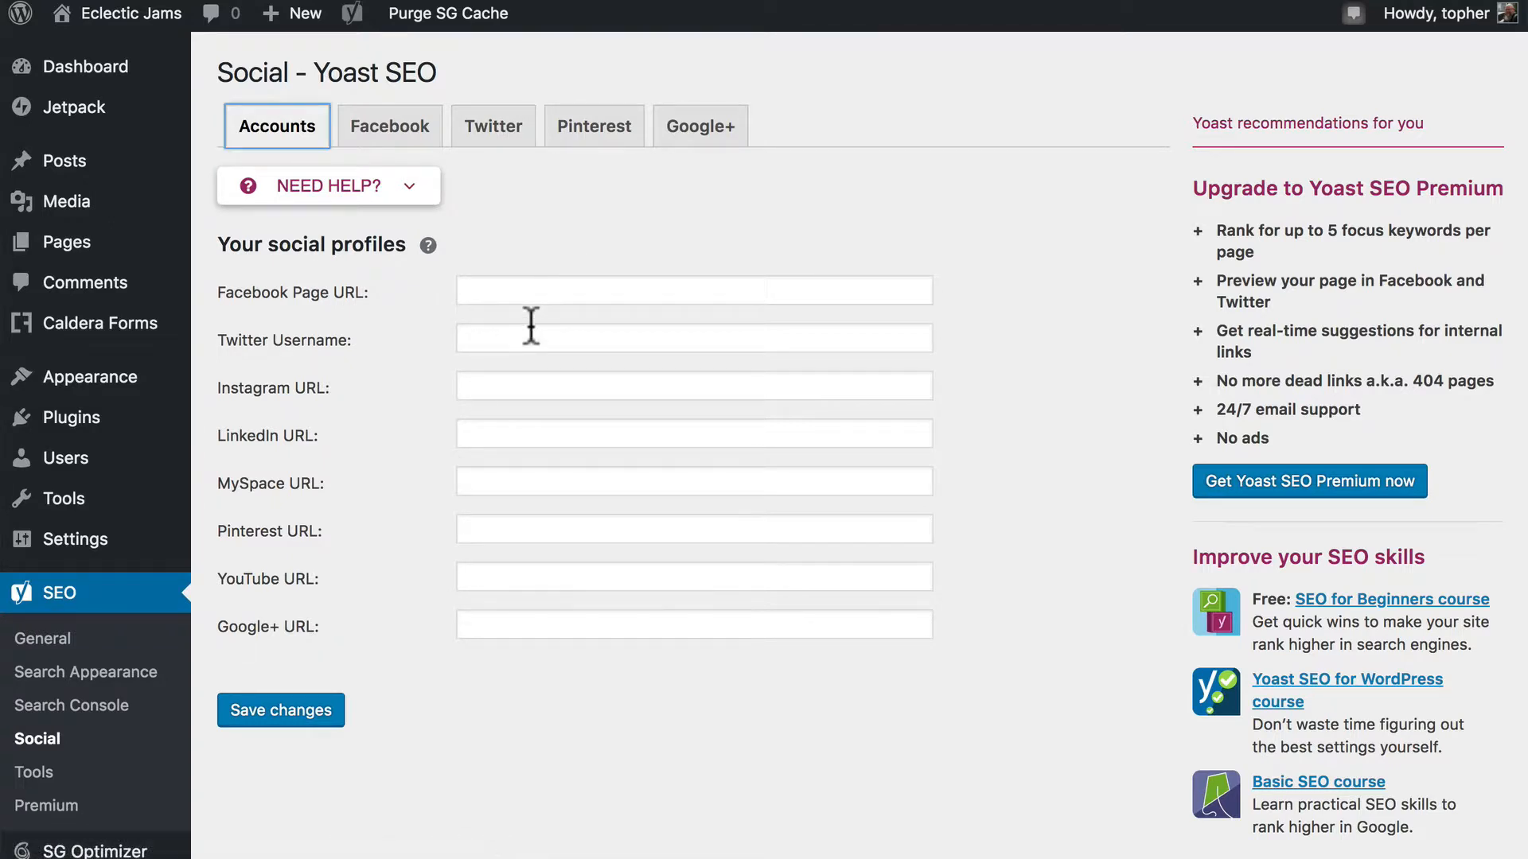
Browse the Facebook, Twitter, Pinterest and Google+ social settings tabs
click(390, 126)
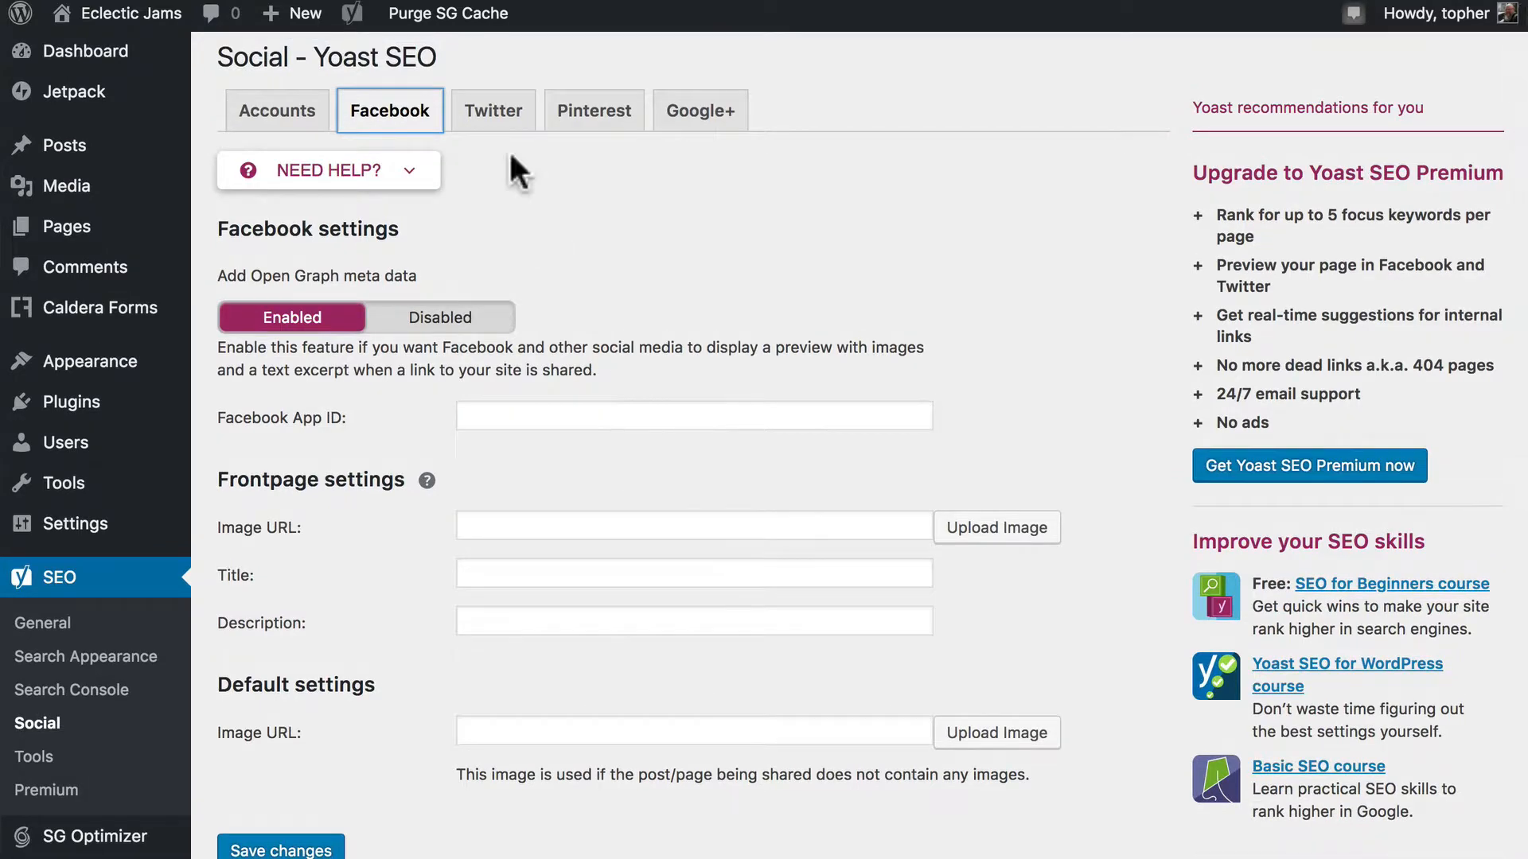
click(492, 109)
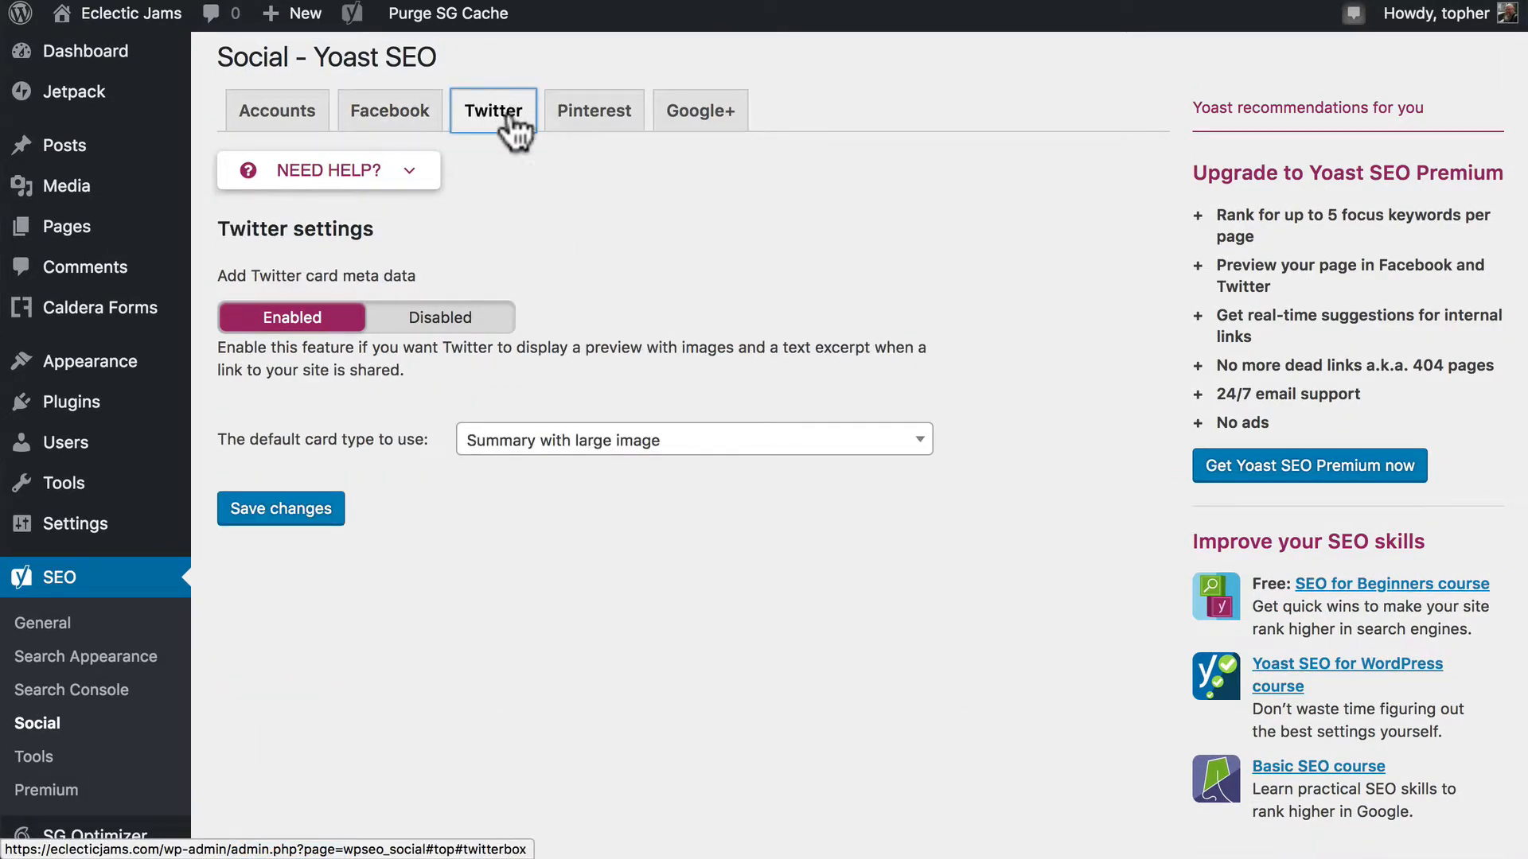
click(593, 110)
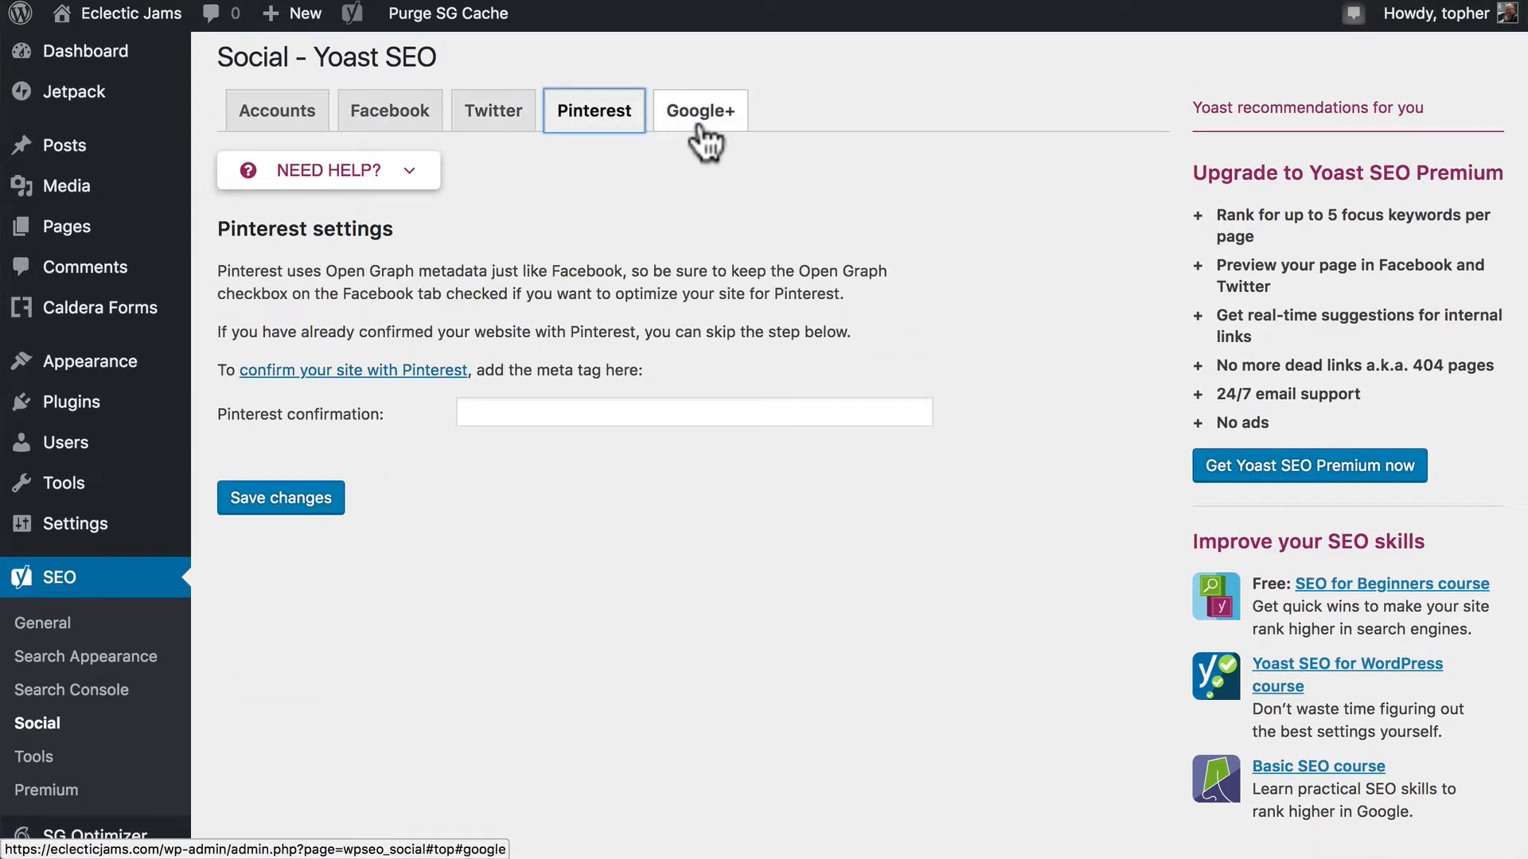
click(699, 110)
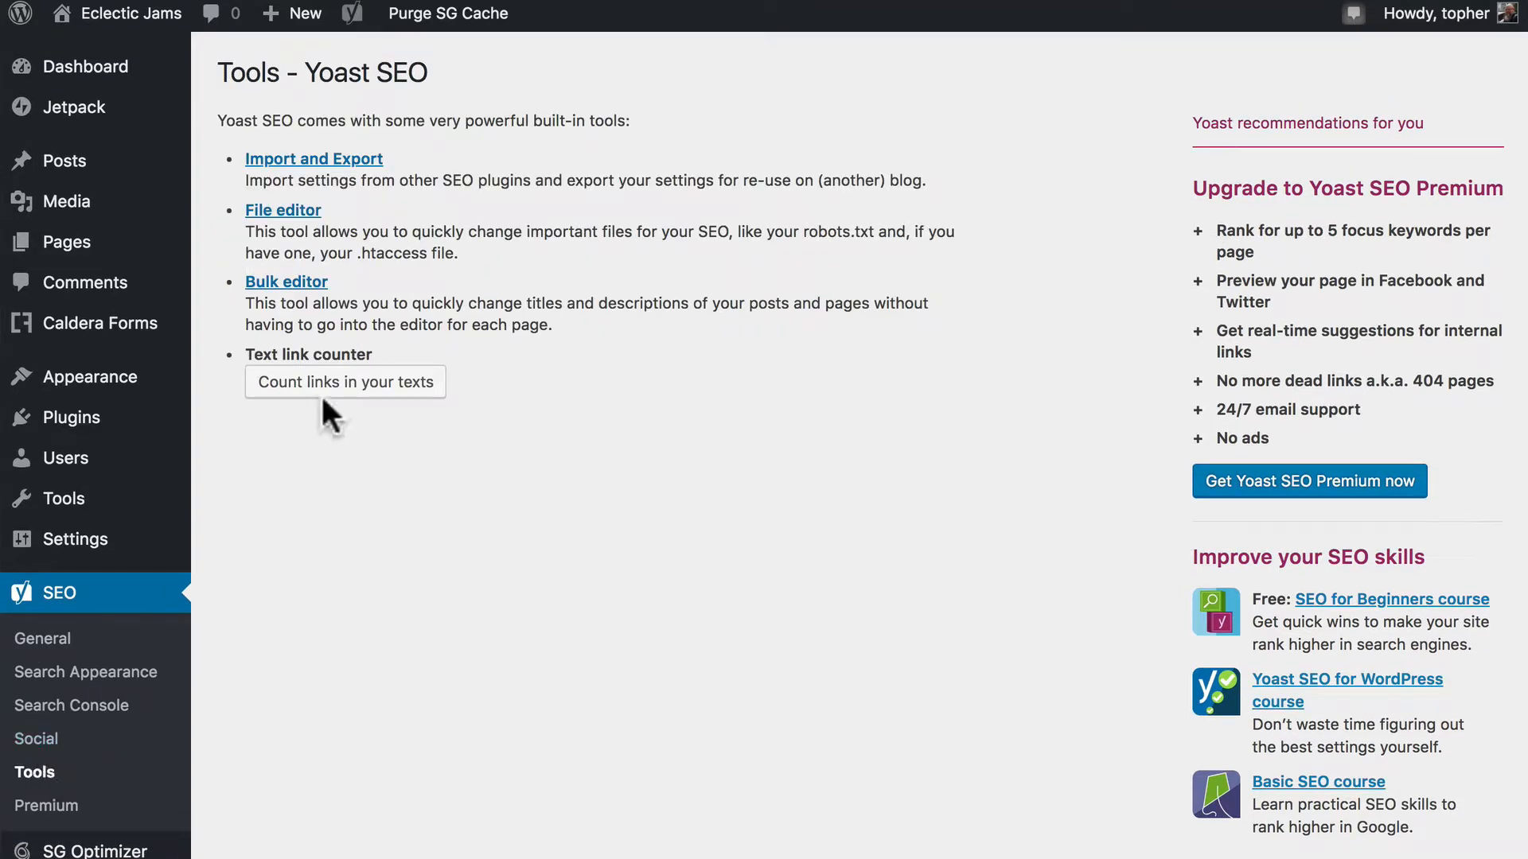
mouse_move(575, 154)
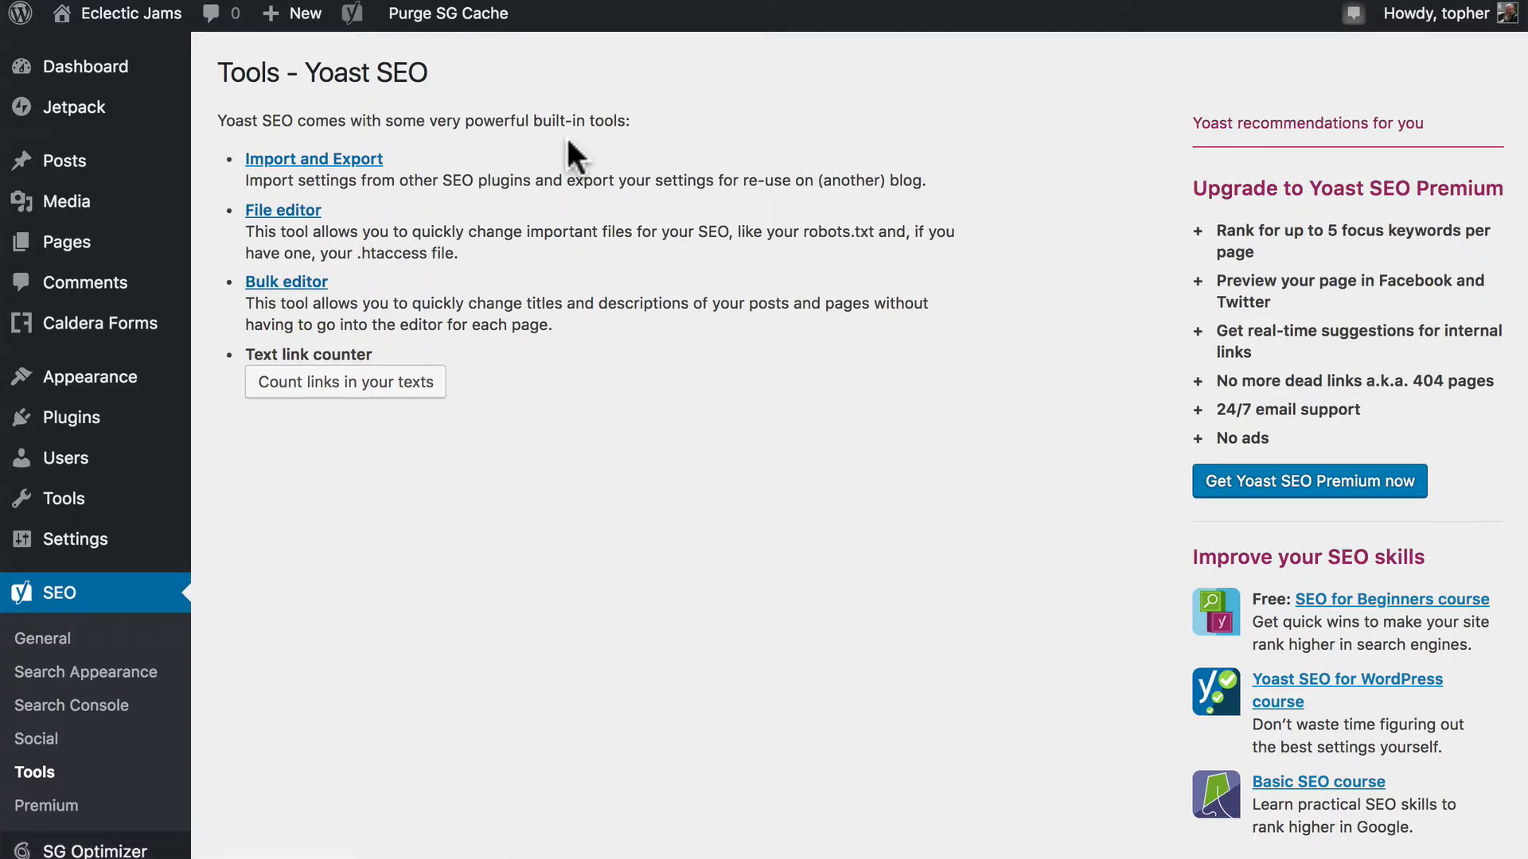
mouse_move(453, 186)
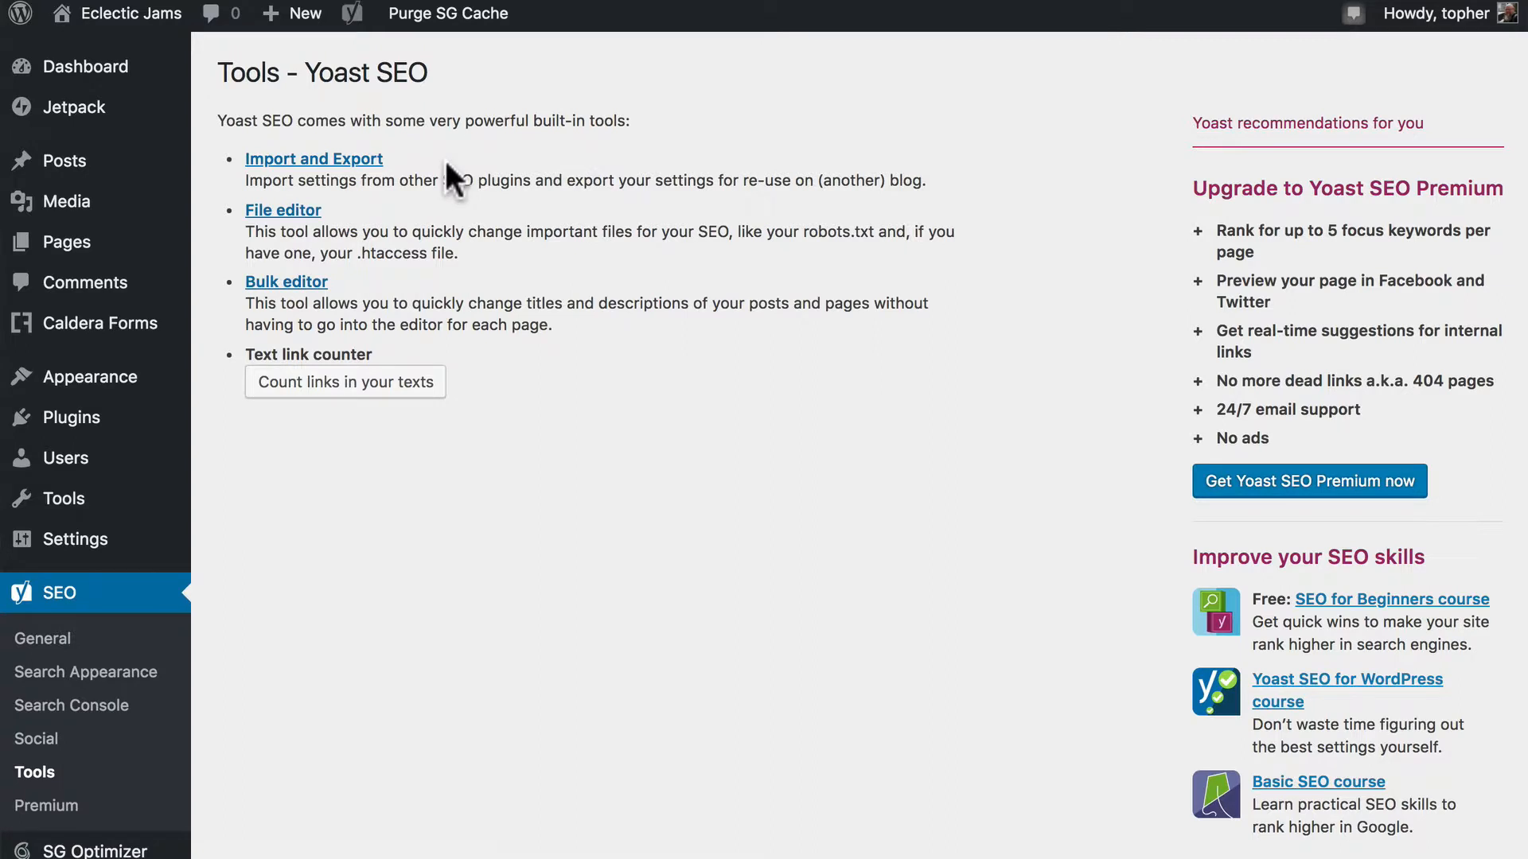
mouse_move(457, 653)
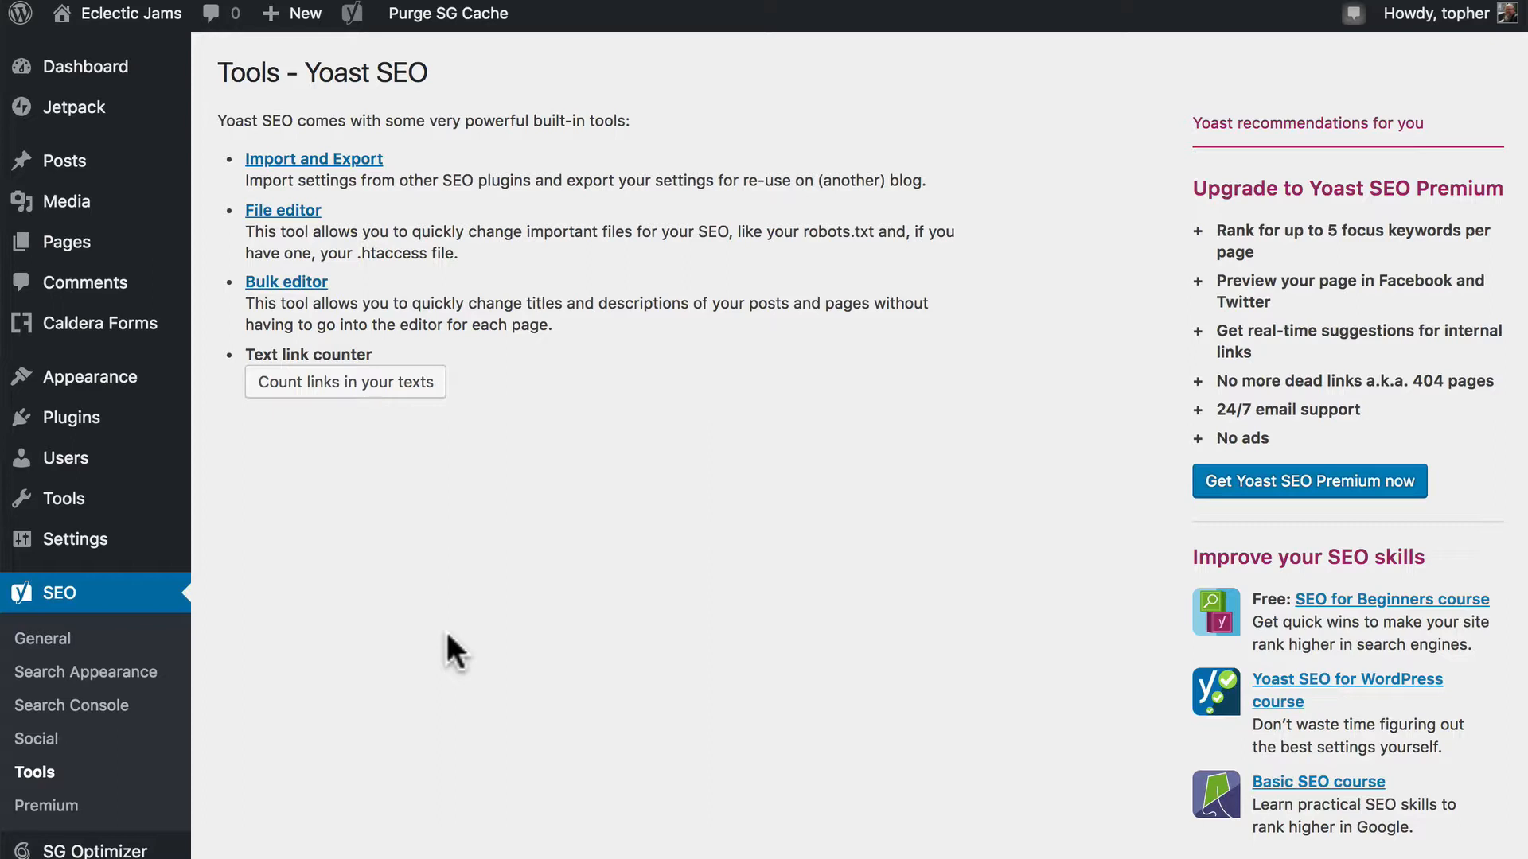
mouse_move(287, 517)
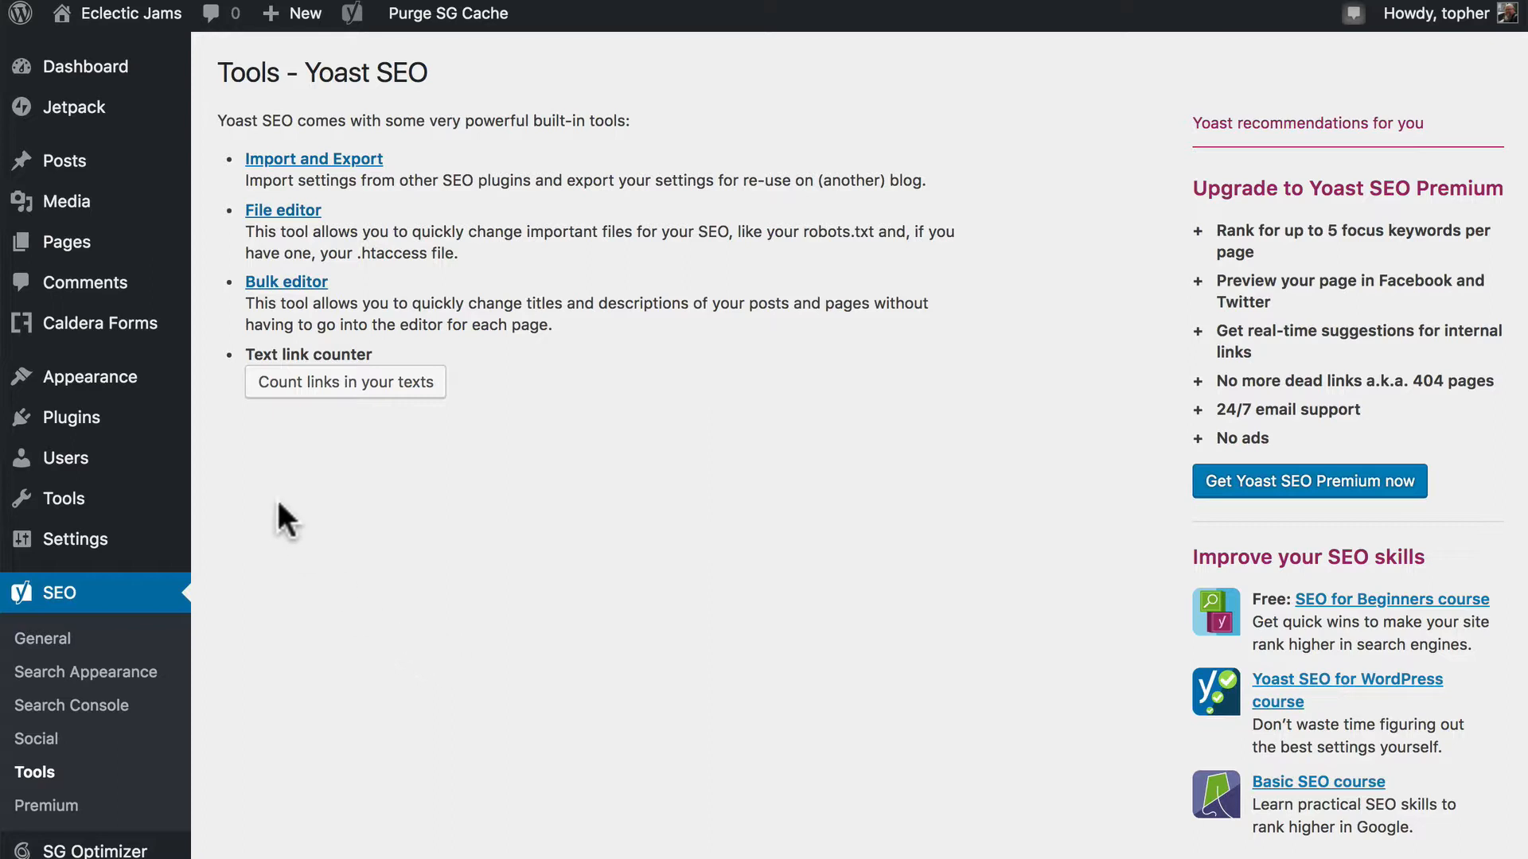
mouse_move(65, 161)
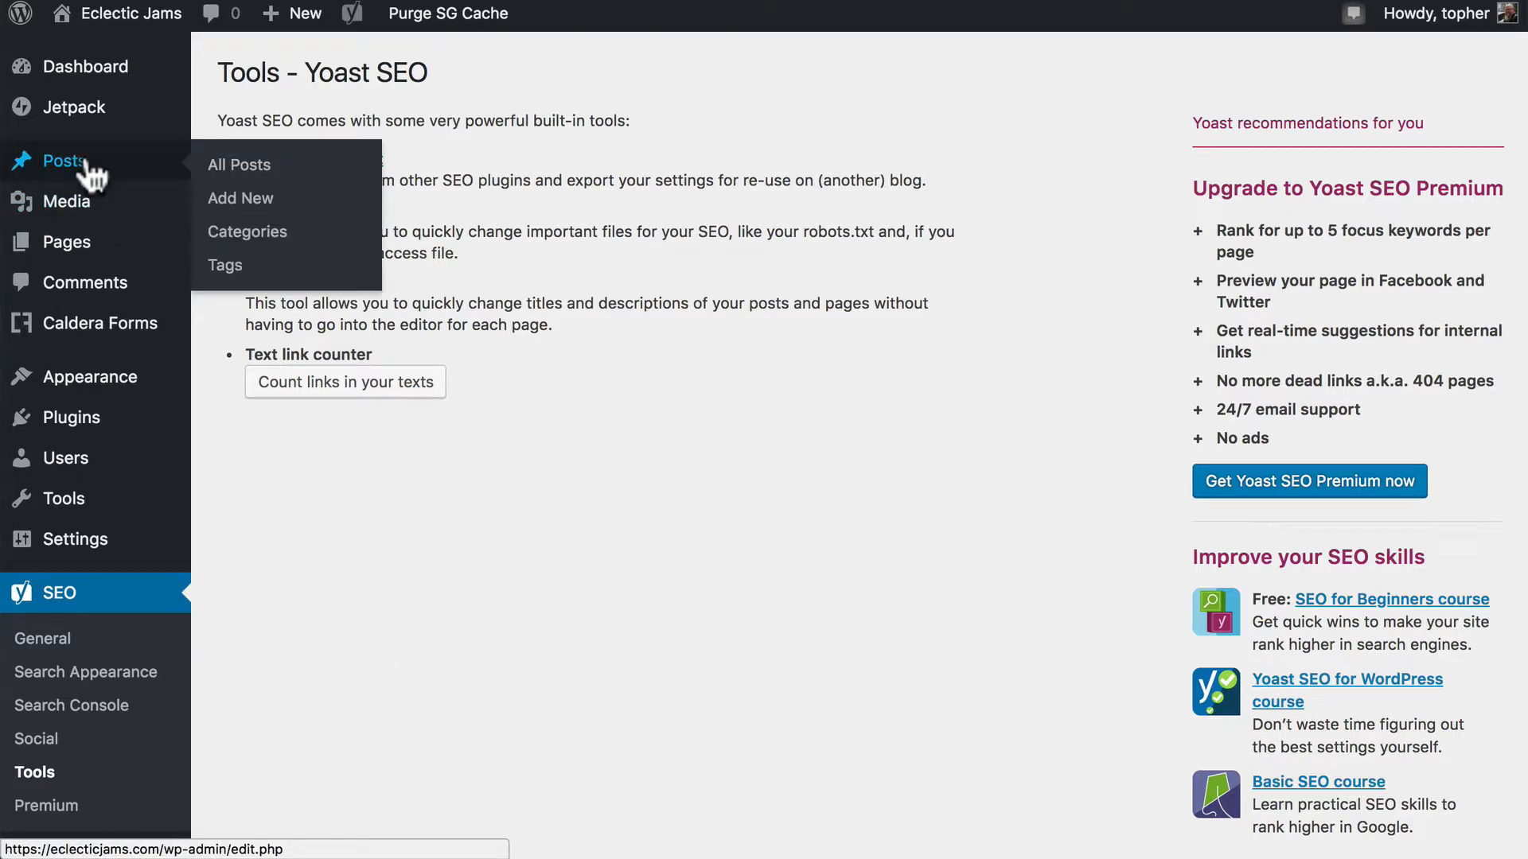
mouse_move(240, 198)
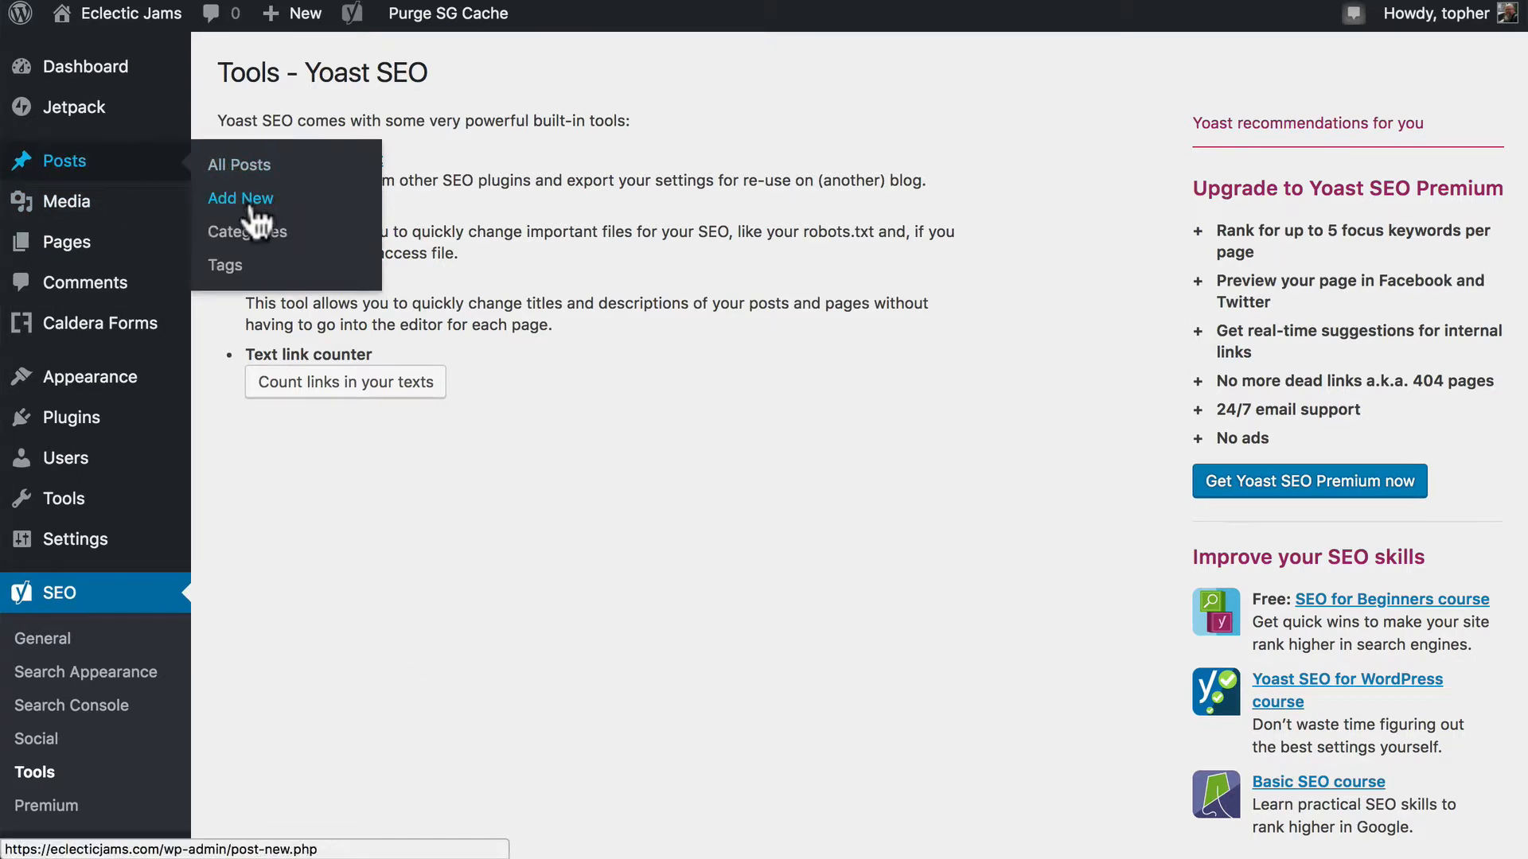
Add a new post titled 'My new post!' and scroll to its Yoast snippet preview
click(239, 199)
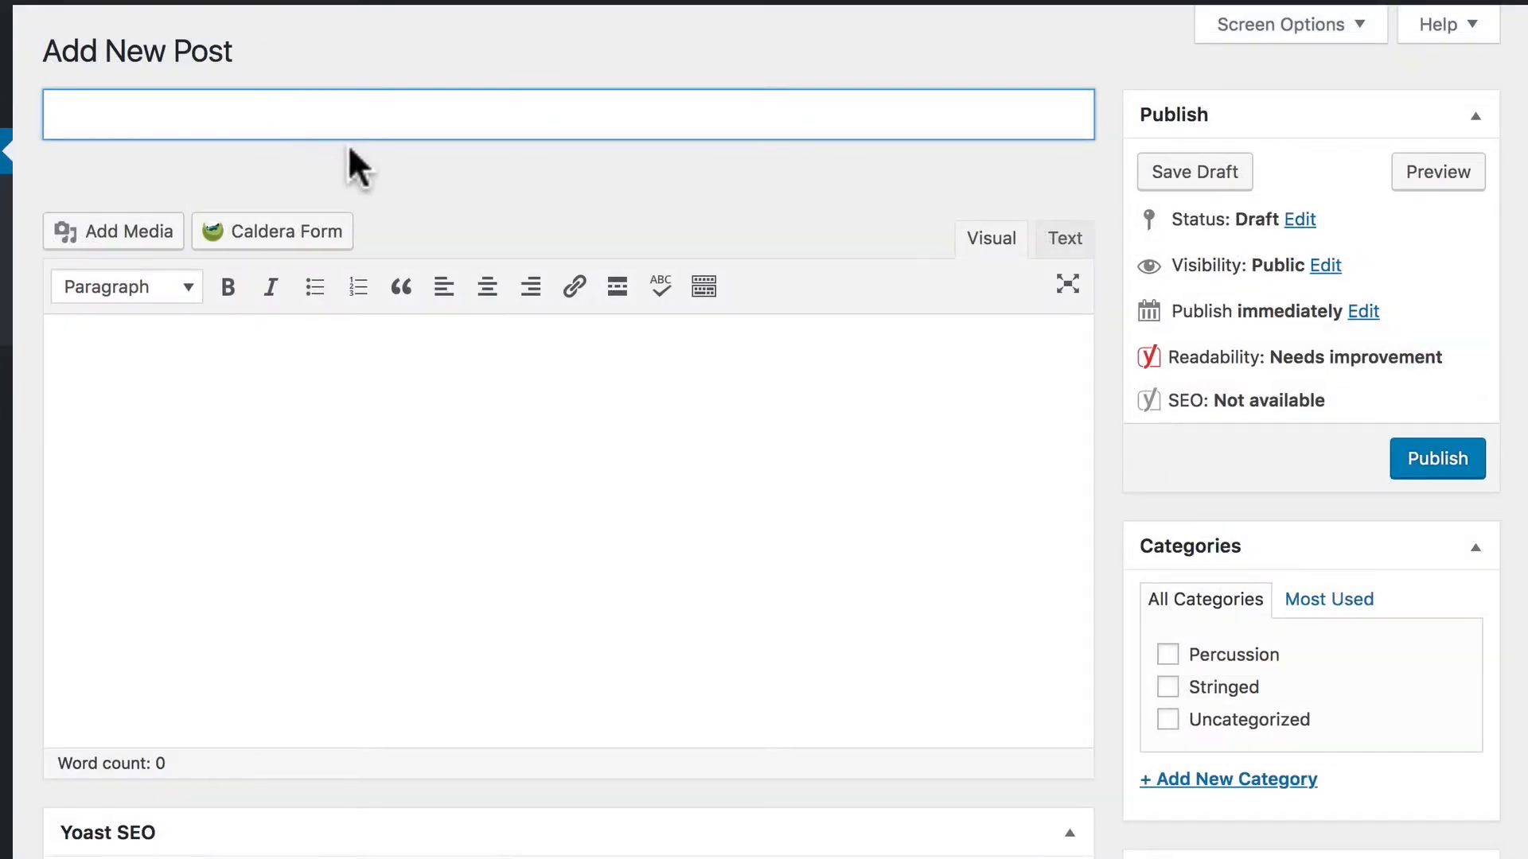
text(My new post!)
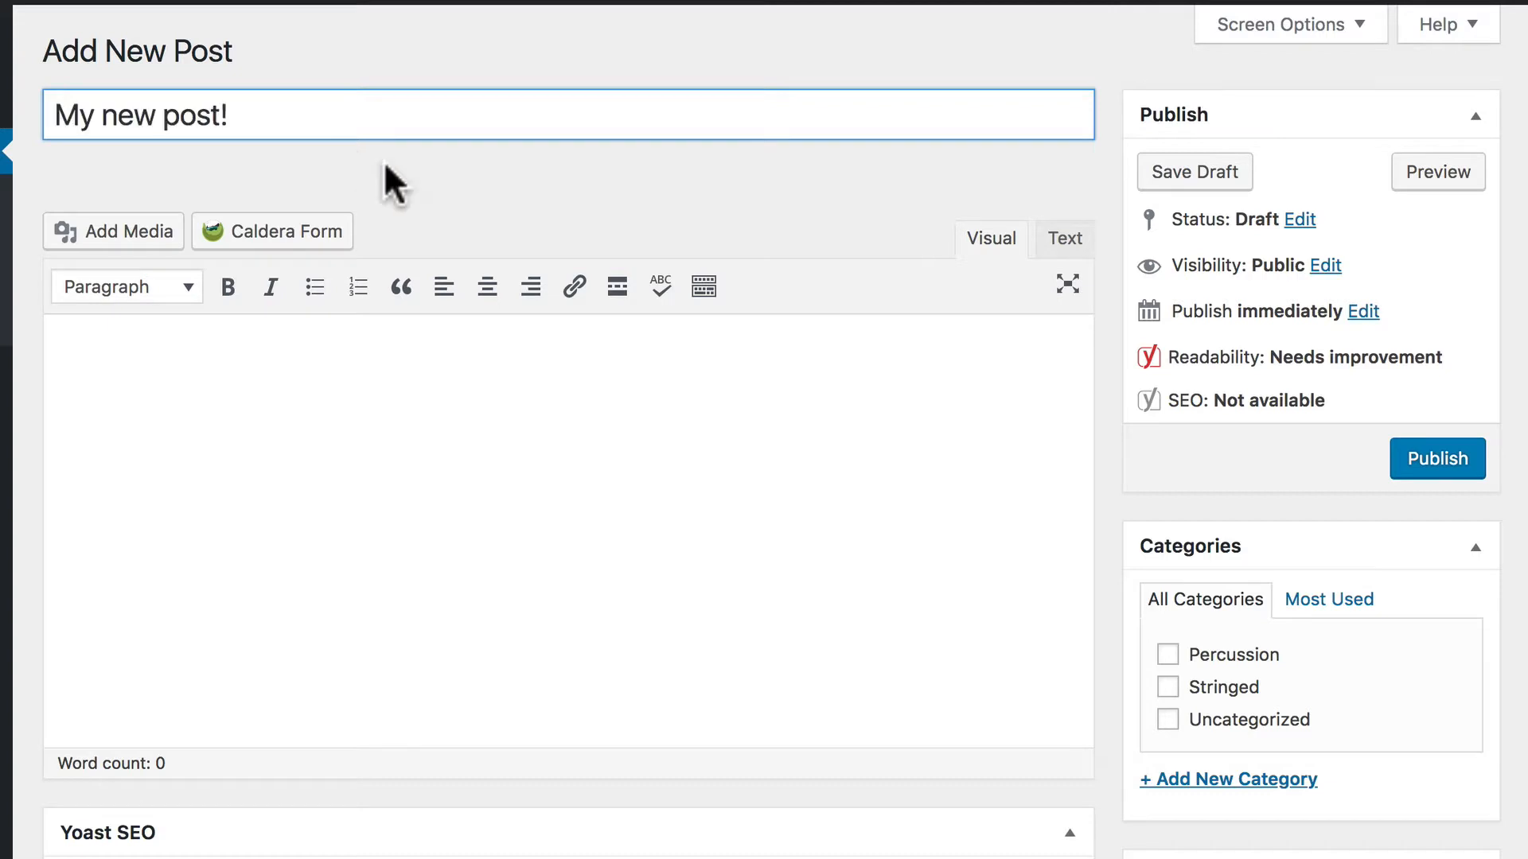
scroll(down, 3)
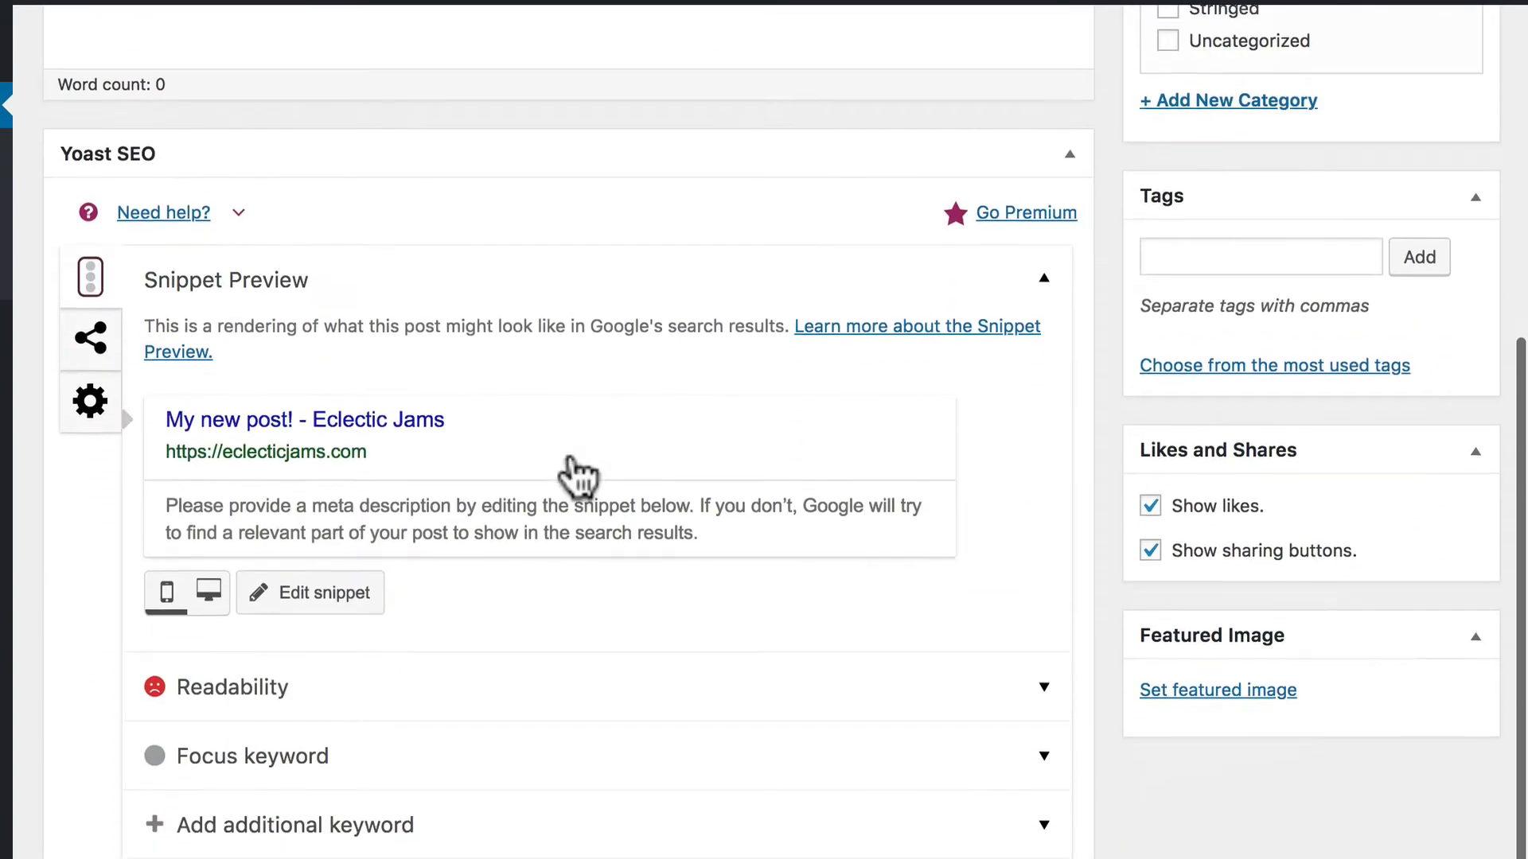
scroll(down, 3)
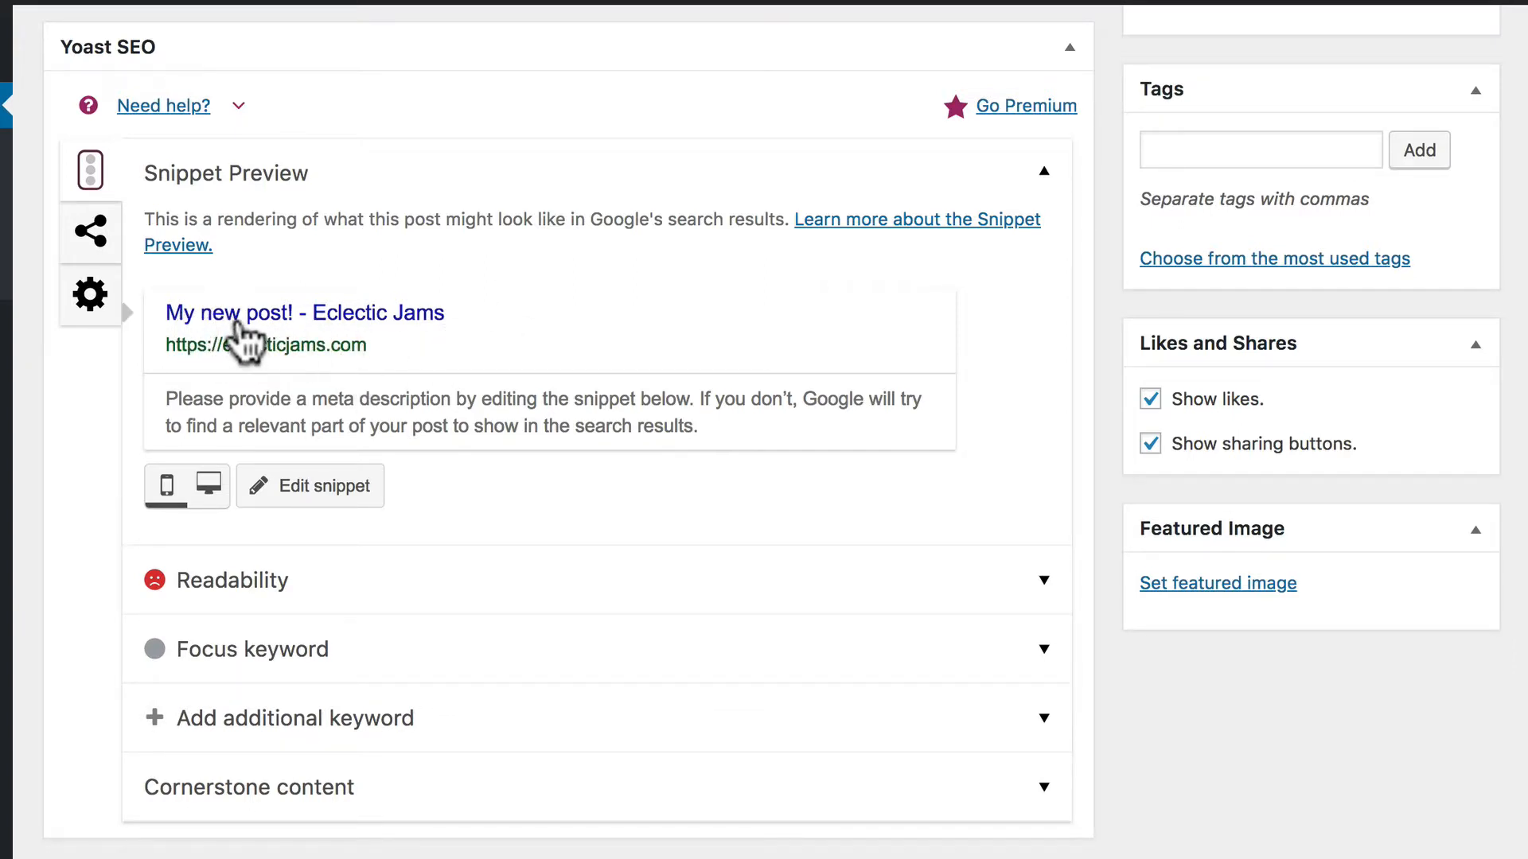
mouse_move(200, 331)
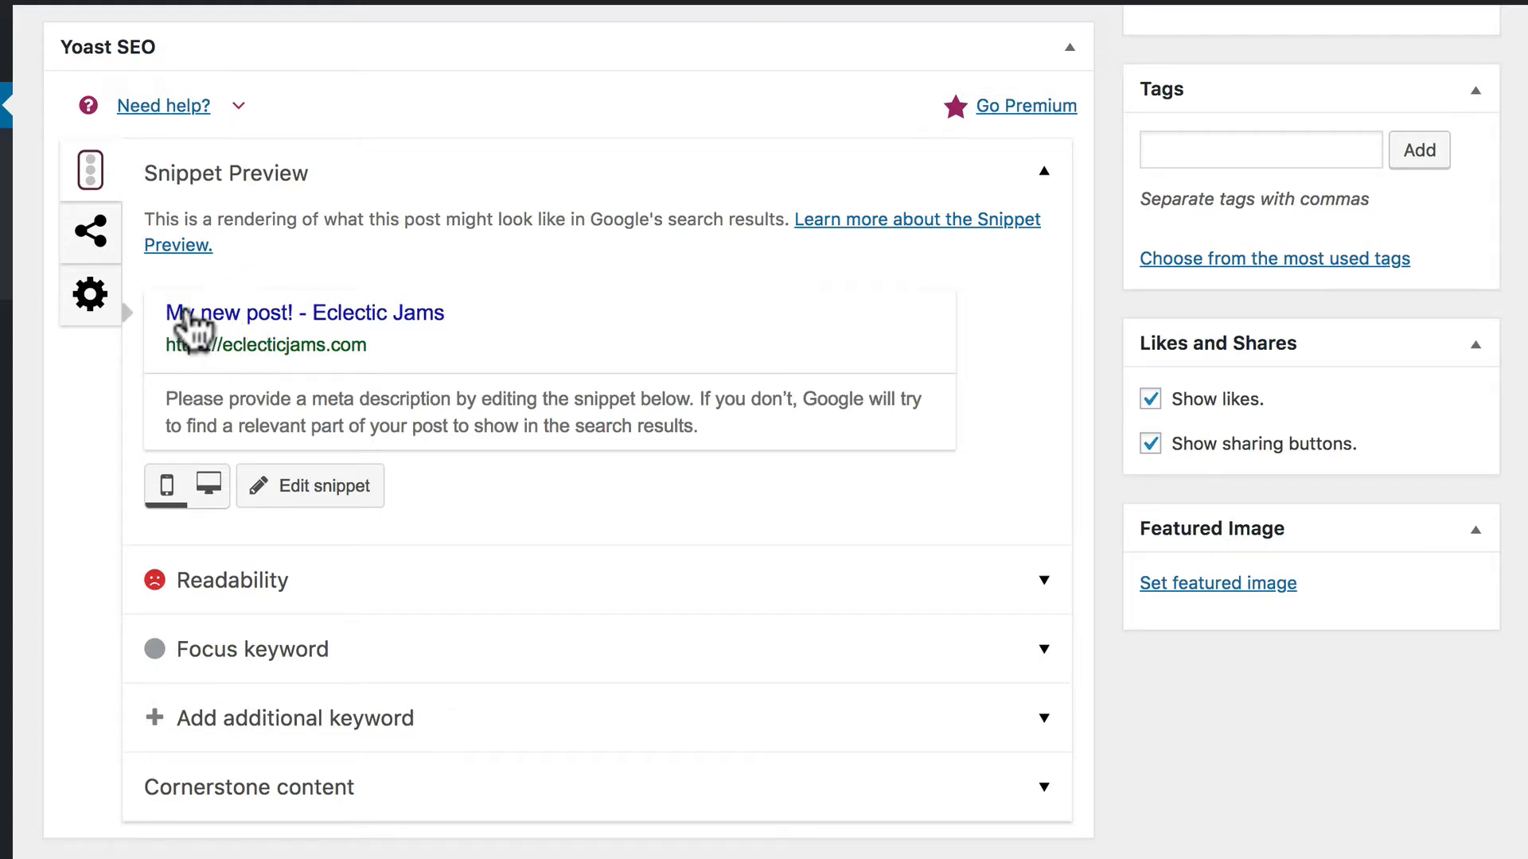
mouse_move(310, 342)
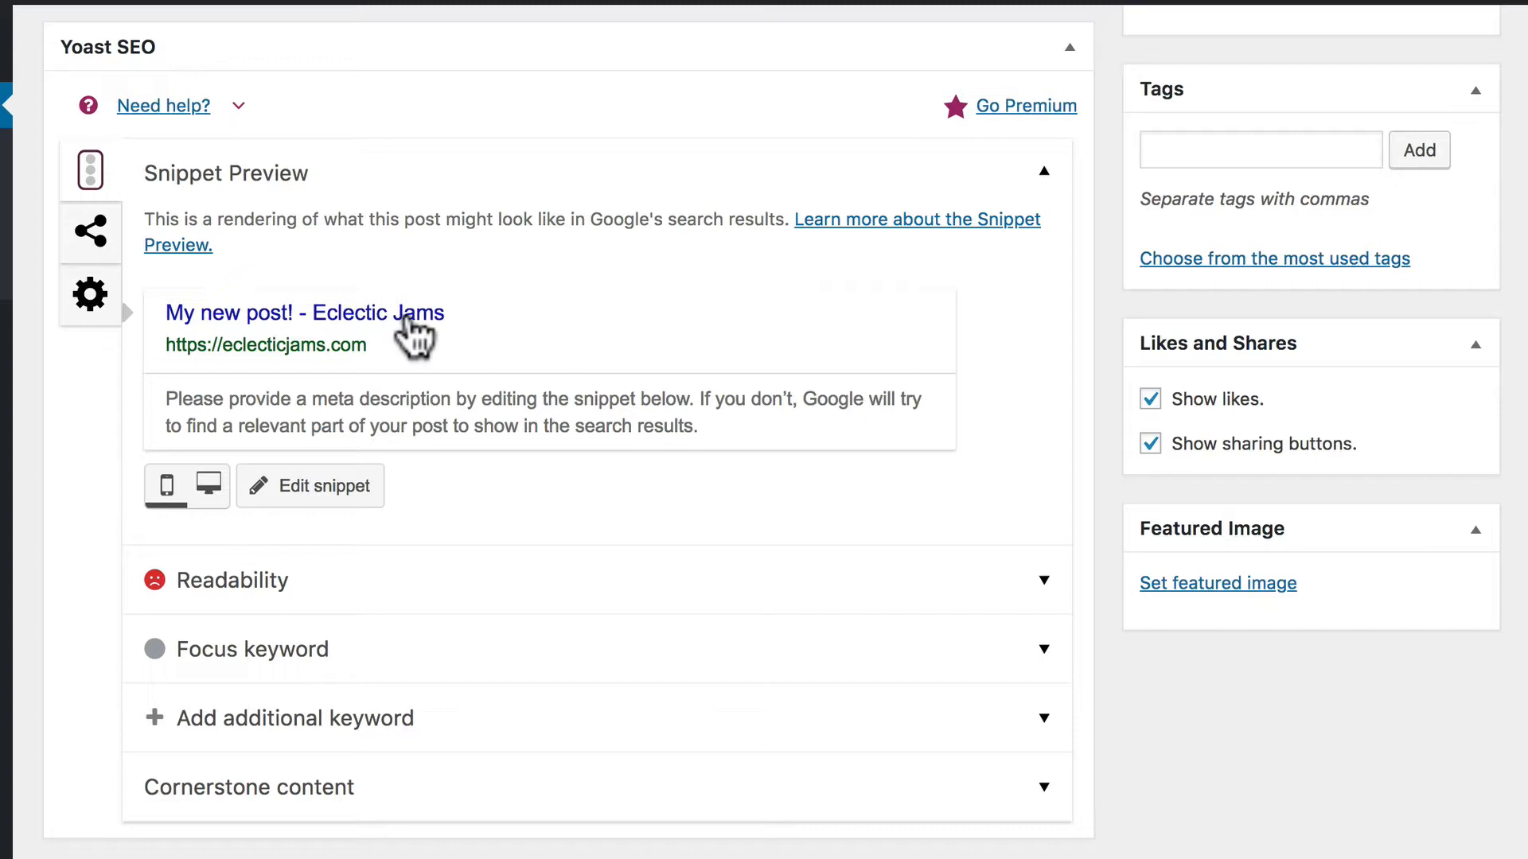
mouse_move(307, 434)
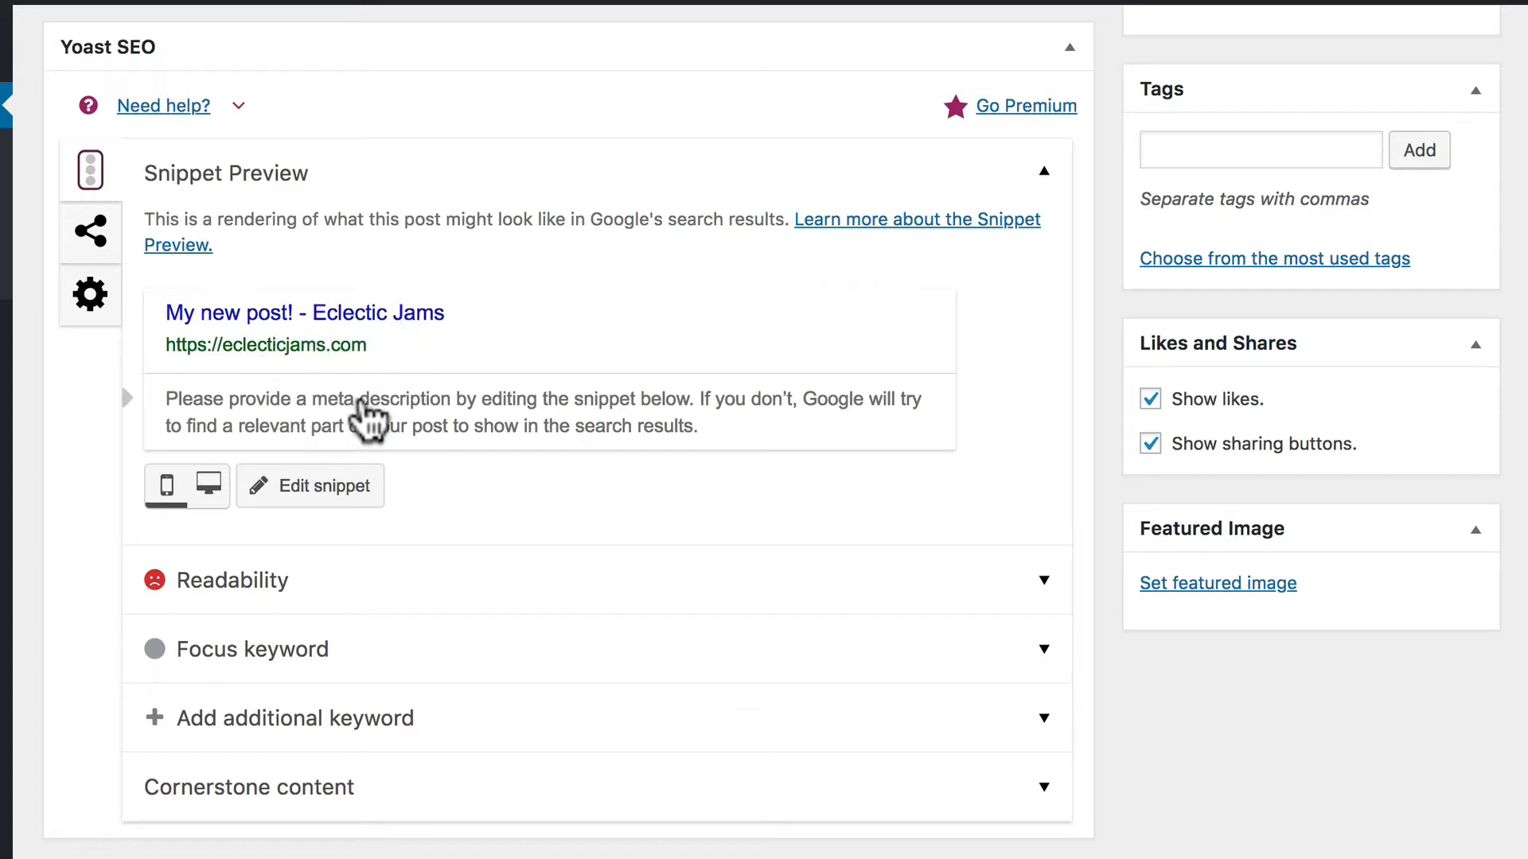
Enter the meta description 'This is my amazing new post! It's full of great content!'
click(310, 485)
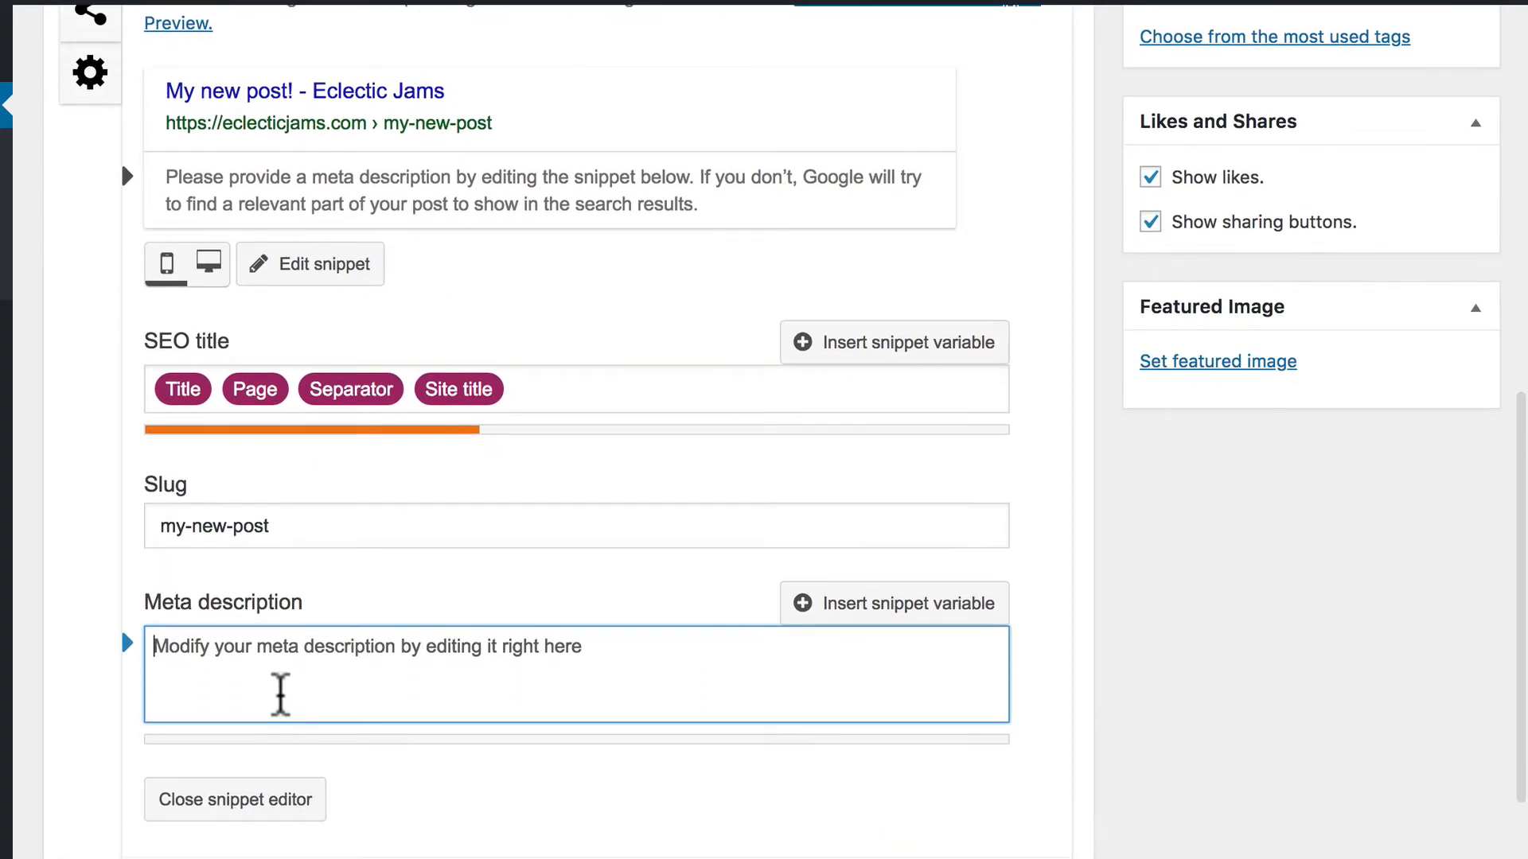
text(This is my amazing new post! It's full of great content!)
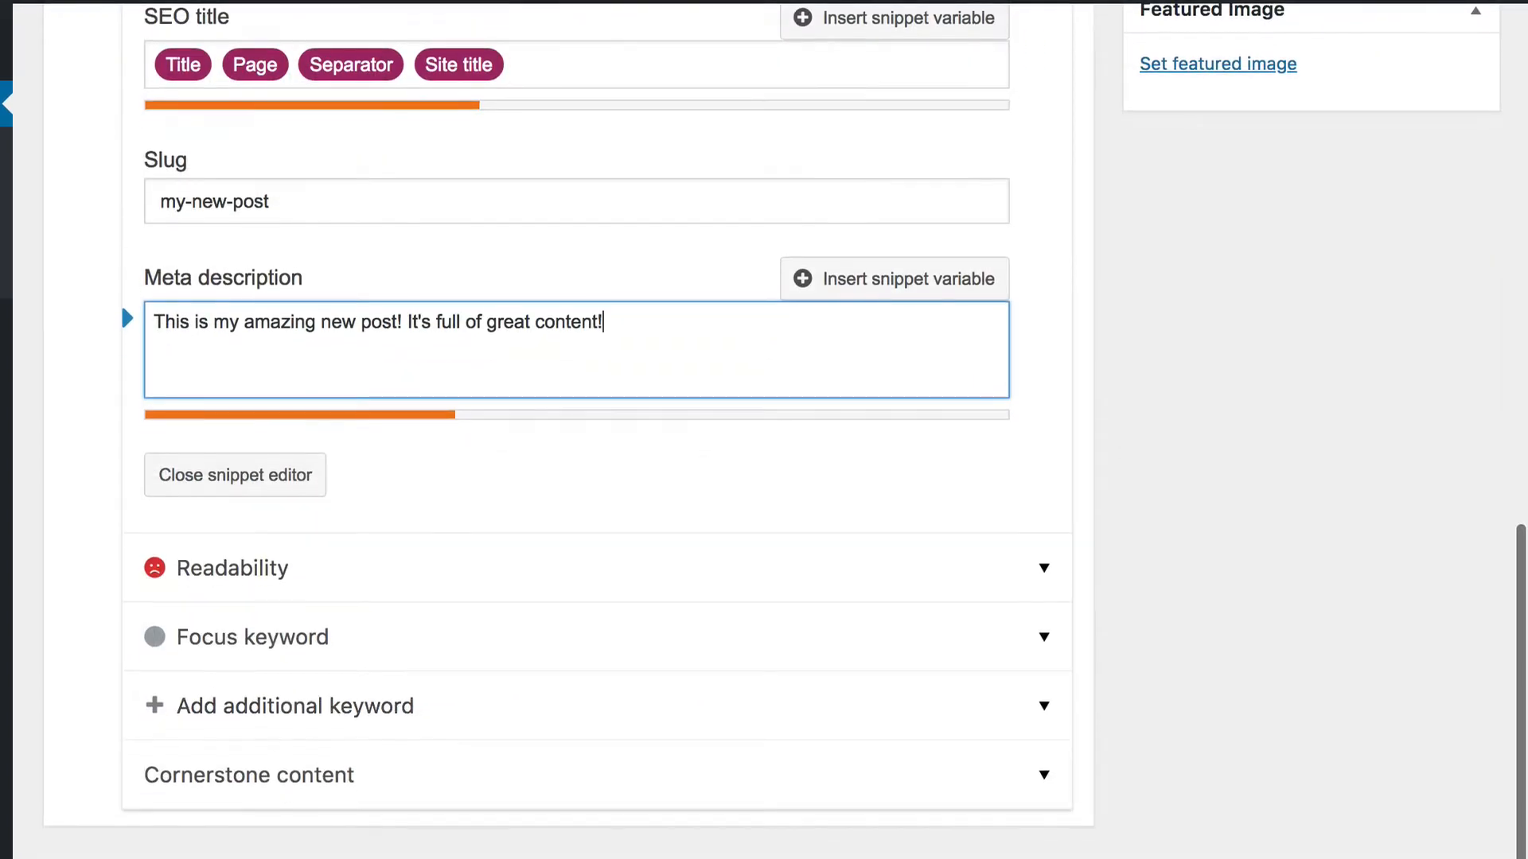
click(251, 637)
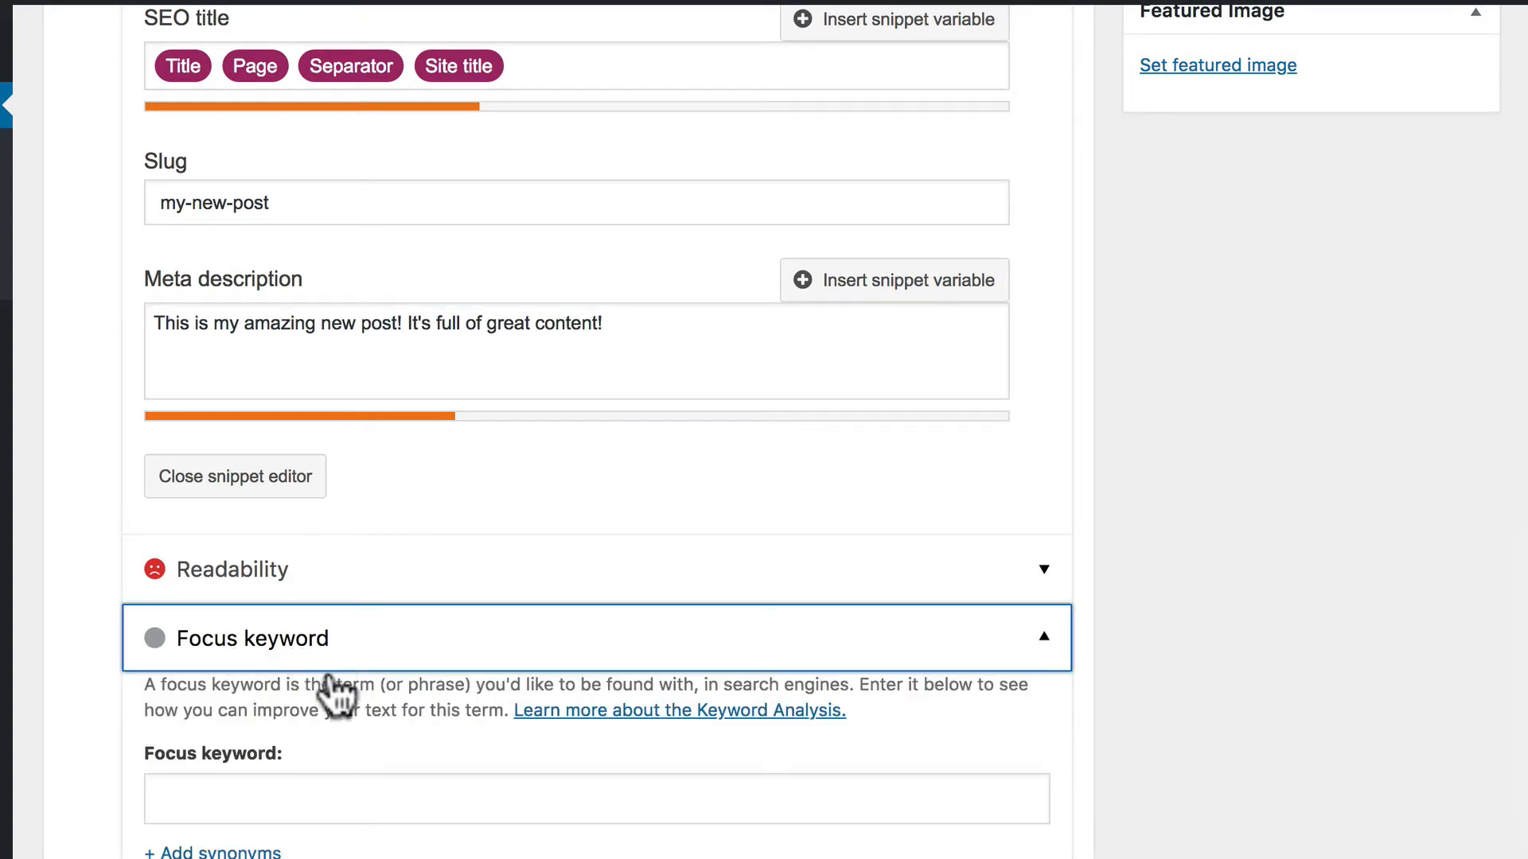
Set the Yoast focus keyword to 'post'
click(595, 798)
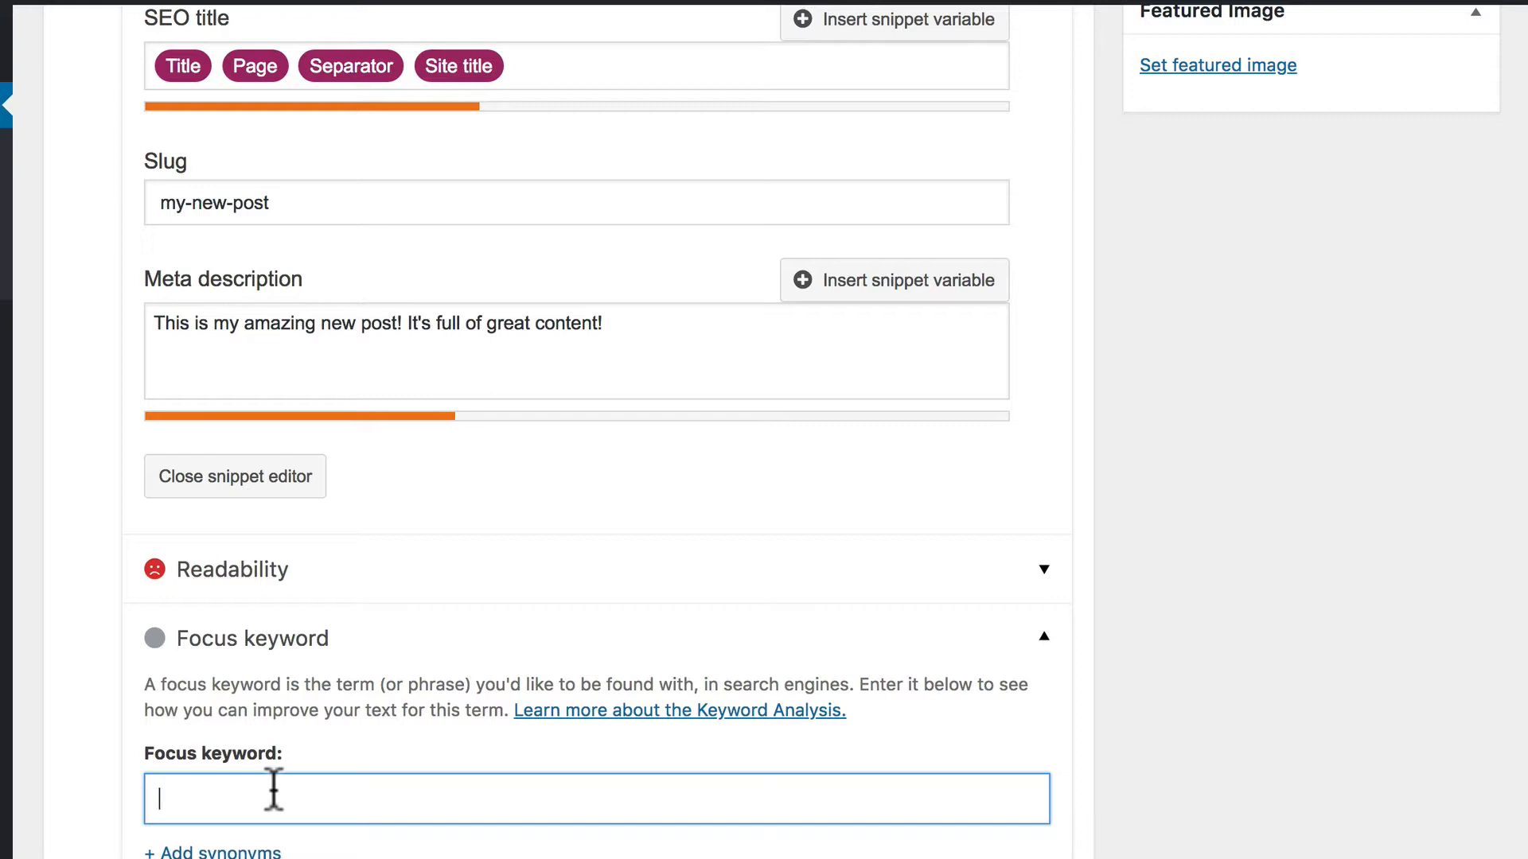
text(post)
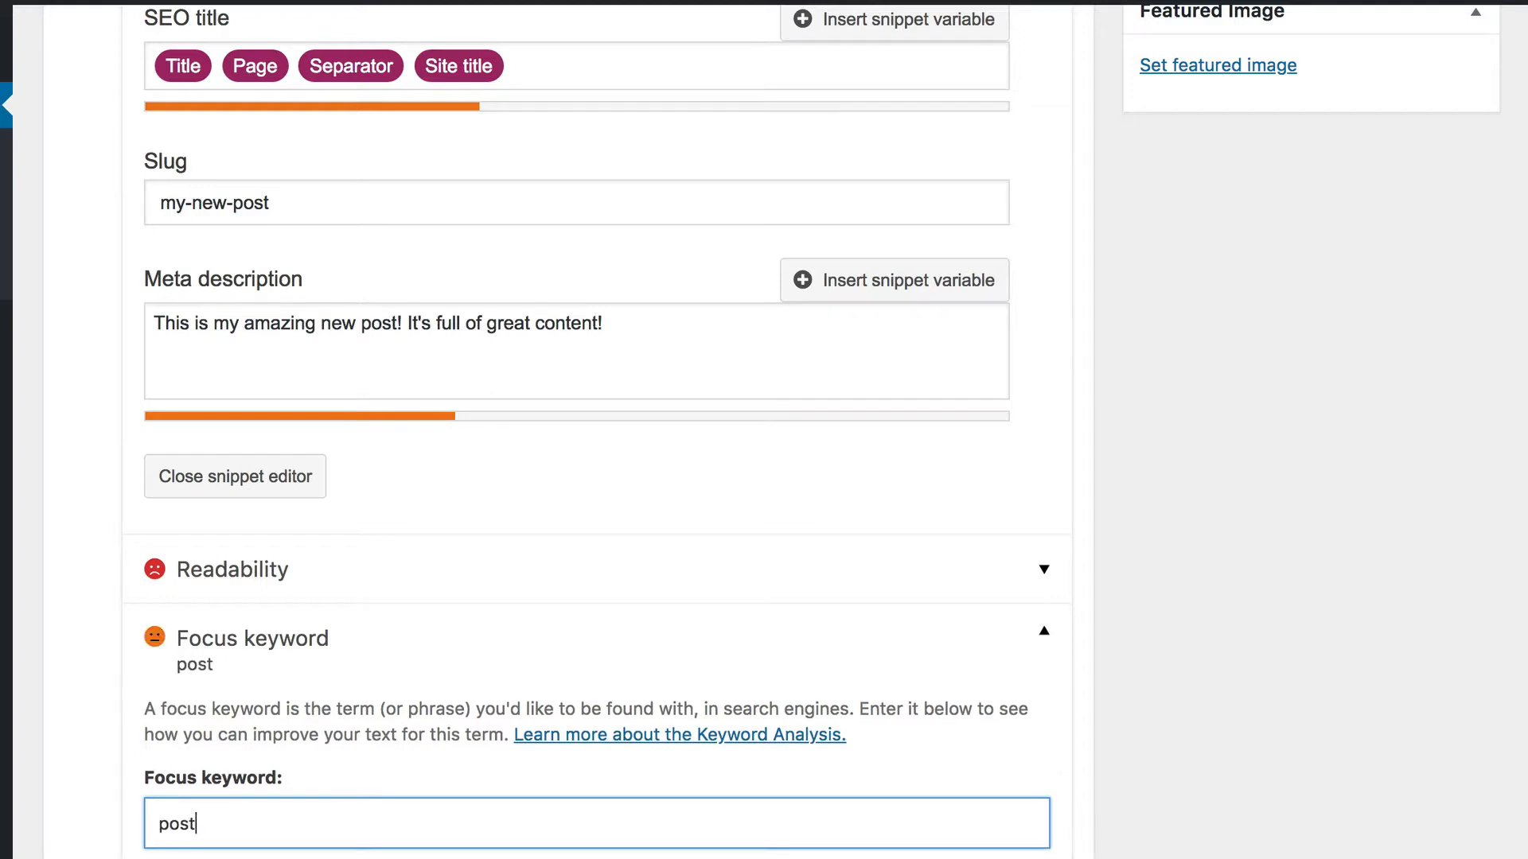
mouse_move(260, 822)
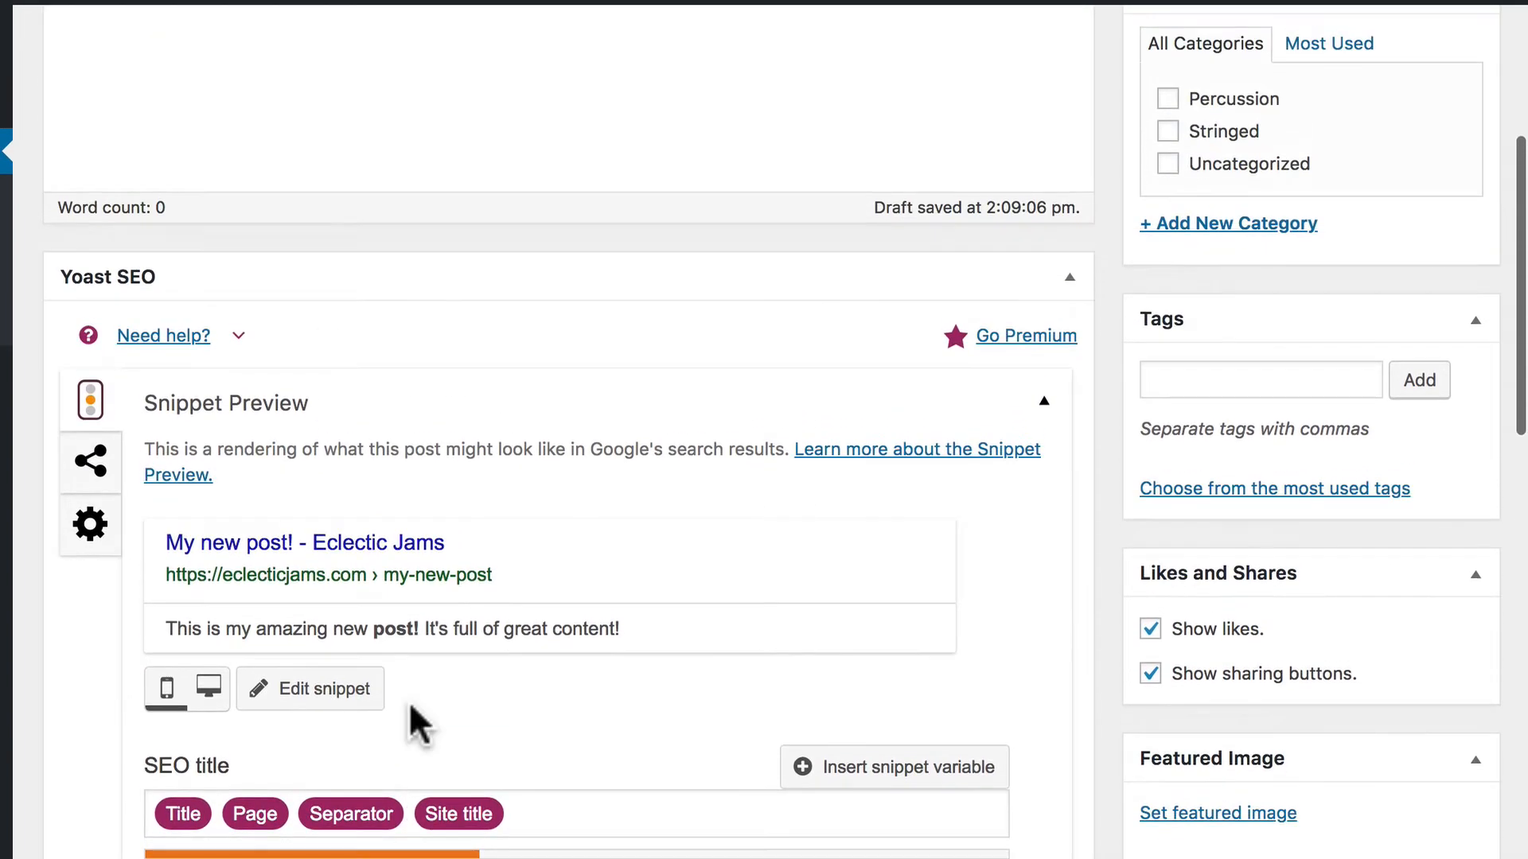
scroll(down, 3)
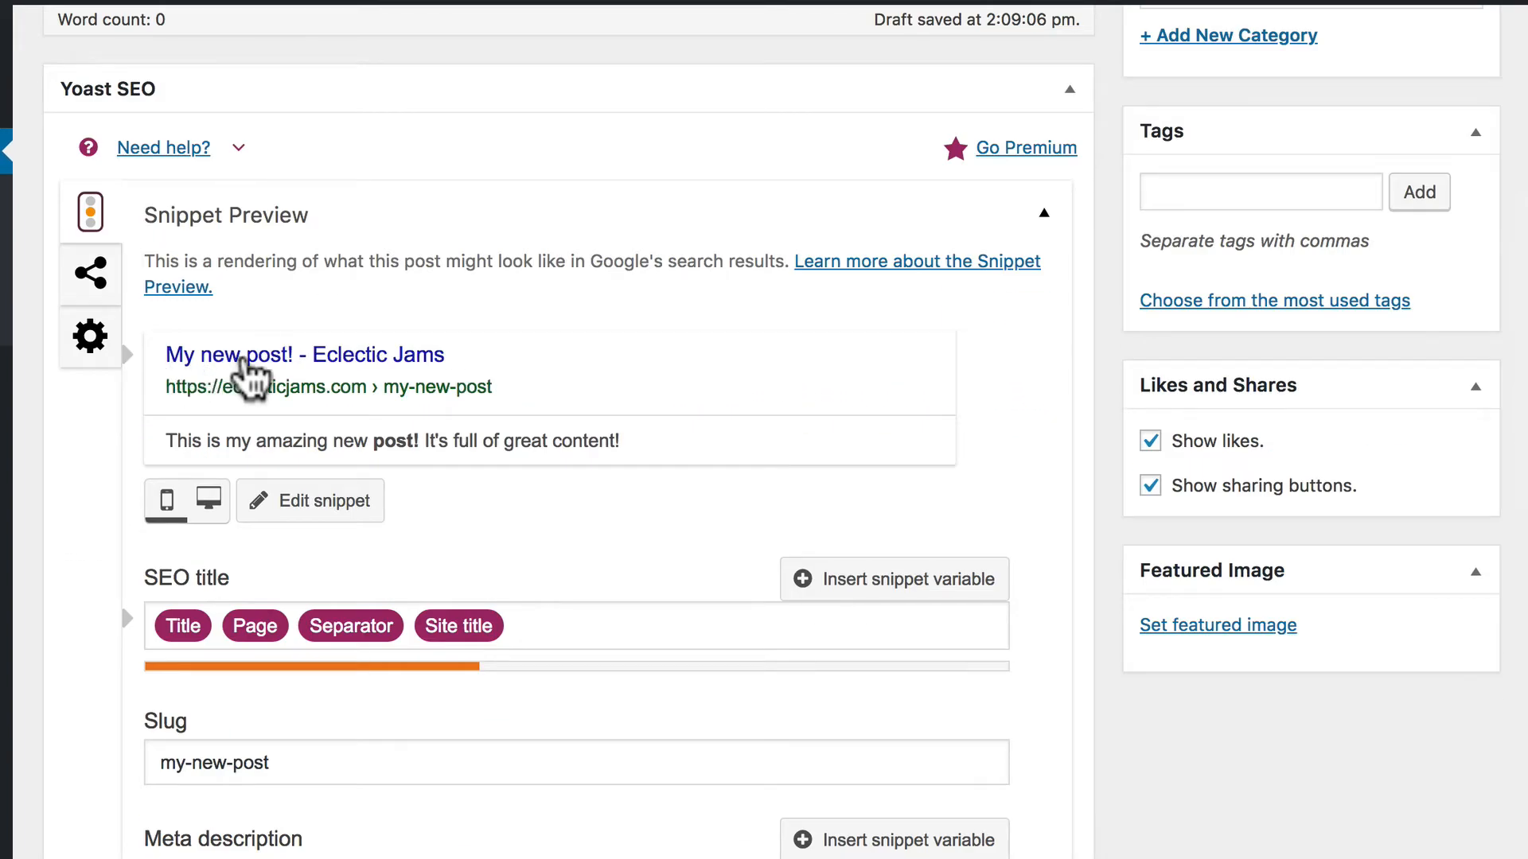
mouse_move(283, 390)
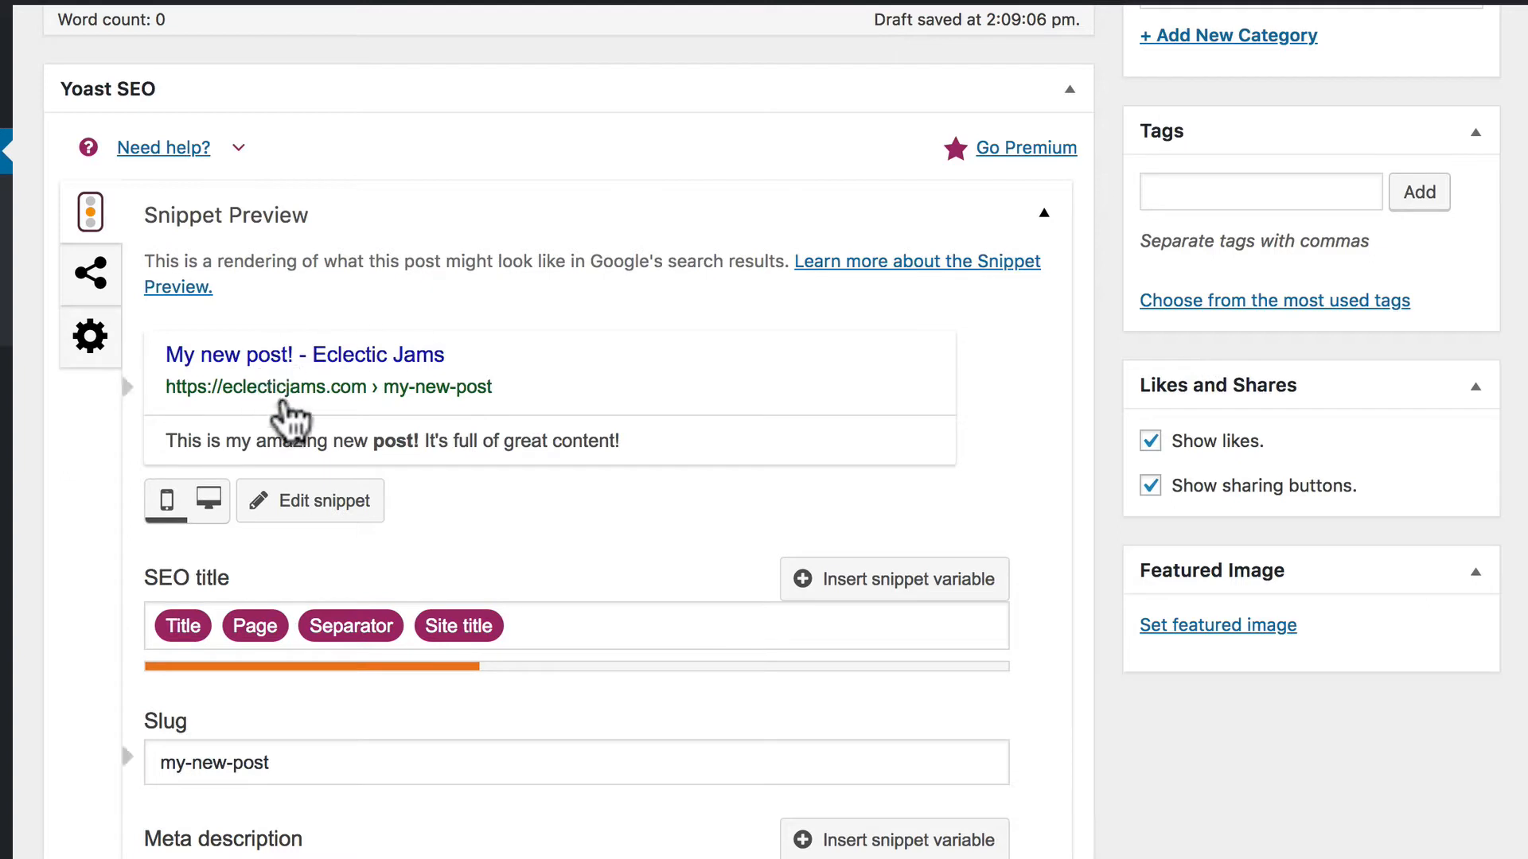
mouse_move(181, 568)
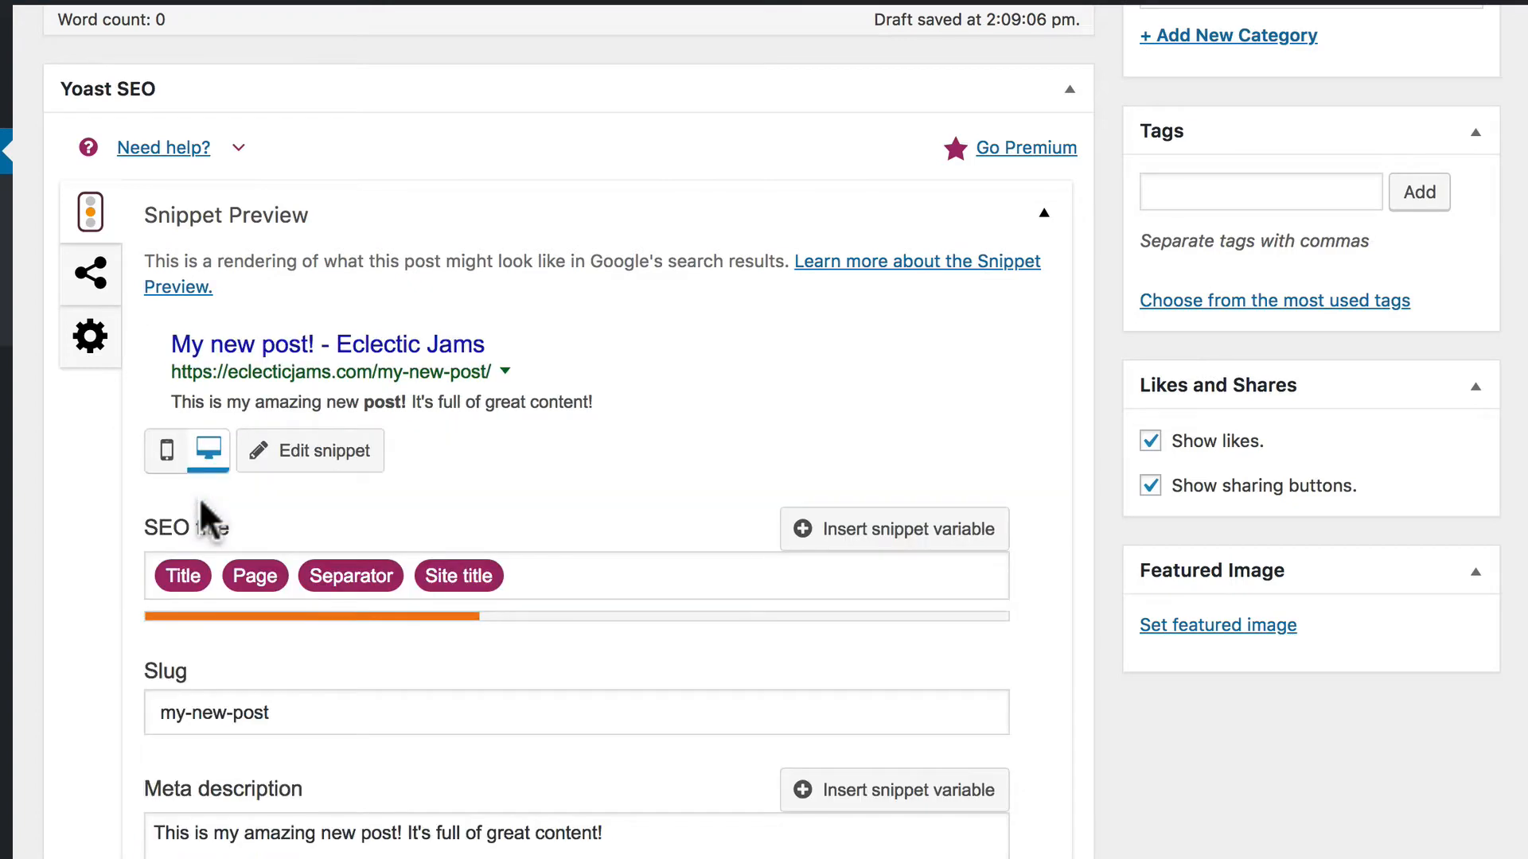
mouse_move(429, 405)
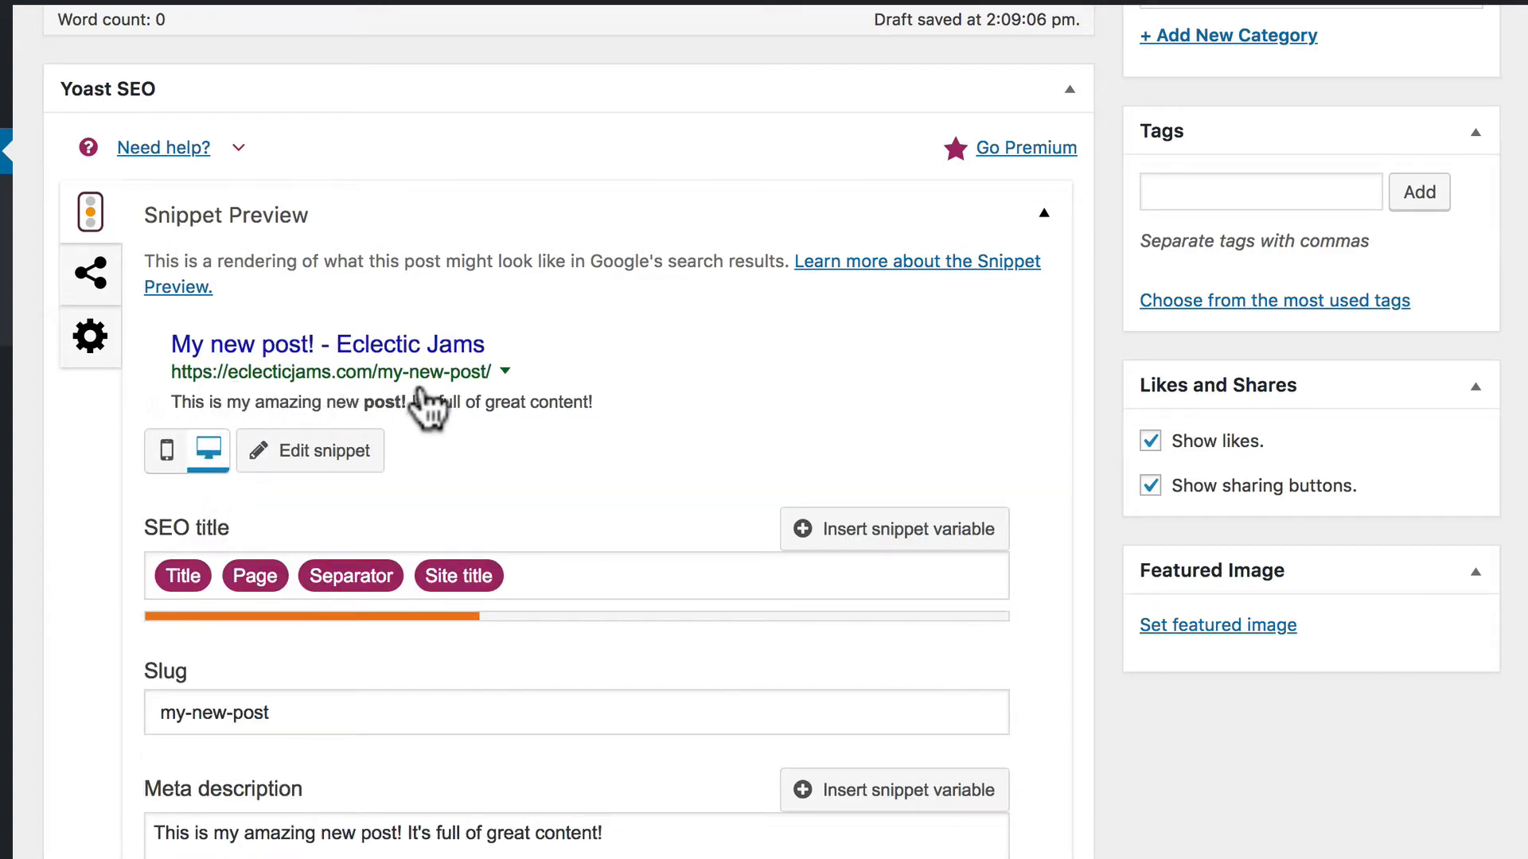
click(166, 450)
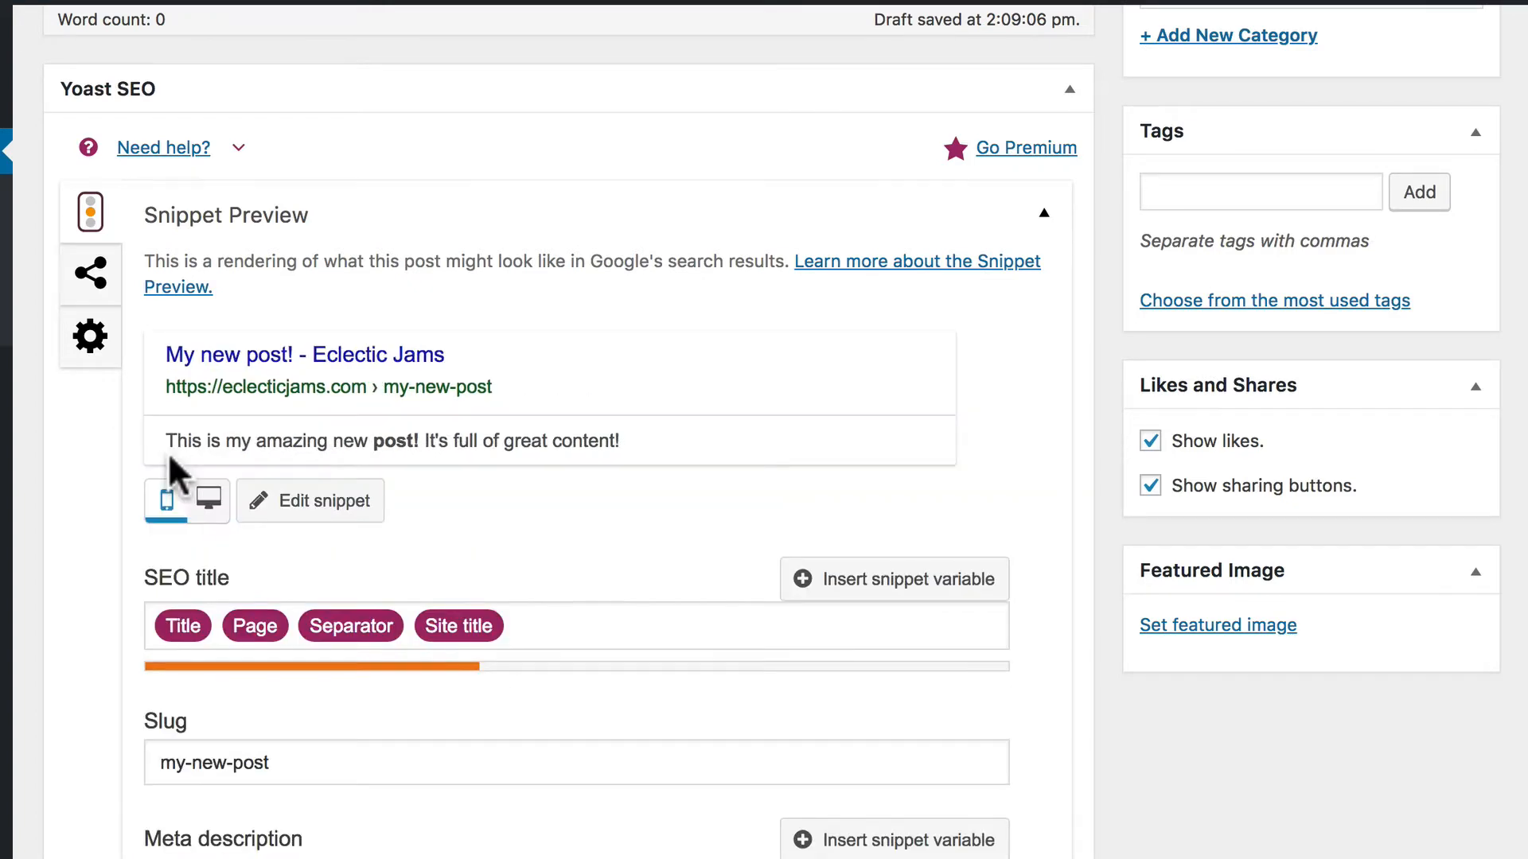
Read the keyword analysis (1 problem, 4 improvements, 3 good), then scroll back up to the meta description
scroll(down, 3)
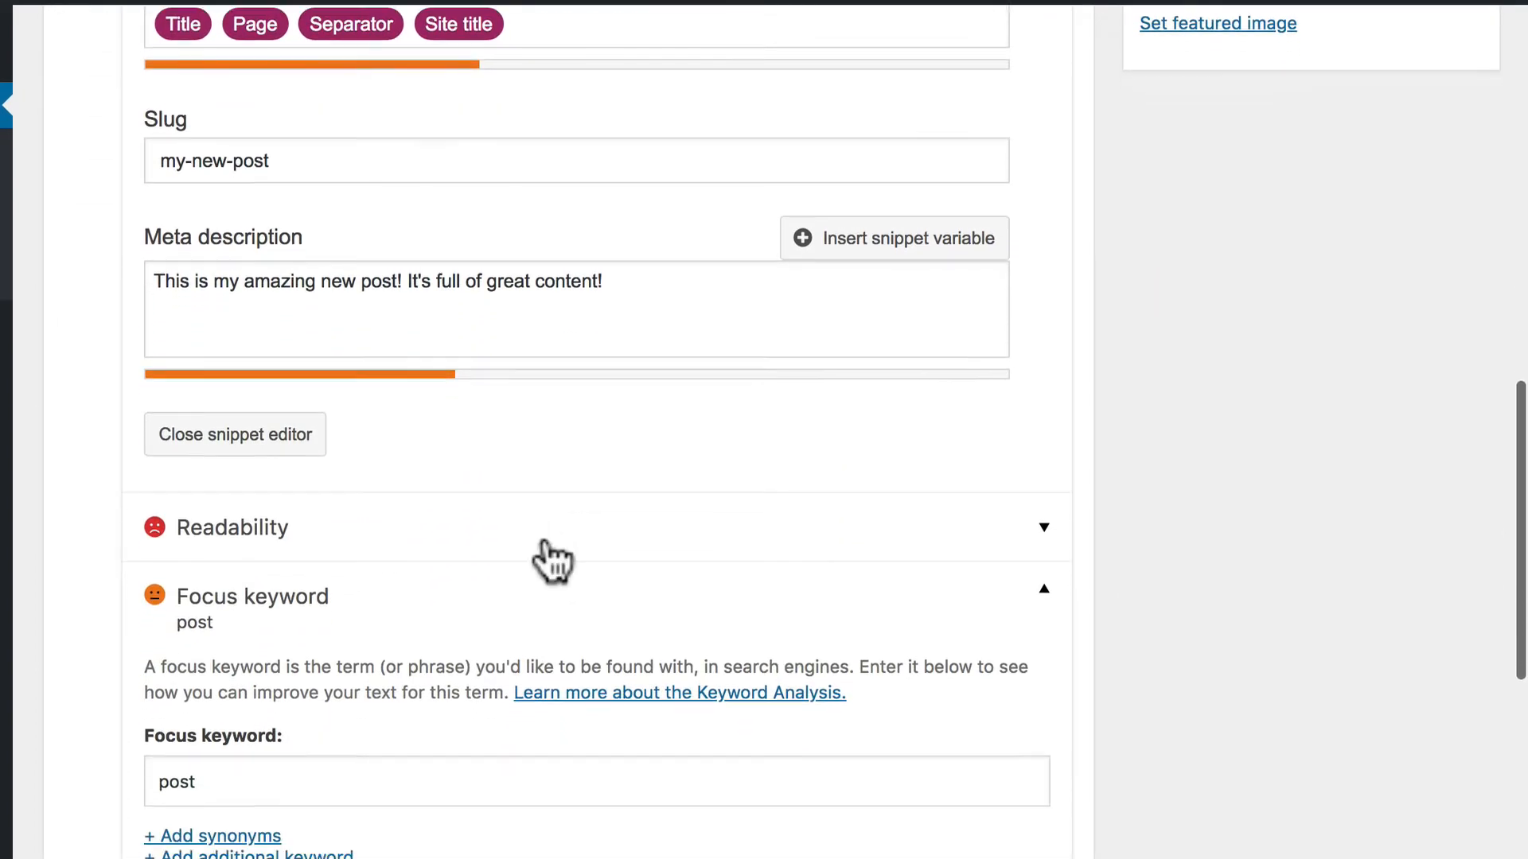
scroll(down, 3)
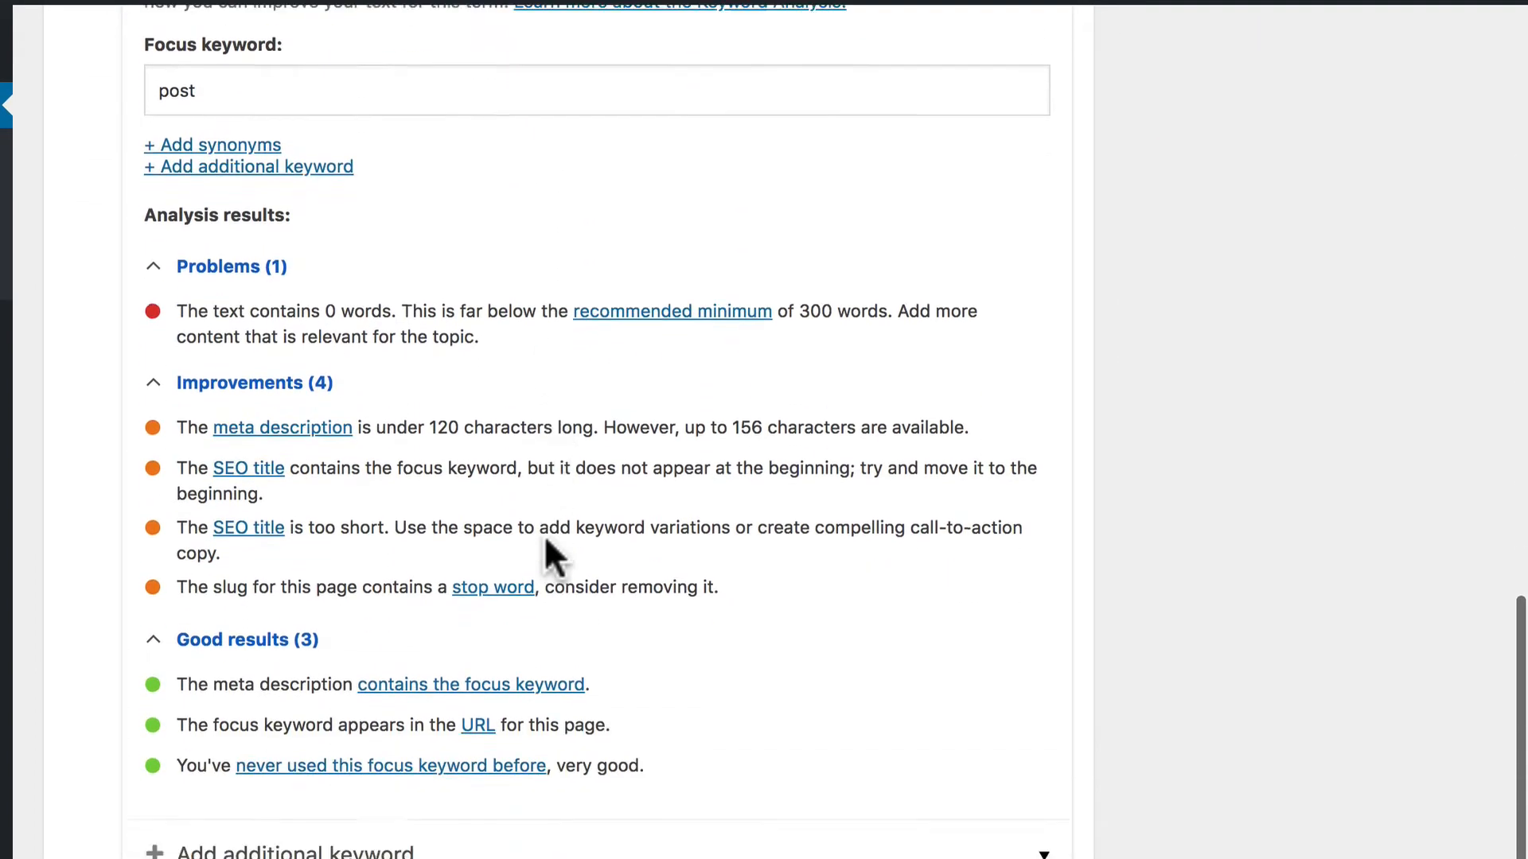
scroll(down, 3)
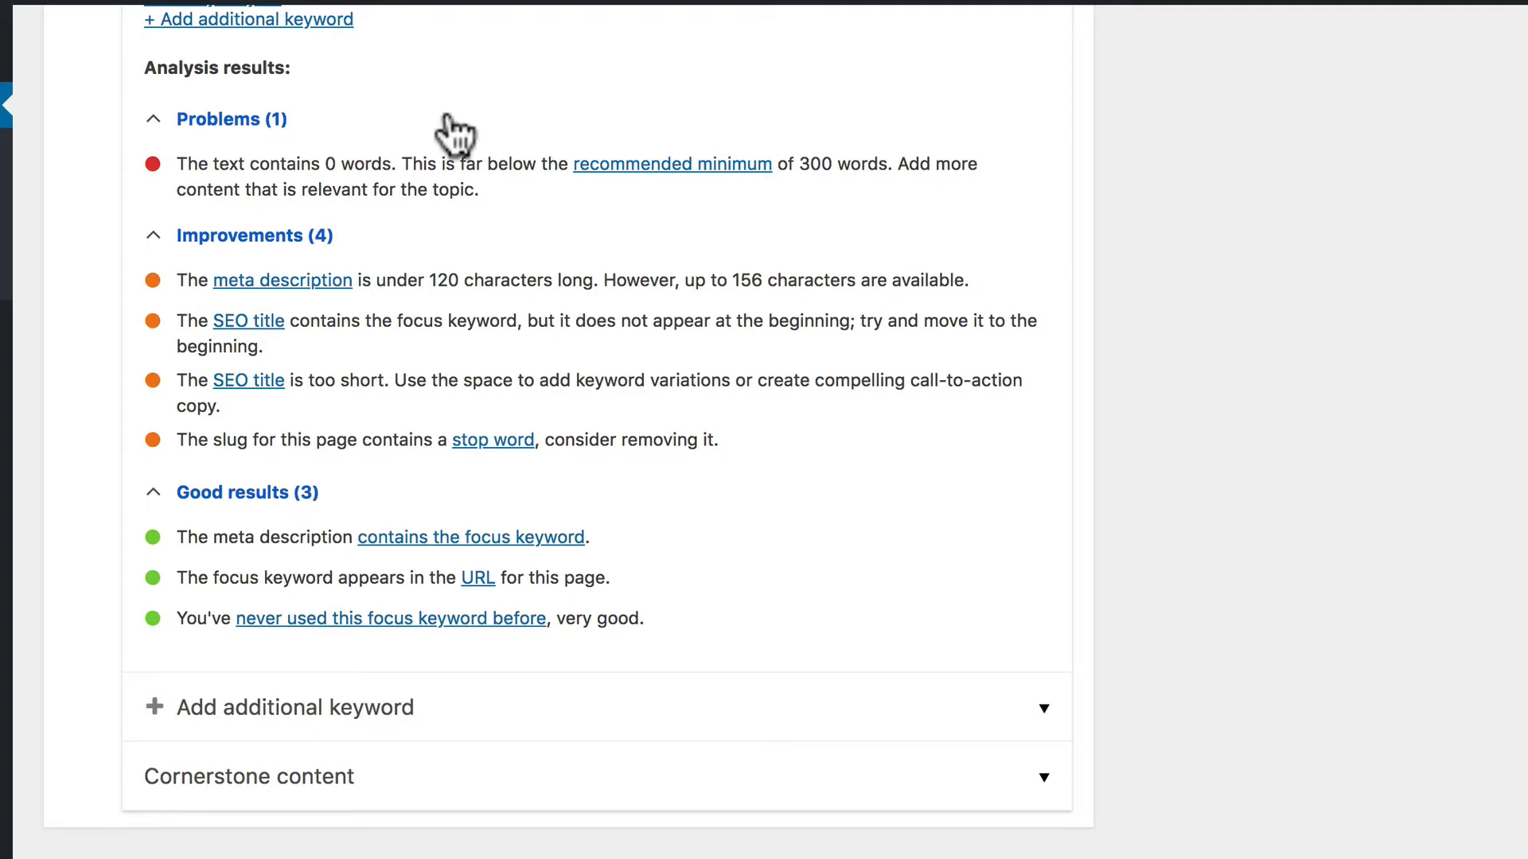
mouse_move(429, 220)
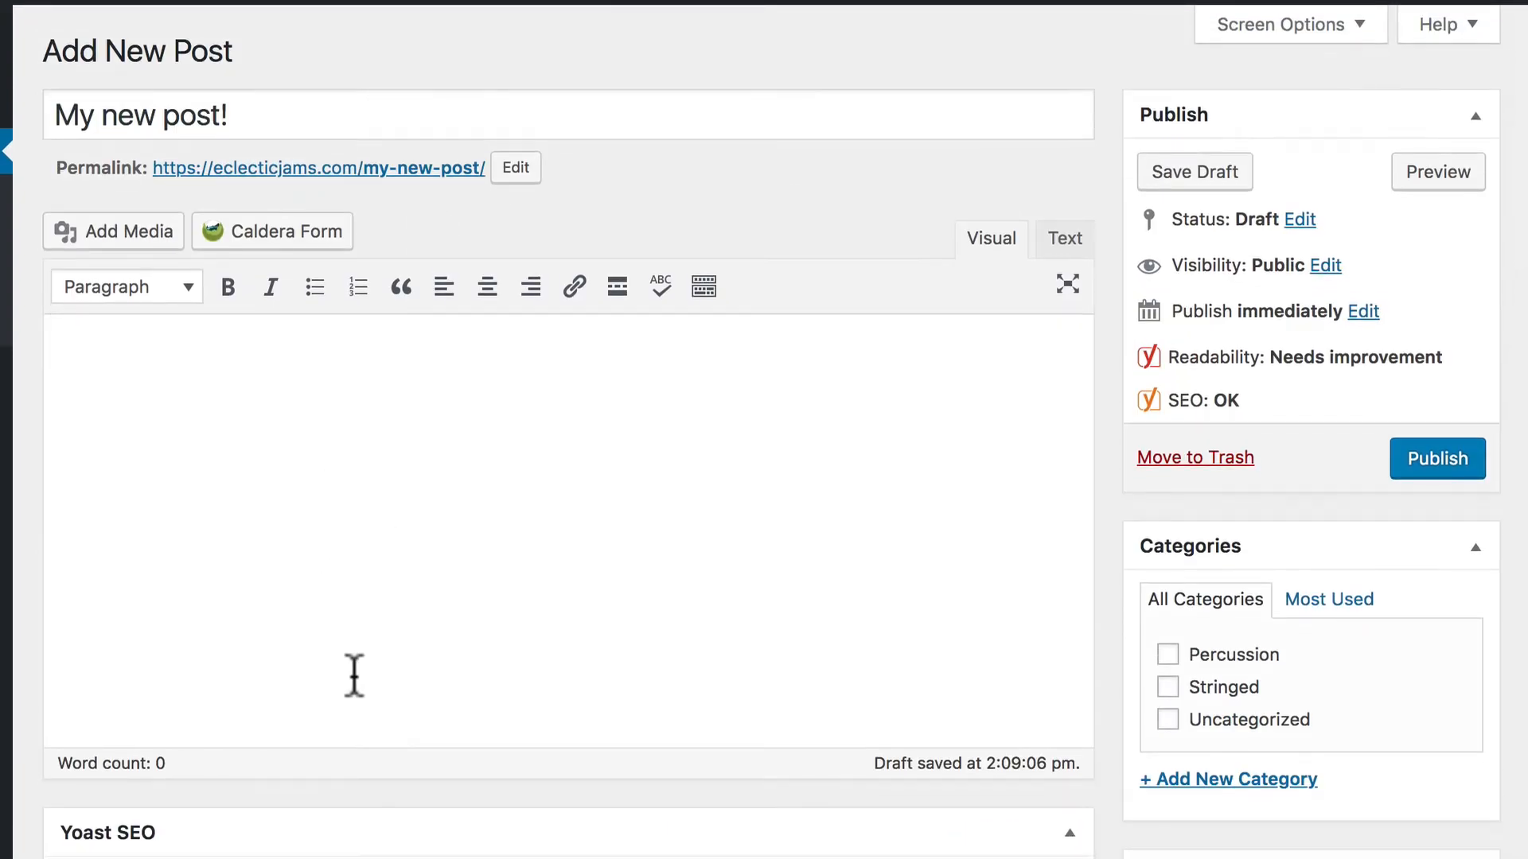
scroll(down, 3)
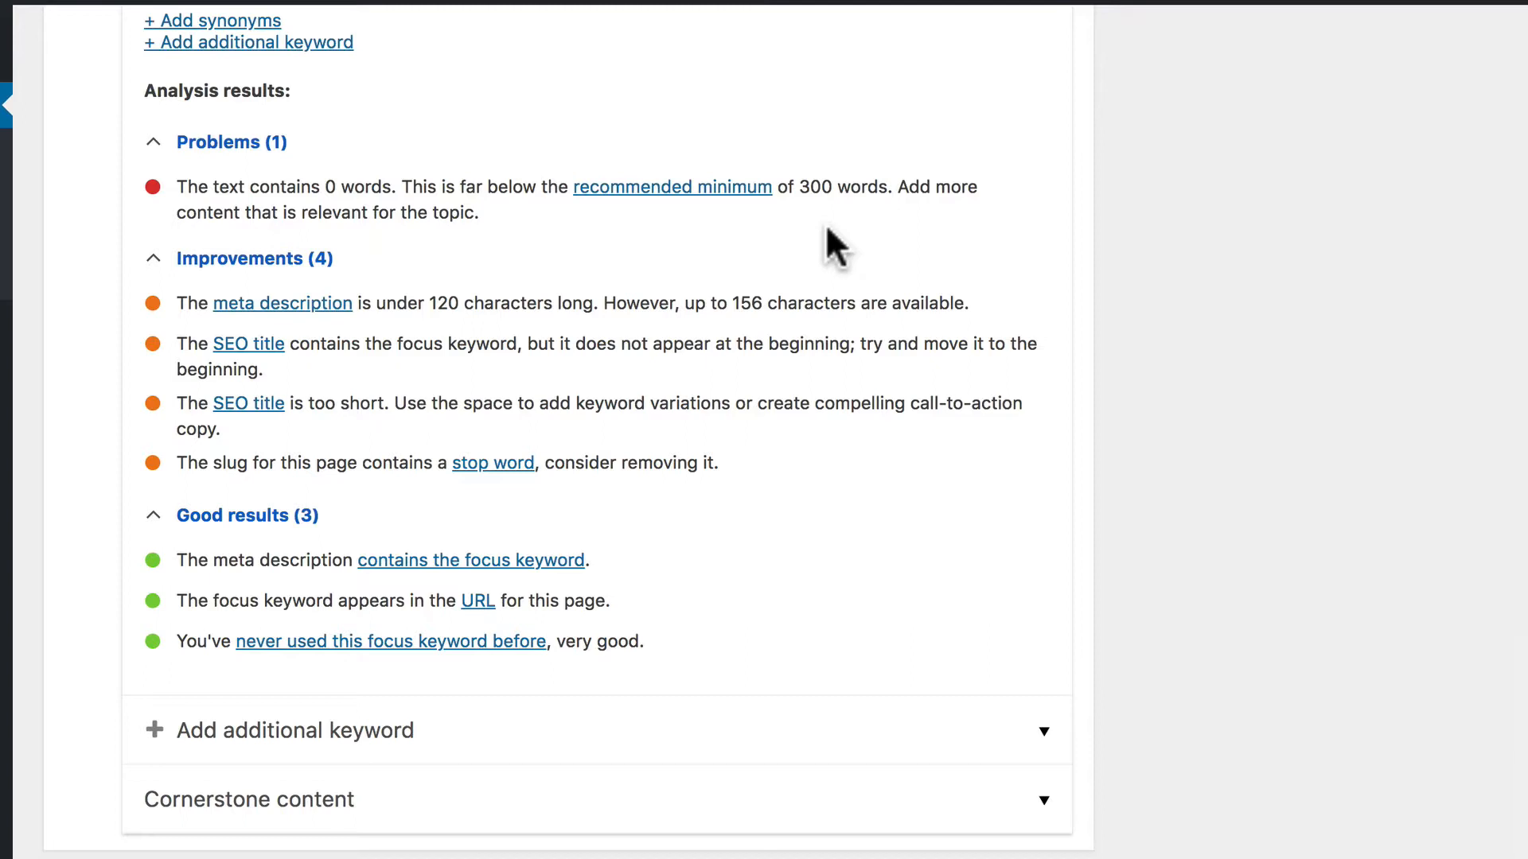
mouse_move(851, 230)
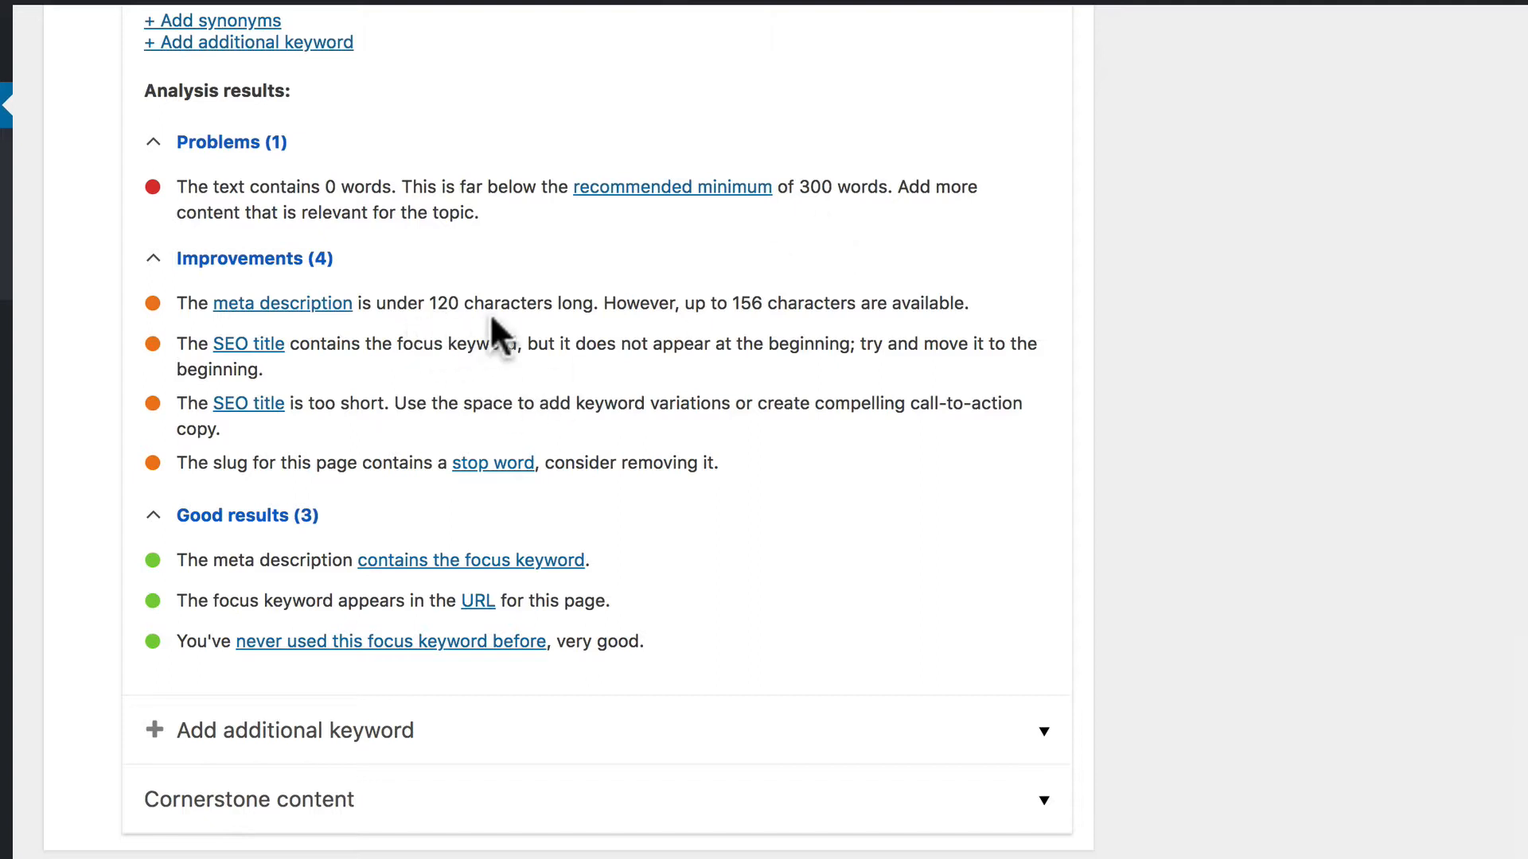
mouse_move(641, 309)
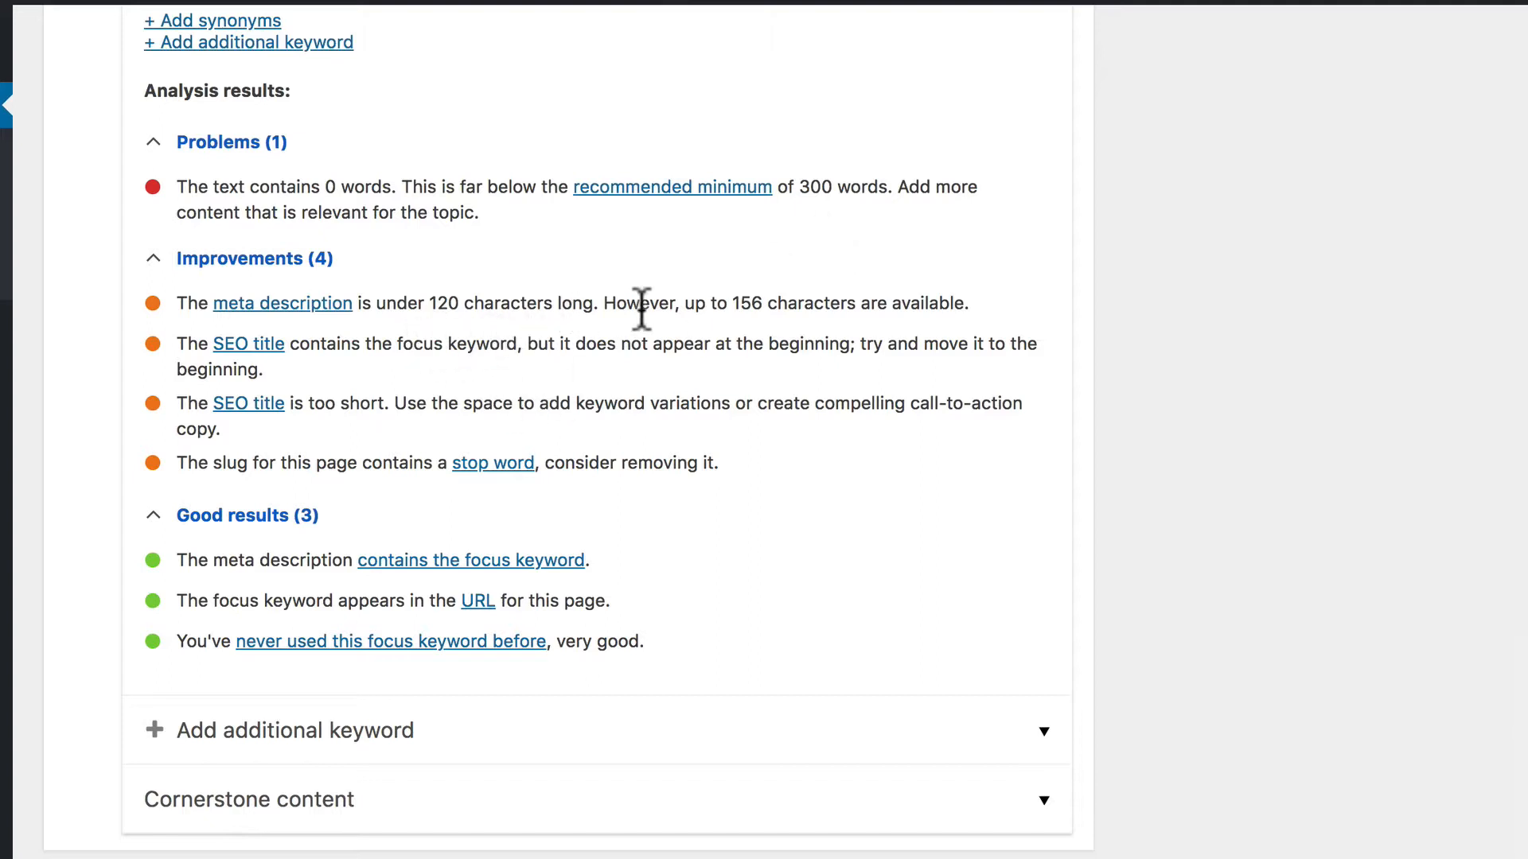
scroll(up, 3)
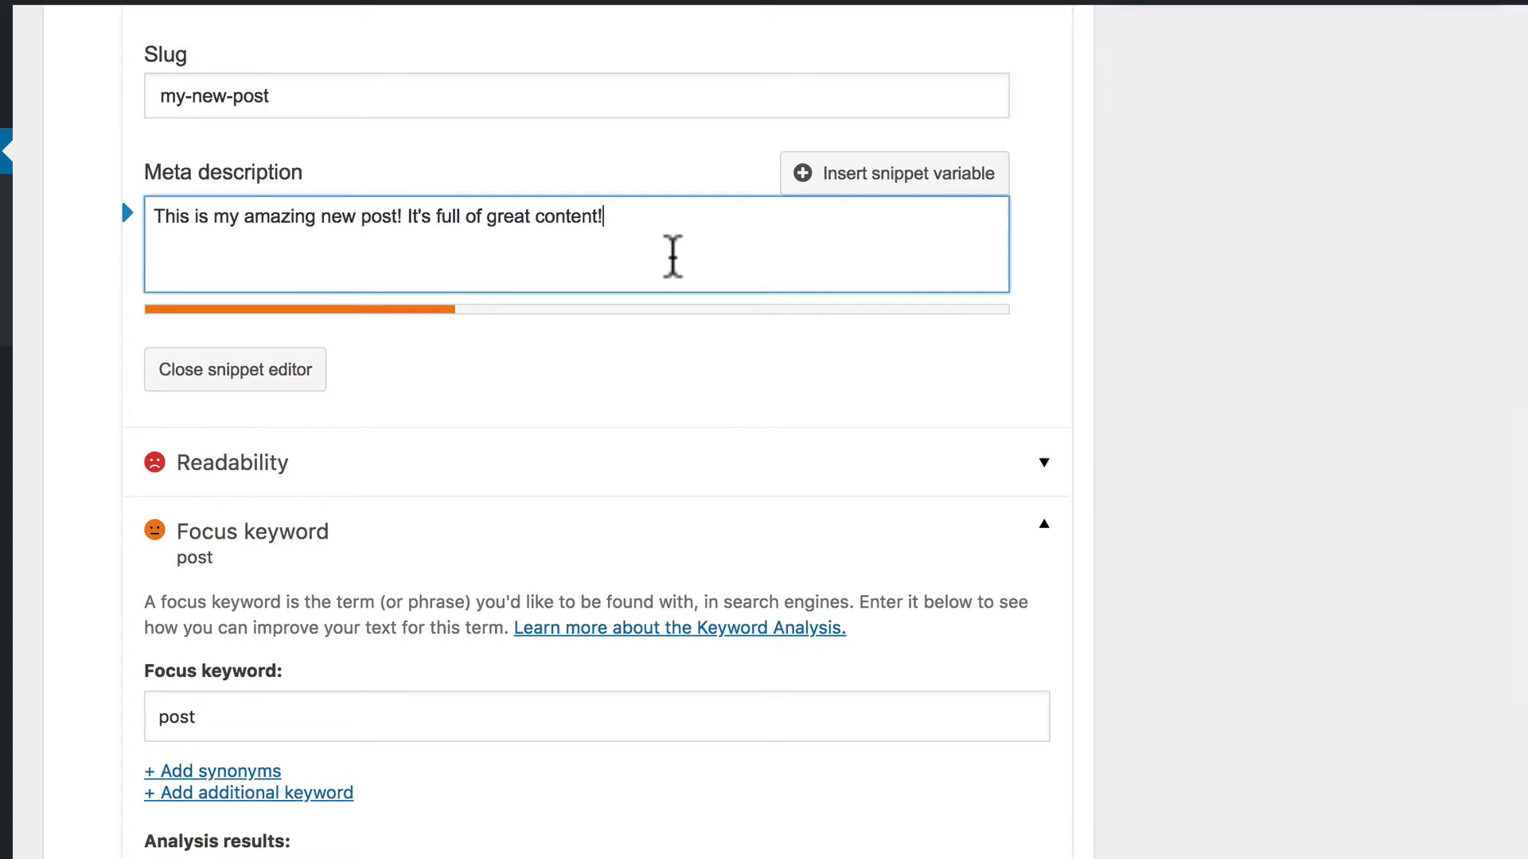
Pad the meta description with filler text until the length bar fills, then trim the last characters
text(kjbkjukunknku)
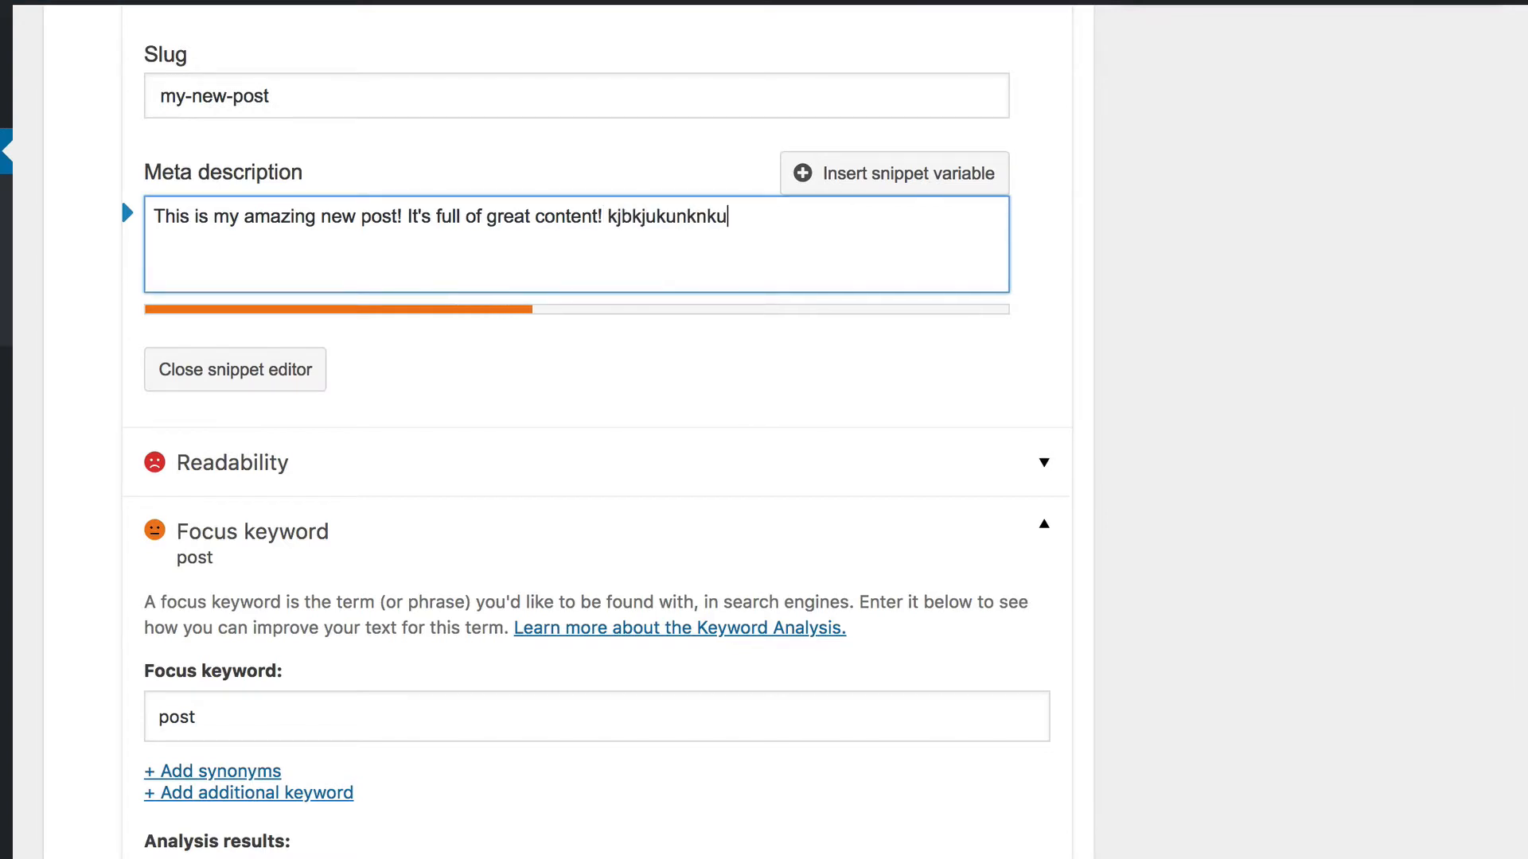
text(fy uygttyvy tf)
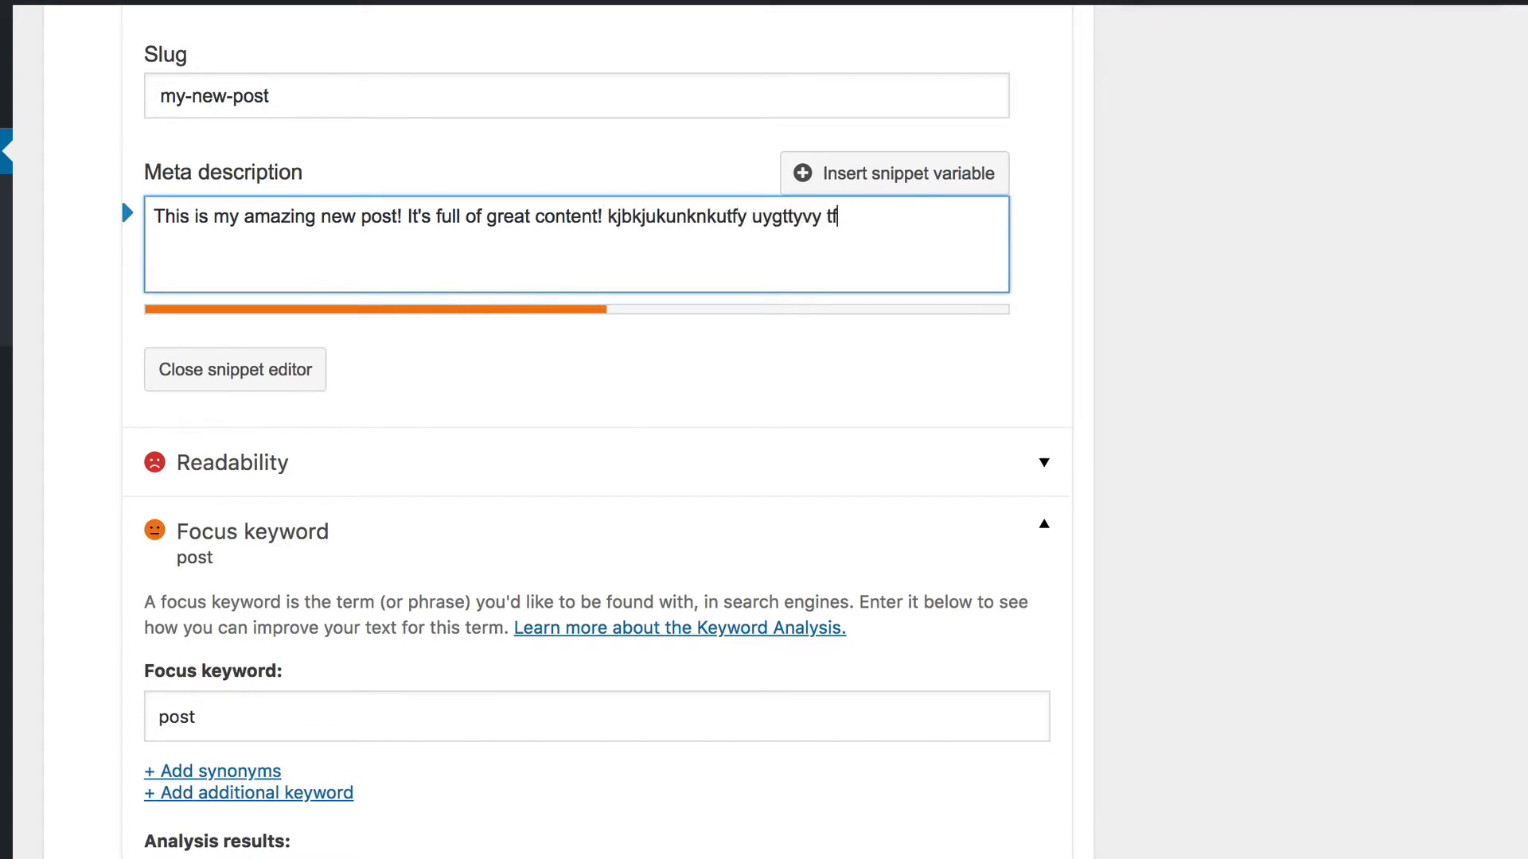
text(tftrctrctrc  tfrdtrc)
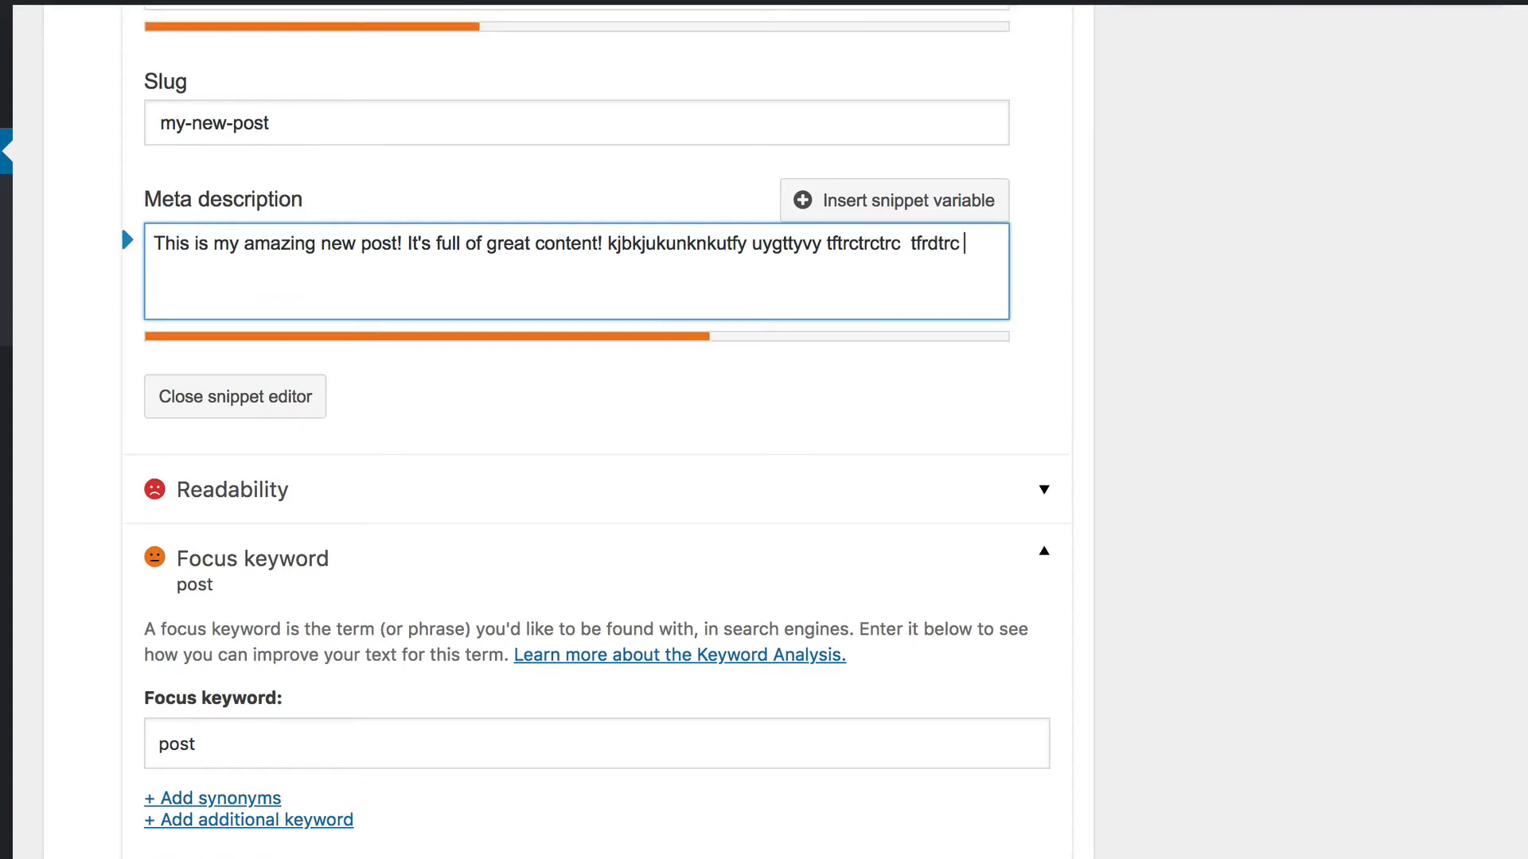
text(utfuuybyu uyytcyrc)
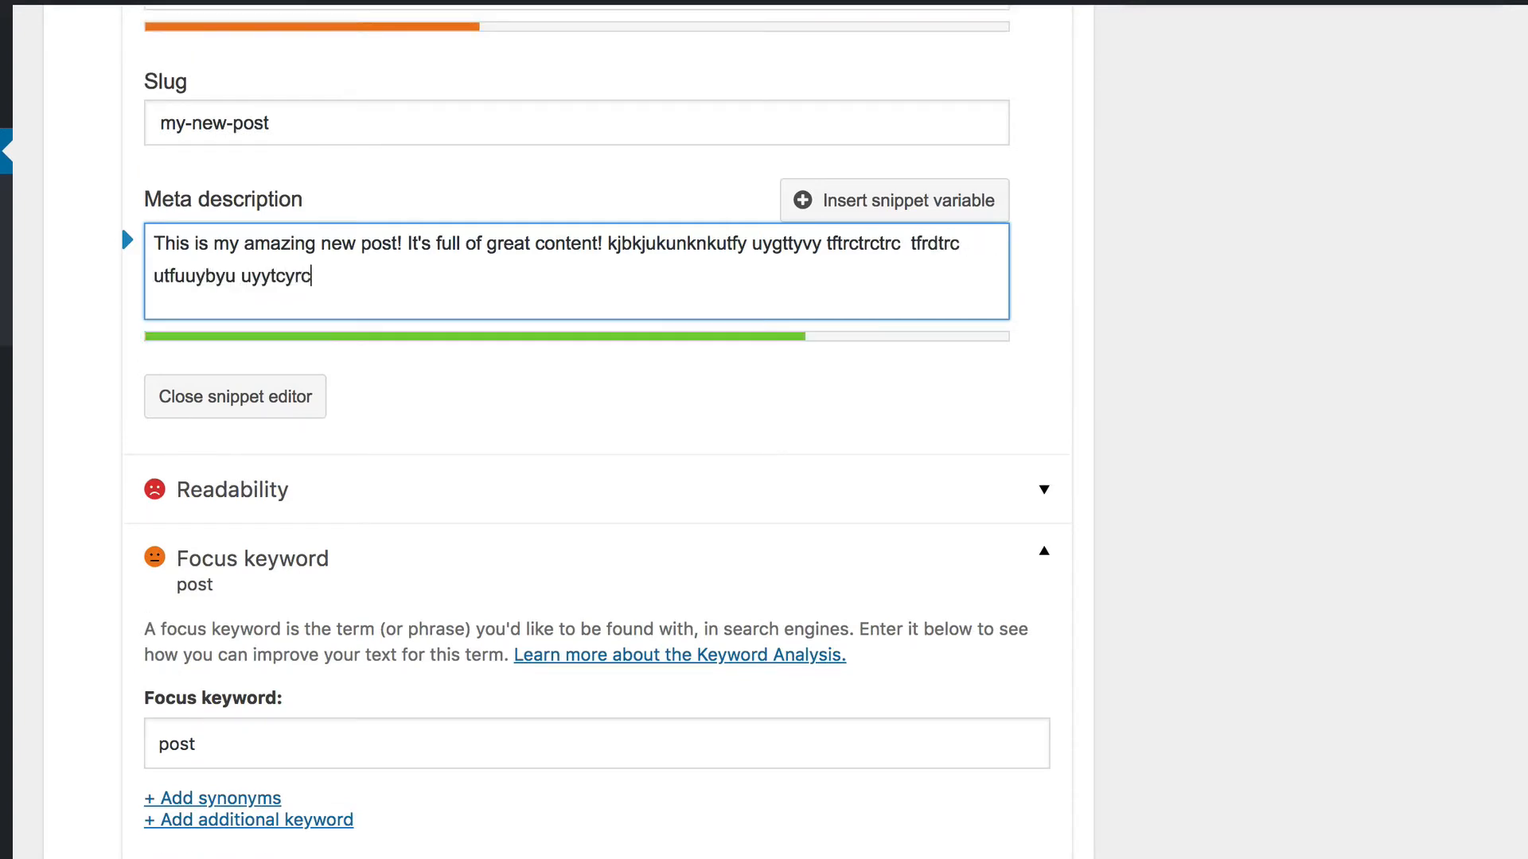
text(ubibi)
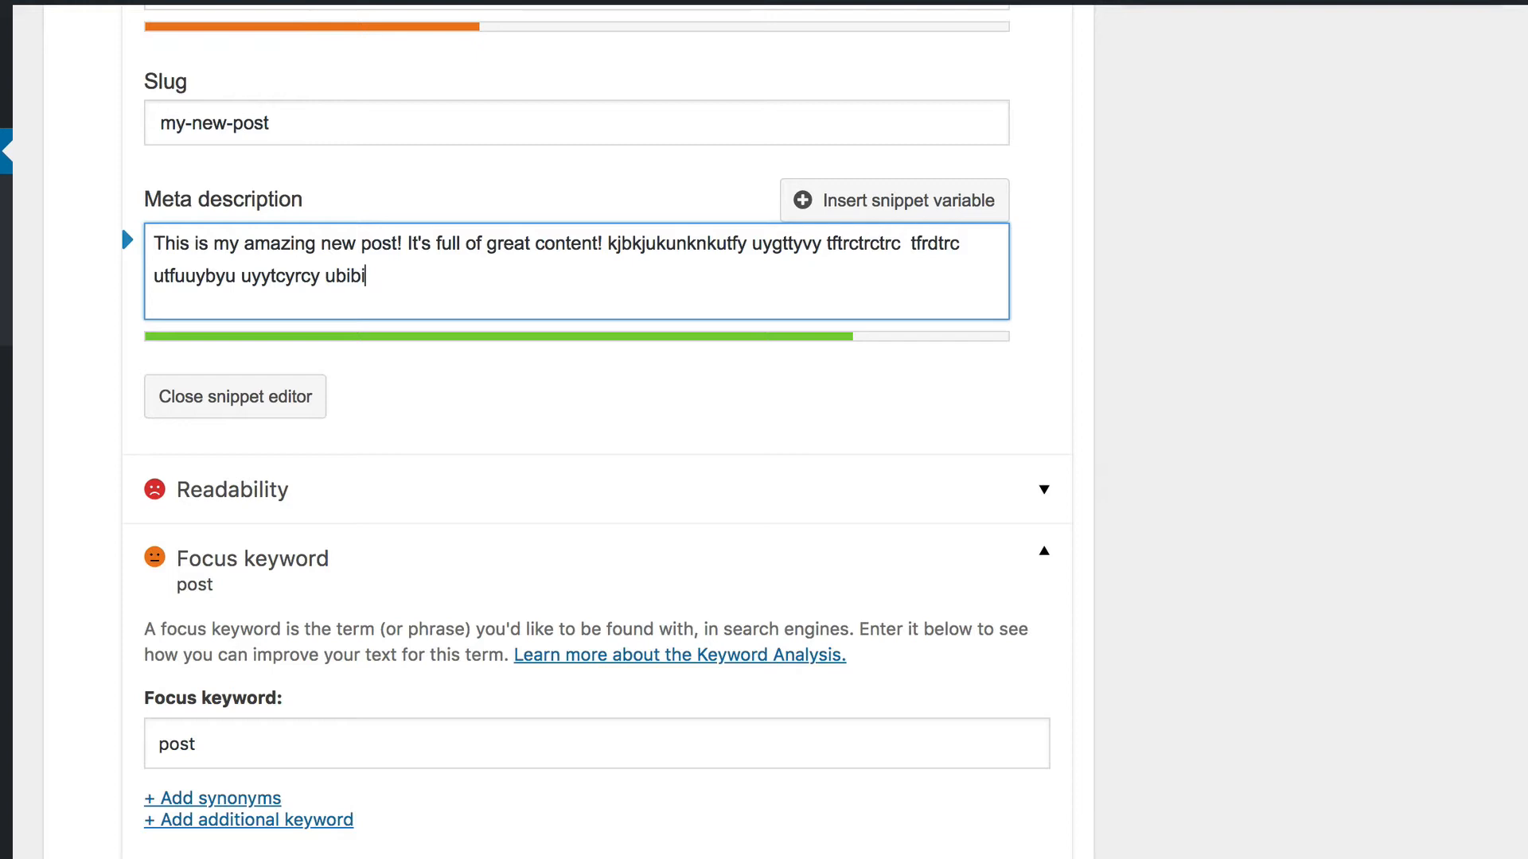
mouse_move(1016, 356)
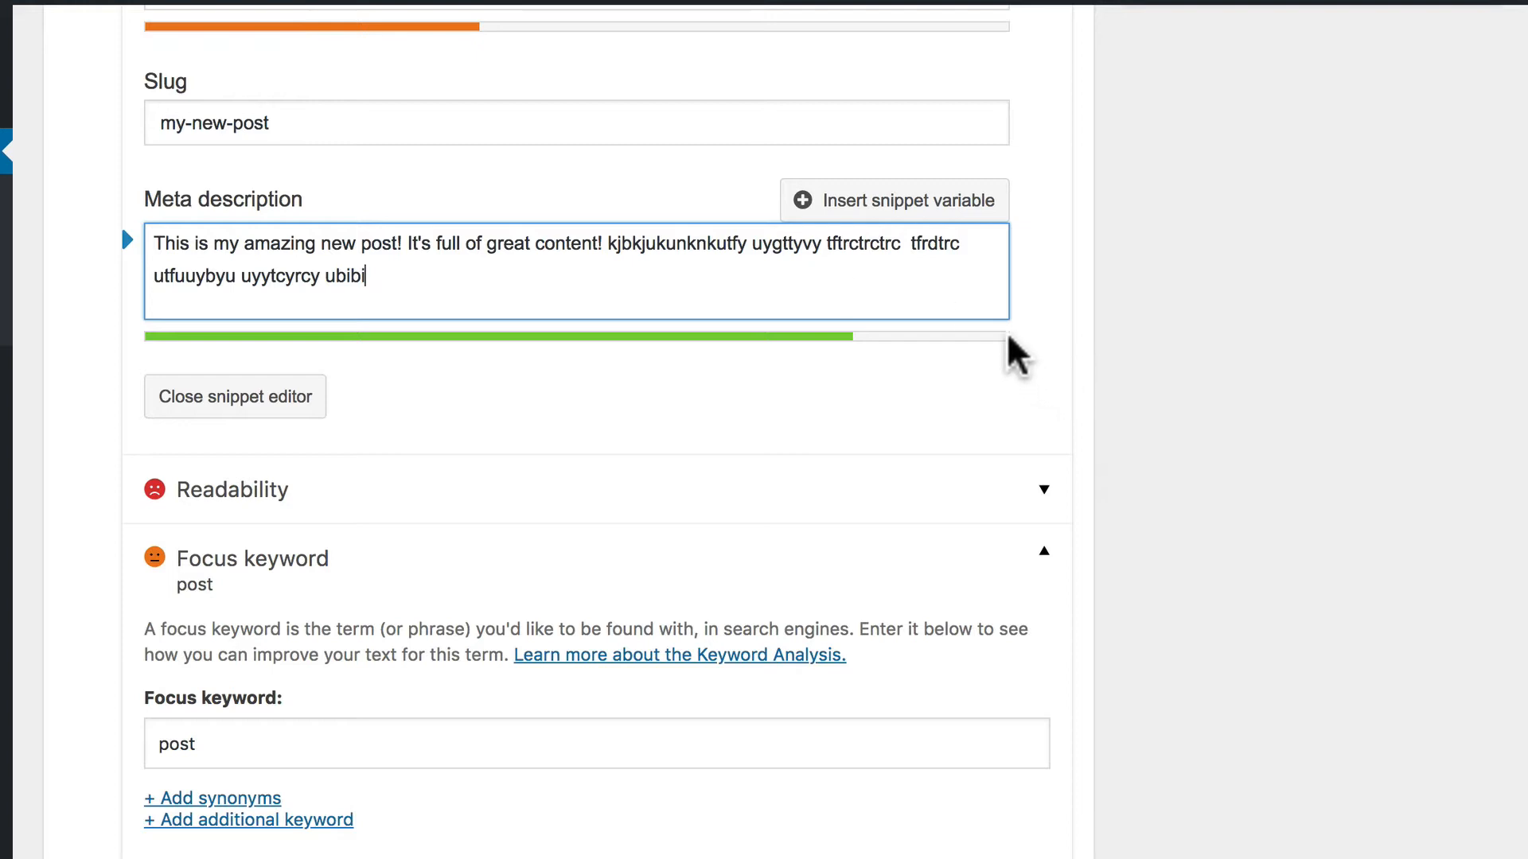
mouse_move(856, 281)
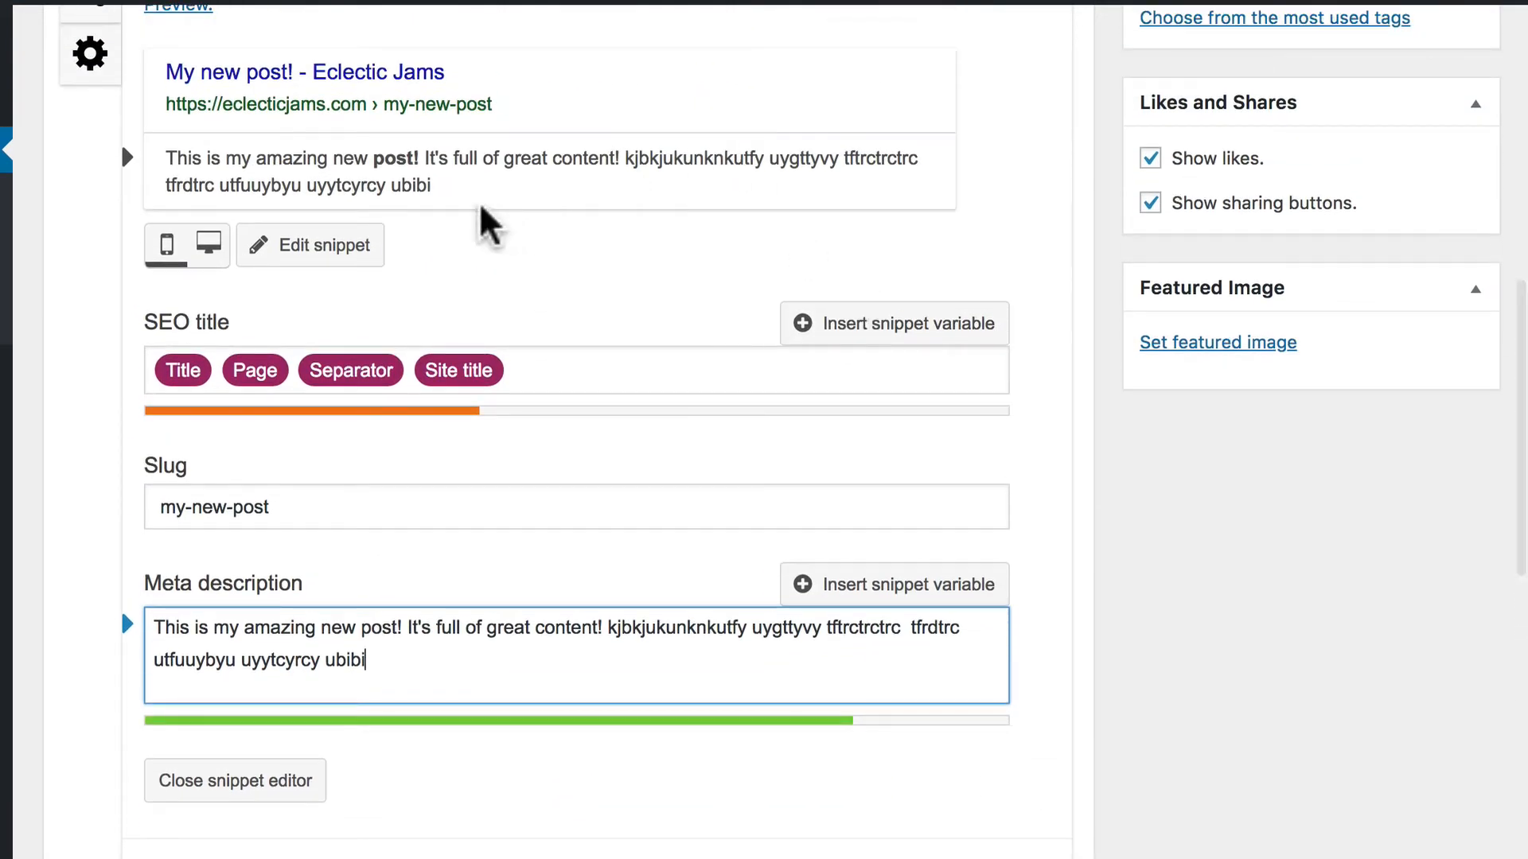
mouse_move(473, 678)
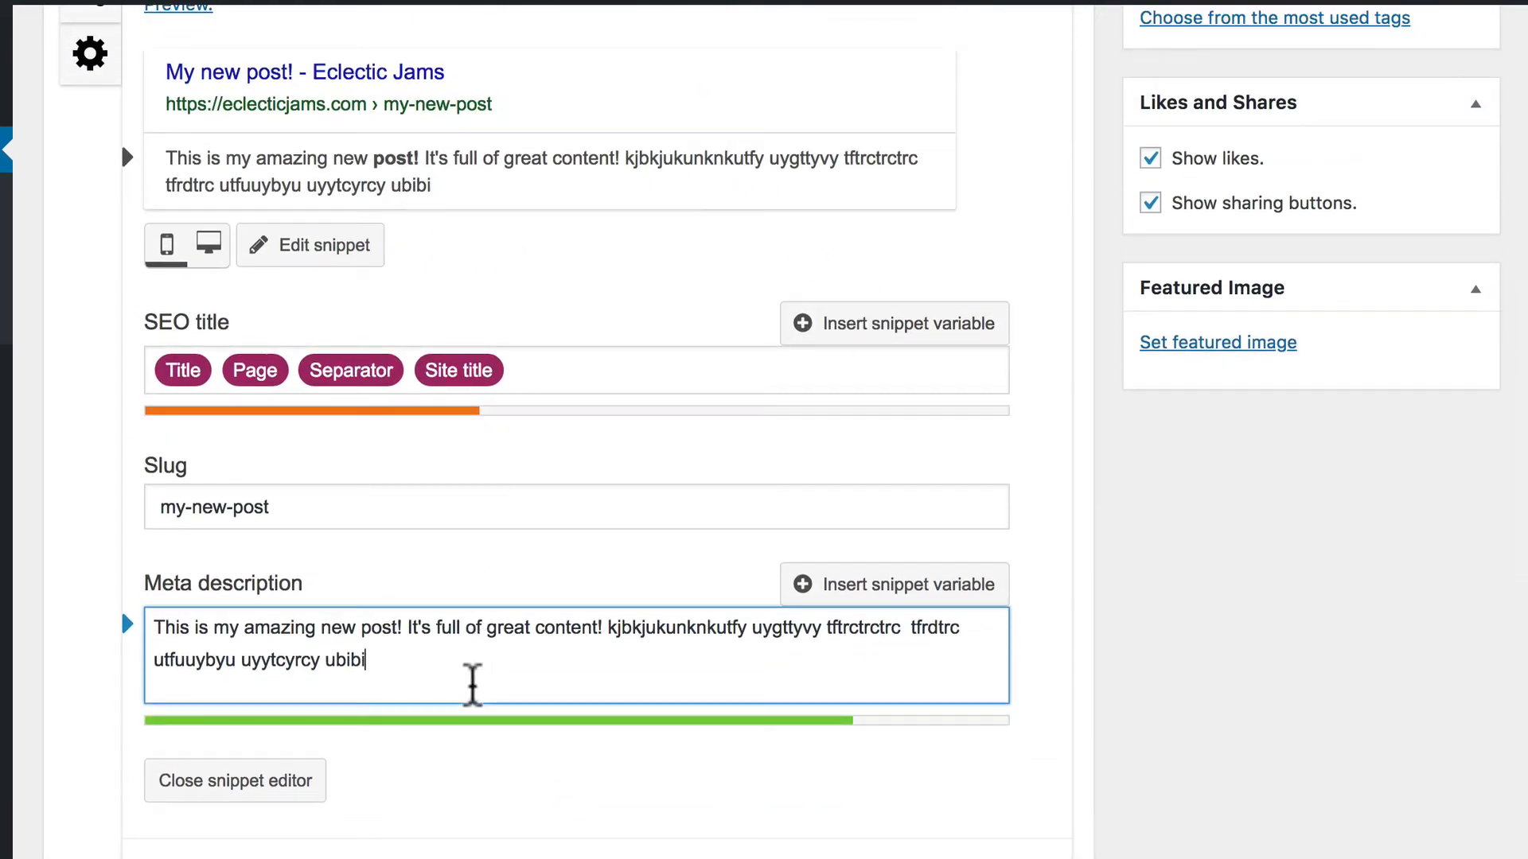
text(hbjh uhuvty utvytv ytfycr ytrcr)
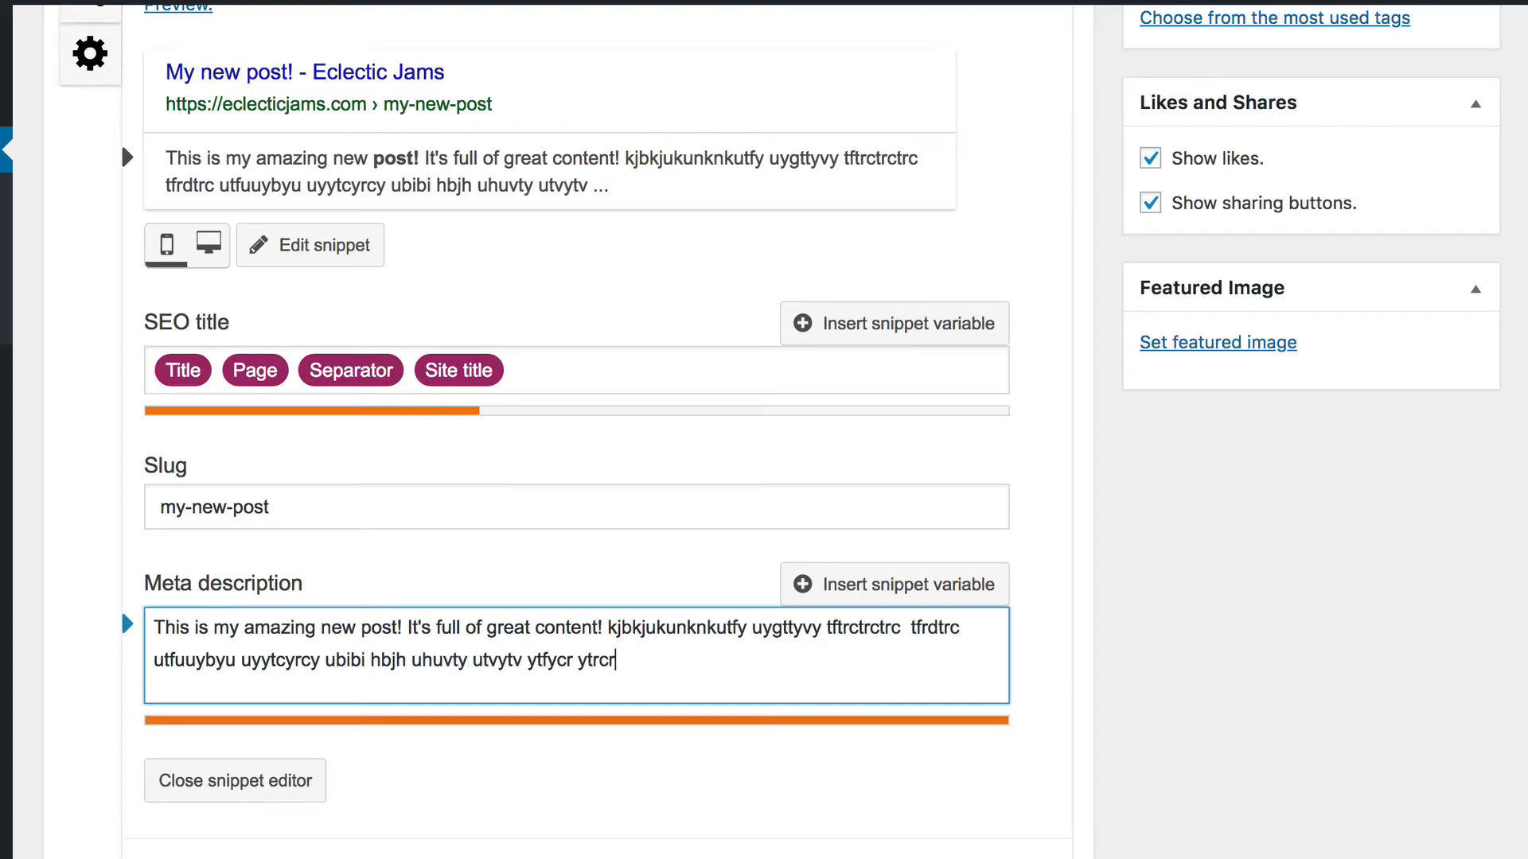
text(t)
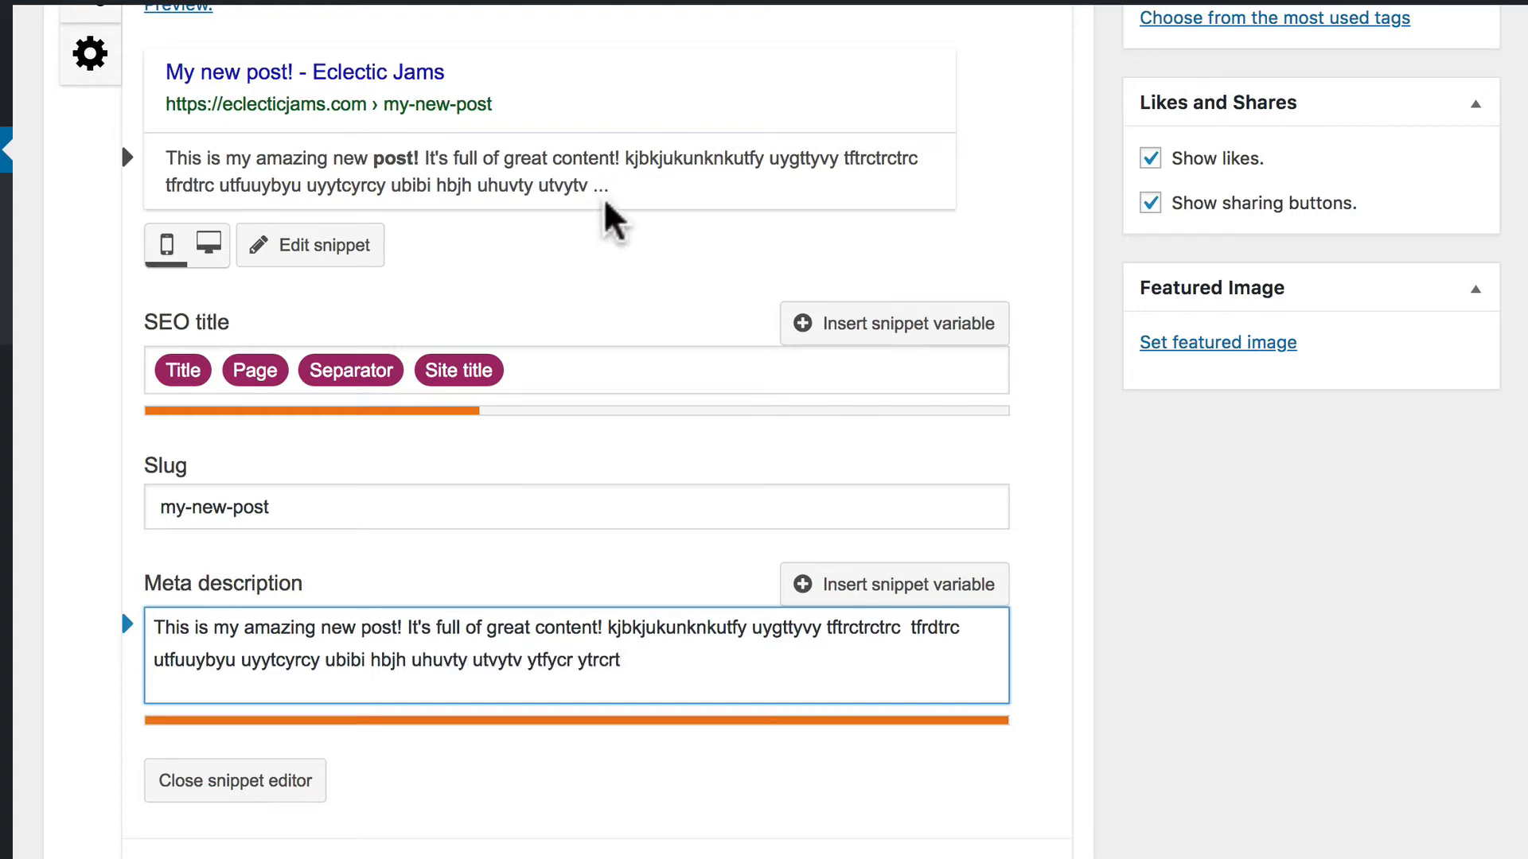
mouse_move(726, 220)
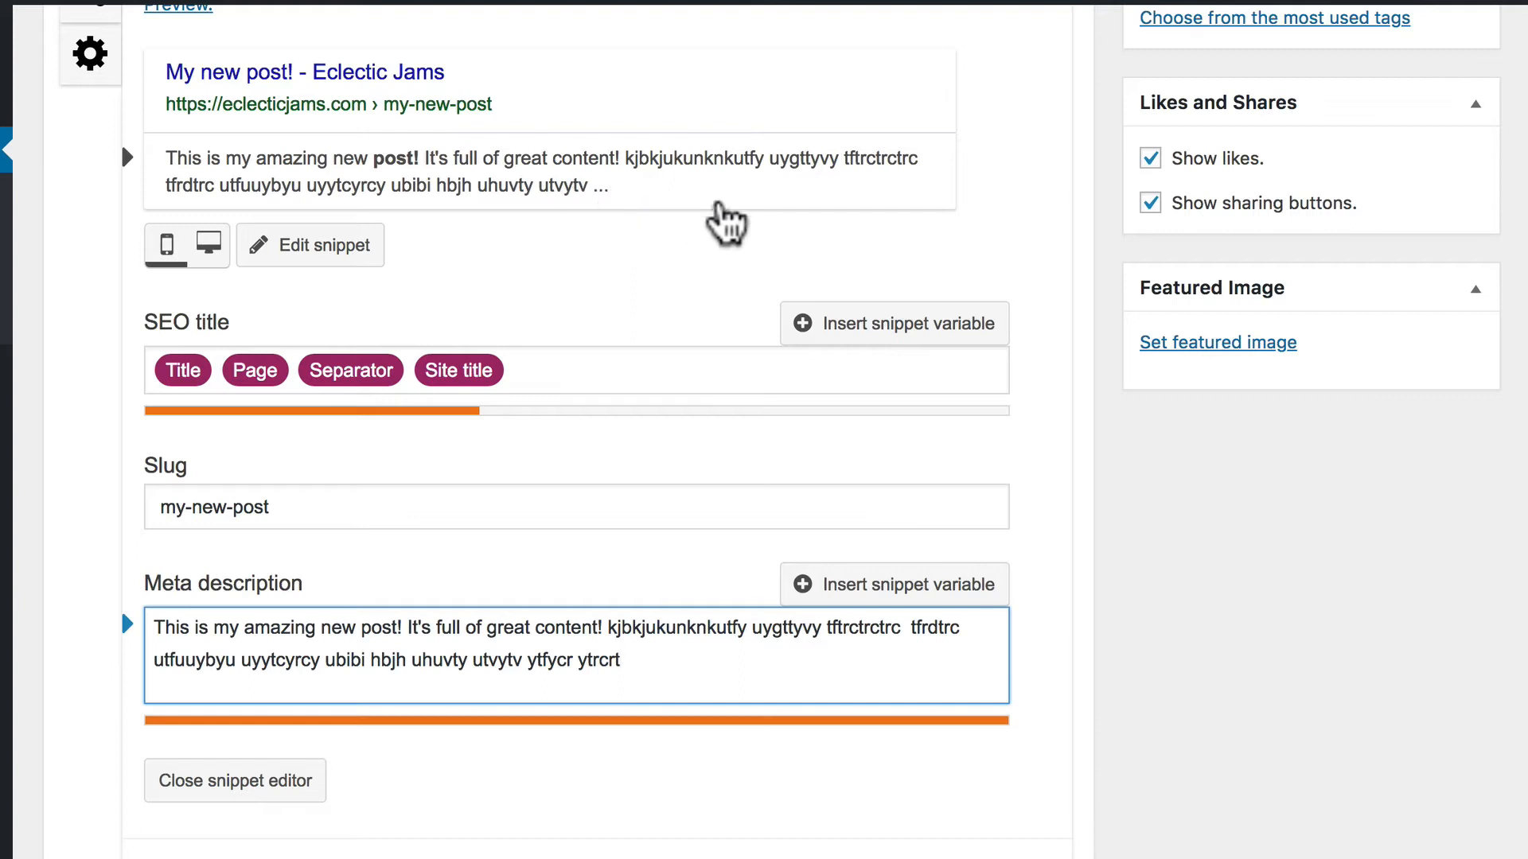
mouse_move(755, 229)
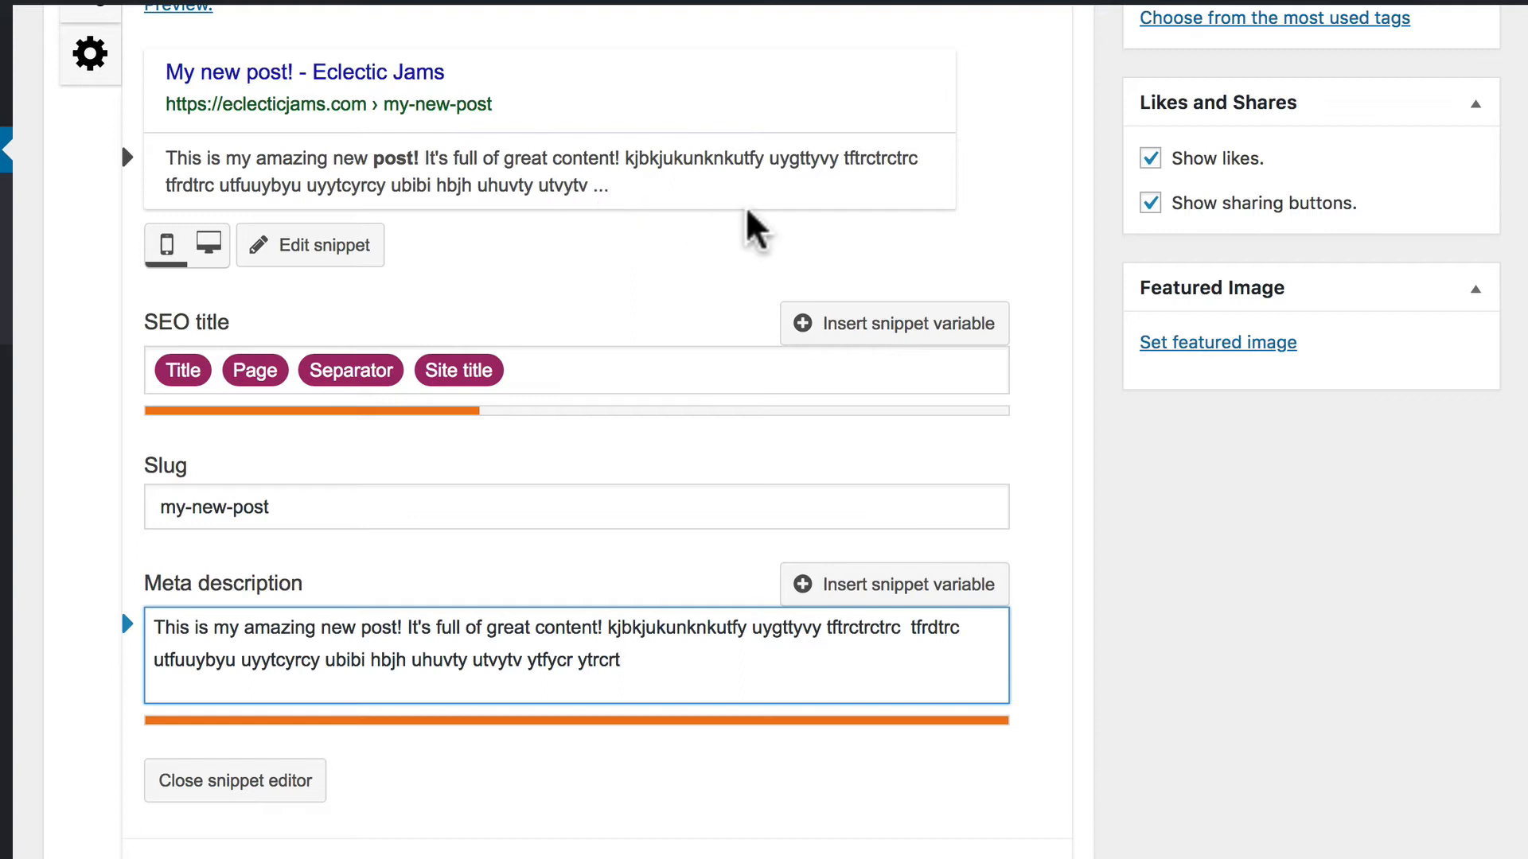
key(Backspace)
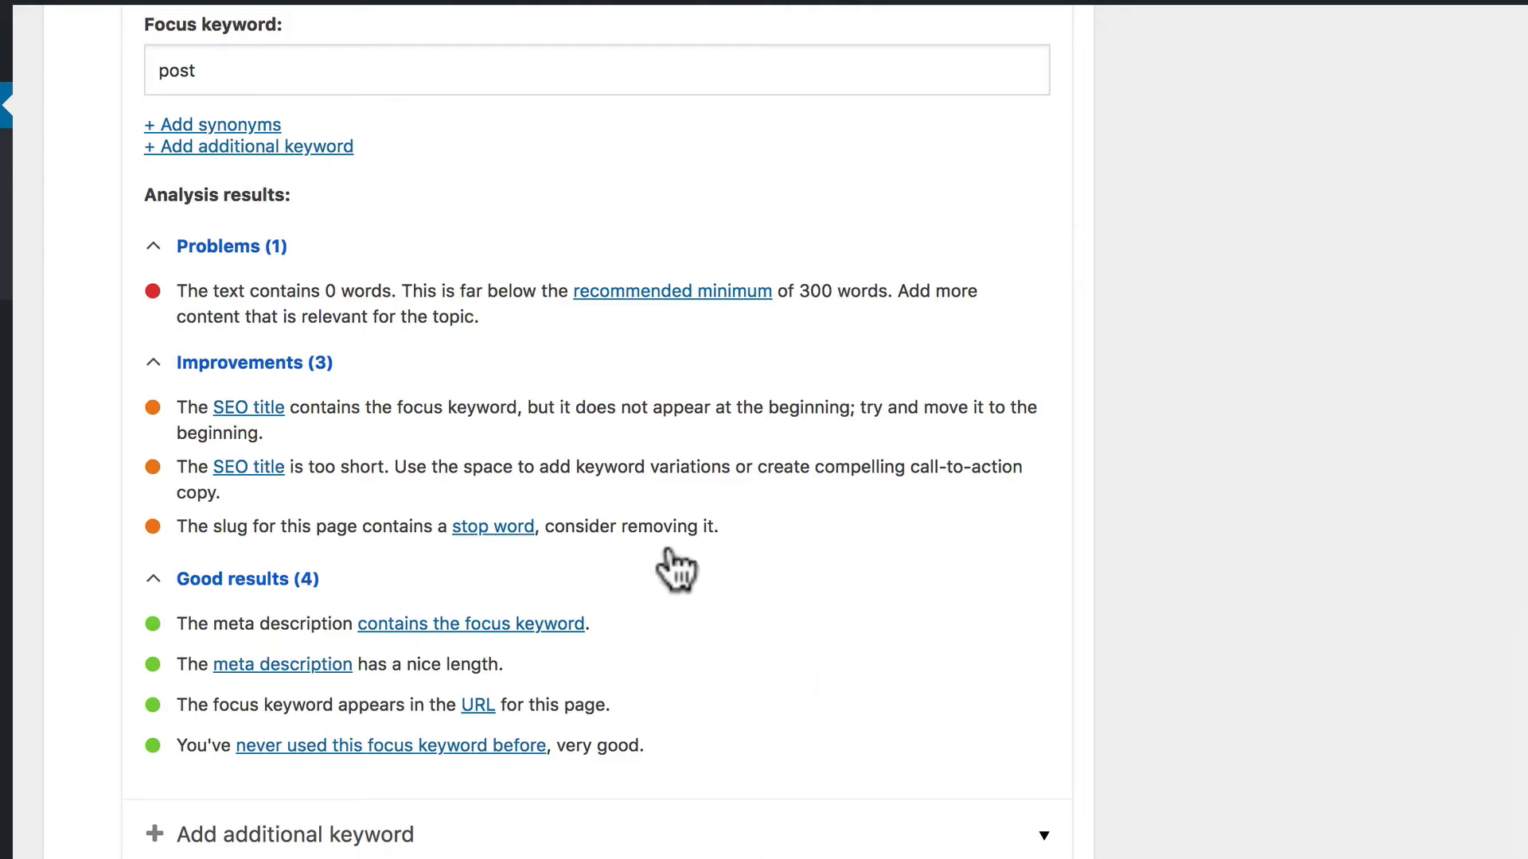
mouse_move(370, 447)
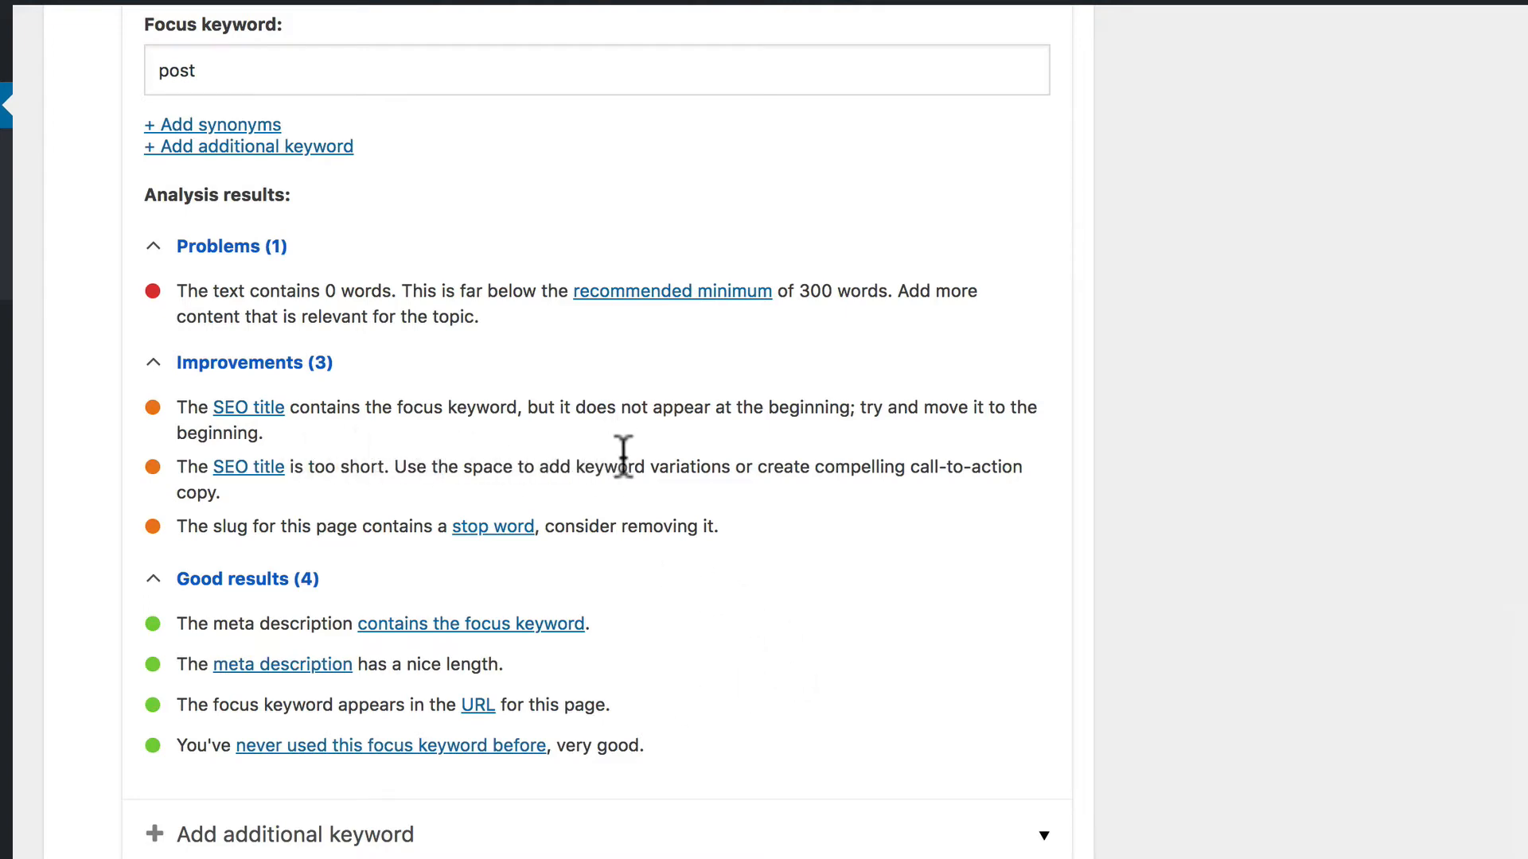
mouse_move(799, 464)
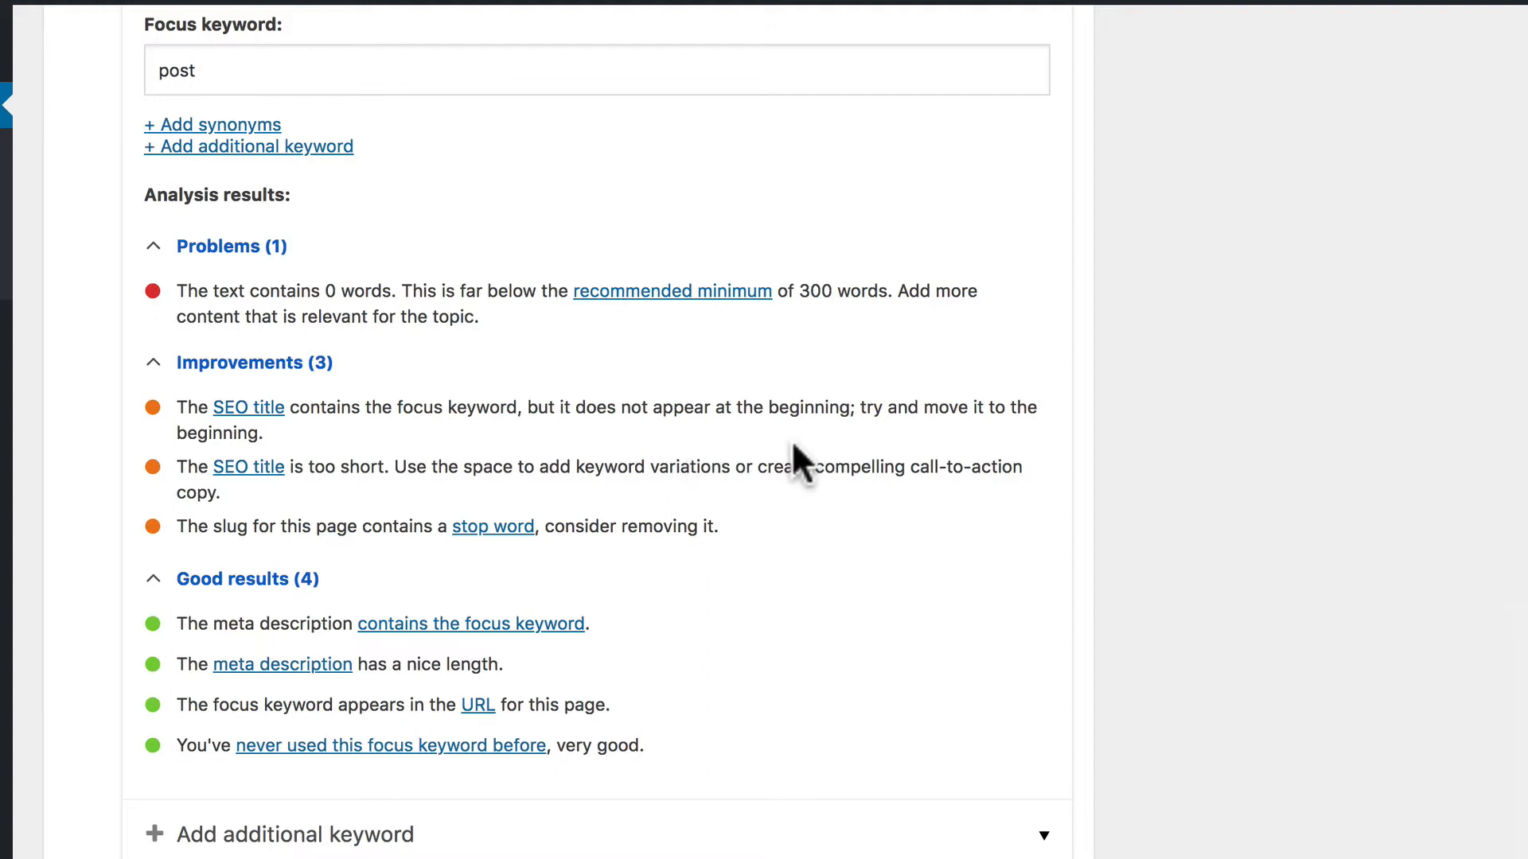
mouse_move(451, 502)
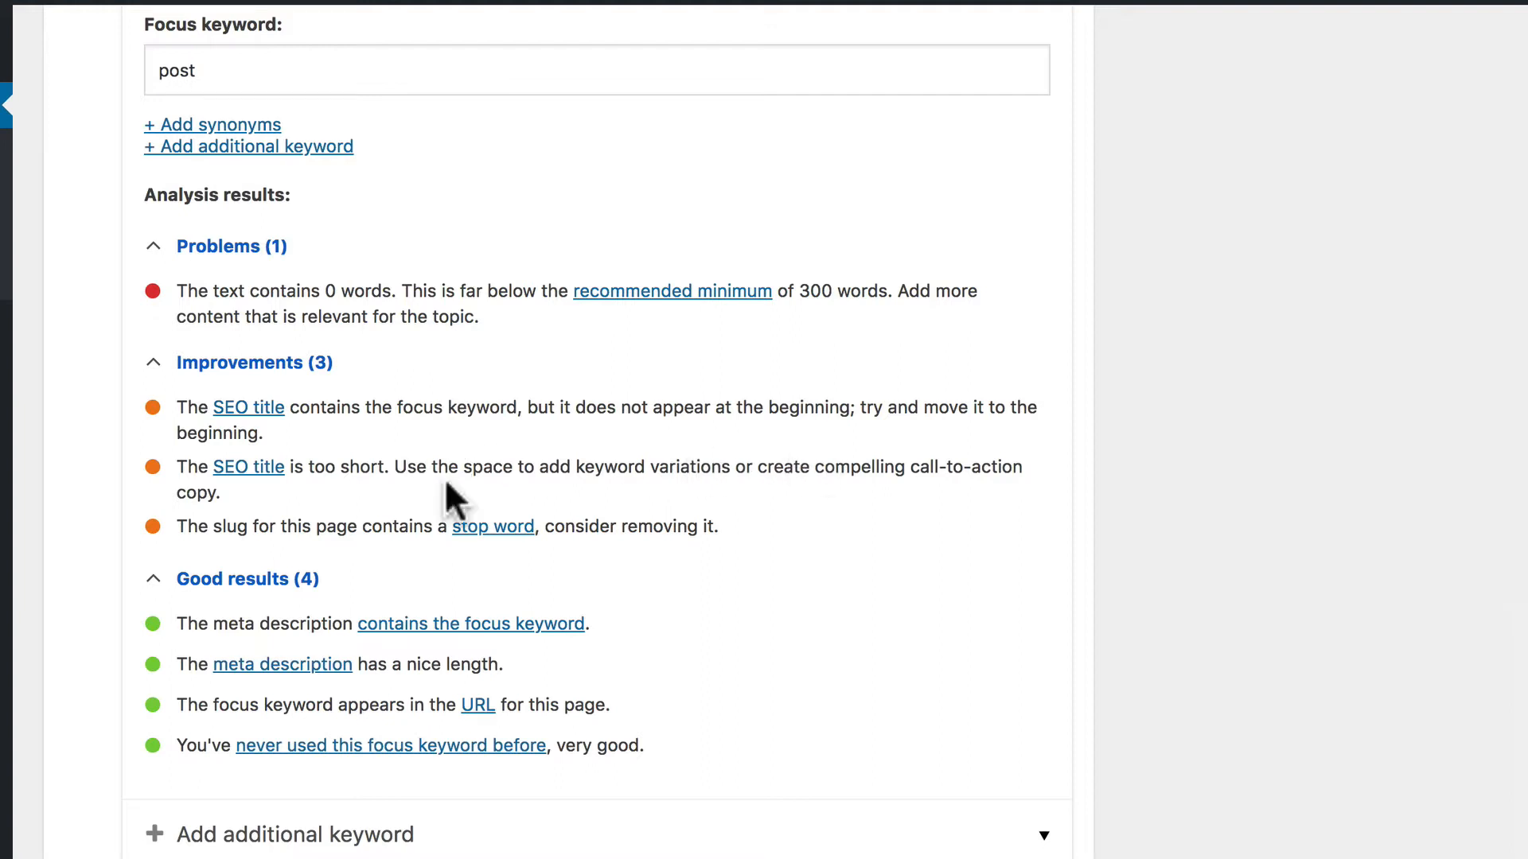
mouse_move(399, 504)
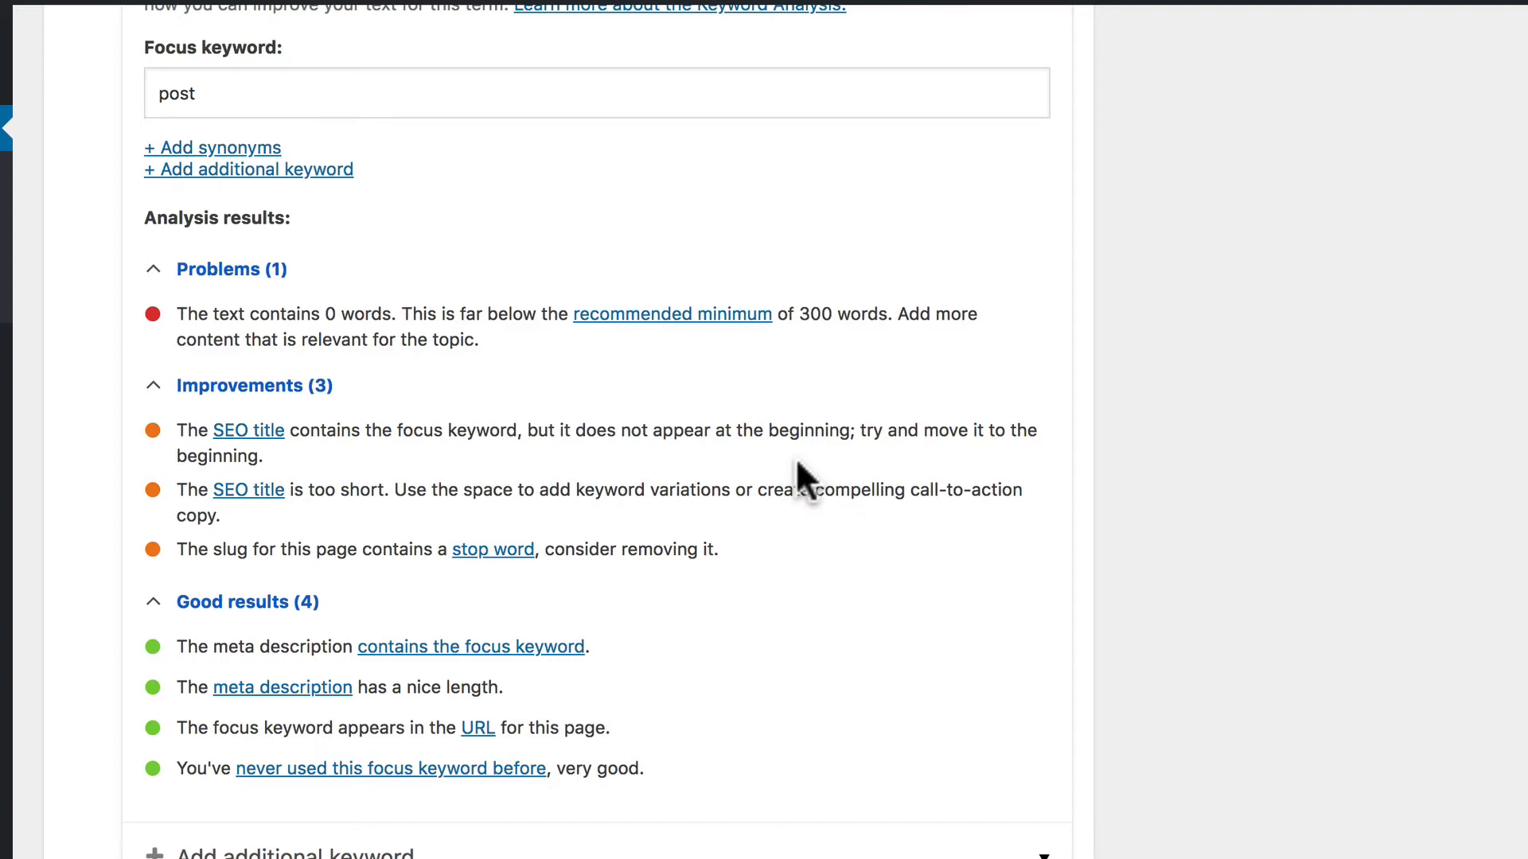
mouse_move(602, 438)
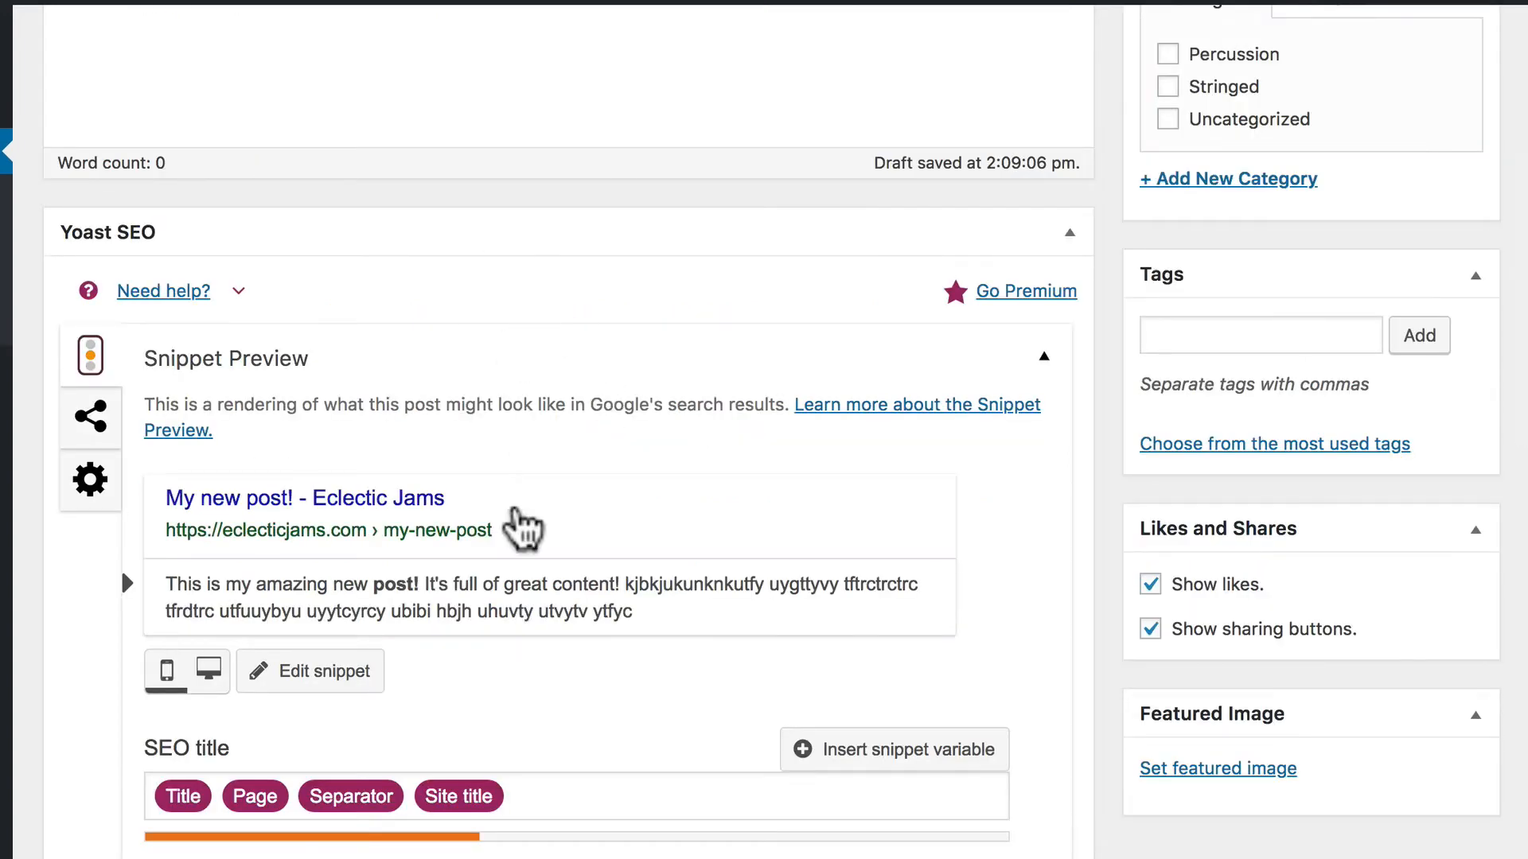
scroll(down, 3)
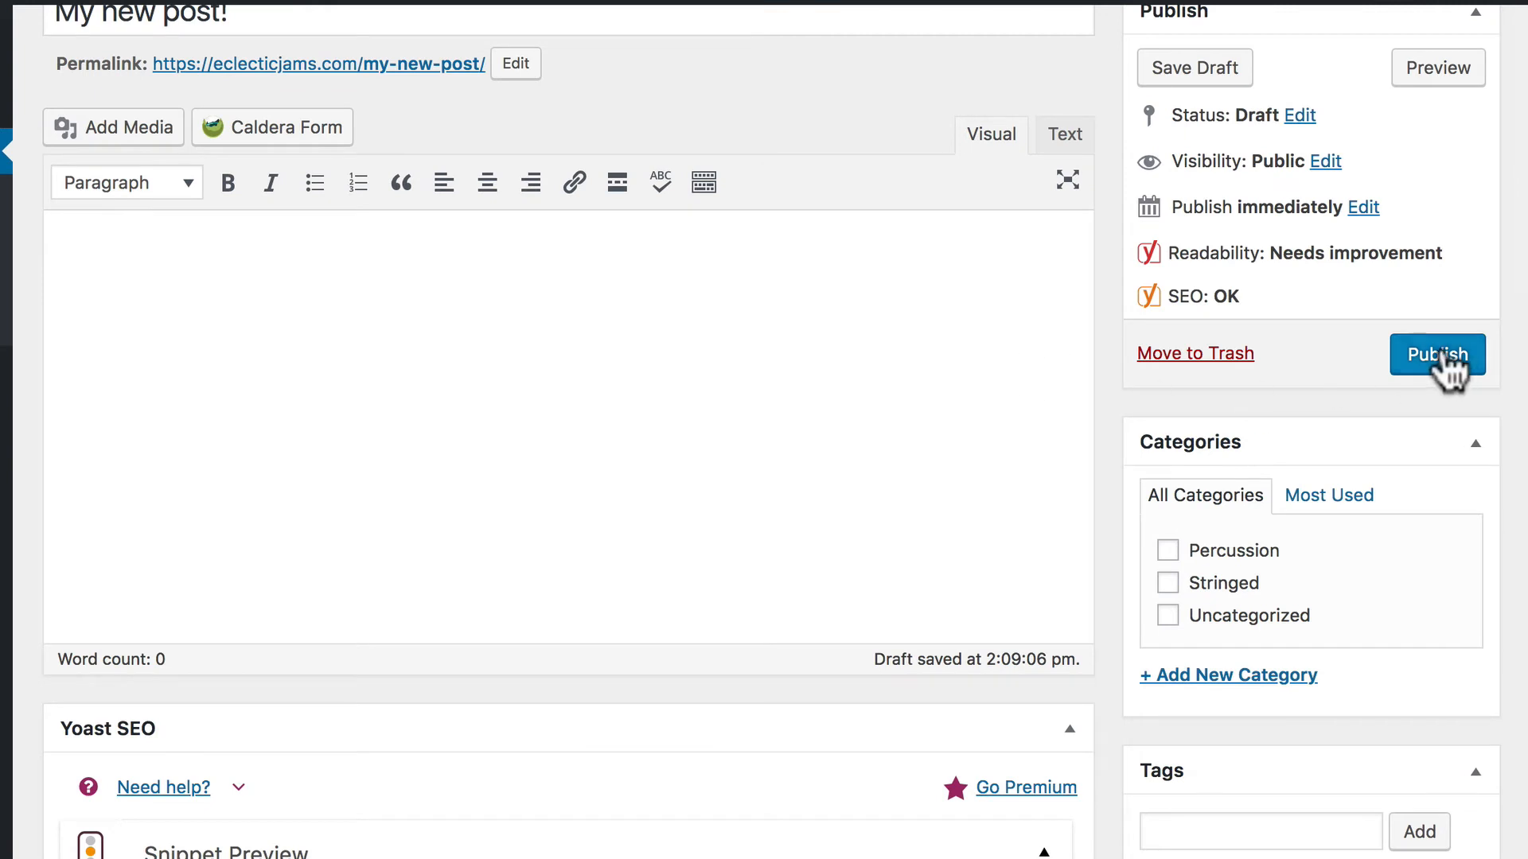
mouse_move(678, 239)
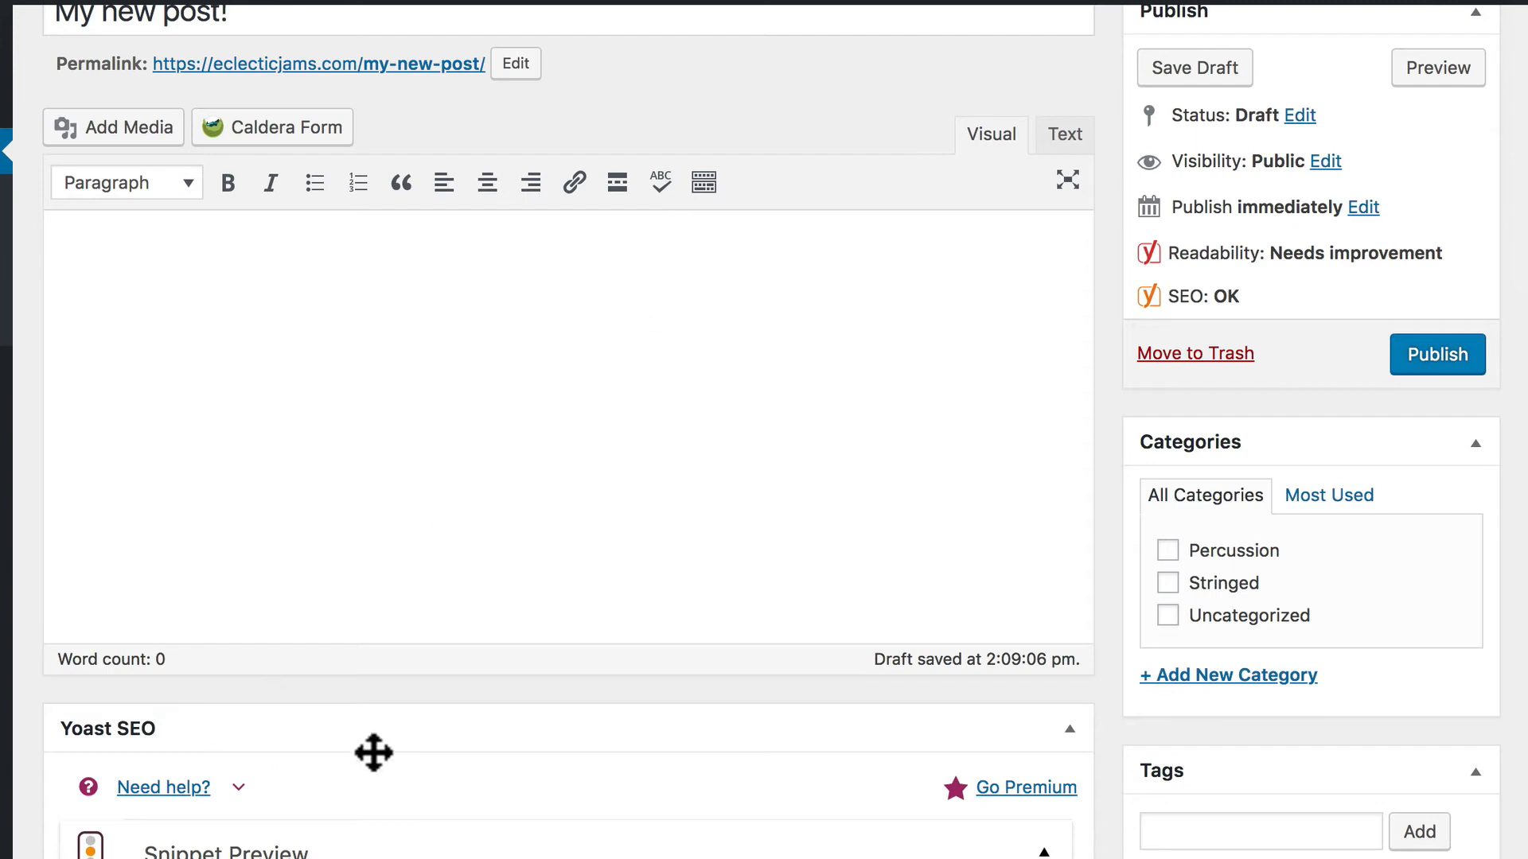
scroll(down, 3)
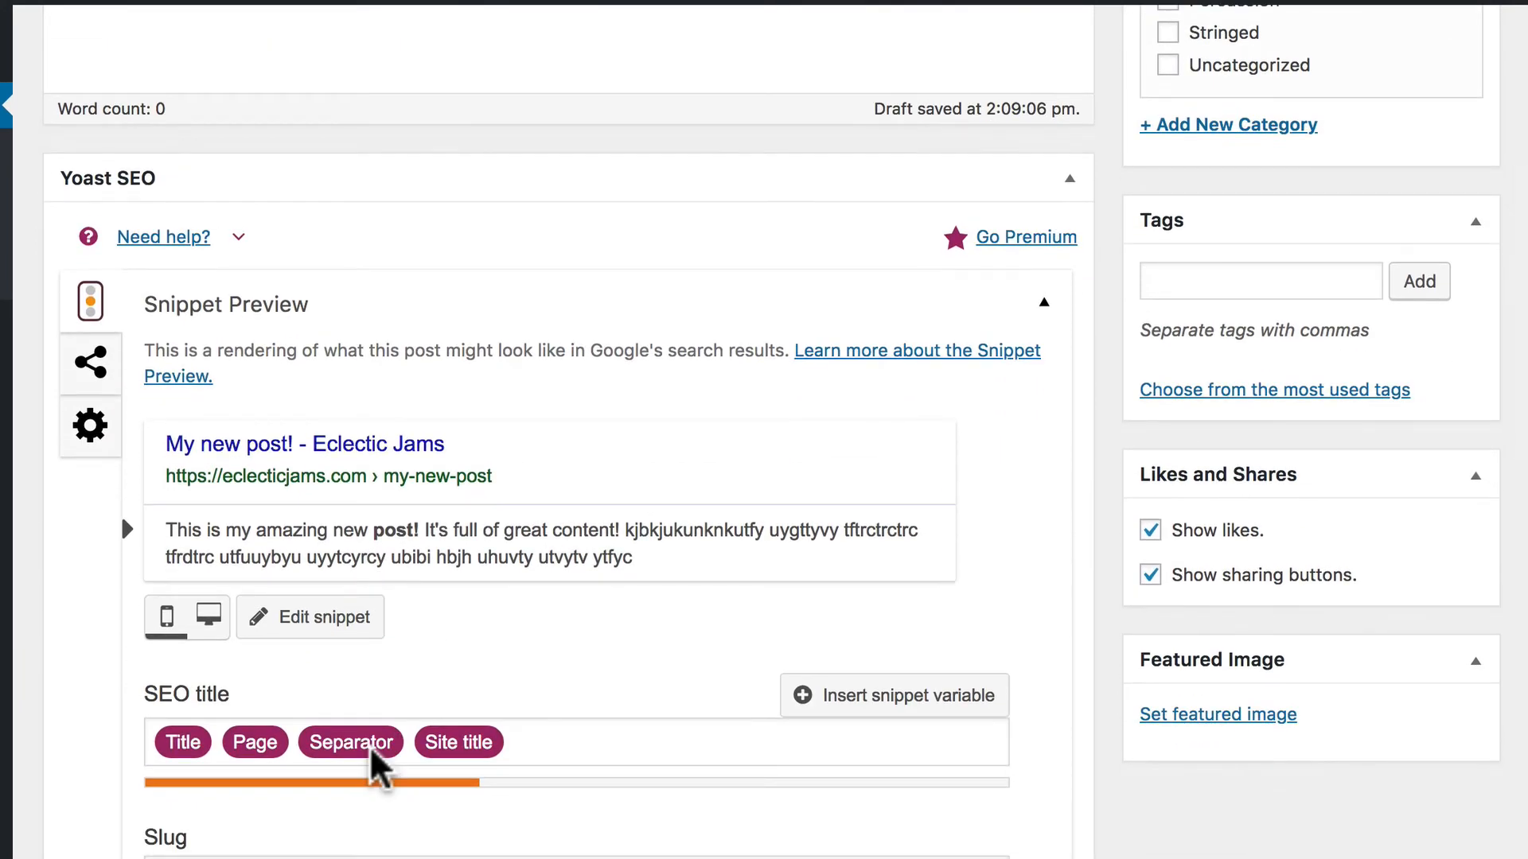
mouse_move(620, 407)
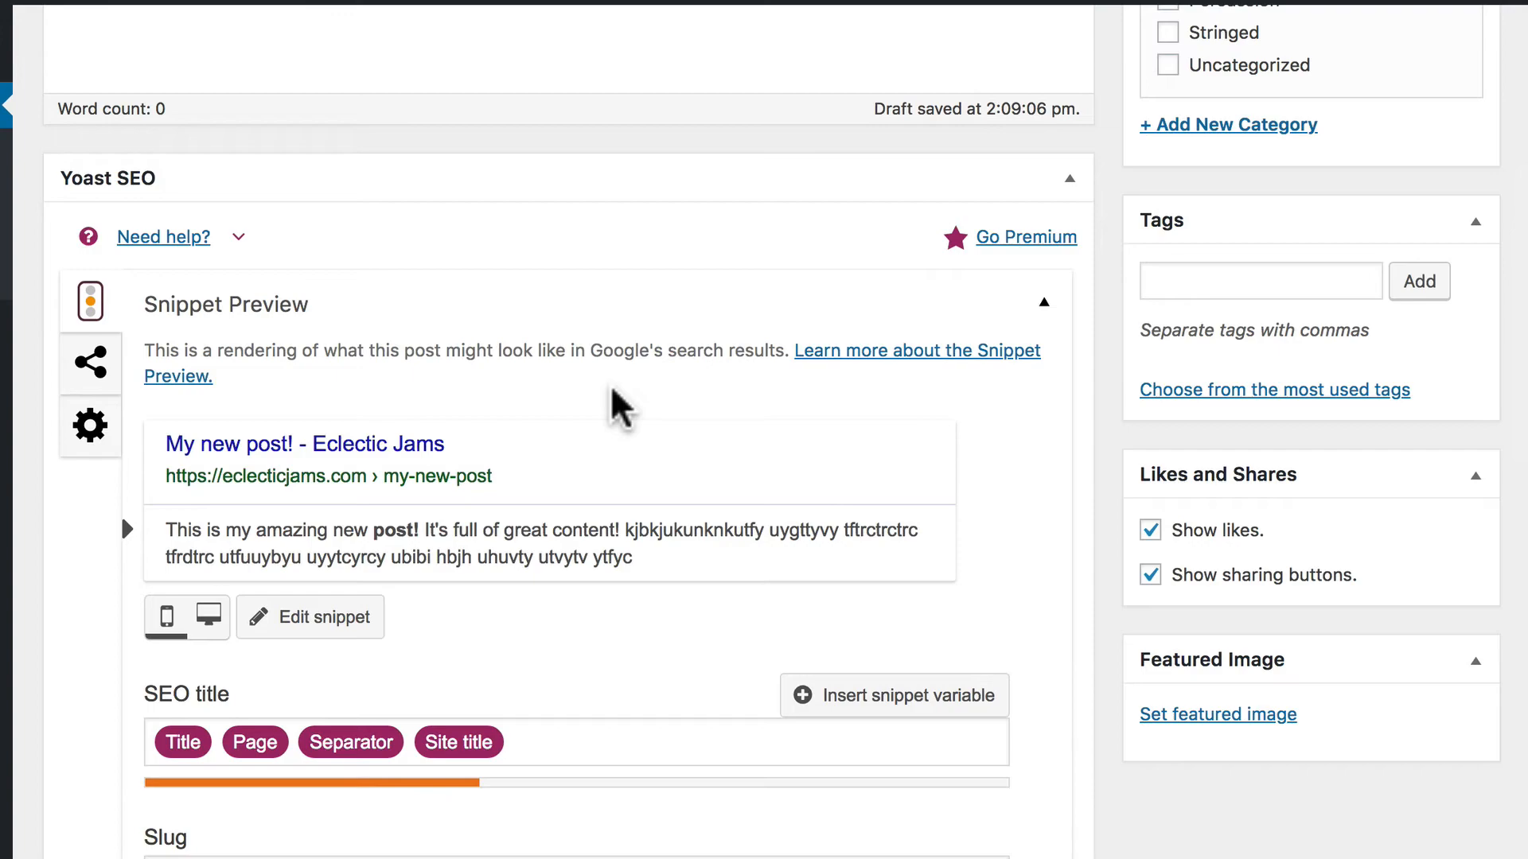